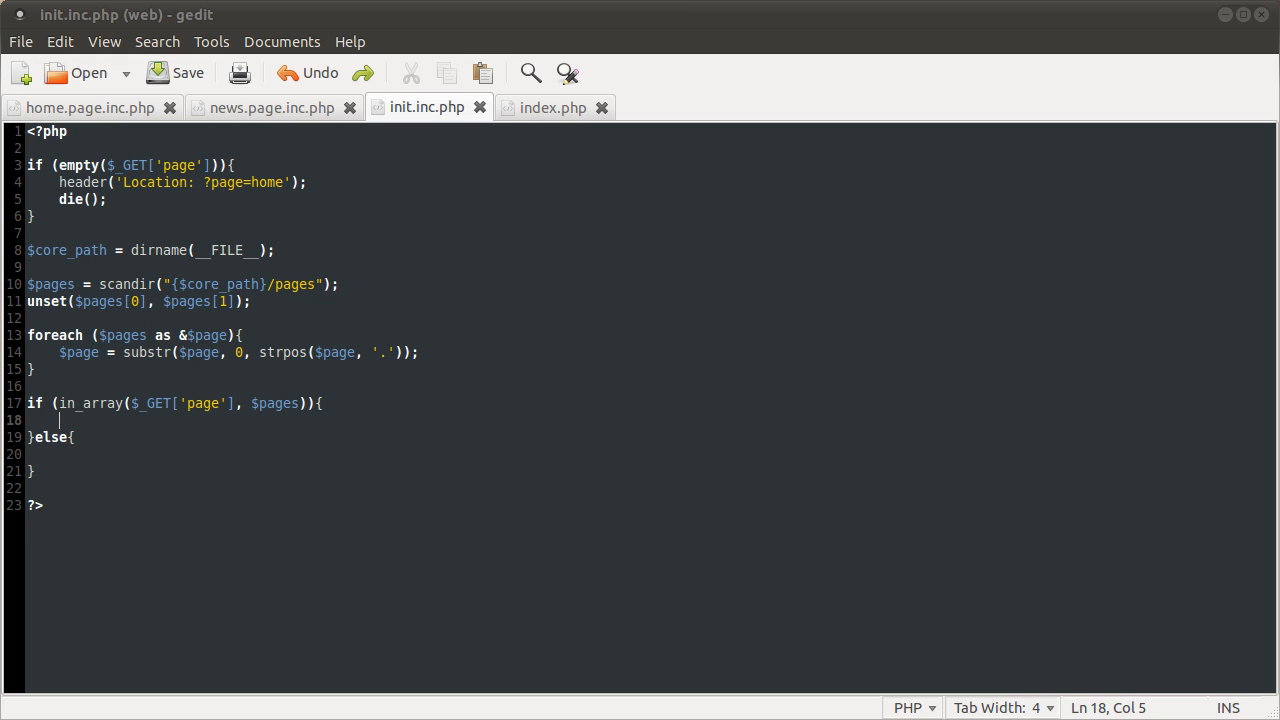
{"action": "mouse_move", "coordinate": [533, 378]}
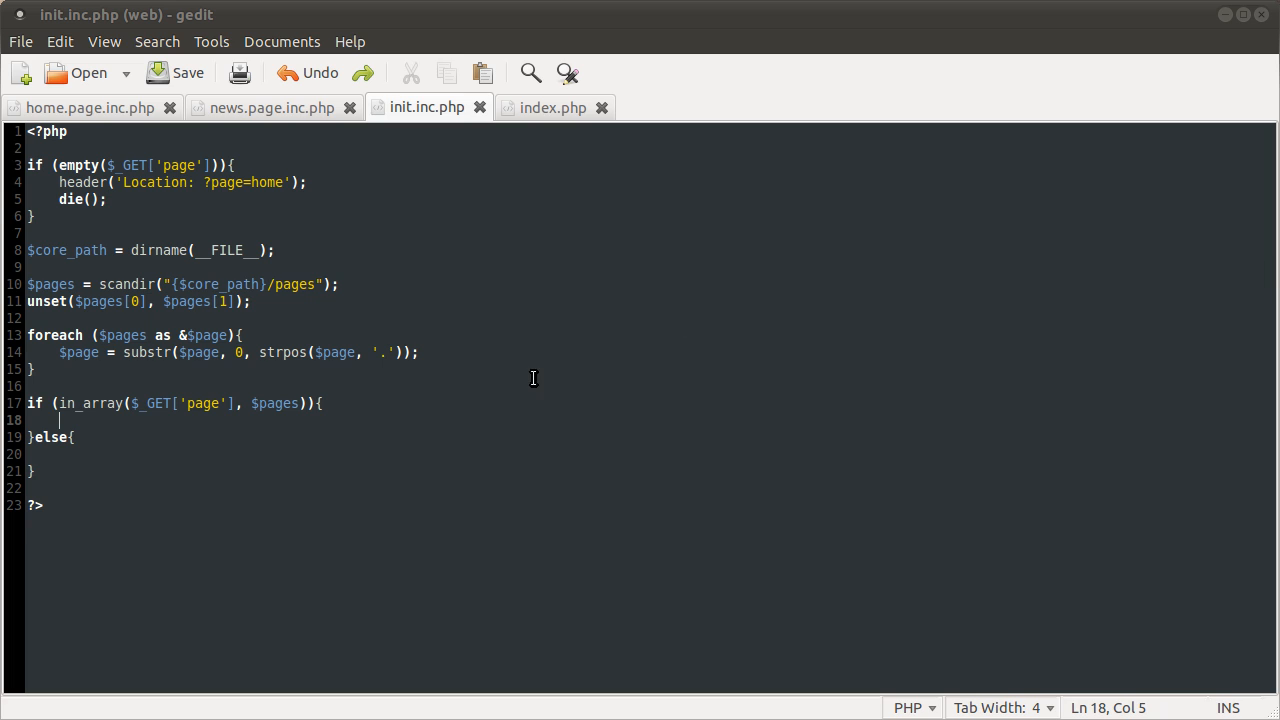
{"action": "mouse_move", "coordinate": [343, 417]}
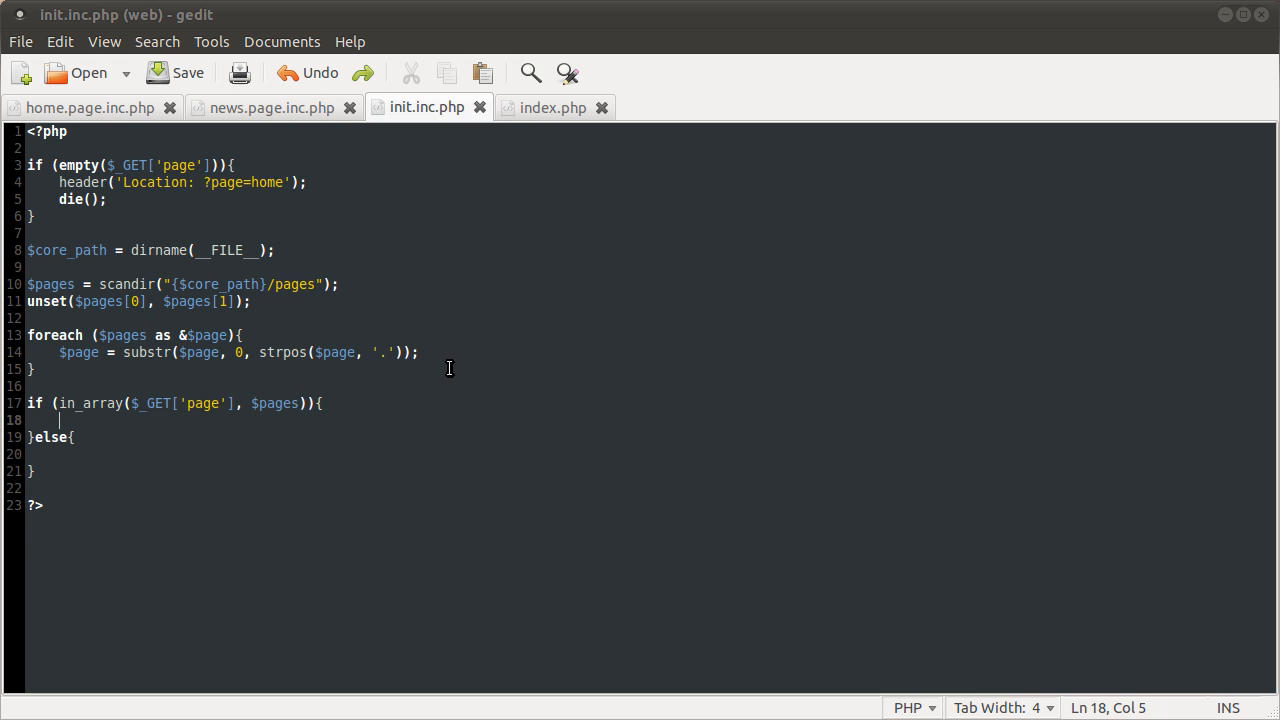
{"action": "mouse_move", "coordinate": [350, 350]}
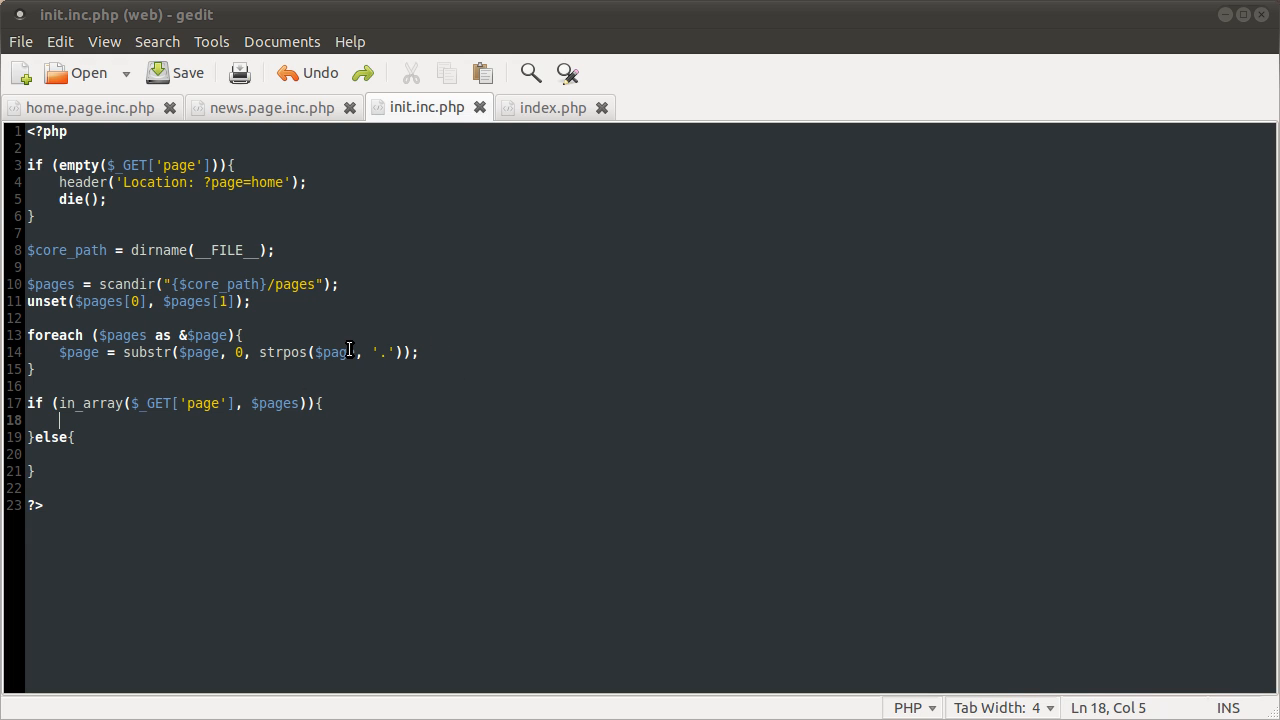
{"action": "mouse_move", "coordinate": [461, 235]}
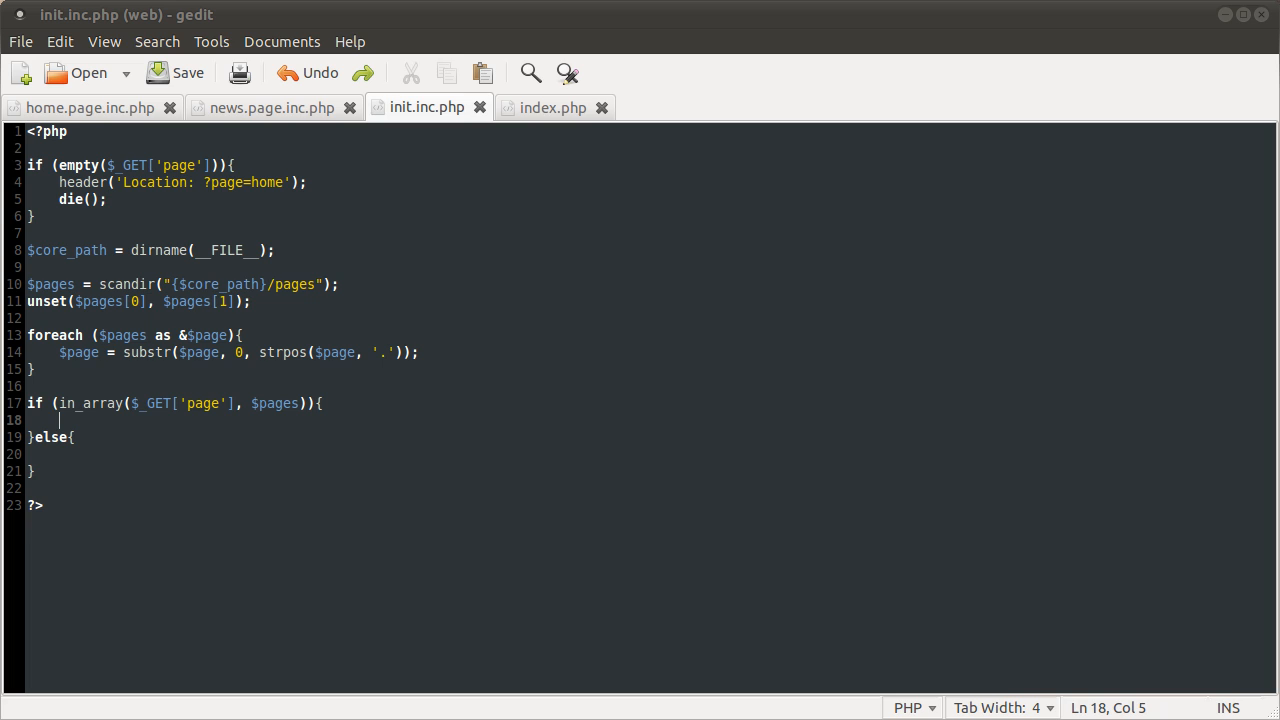
{"action": "mouse_move", "coordinate": [221, 426]}
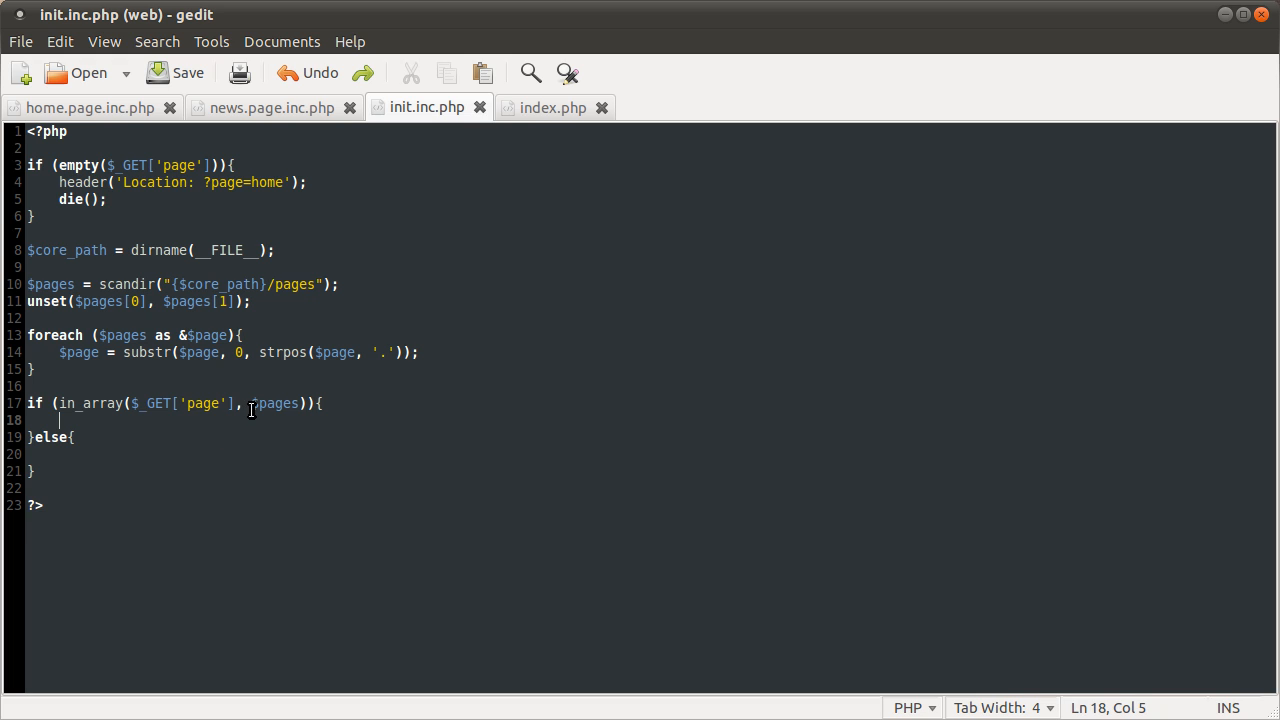
{"action": "mouse_move", "coordinate": [100, 425]}
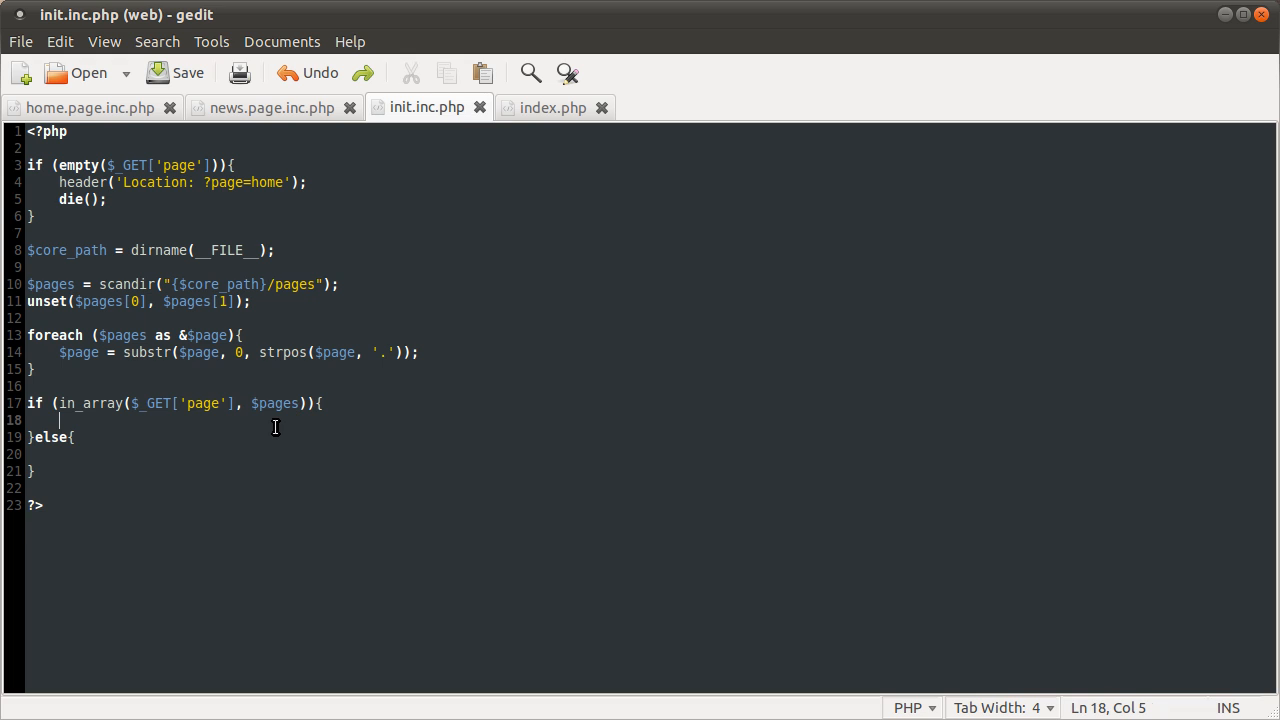
Step: Type the $include_file = ""; assignment skeleton in the if/else branches of init.inc.php
{"action": "type", "text": "$in"}
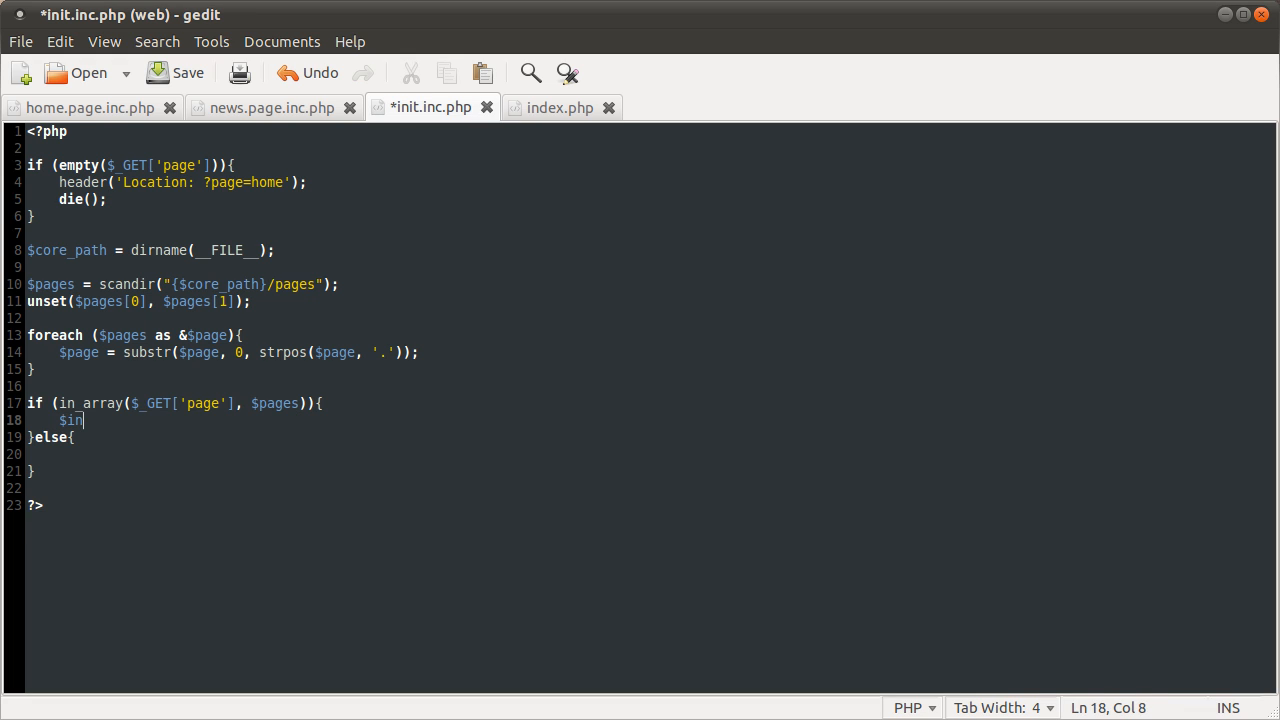
{"action": "type", "text": "clude_"}
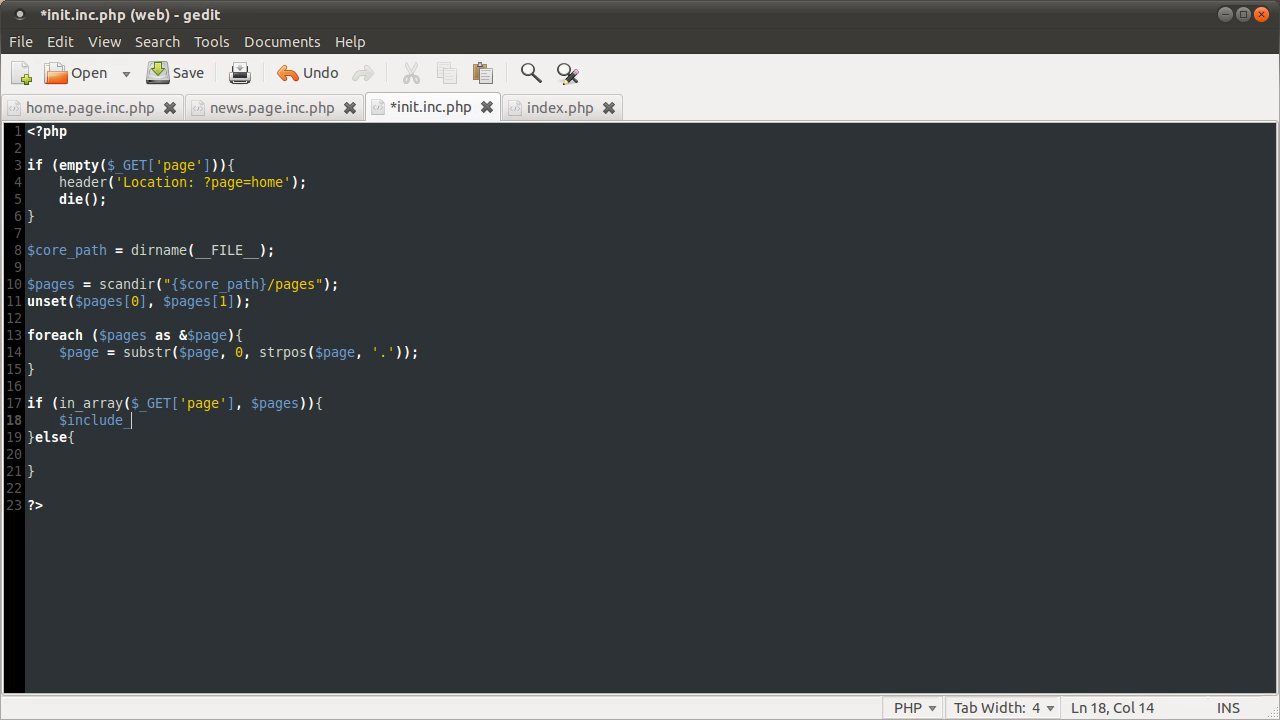
{"action": "type", "text": "file = \"\""}
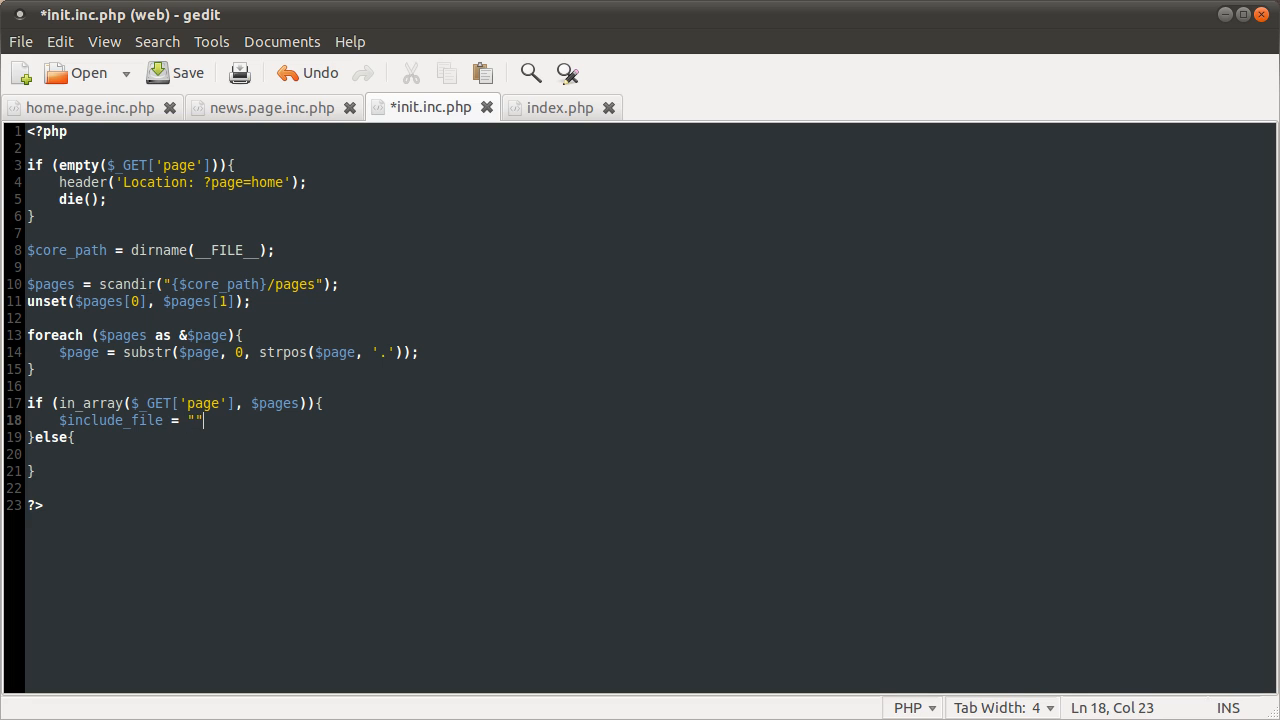
{"action": "type", "text": ";"}
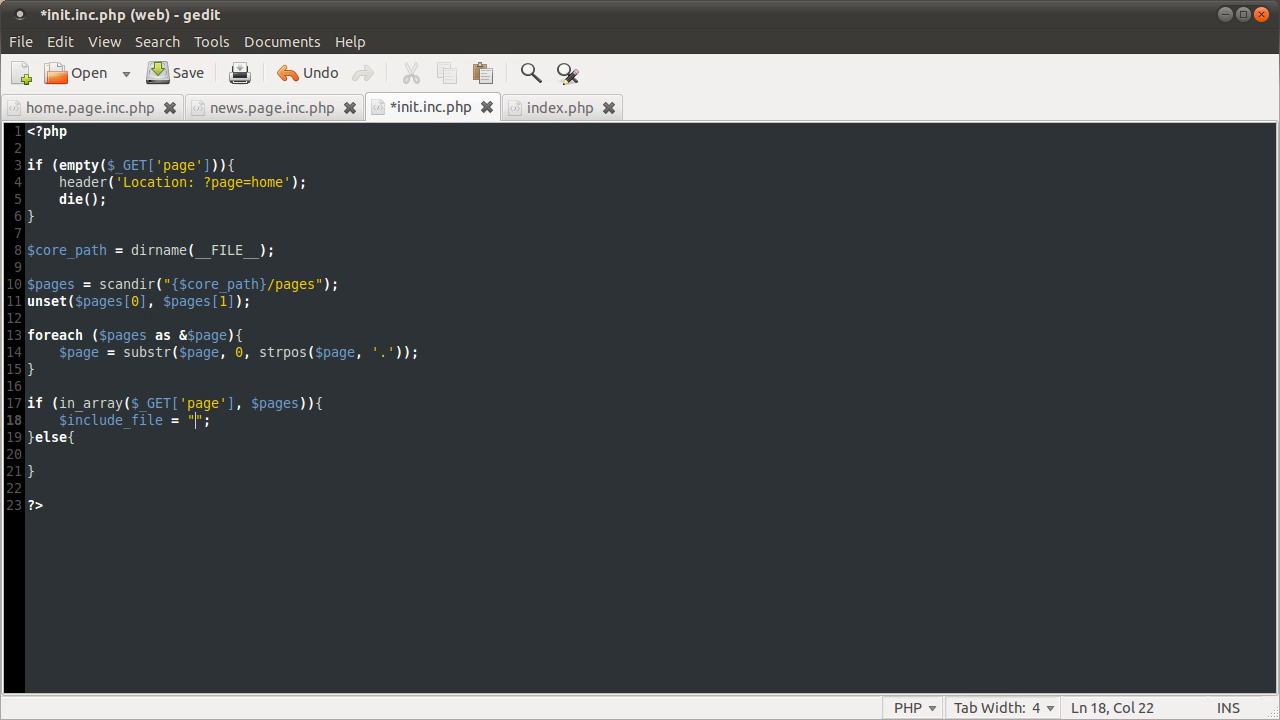
{"action": "type", "text": "{}"}
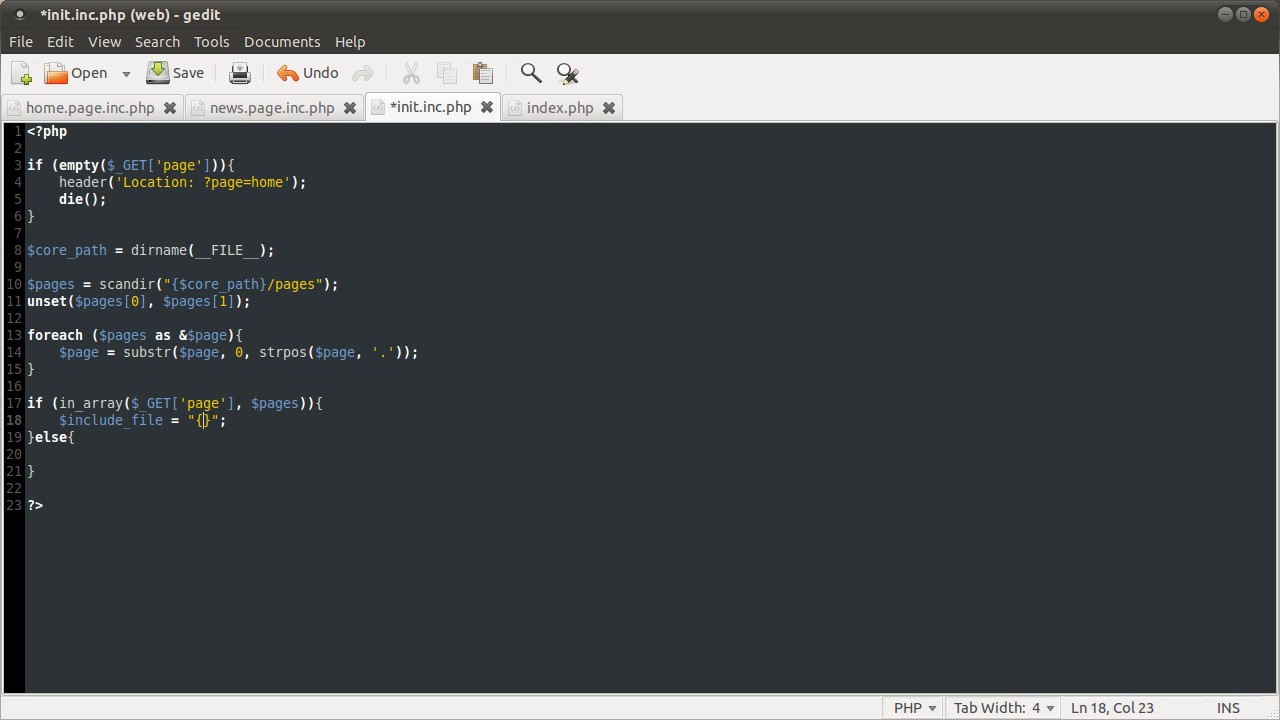
Step: Fill in the core_path /pages/ path with the requested page and .page.inc.php, using 'home' for else
{"action": "type", "text": "$coere"}
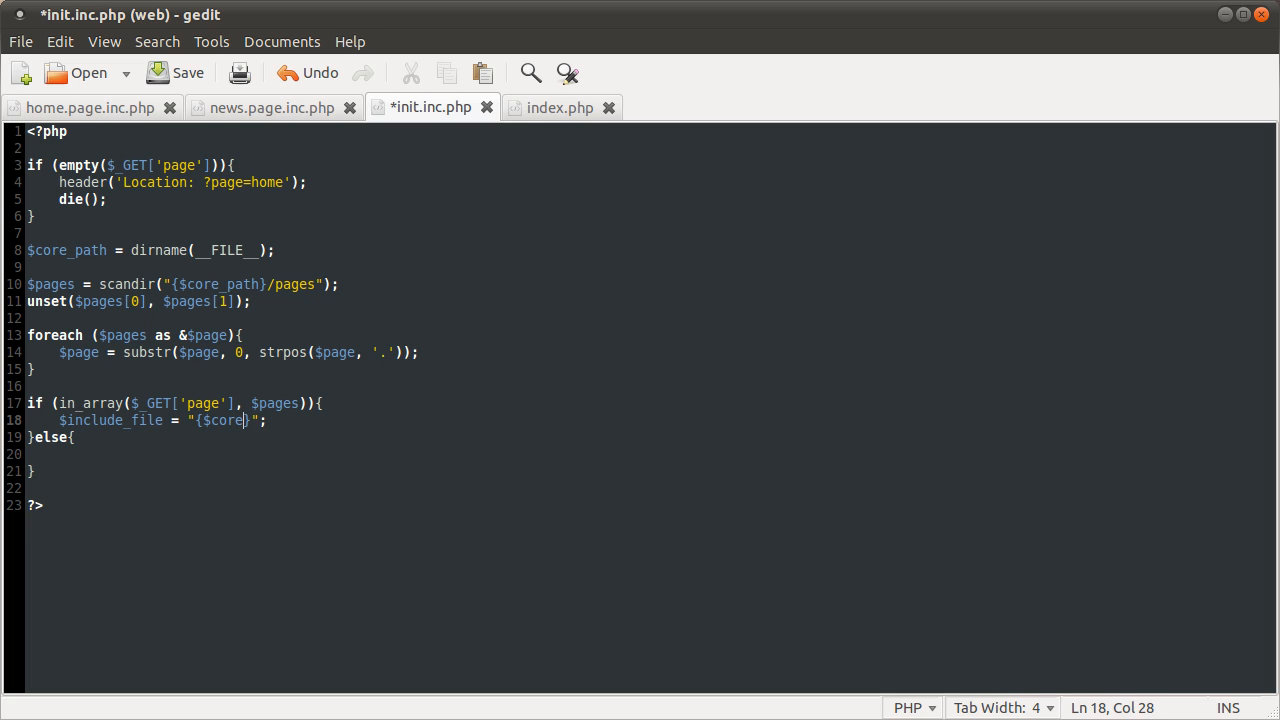
{"action": "type", "text": "_path"}
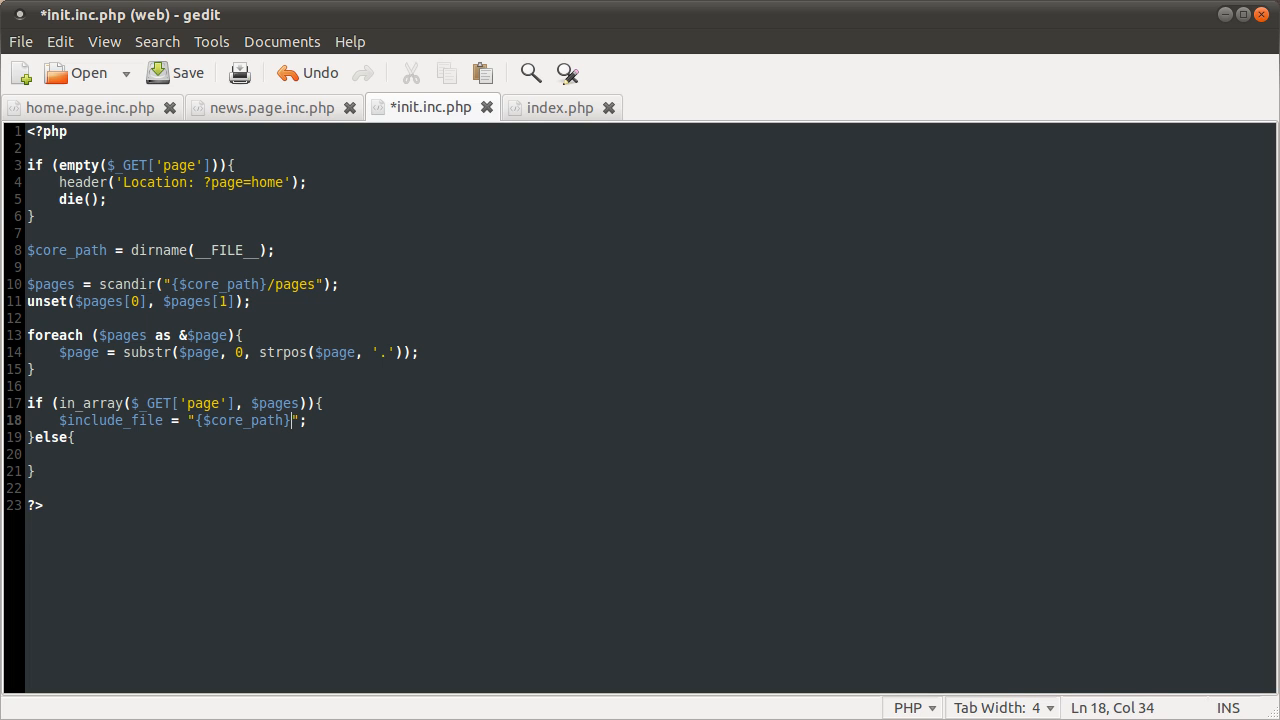
{"action": "type", "text": "/pages/"}
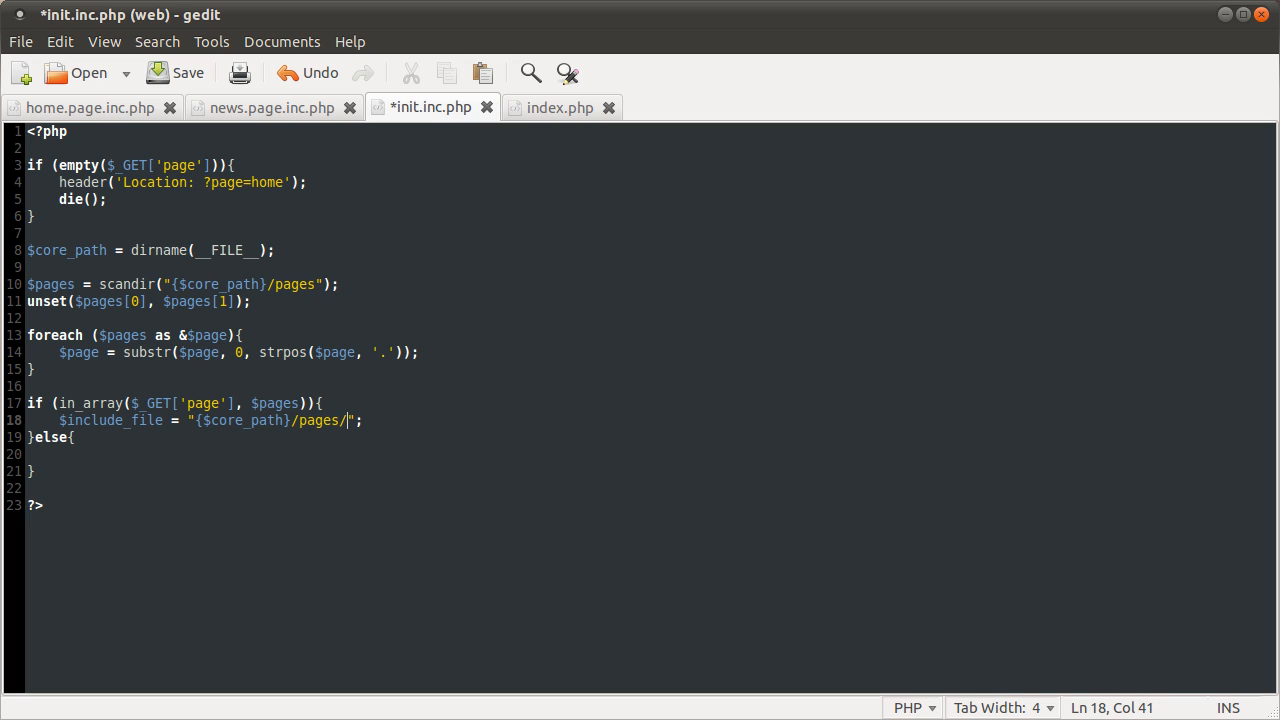
{"action": "type", "text": "{"}
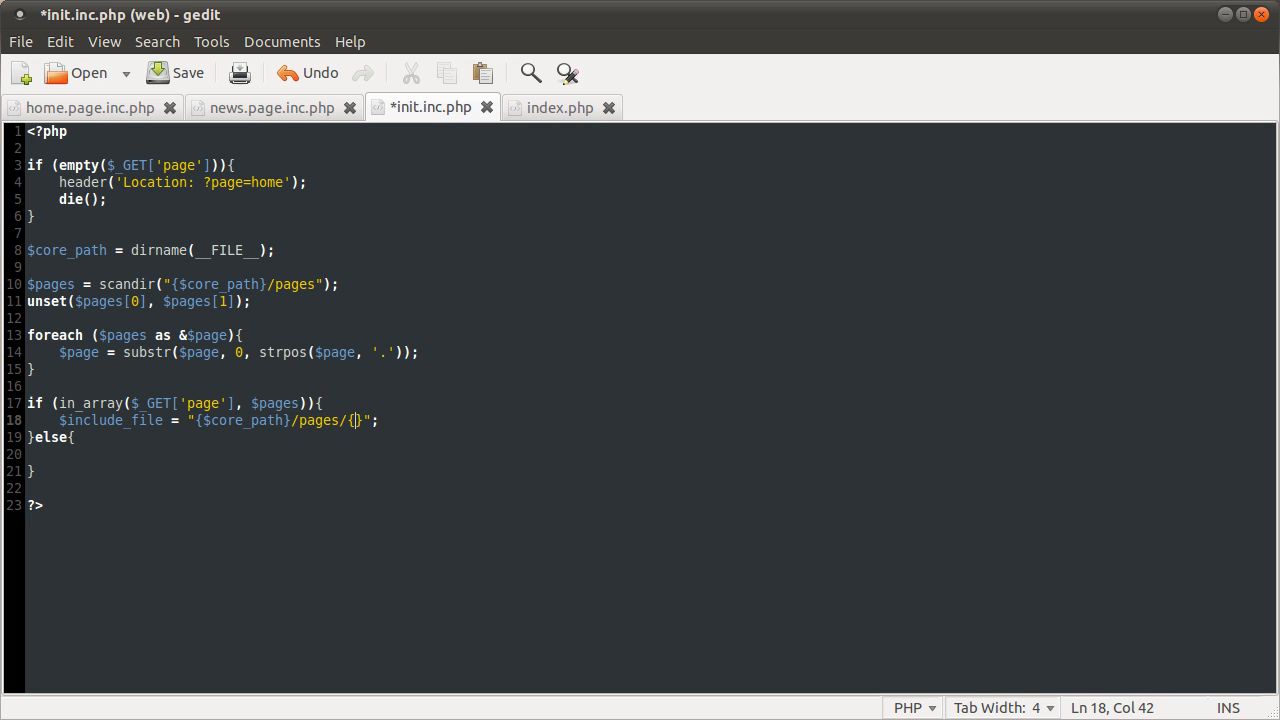
{"action": "type", "text": "$_GET['page"}
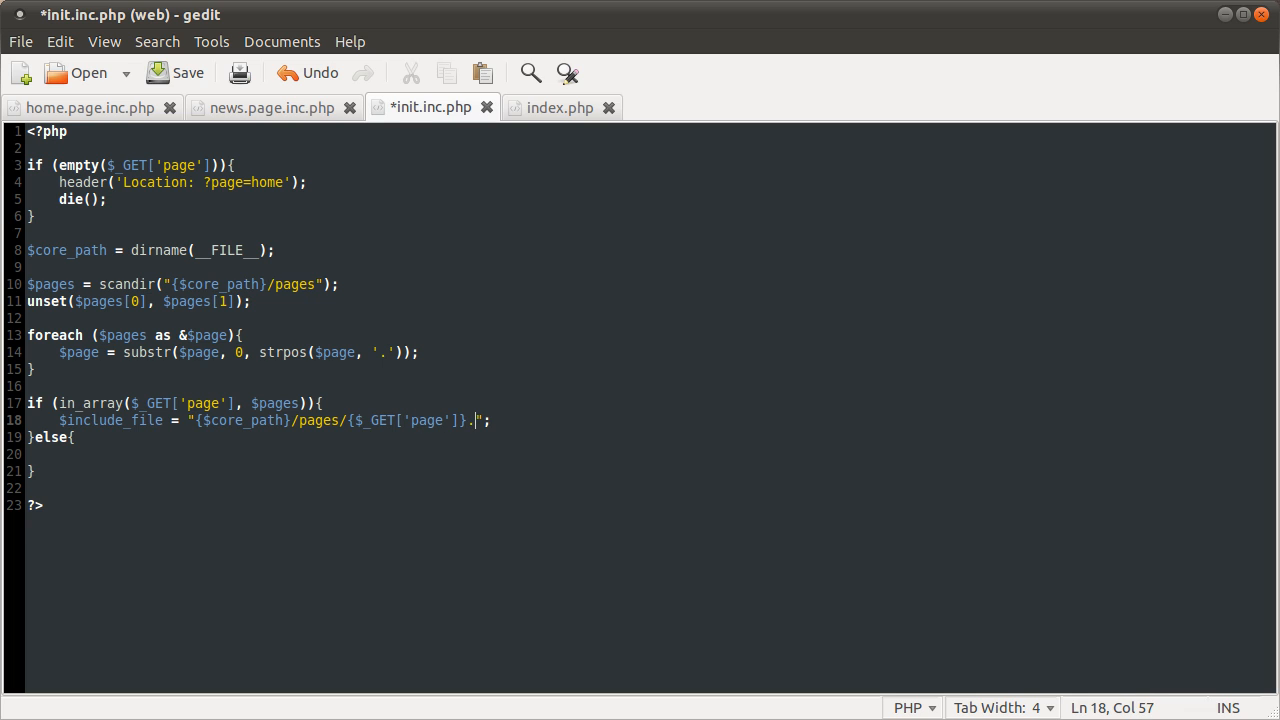
{"action": "type", "text": "["}
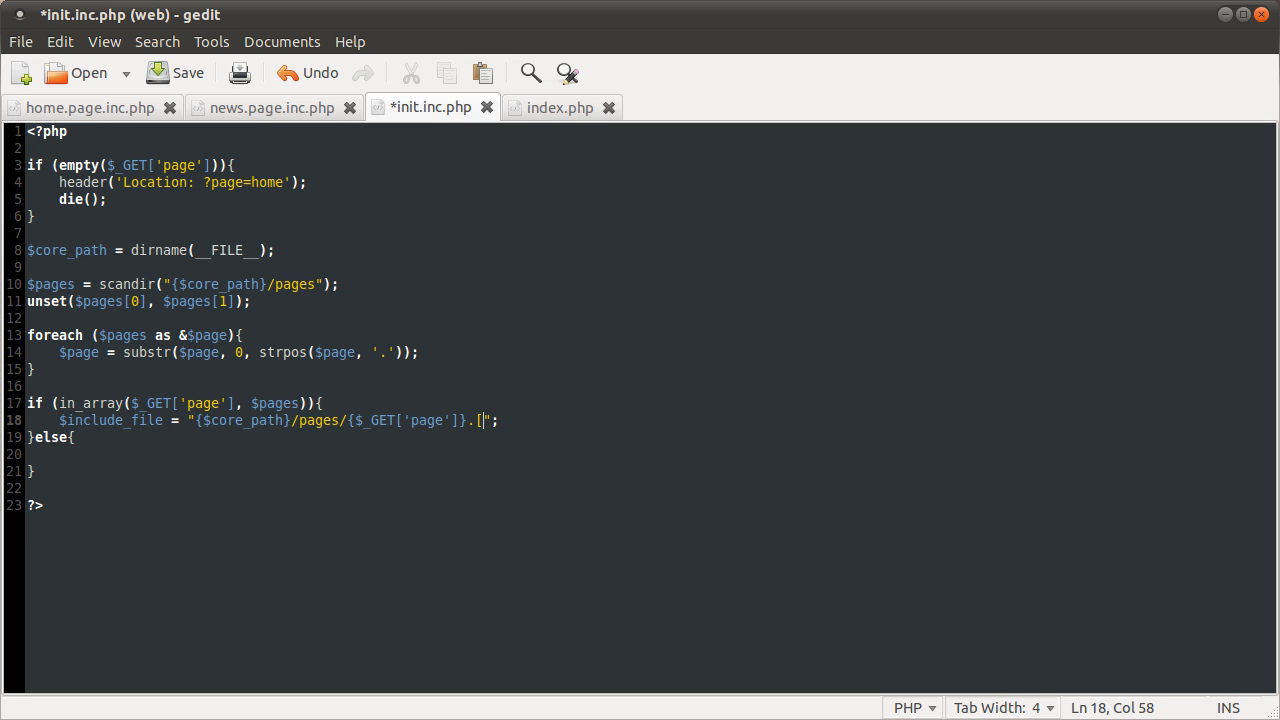
{"action": "type", "text": "page."}
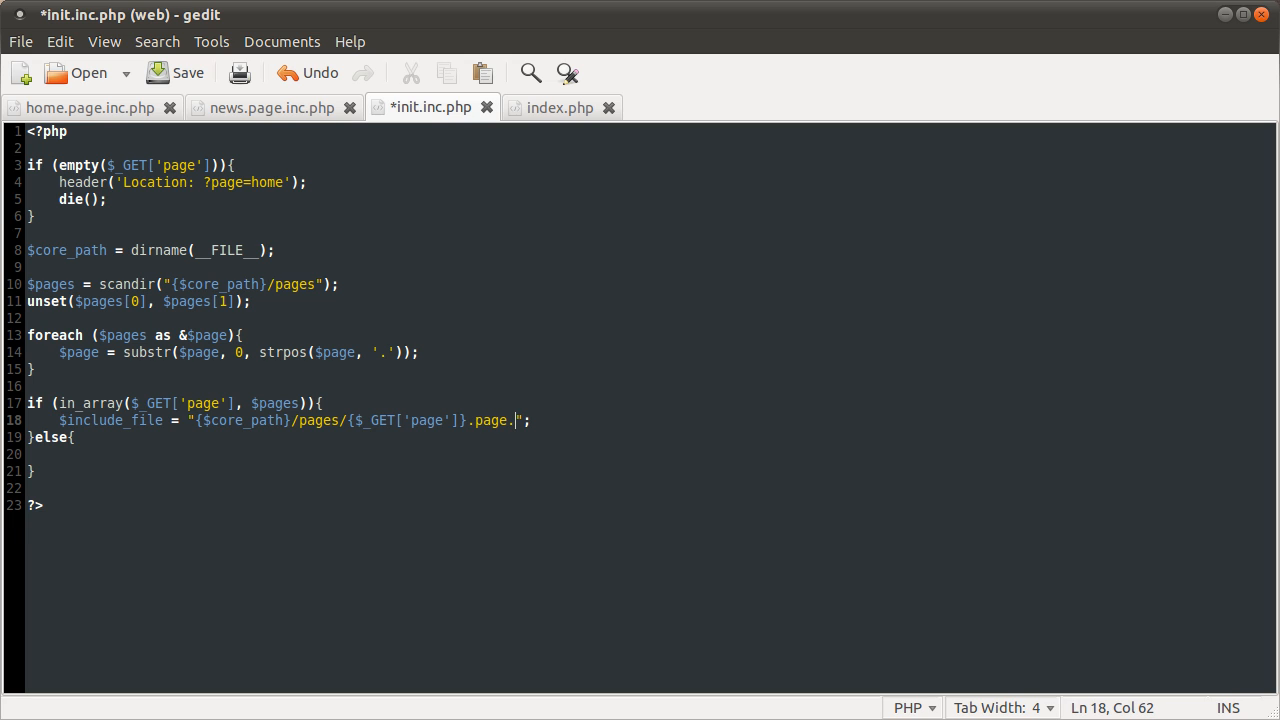
{"action": "type", "text": "inc.h"}
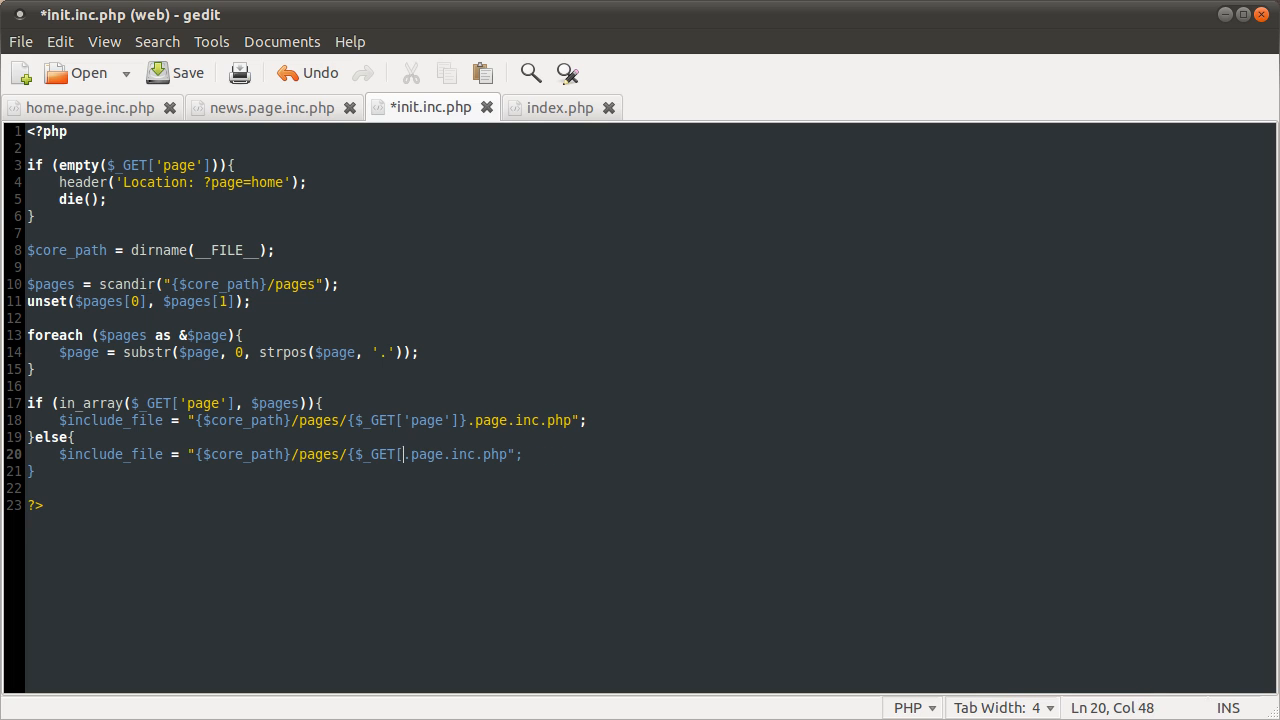
{"action": "type", "text": "home"}
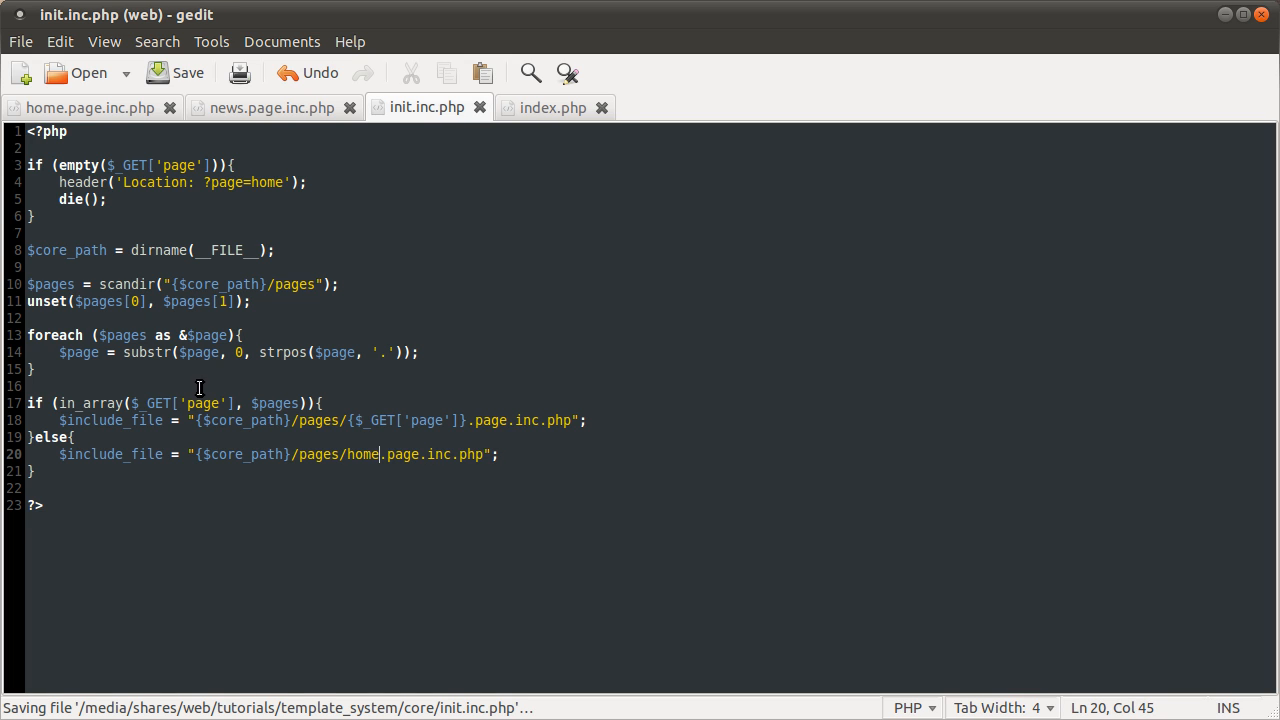
{"action": "mouse_move", "coordinate": [64, 182]}
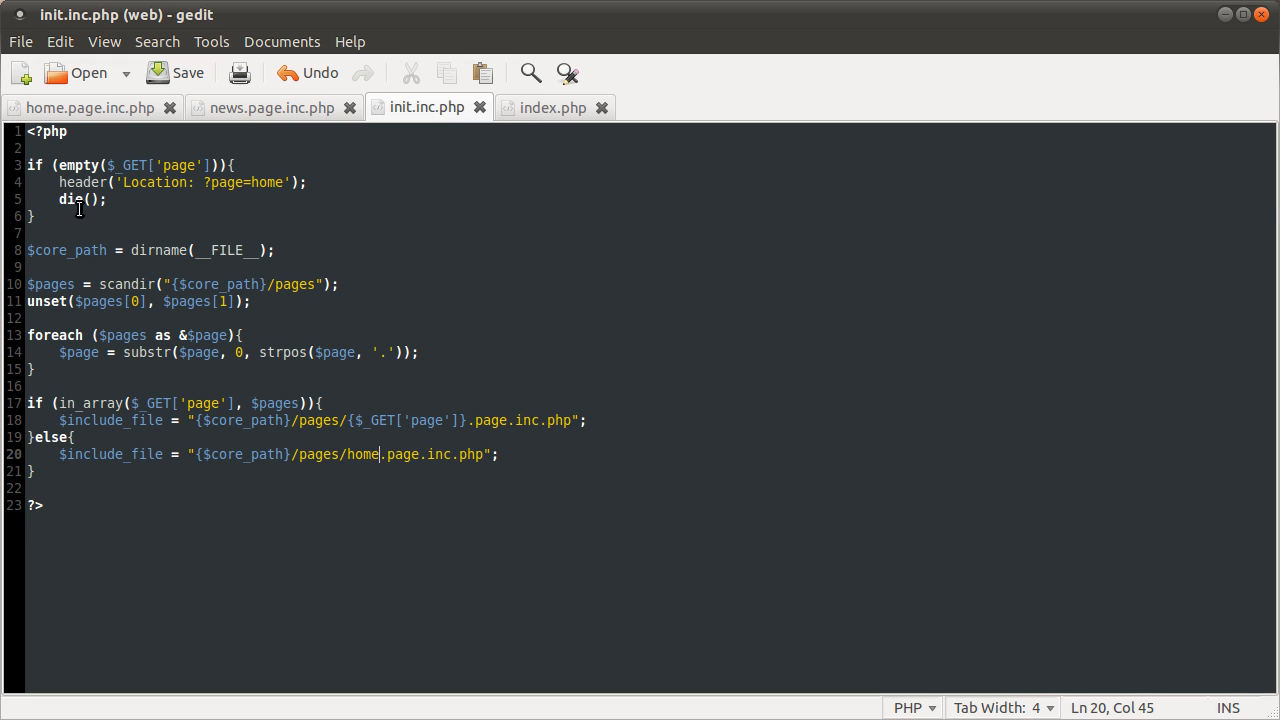
Step: Rework the page condition from === false to an empty($_GET...) check
{"action": "left_click", "coordinate": [178, 420]}
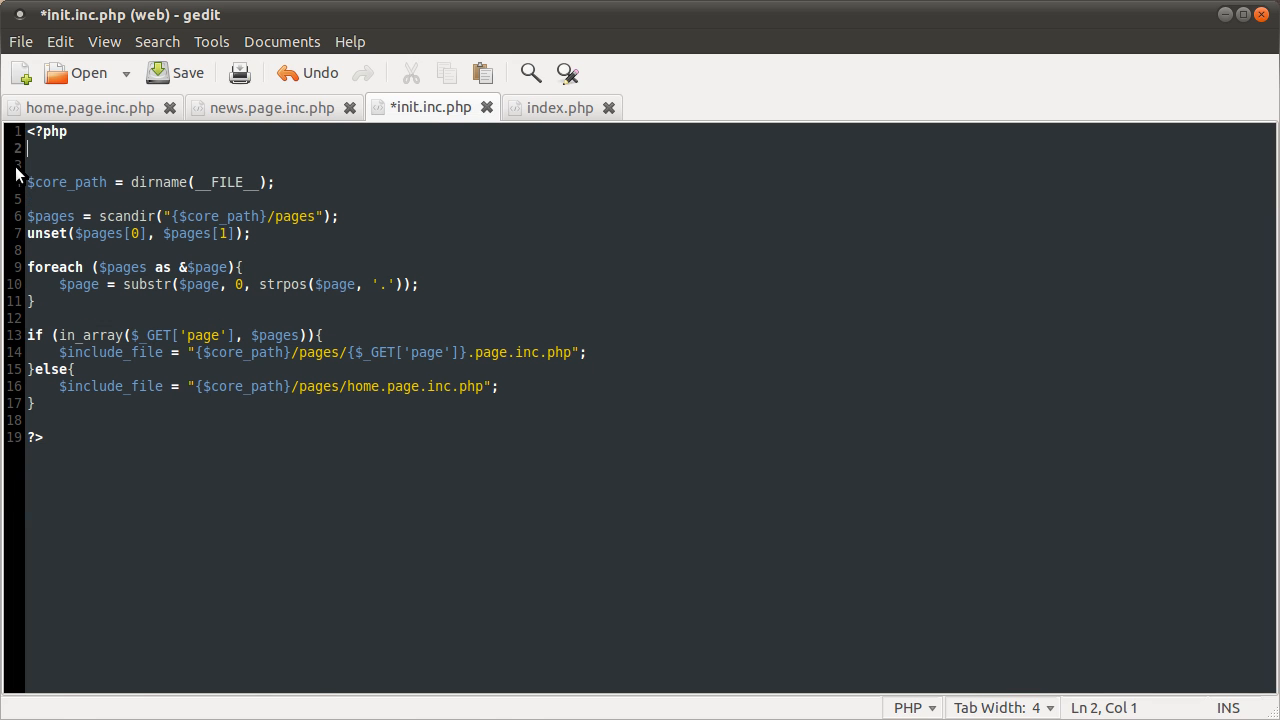
{"action": "left_click", "coordinate": [174, 72]}
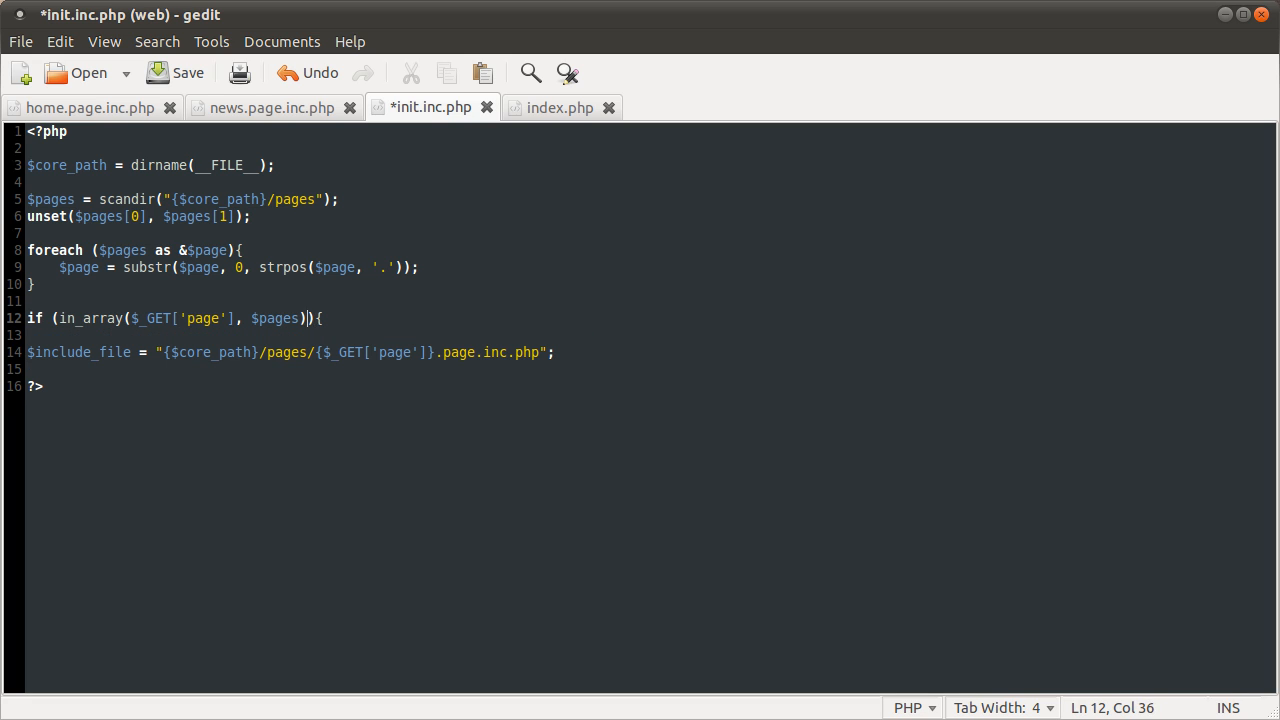
{"action": "type", "text": "==="}
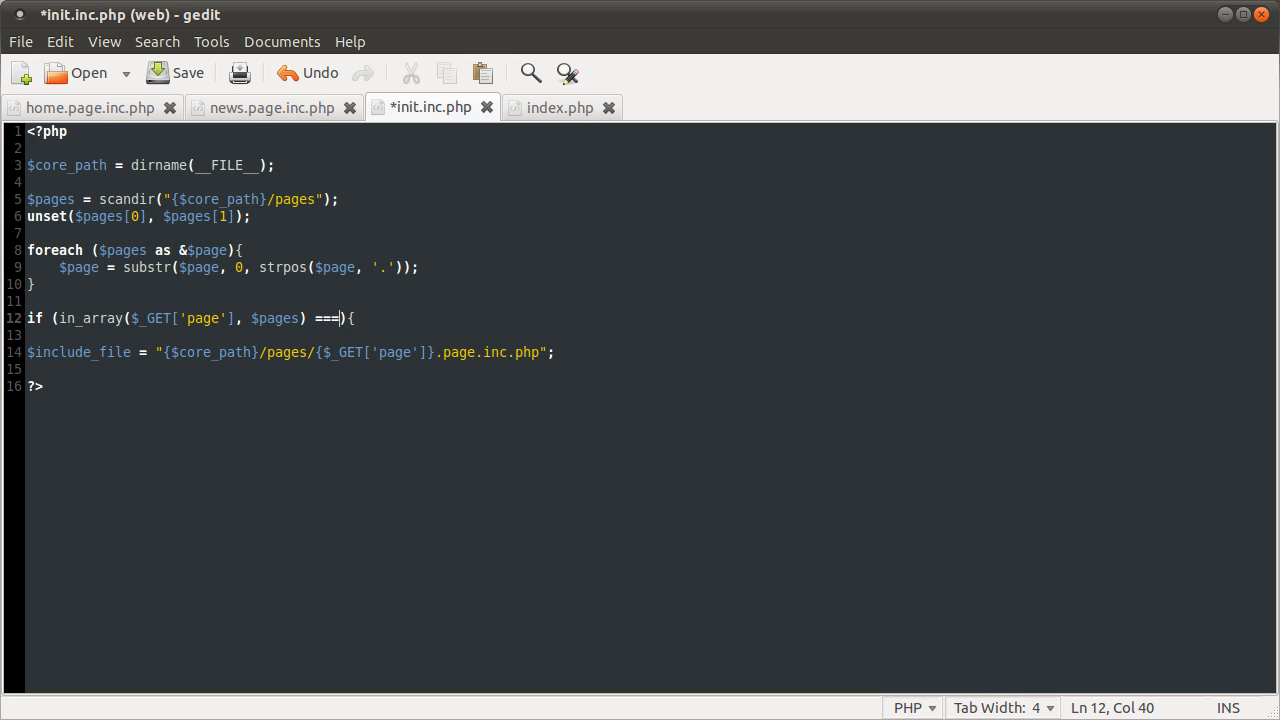
{"action": "type", "text": "false"}
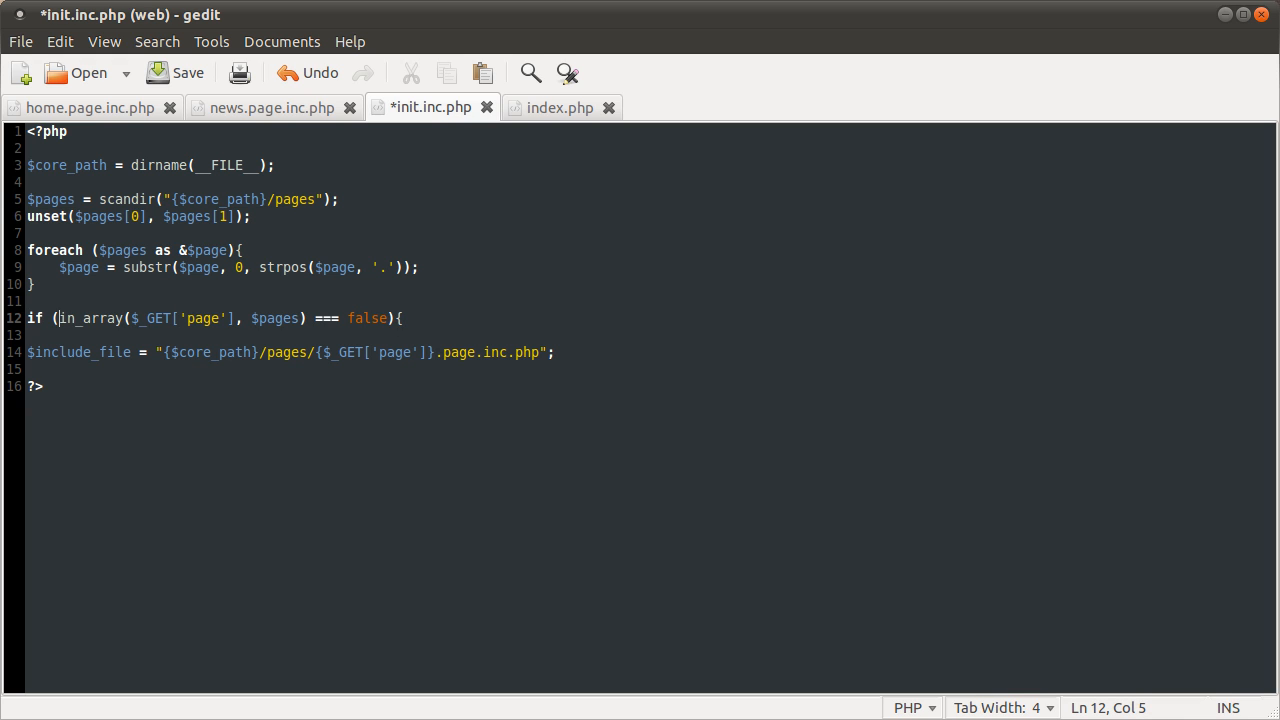
{"action": "type", "text": "empty($_GET['page']) ||"}
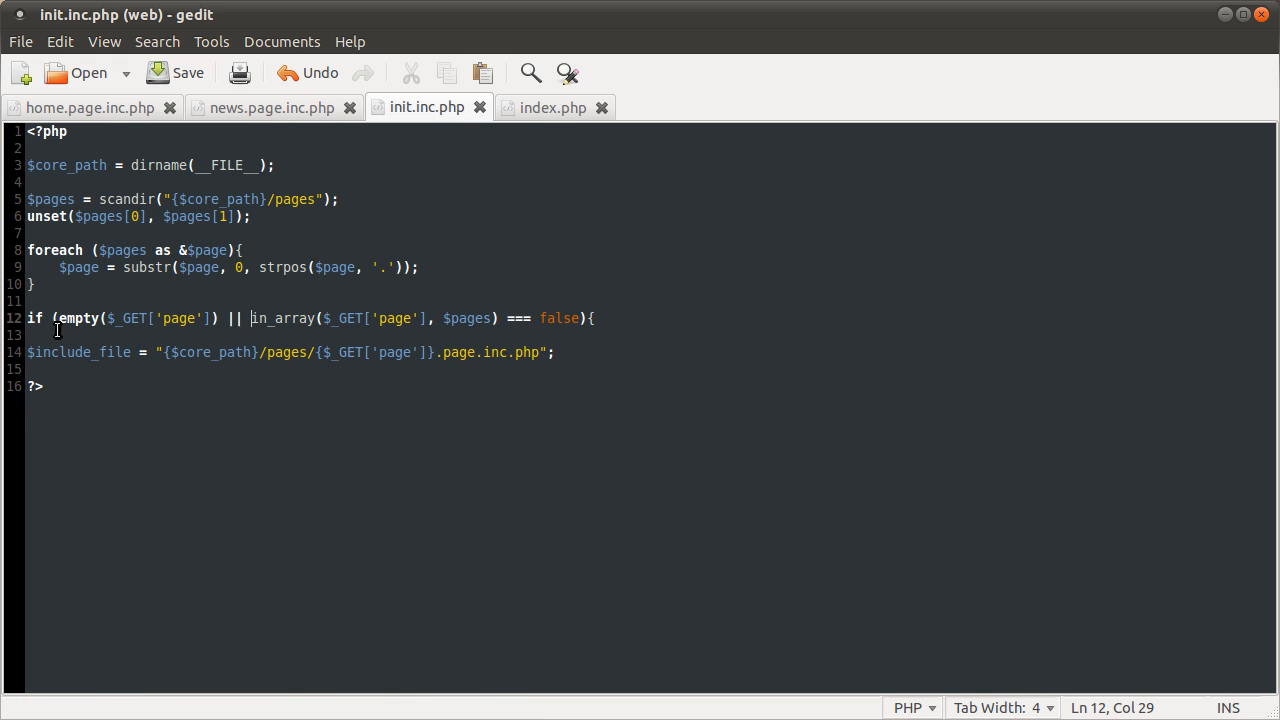
Step: Add a header() redirect call inside the new empty-page if block
{"action": "left_click", "coordinate": [607, 318]}
{"action": "type", "text": "}"}
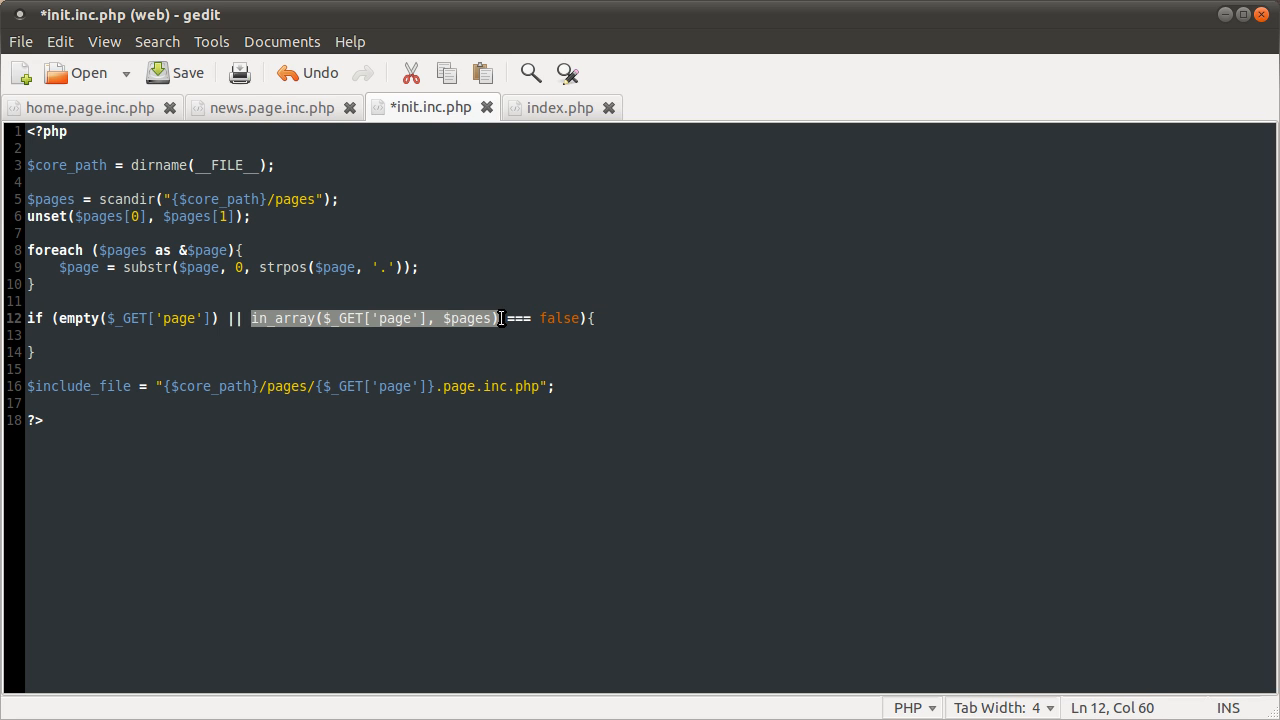
{"action": "mouse_move", "coordinate": [474, 349]}
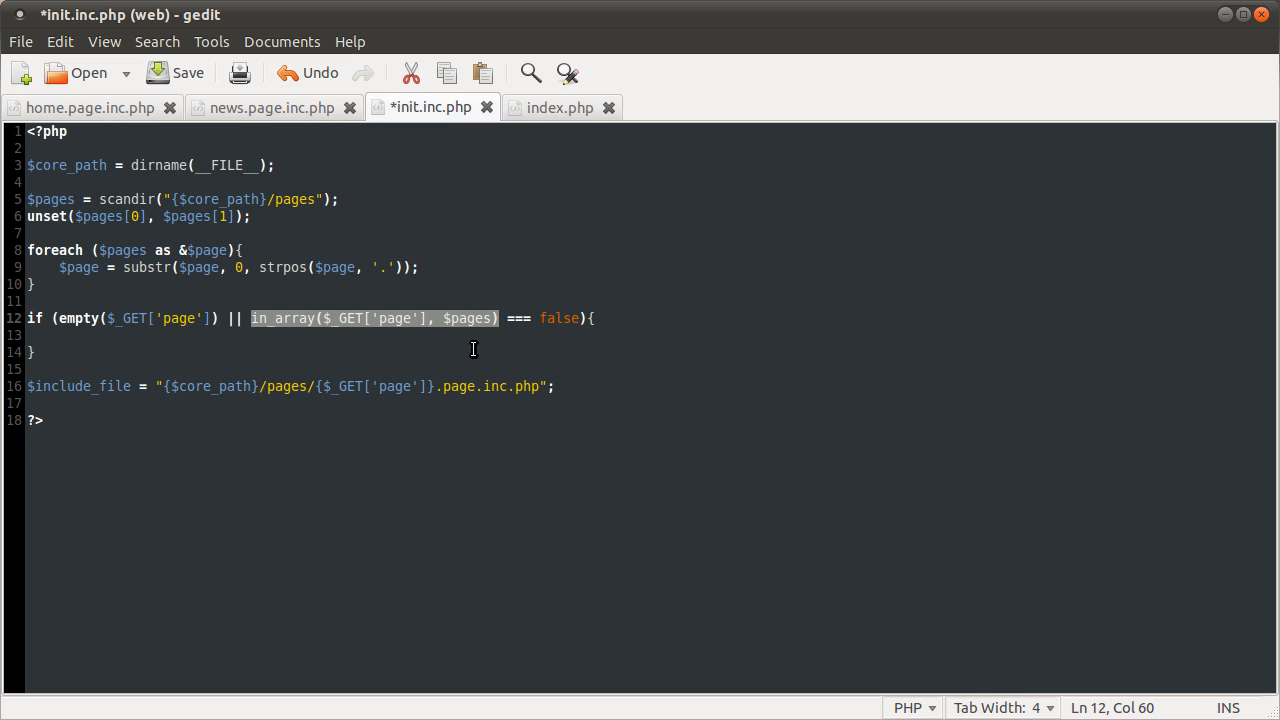
{"action": "left_click", "coordinate": [455, 335]}
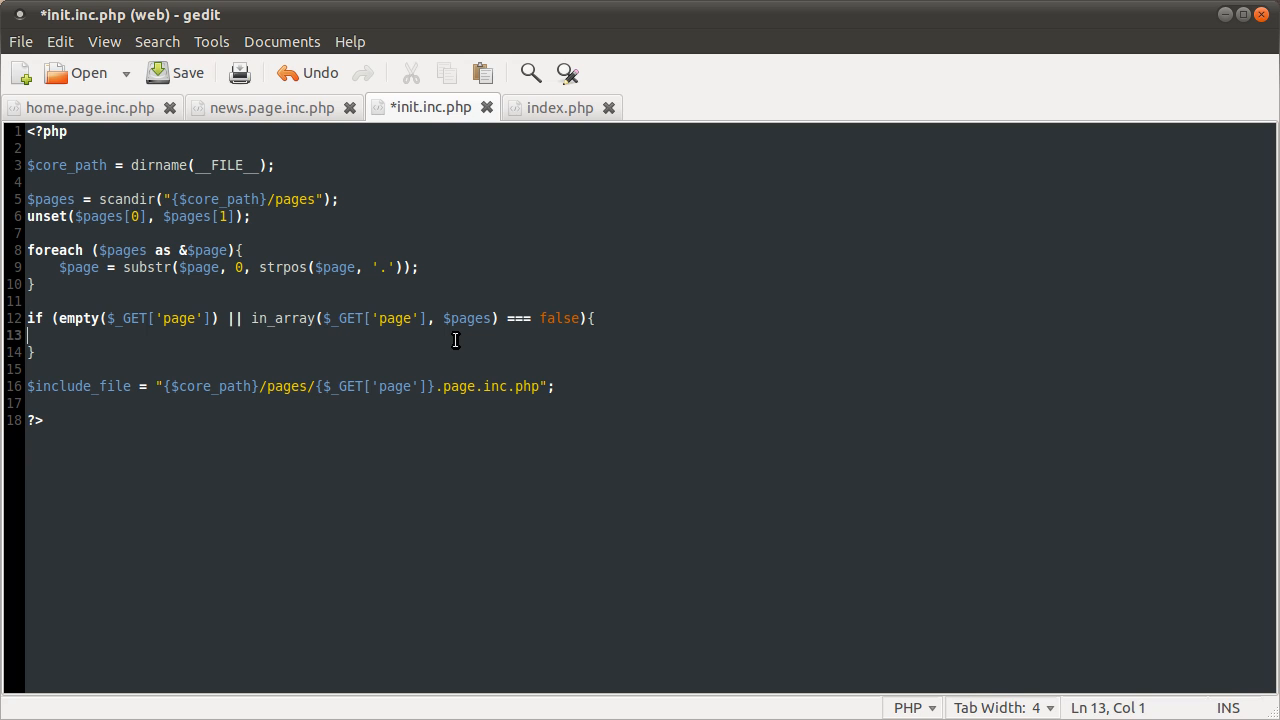
{"action": "type", "text": "hr"}
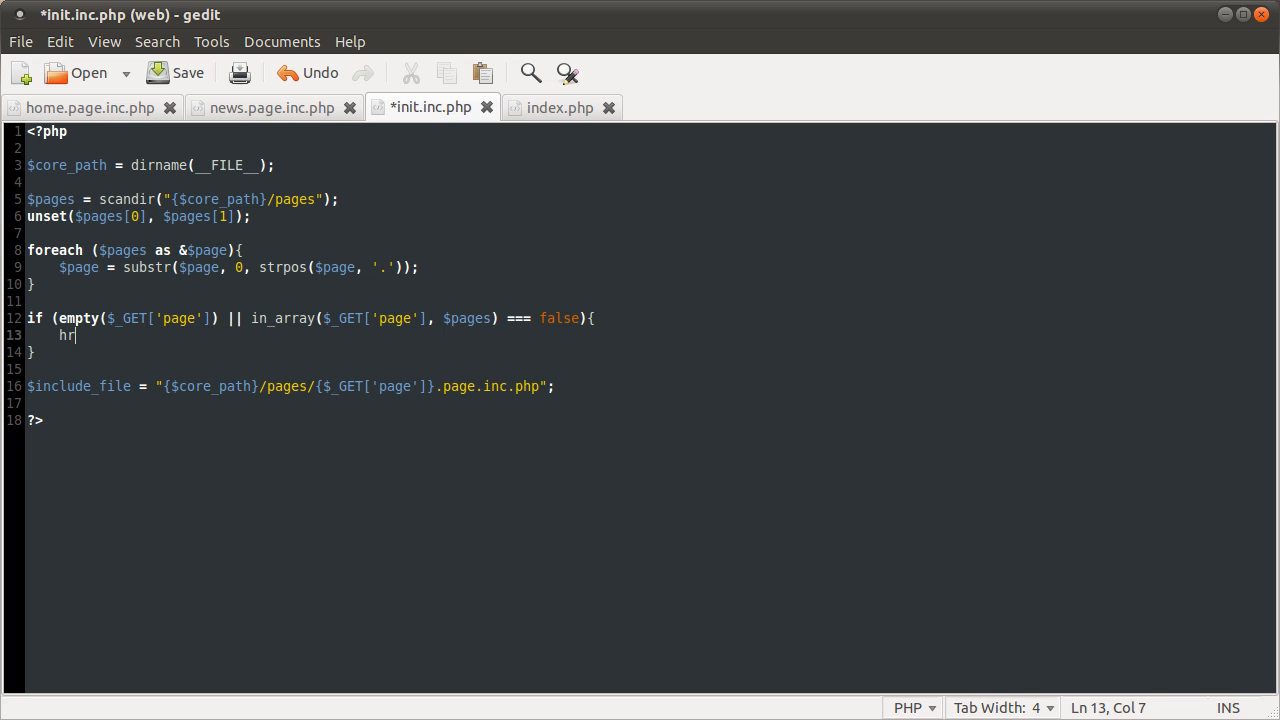
{"action": "type", "text": "eader();"}
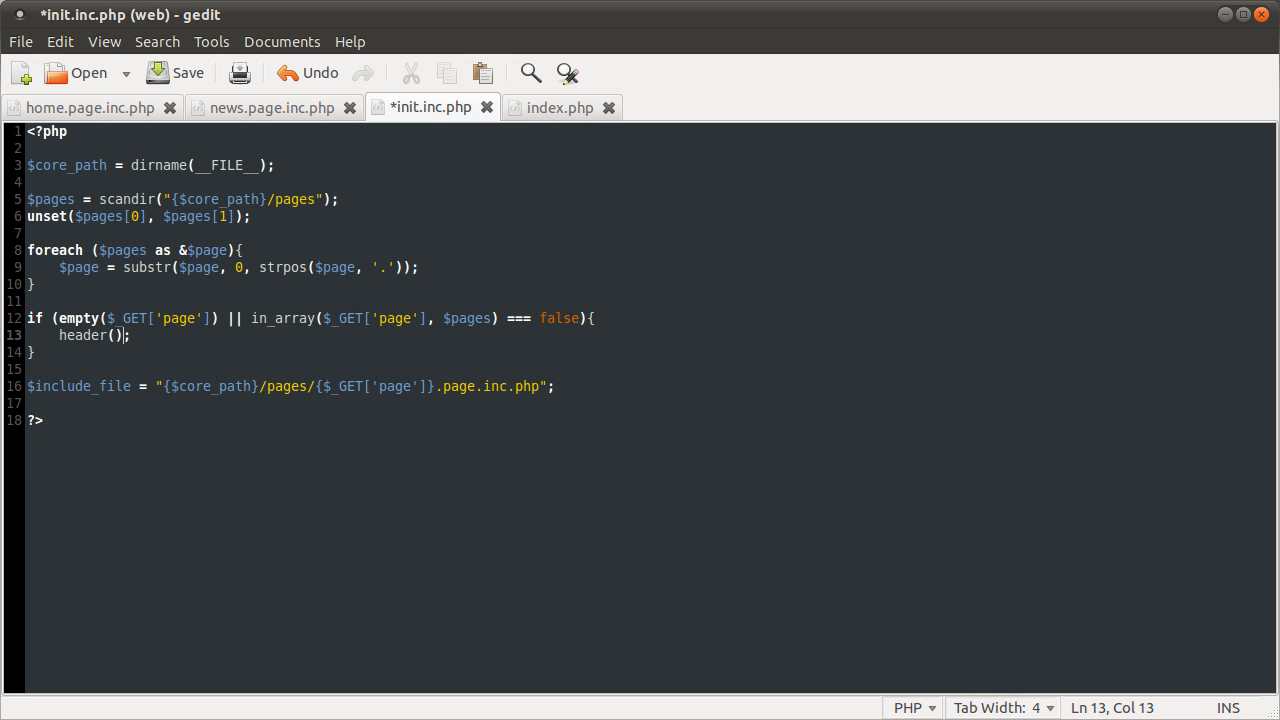
{"action": "key", "text": "Left"}
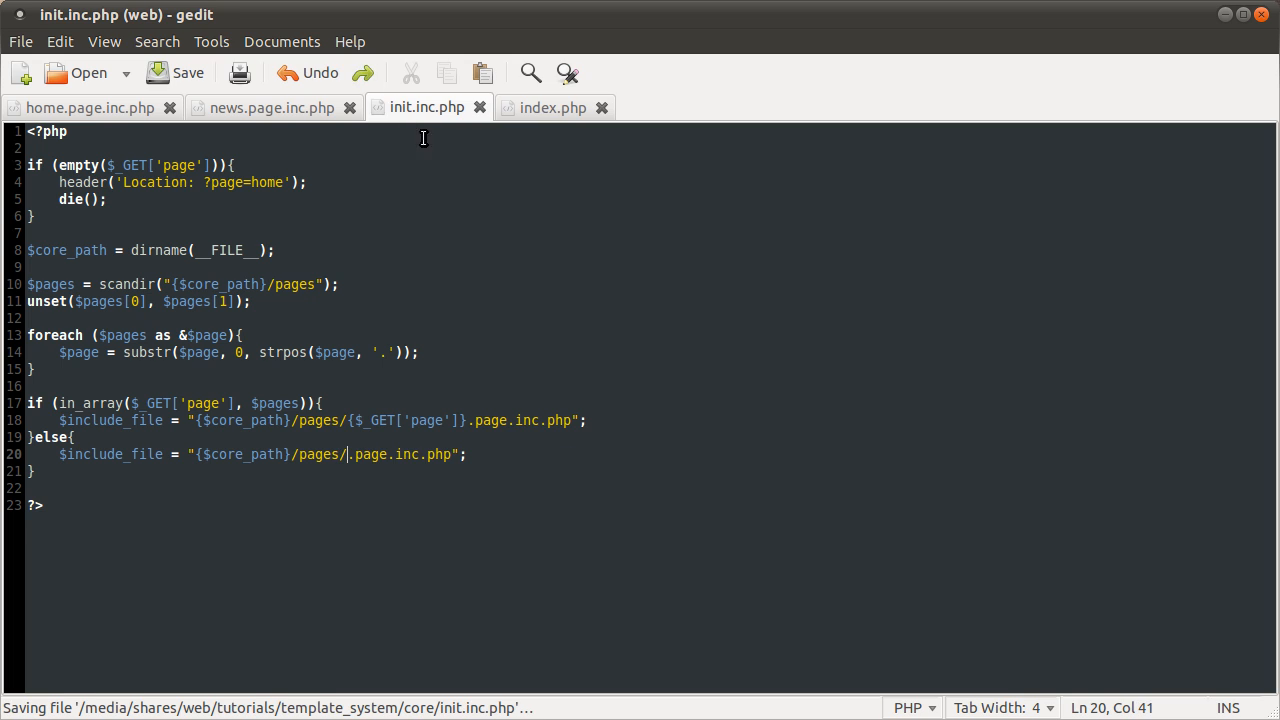
Step: Insert 'home' before .page.inc.php in the else branch's include path
{"action": "type", "text": "home"}
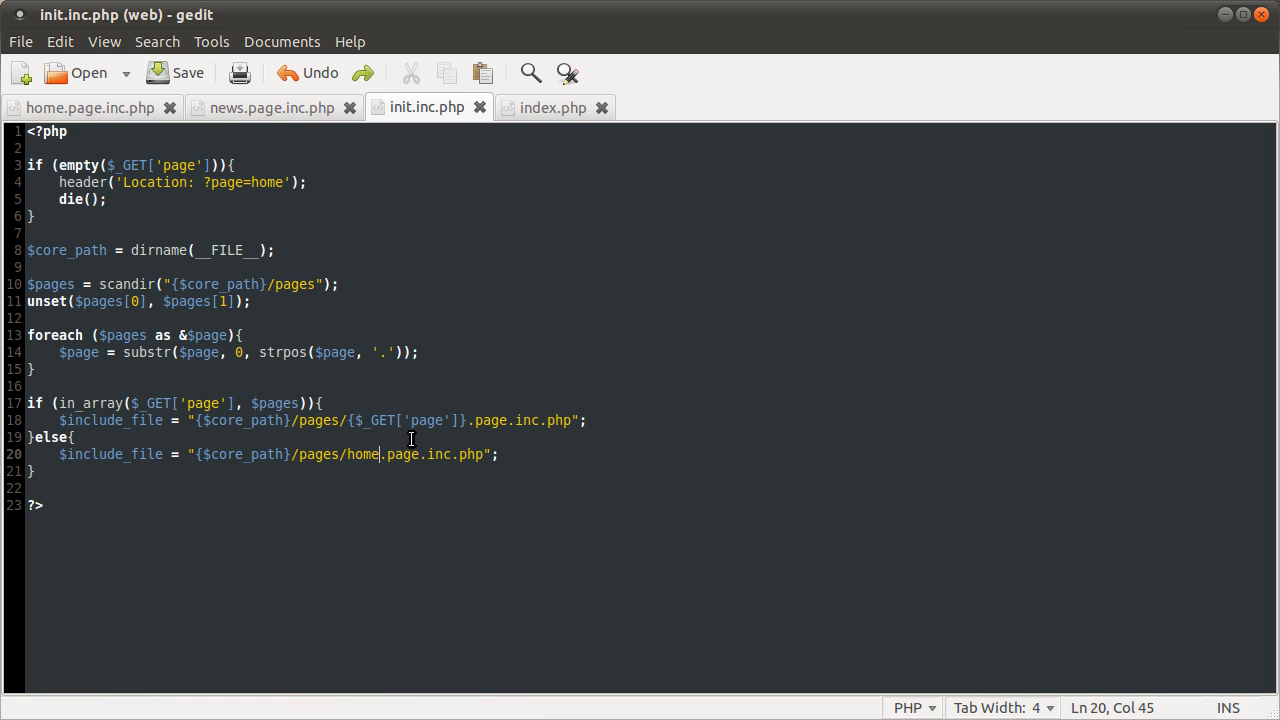
{"action": "mouse_move", "coordinate": [432, 565]}
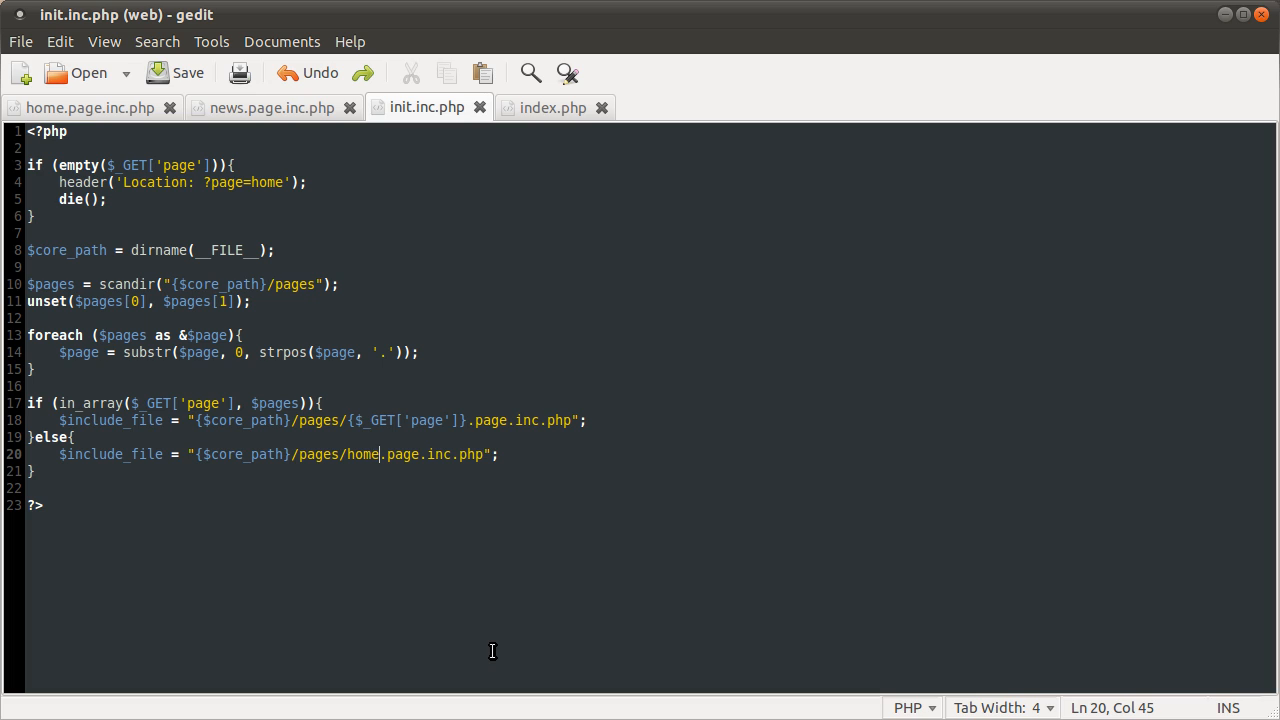
{"action": "mouse_move", "coordinate": [492, 651]}
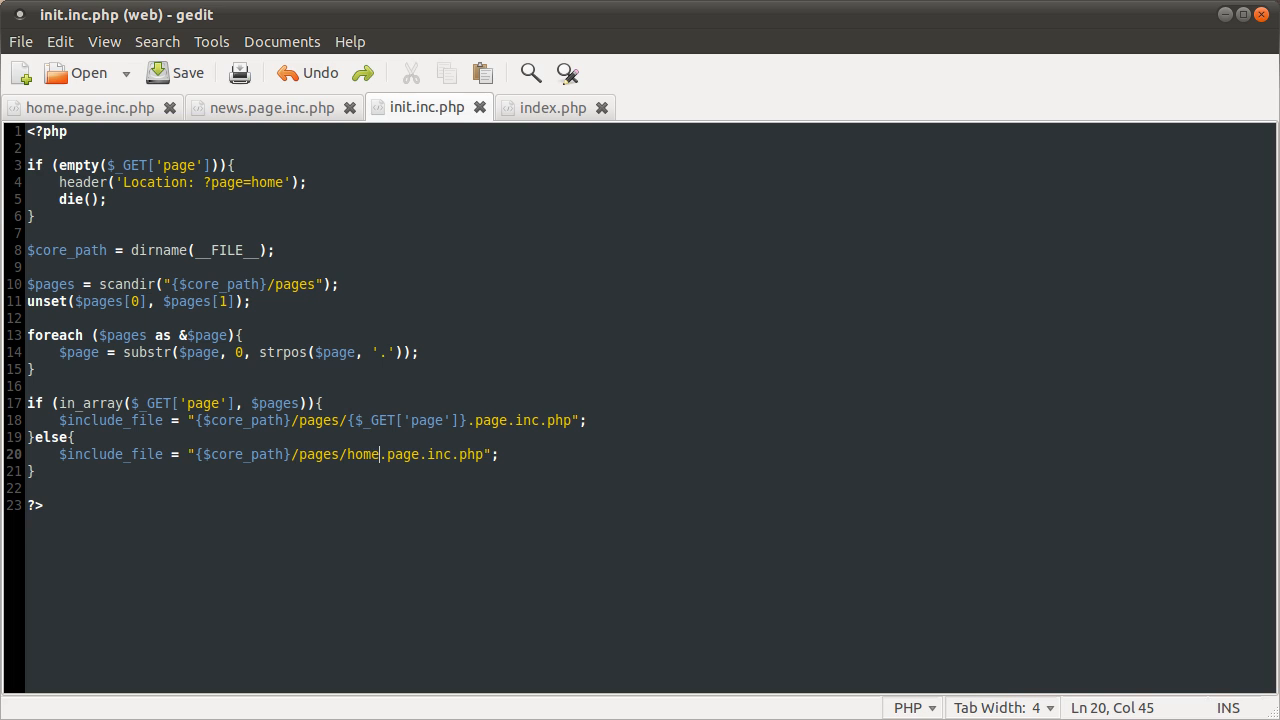
{"action": "mouse_move", "coordinate": [512, 247]}
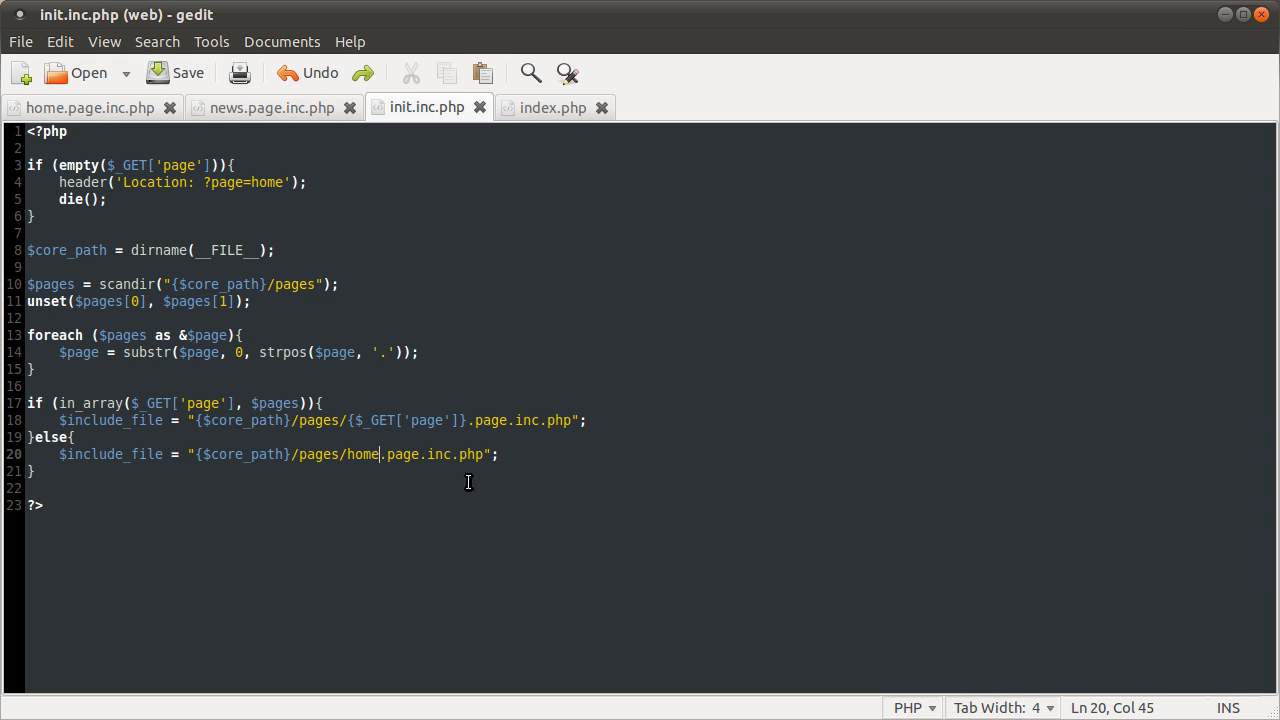
{"action": "mouse_move", "coordinate": [535, 117]}
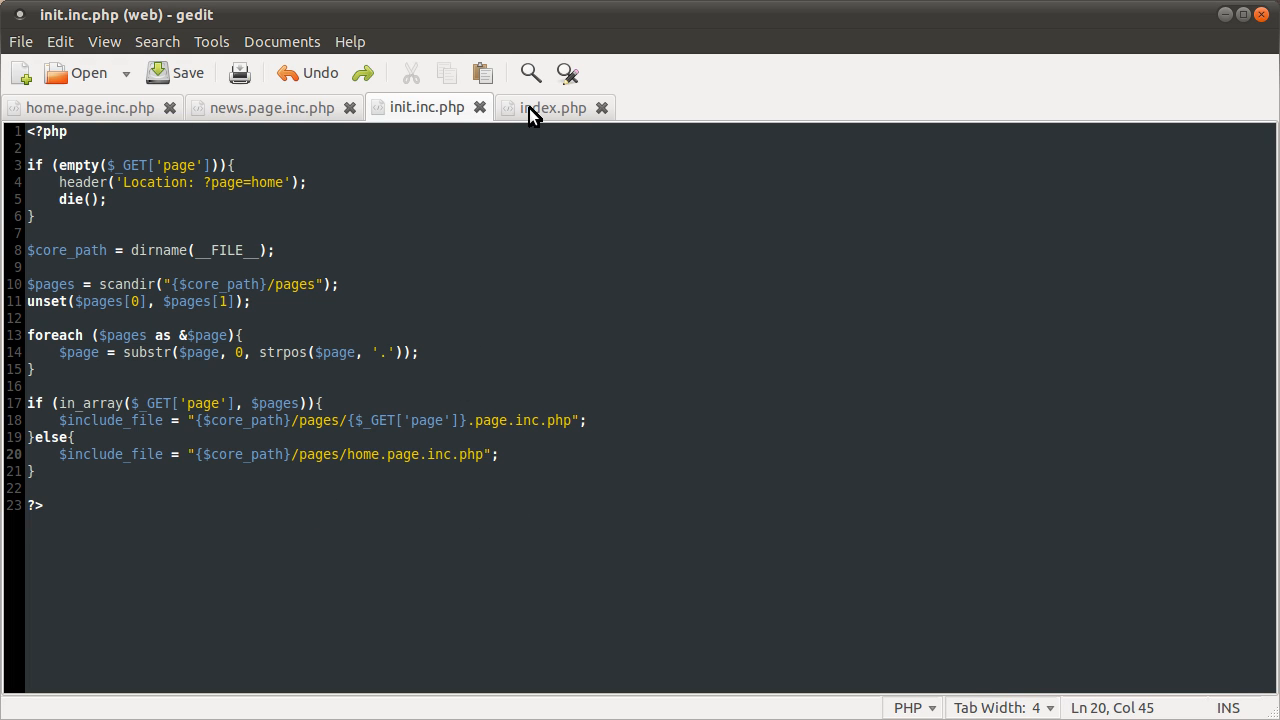
Step: In index.php, type echo $include_file inside the wrap div's PHP block
{"action": "left_click", "coordinate": [549, 107]}
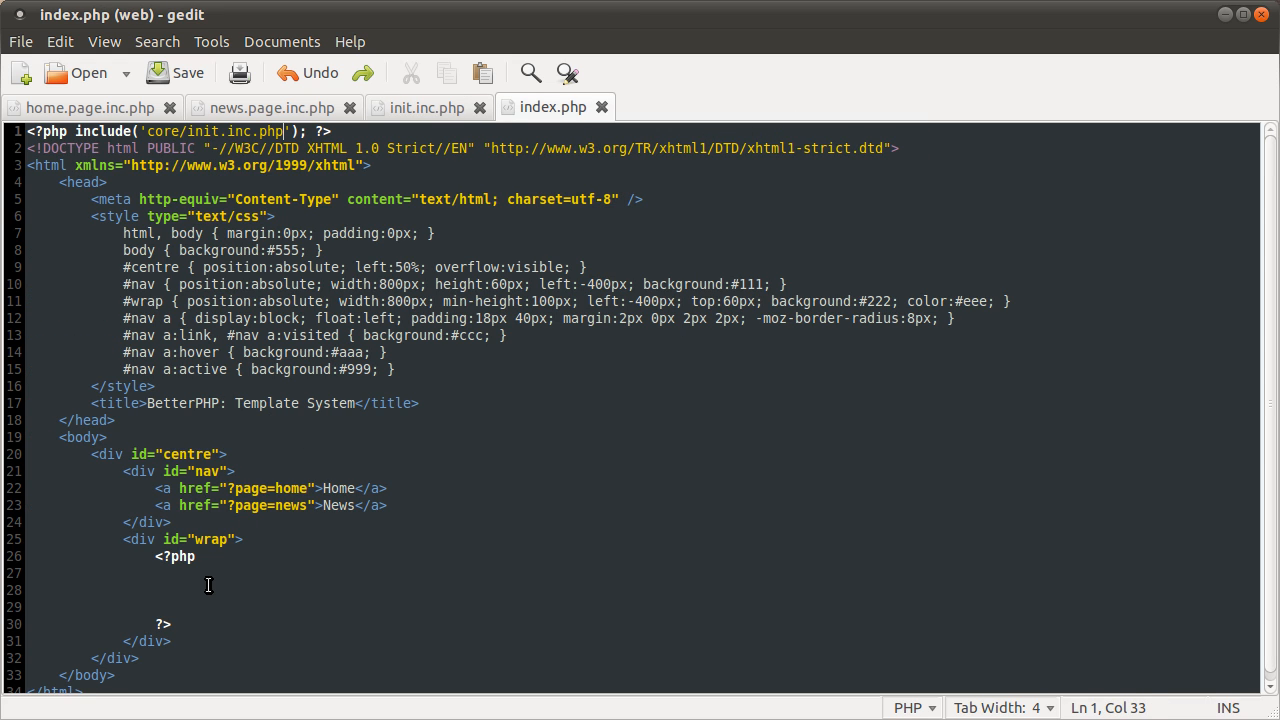
{"action": "type", "text": "ech"}
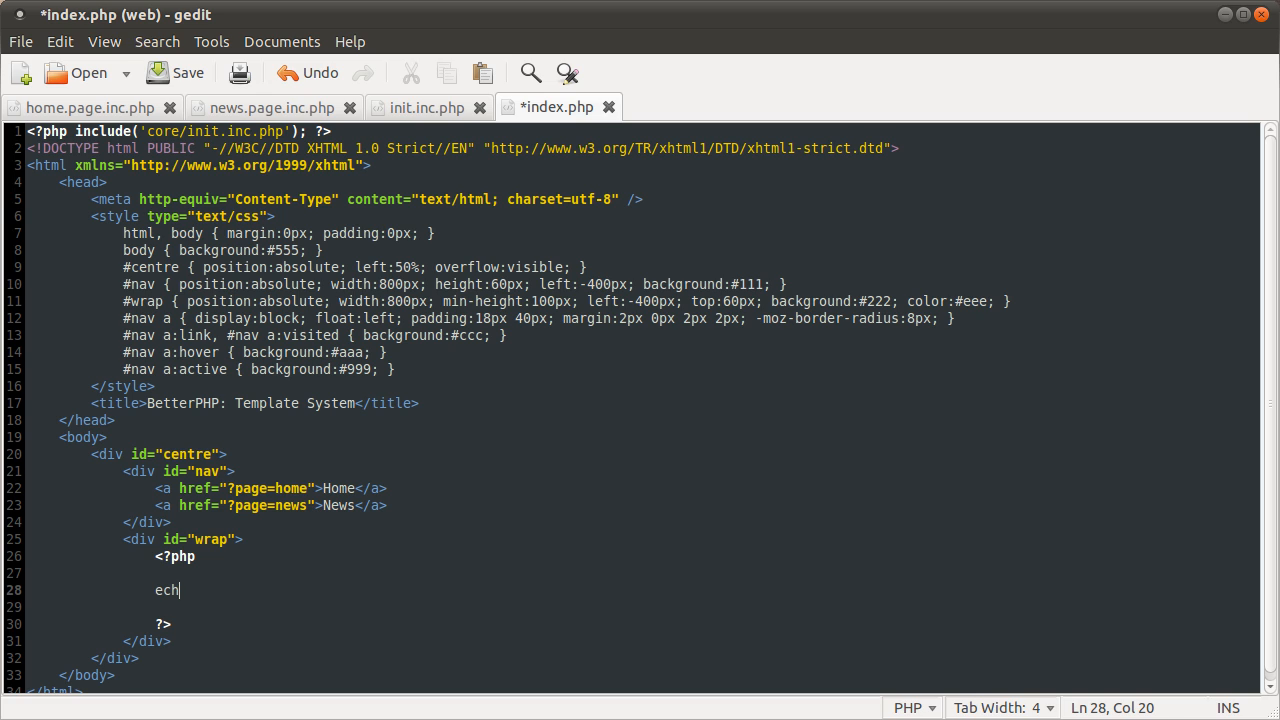
{"action": "type", "text": "o $inp"}
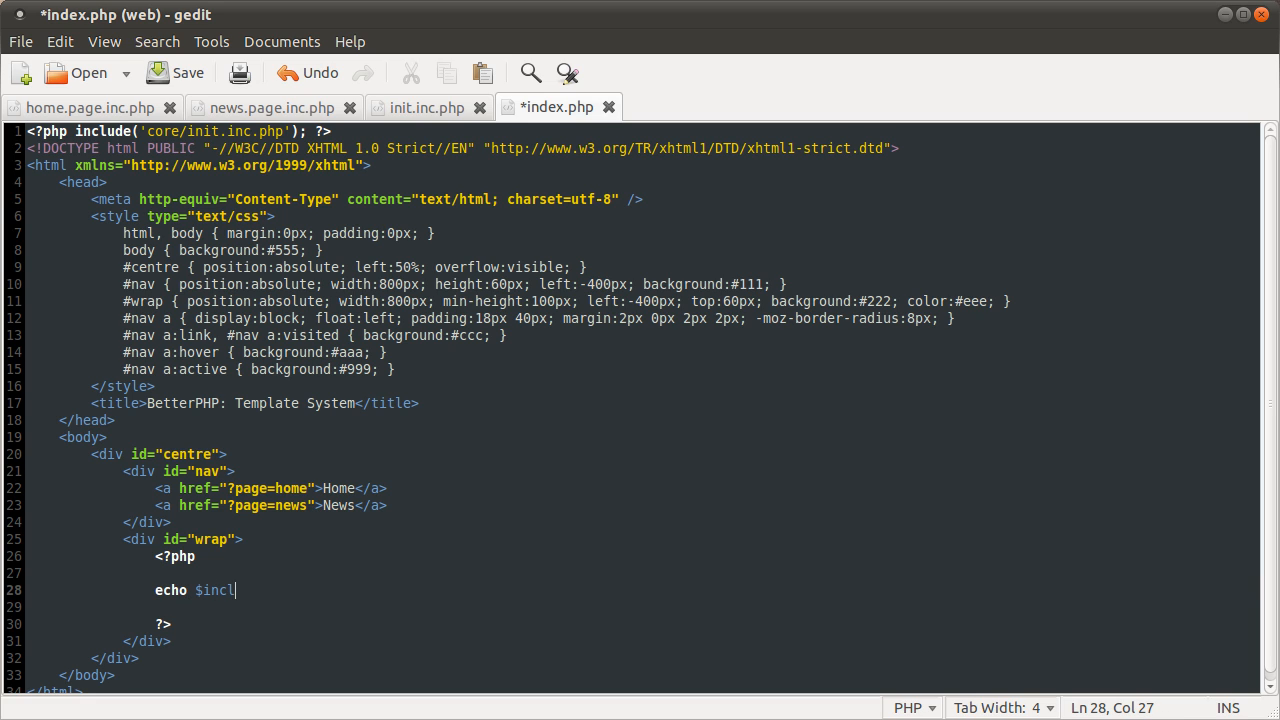
{"action": "type", "text": "ude_"}
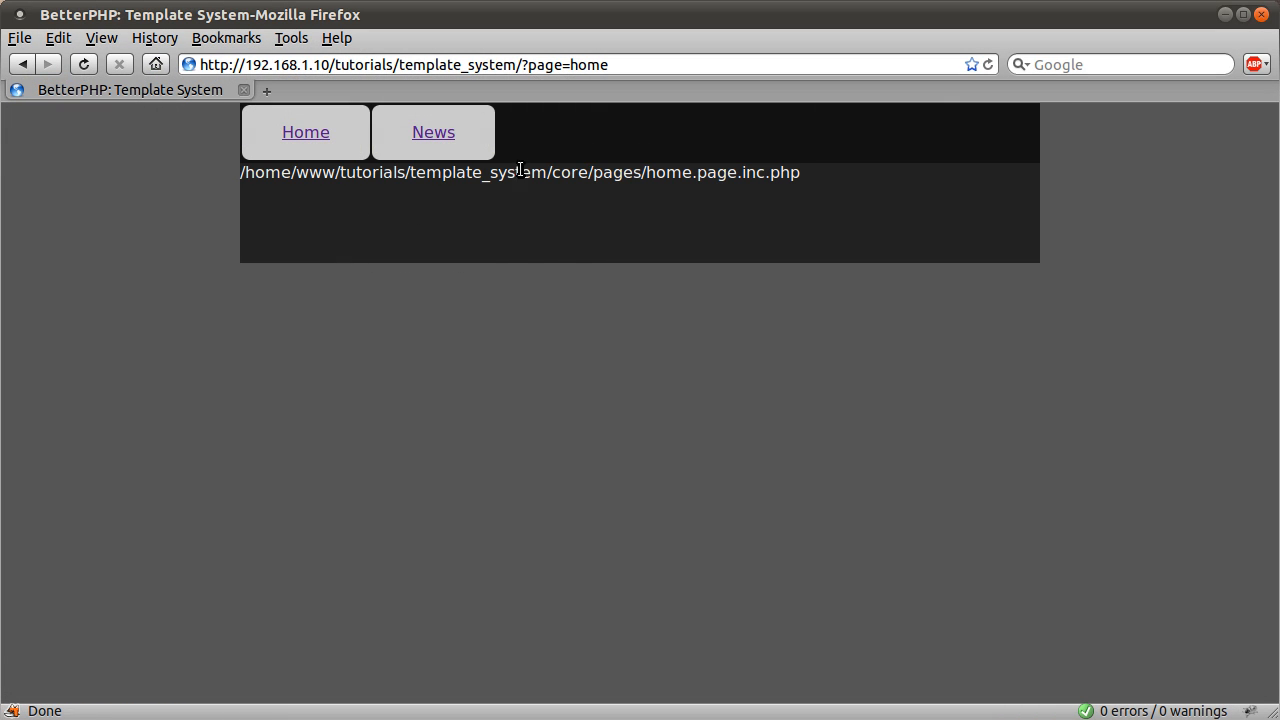
{"action": "mouse_move", "coordinate": [823, 182]}
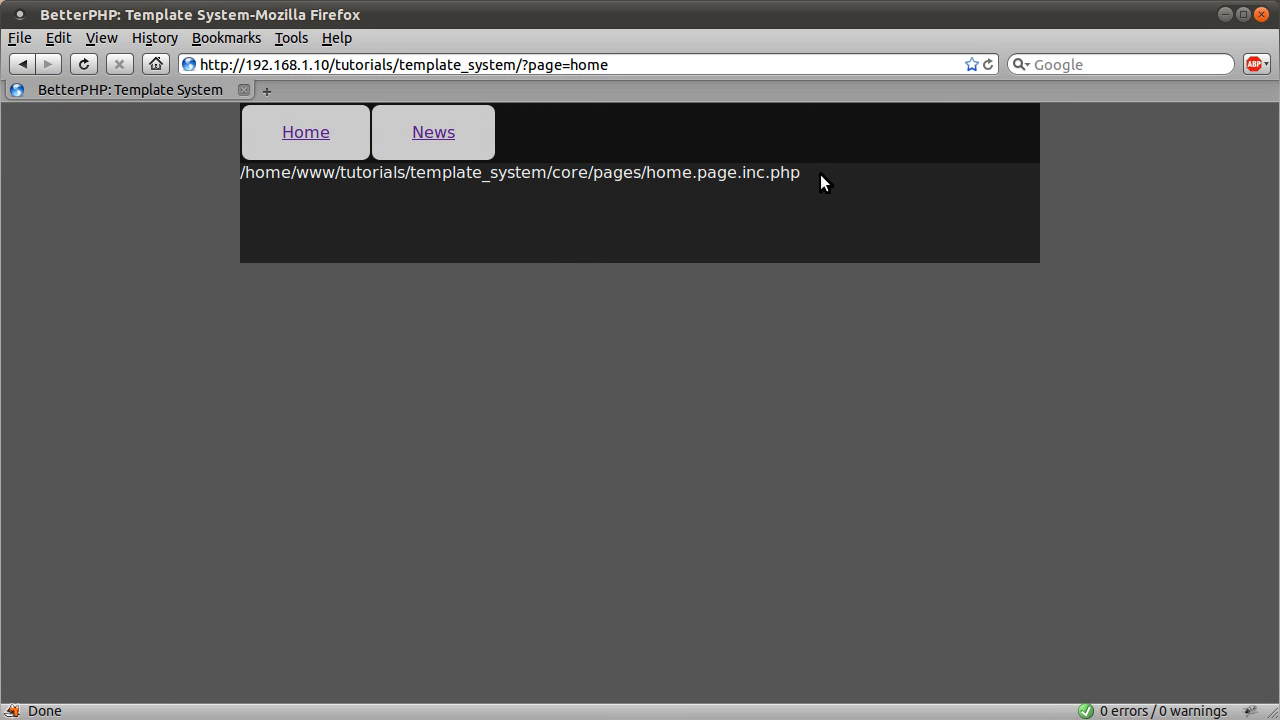
{"action": "mouse_move", "coordinate": [378, 202]}
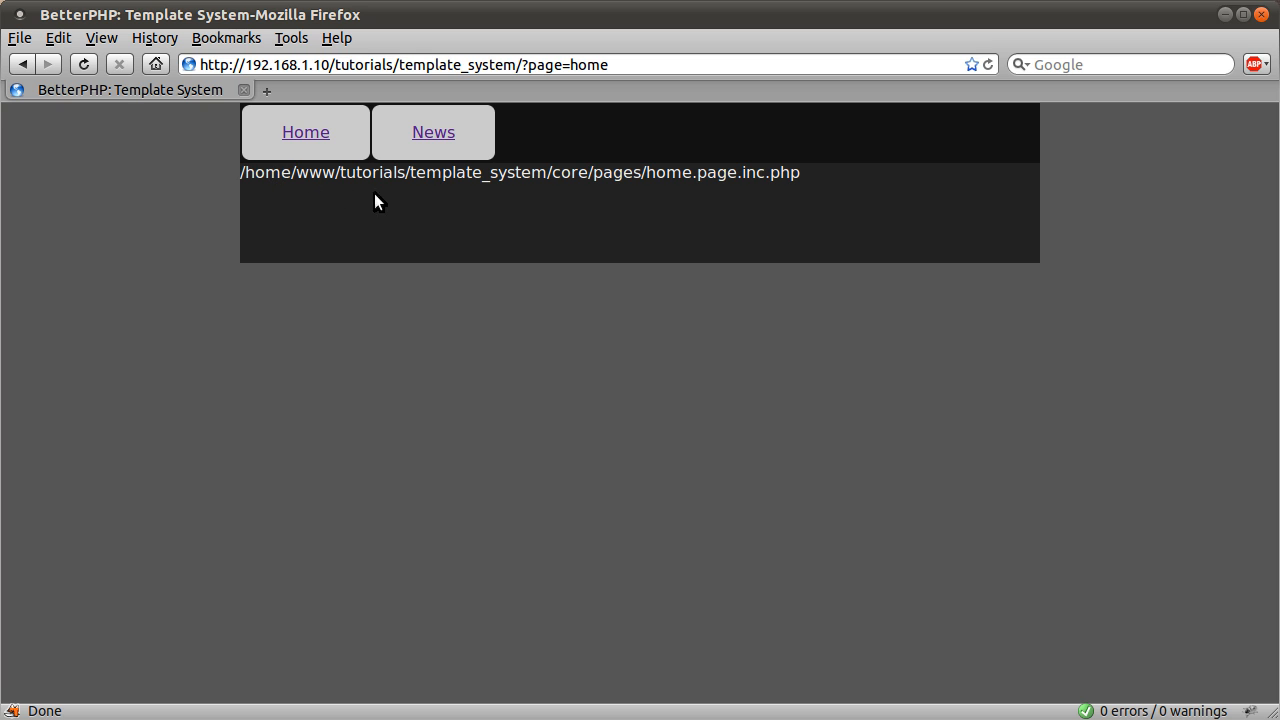
{"action": "mouse_move", "coordinate": [800, 197]}
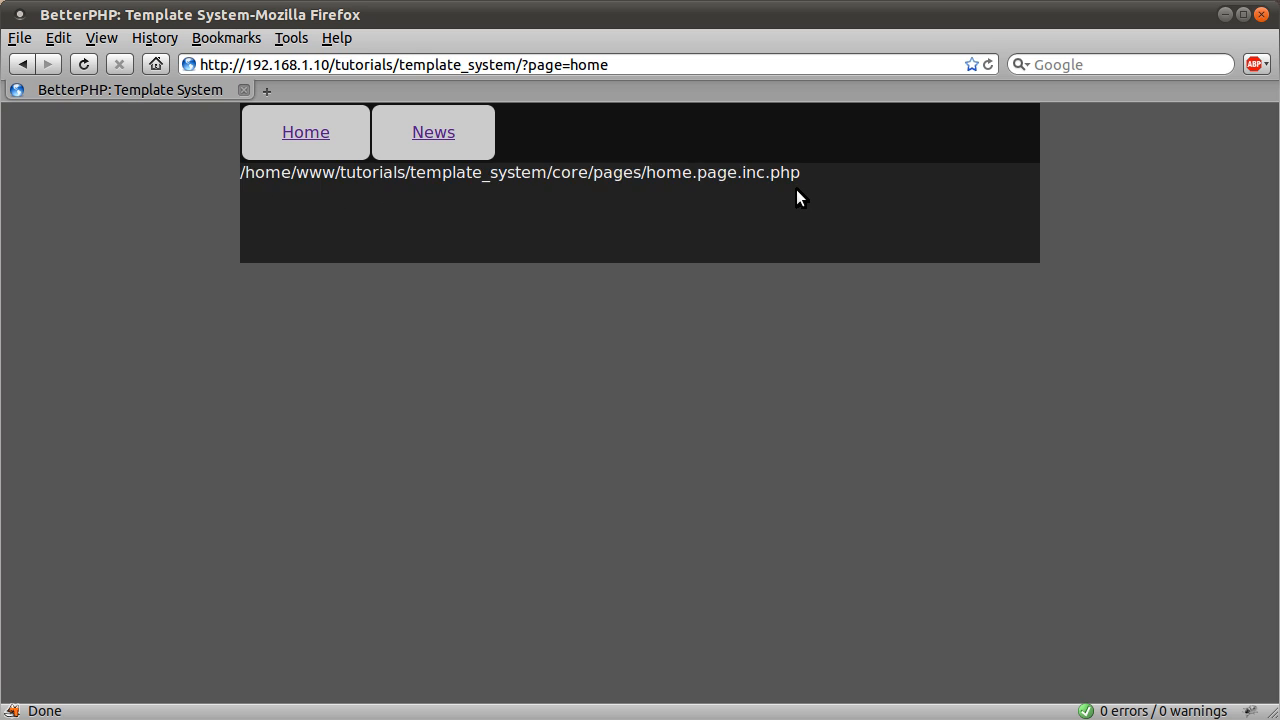
{"action": "mouse_move", "coordinate": [585, 172]}
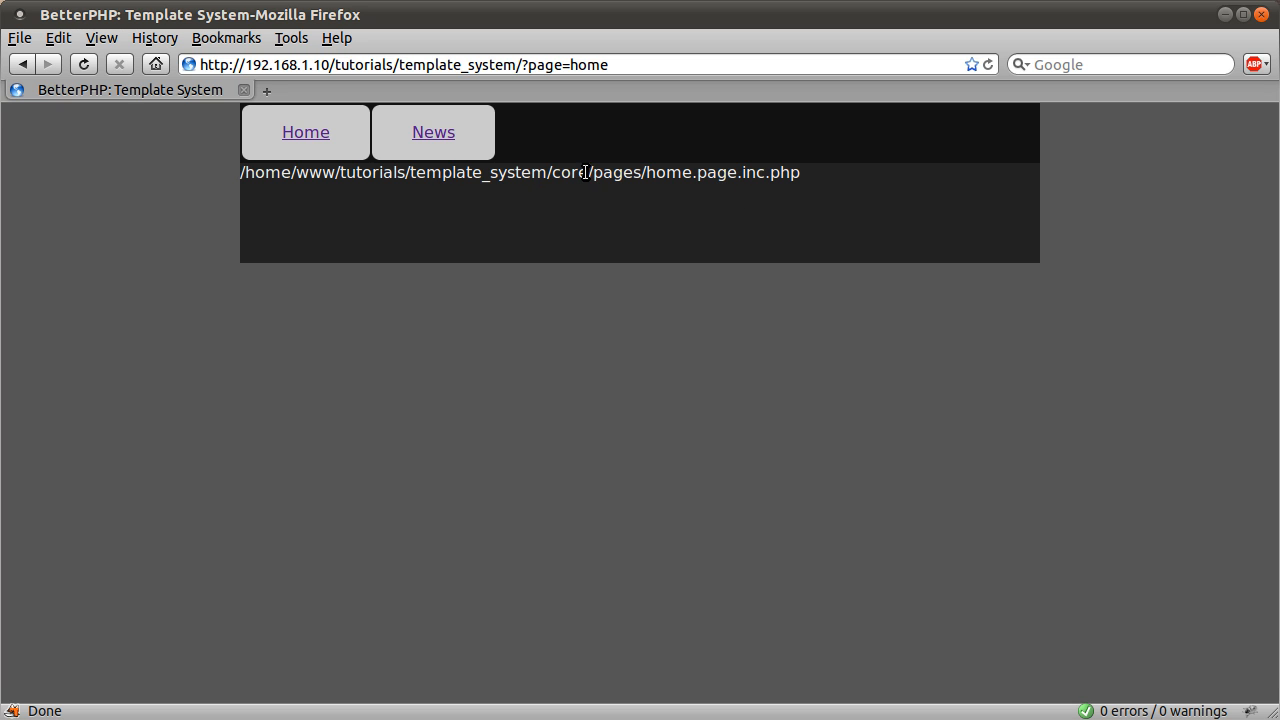
Step: Highlight the pages folder and page.inc.php ending of the printed path in Firefox
{"action": "left_click_drag", "start_coordinate": [240, 172], "coordinate": [590, 172]}
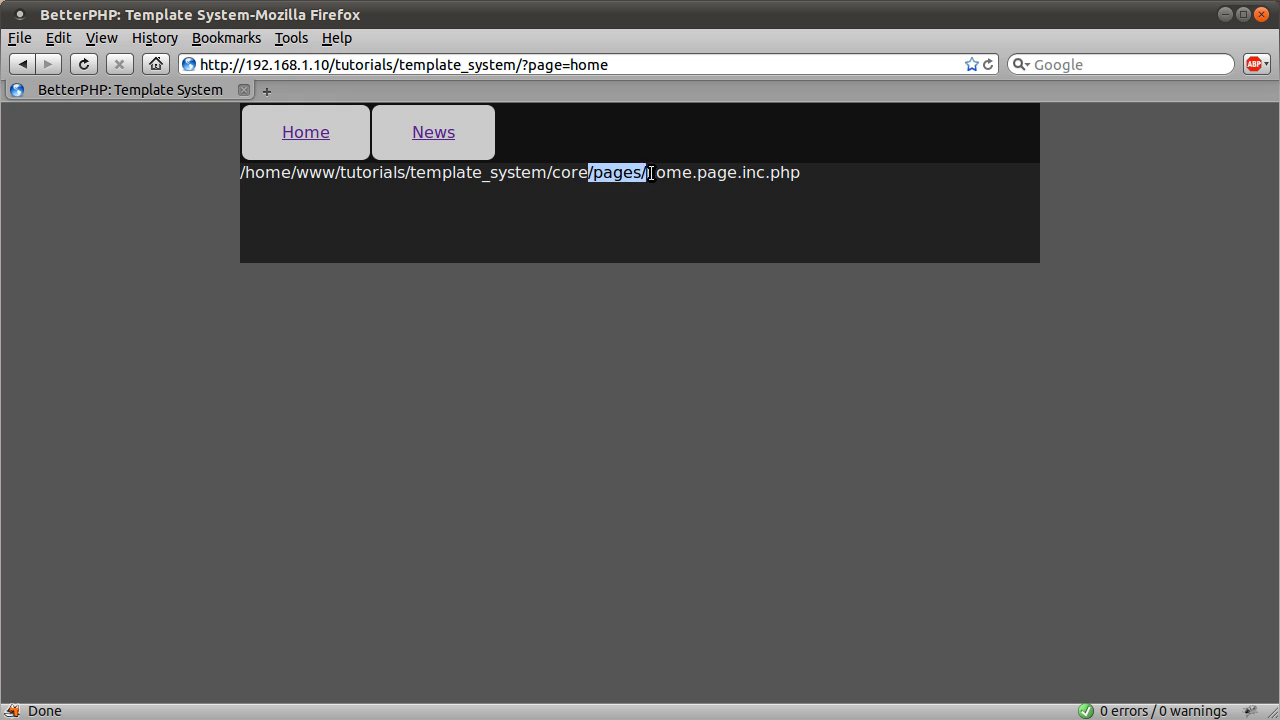
{"action": "double_click", "coordinate": [748, 172]}
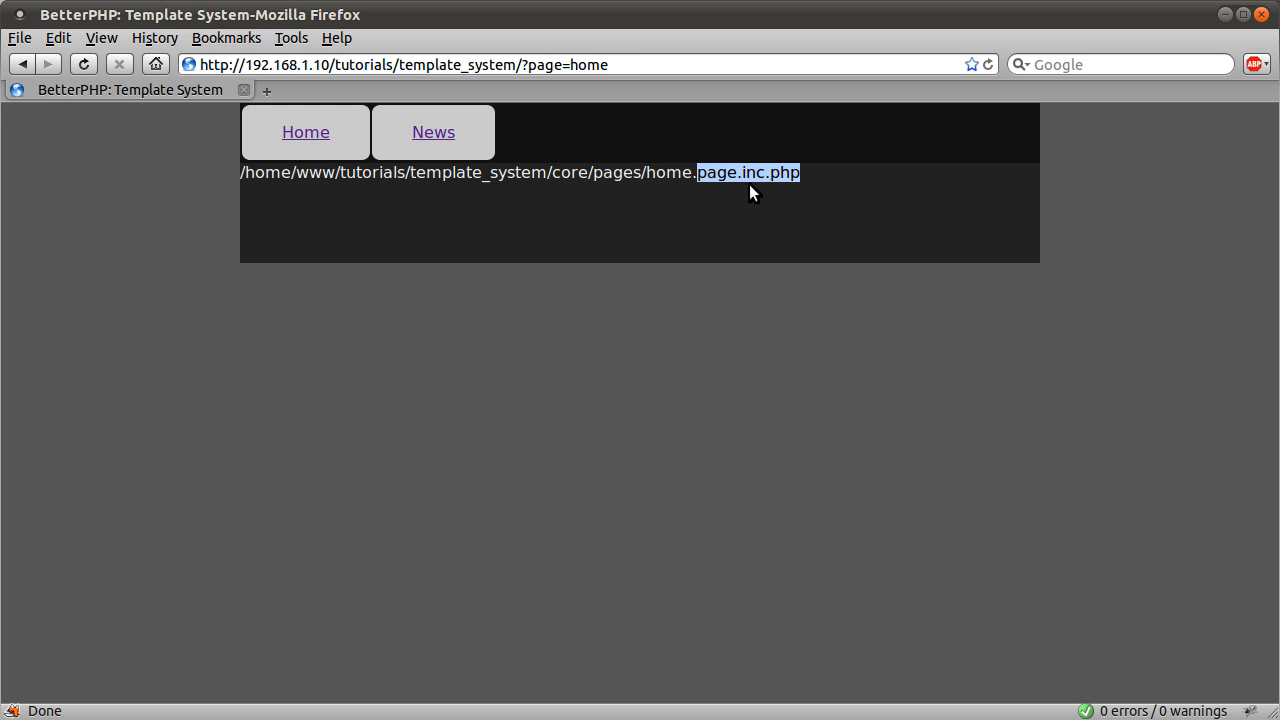
{"action": "left_click", "coordinate": [432, 131]}
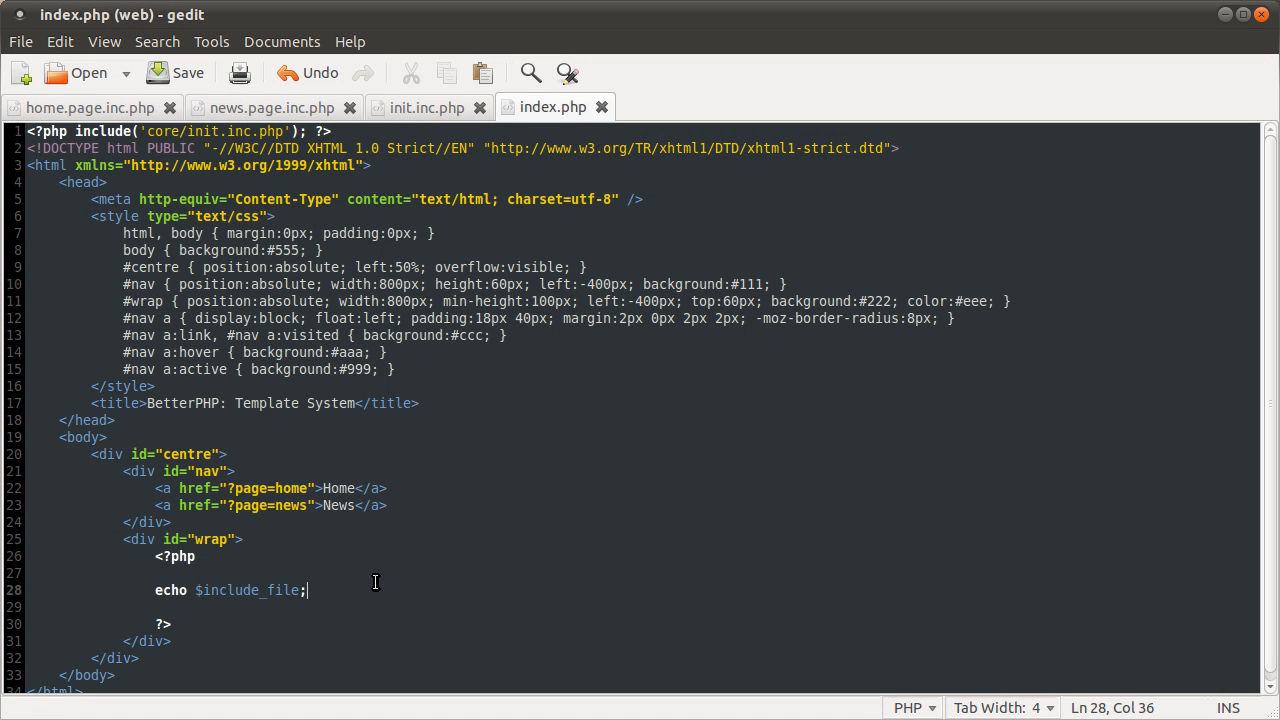
Step: Replace echo with include($include_file) in index.php and save
{"action": "double_click", "coordinate": [170, 589]}
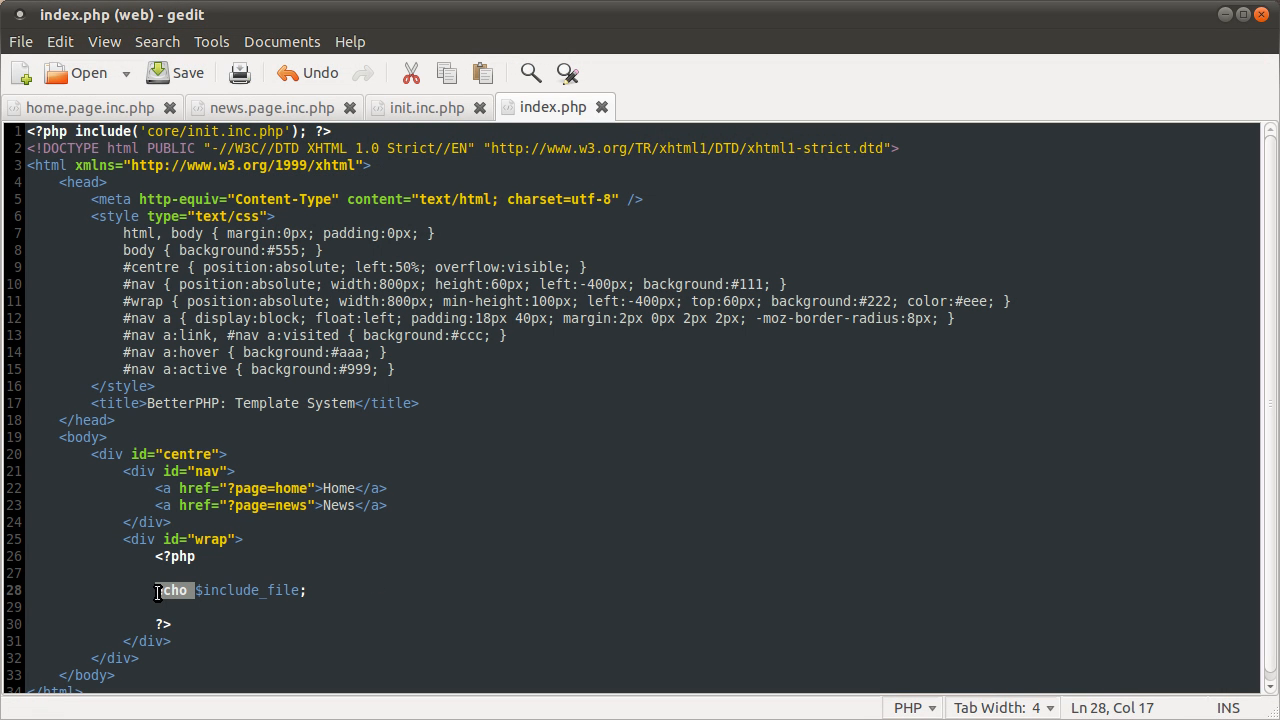
{"action": "type", "text": "include("}
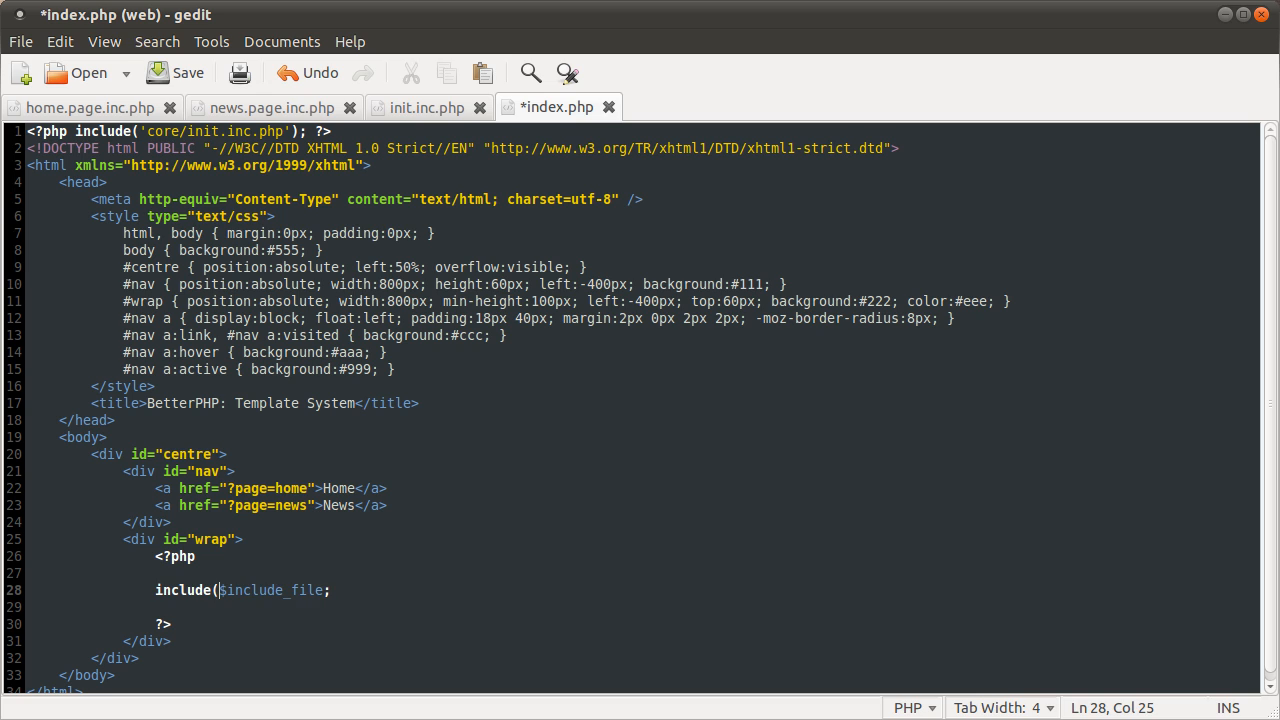
{"action": "key", "text": "ctrl+s"}
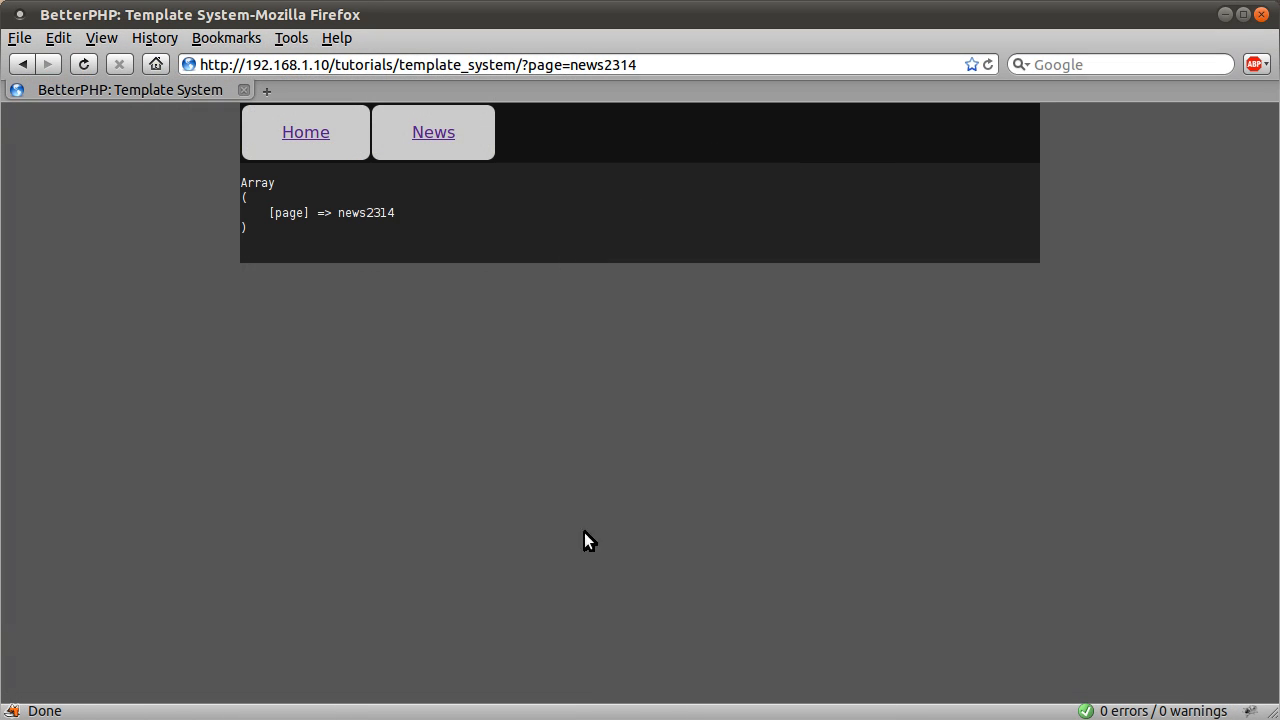
{"action": "mouse_move", "coordinate": [372, 208]}
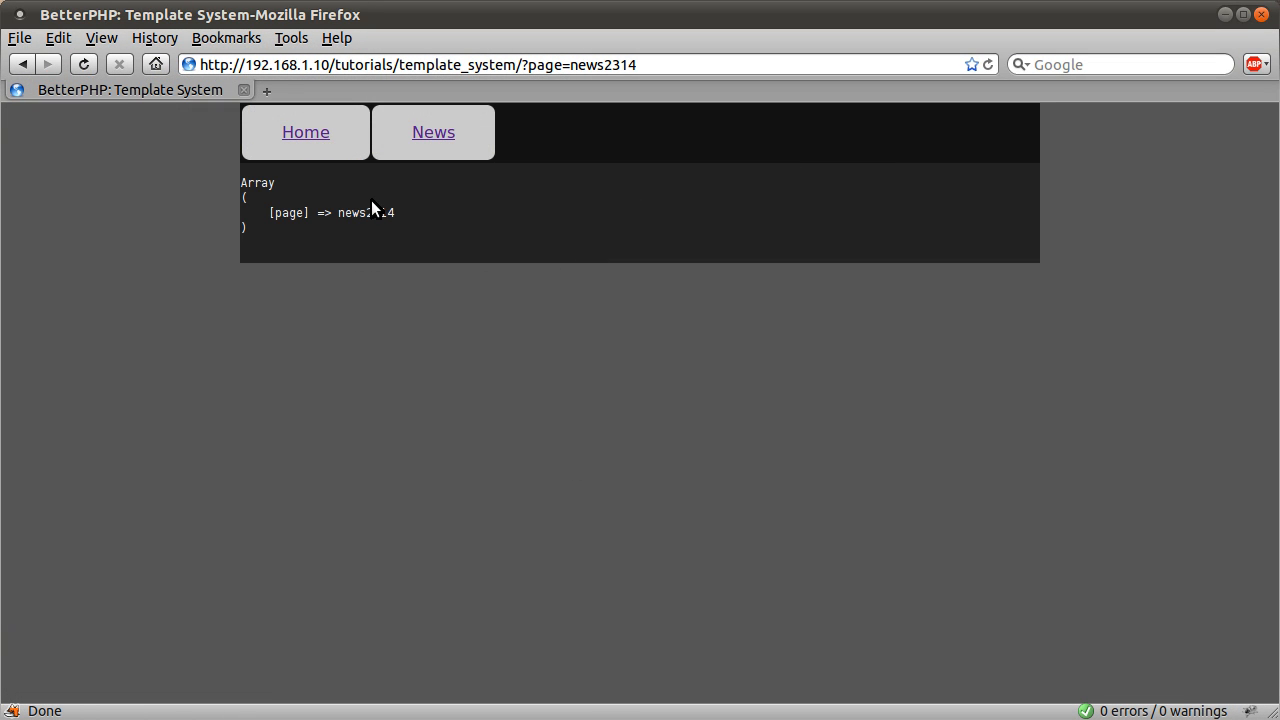
{"action": "mouse_move", "coordinate": [397, 153]}
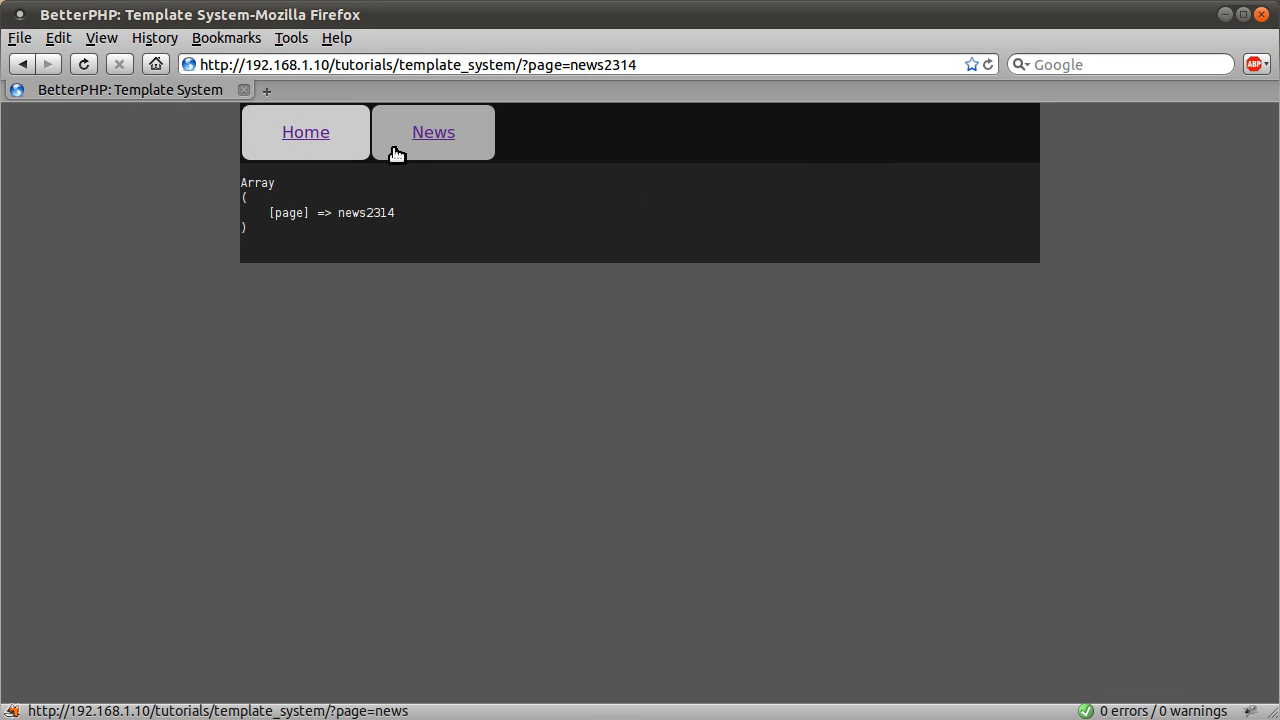
Step: Test the News and Home links in Firefox and review home.page.inc.php
{"action": "left_click", "coordinate": [433, 132]}
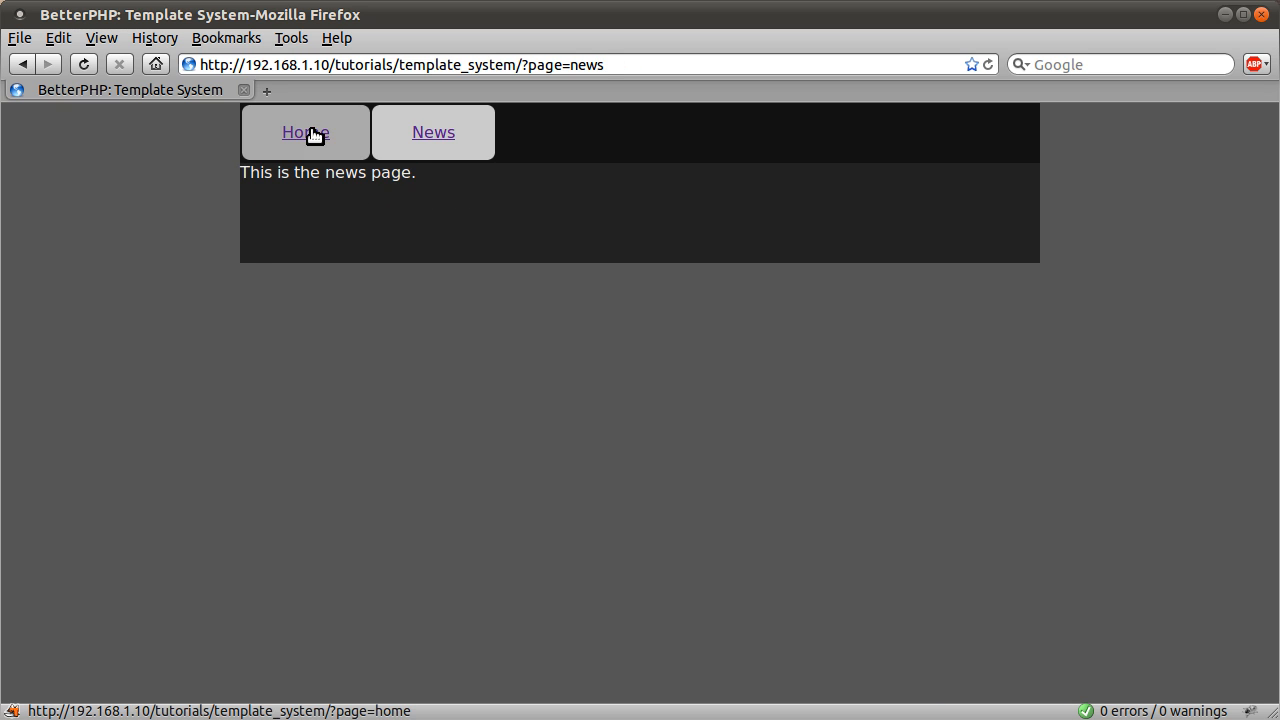
{"action": "left_click", "coordinate": [305, 131]}
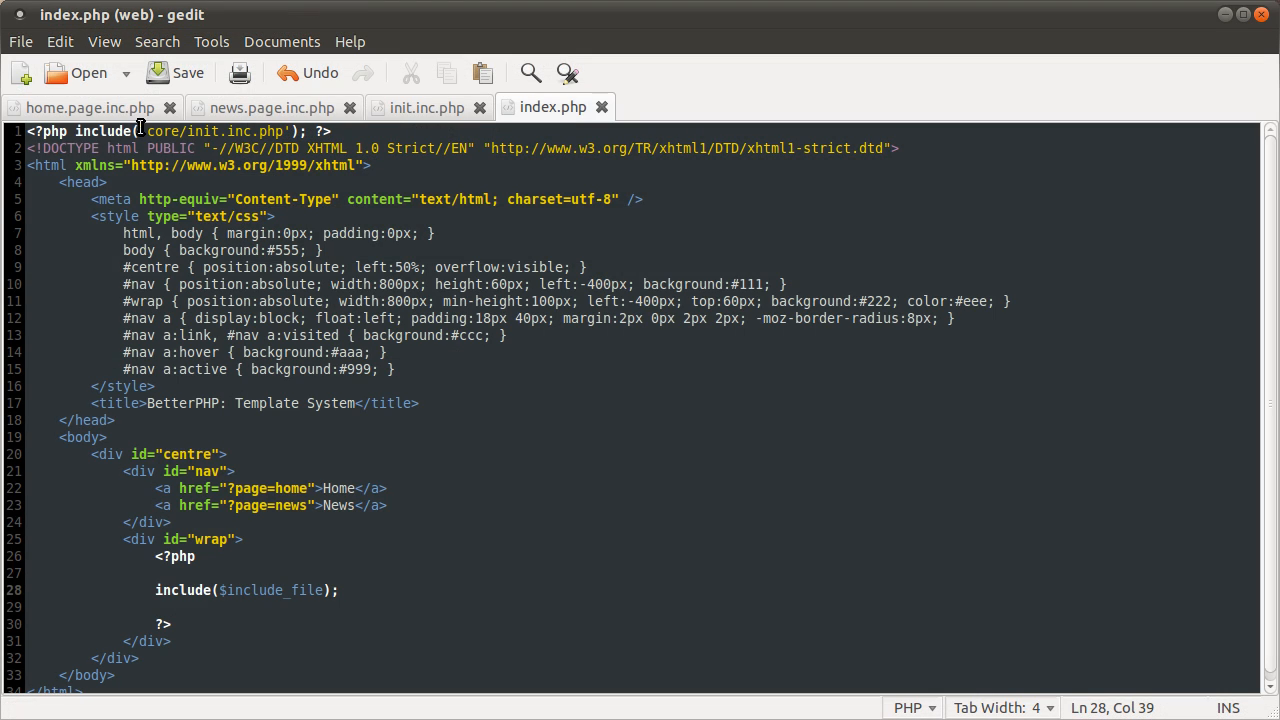
{"action": "left_click", "coordinate": [88, 107]}
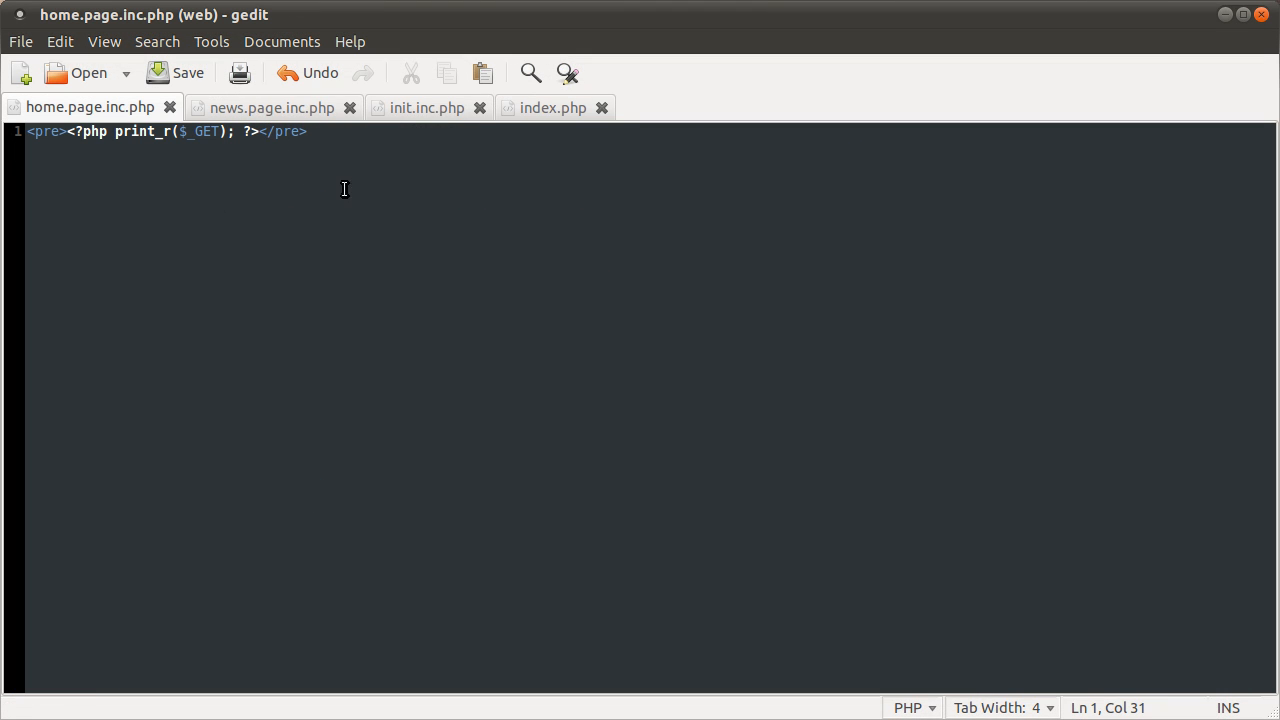
{"action": "left_click", "coordinate": [552, 107]}
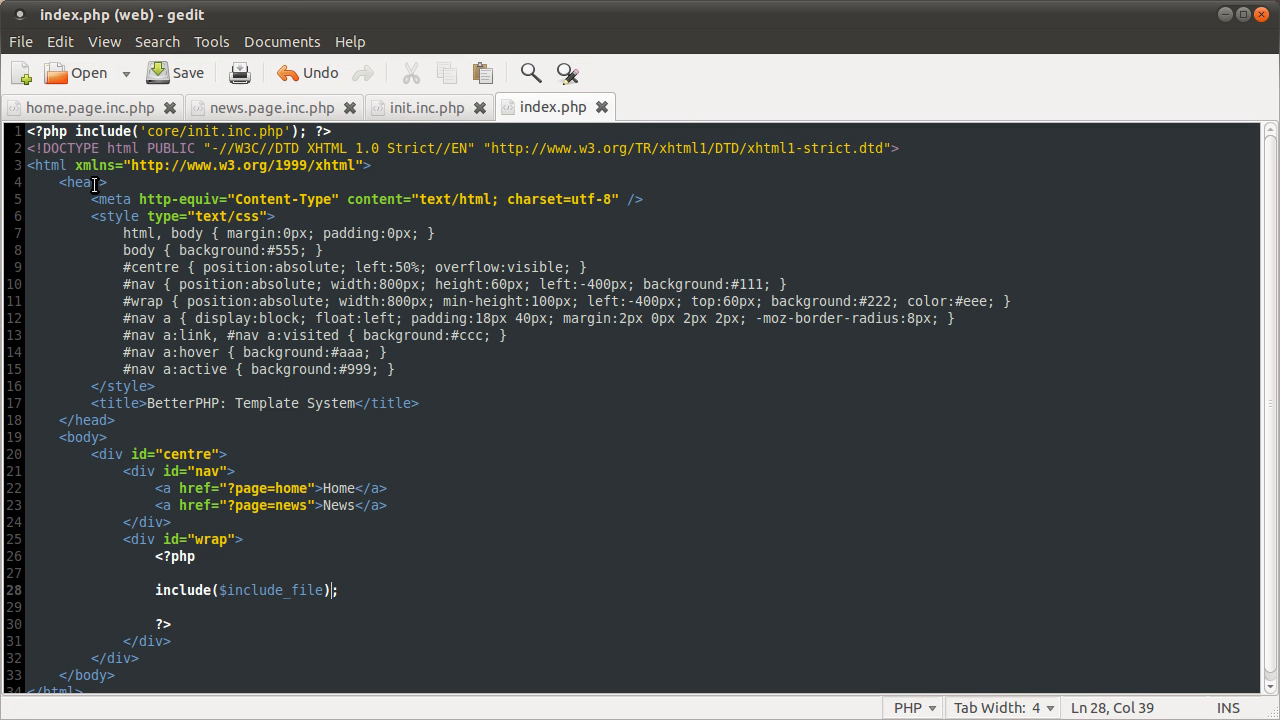
{"action": "left_click", "coordinate": [90, 107]}
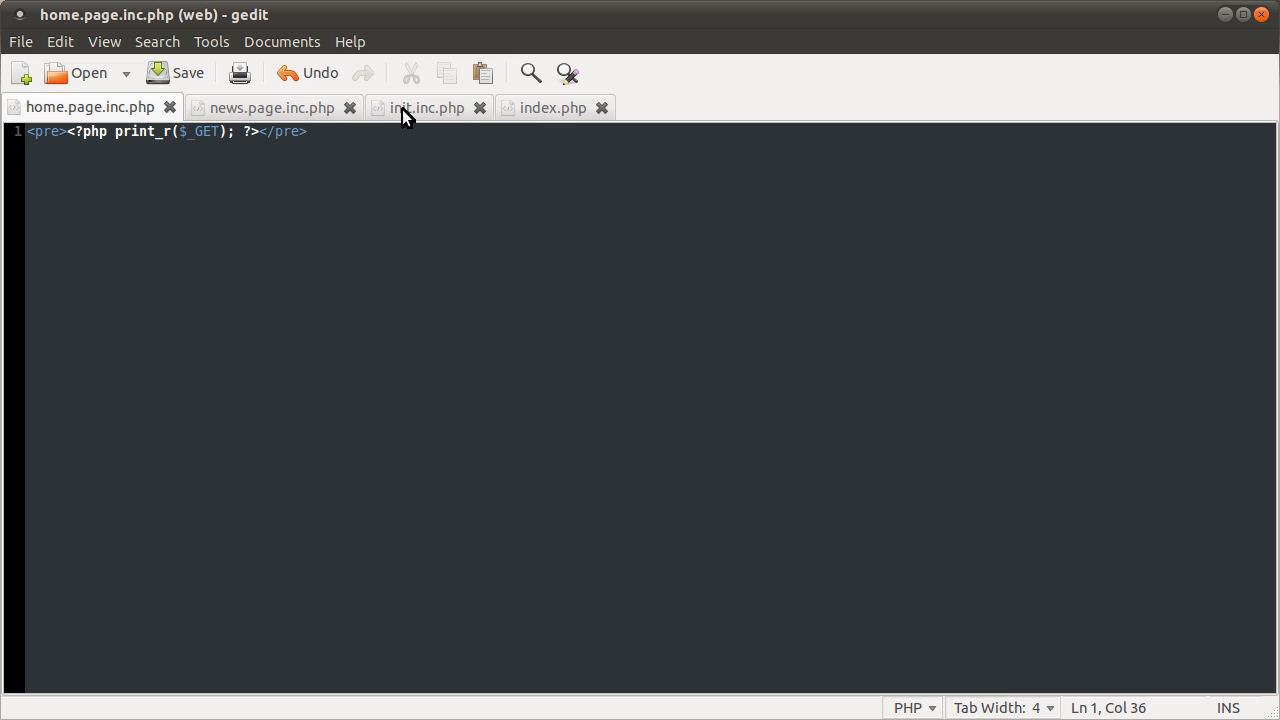
{"action": "mouse_move", "coordinate": [428, 107]}
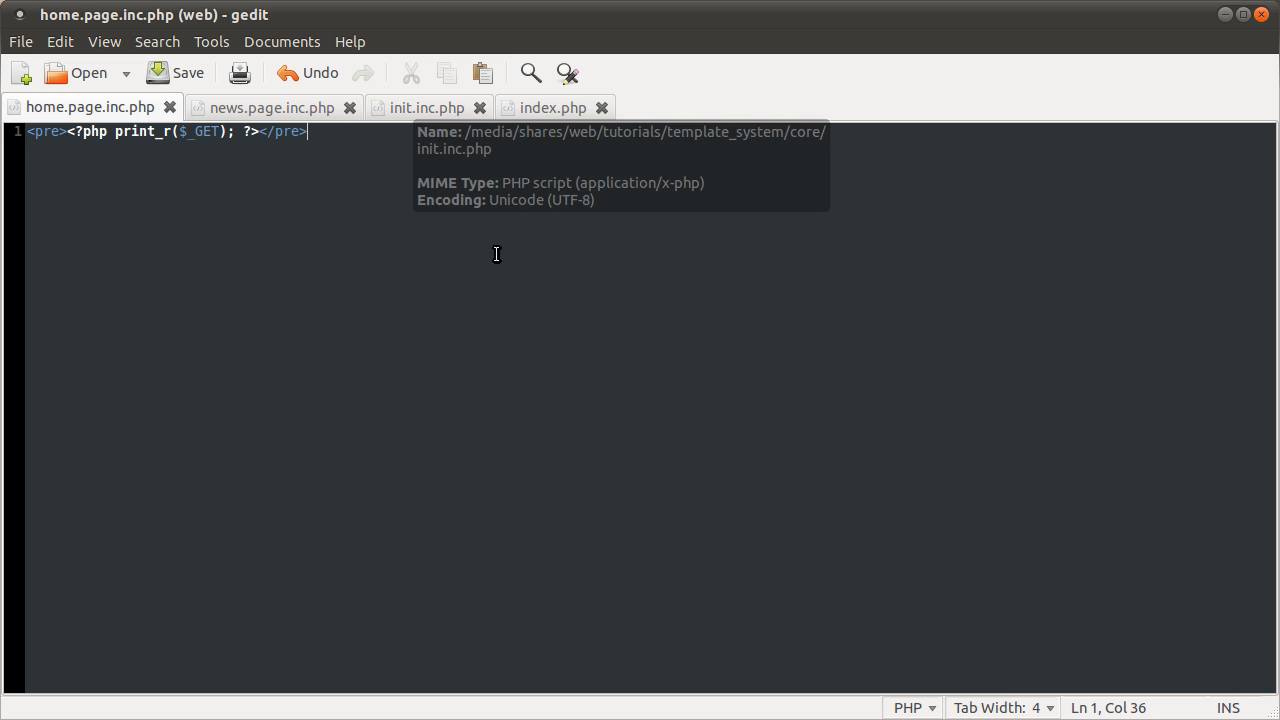
{"action": "left_click", "coordinate": [422, 107]}
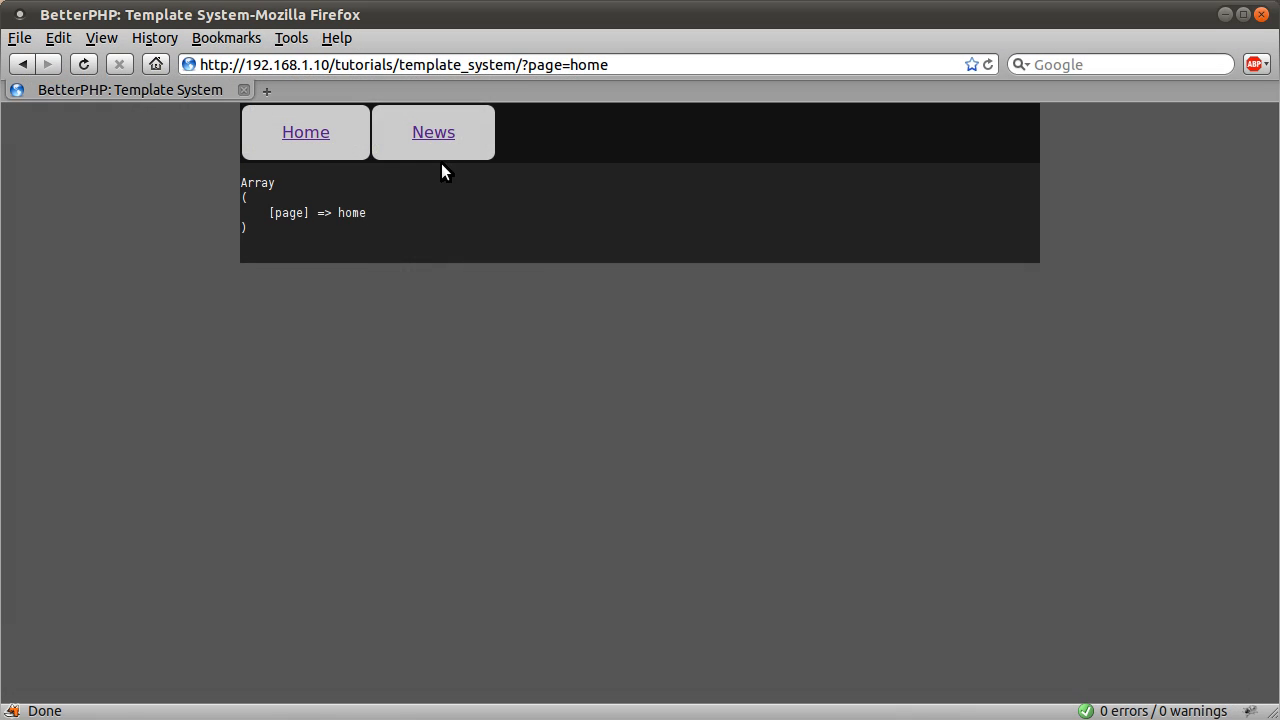
Step: Return to index.php and select the hard-coded Home and News nav links
{"action": "left_click", "coordinate": [433, 131]}
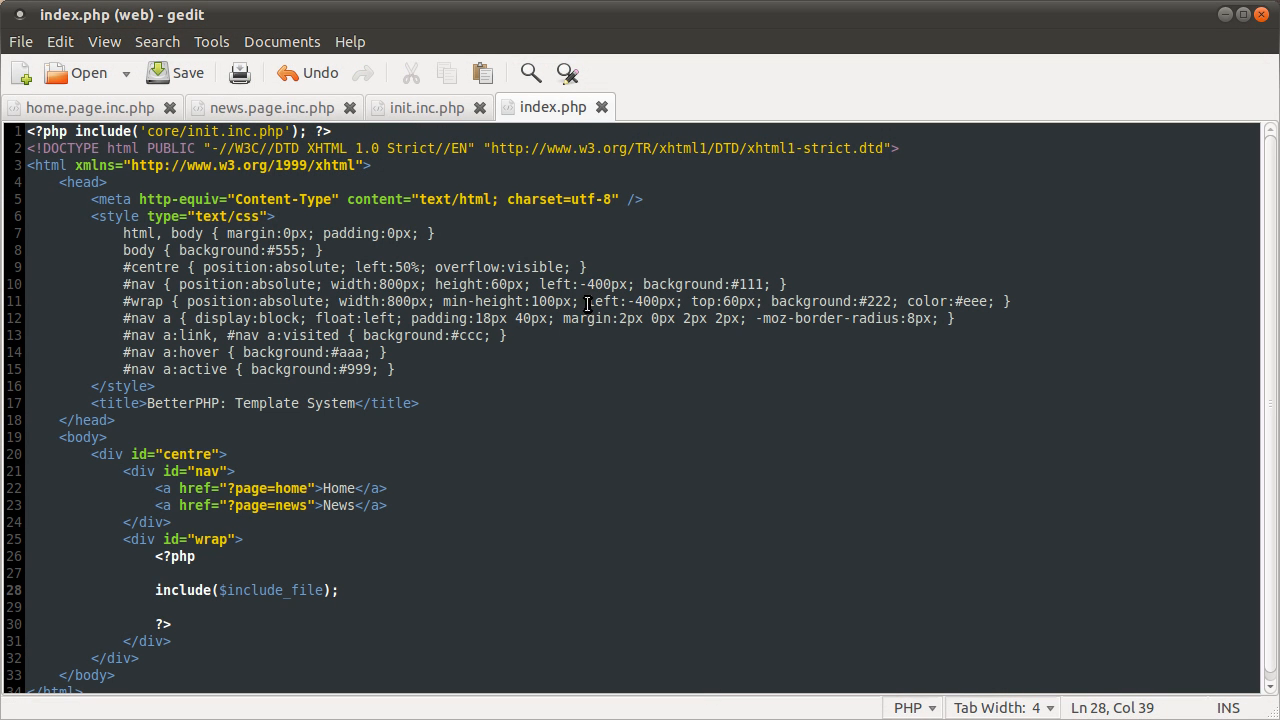
{"action": "mouse_move", "coordinate": [407, 540]}
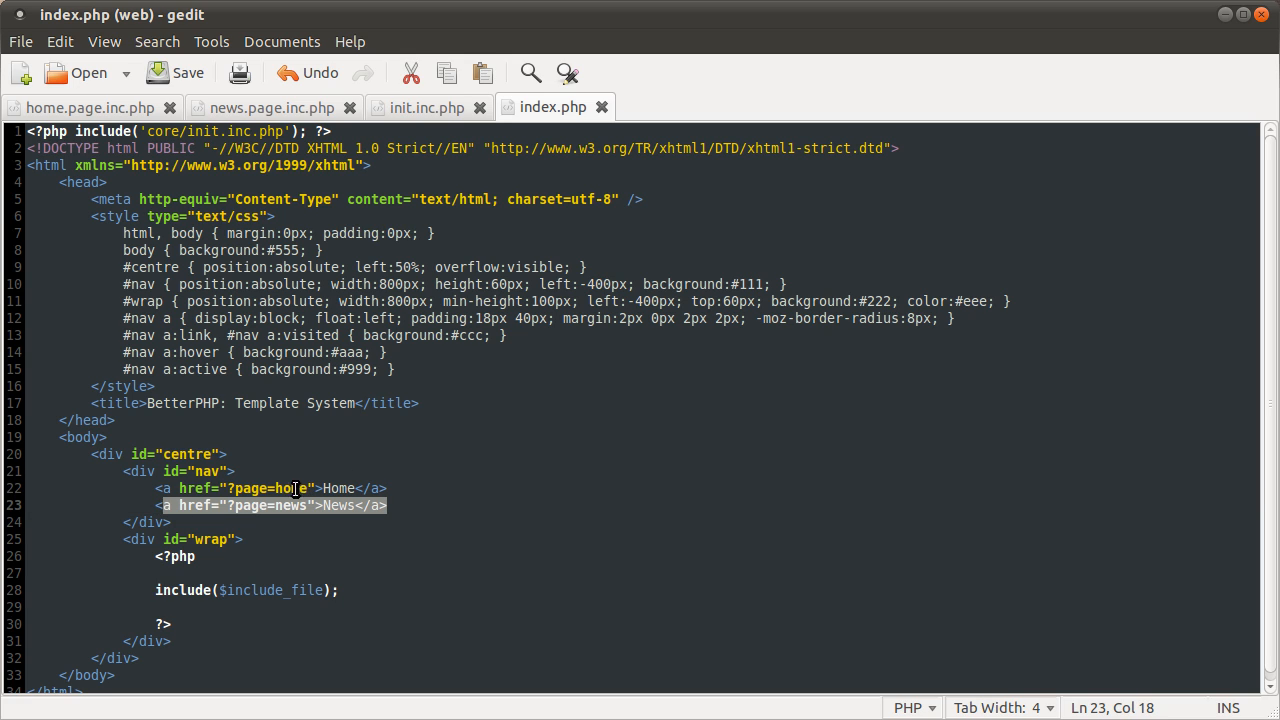
{"action": "left_click", "coordinate": [141, 488]}
{"action": "type", "text": "<?php"}
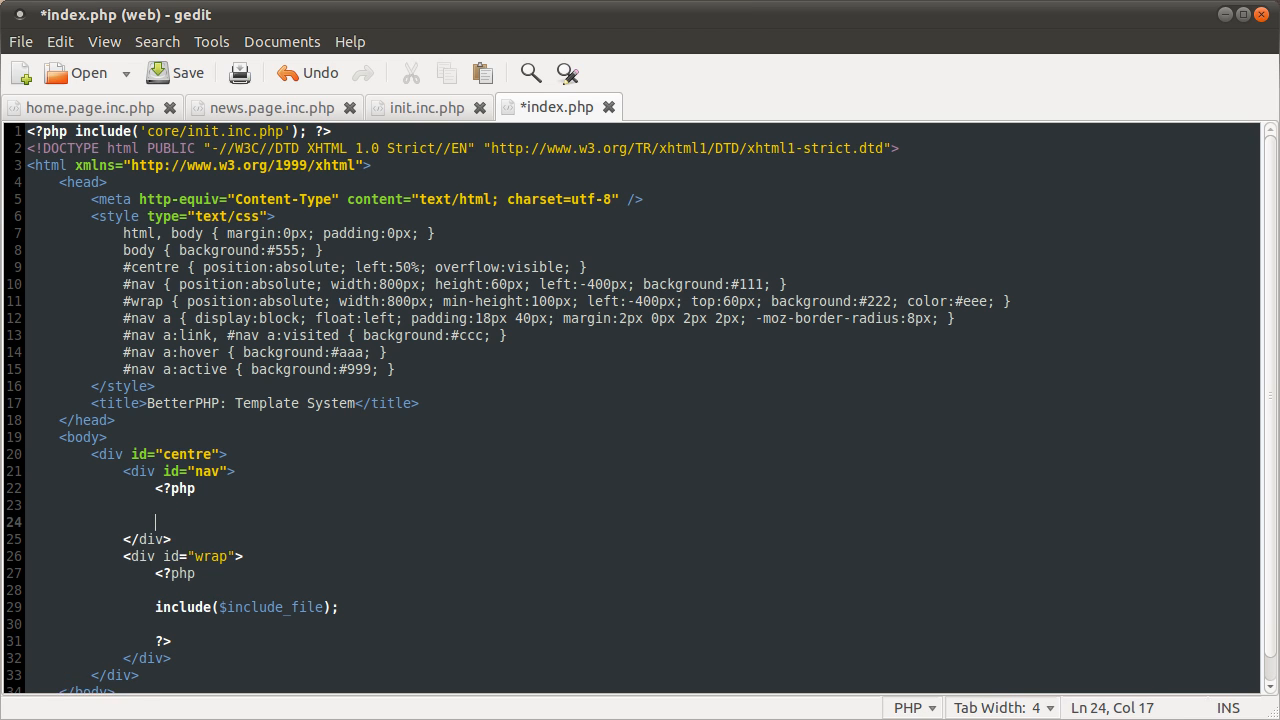
Step: Start a foreach ($pages as $page_name){ loop inside the nav PHP block
{"action": "key", "text": "Return"}
{"action": "type", "text": "?>"}
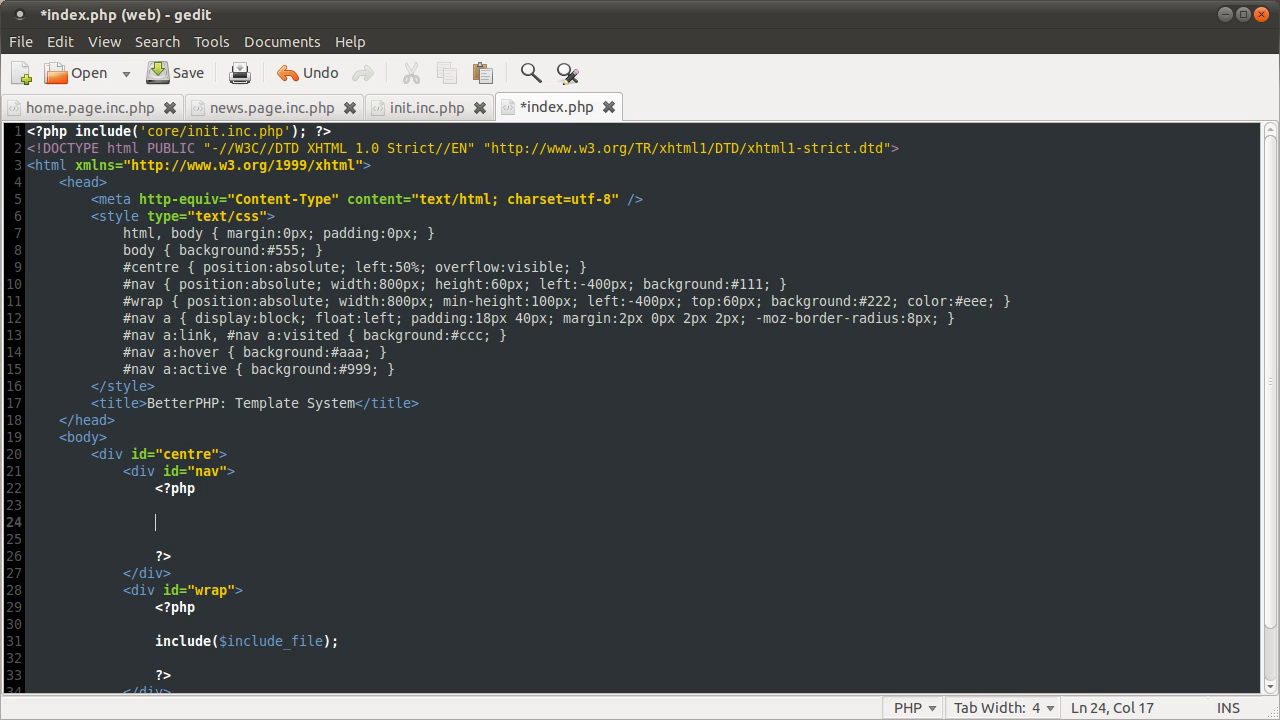
{"action": "type", "text": "fore"}
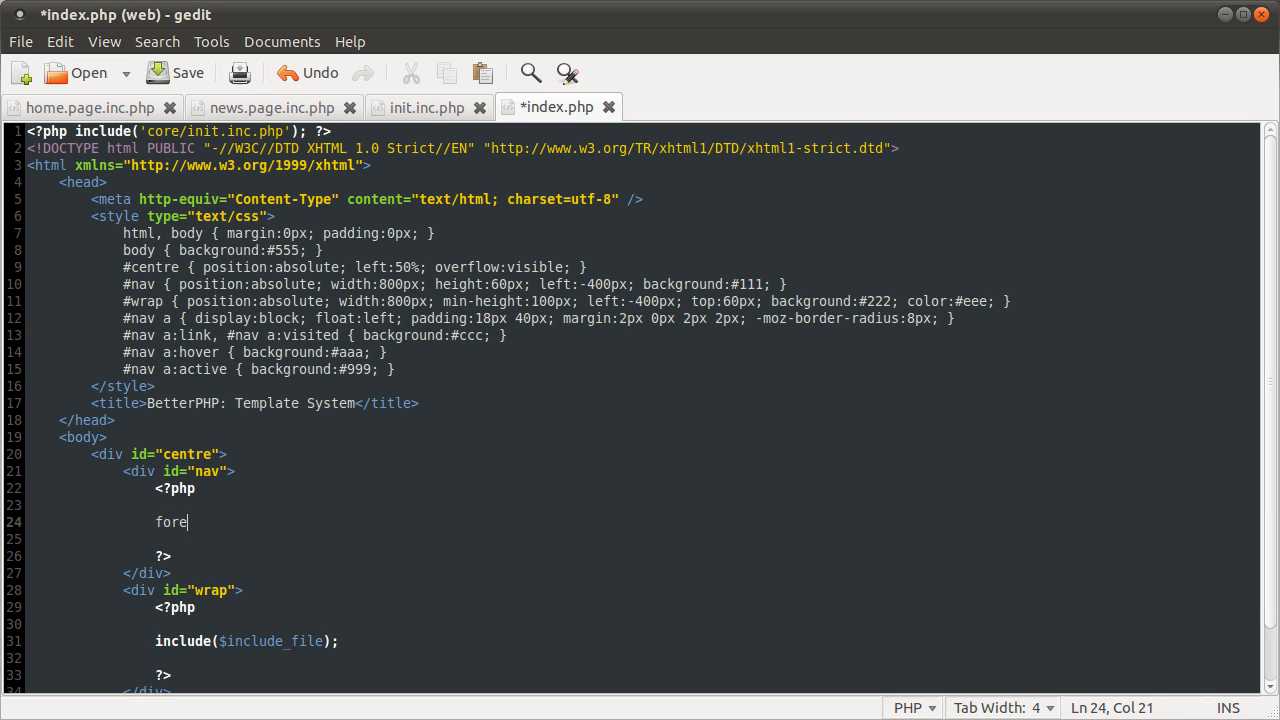
{"action": "type", "text": "ach ($page"}
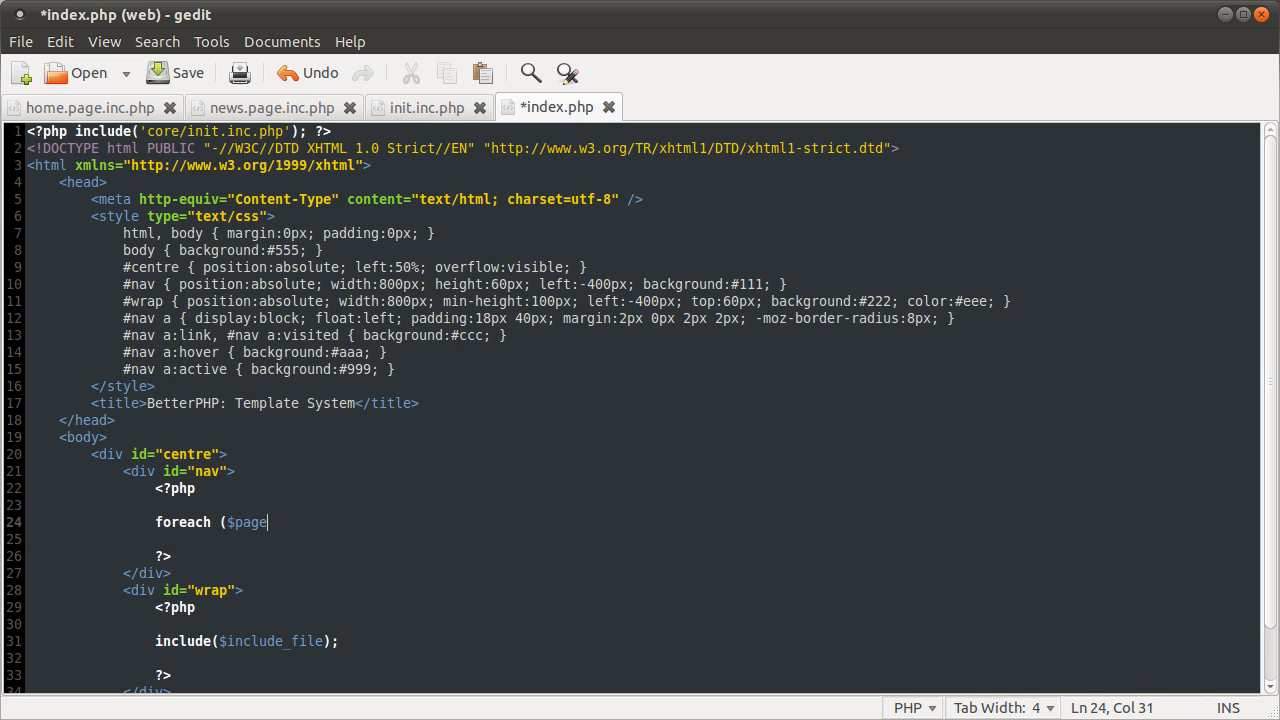
{"action": "type", "text": "s as $page"}
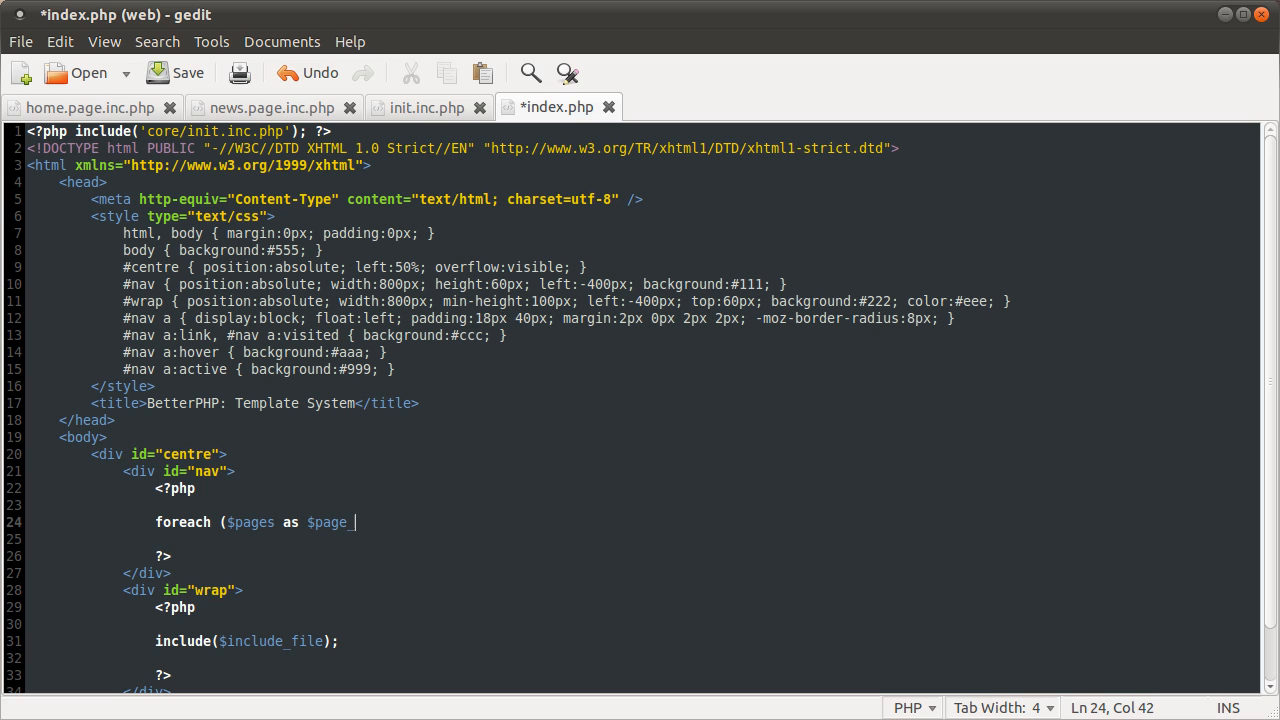
{"action": "type", "text": "_name){"}
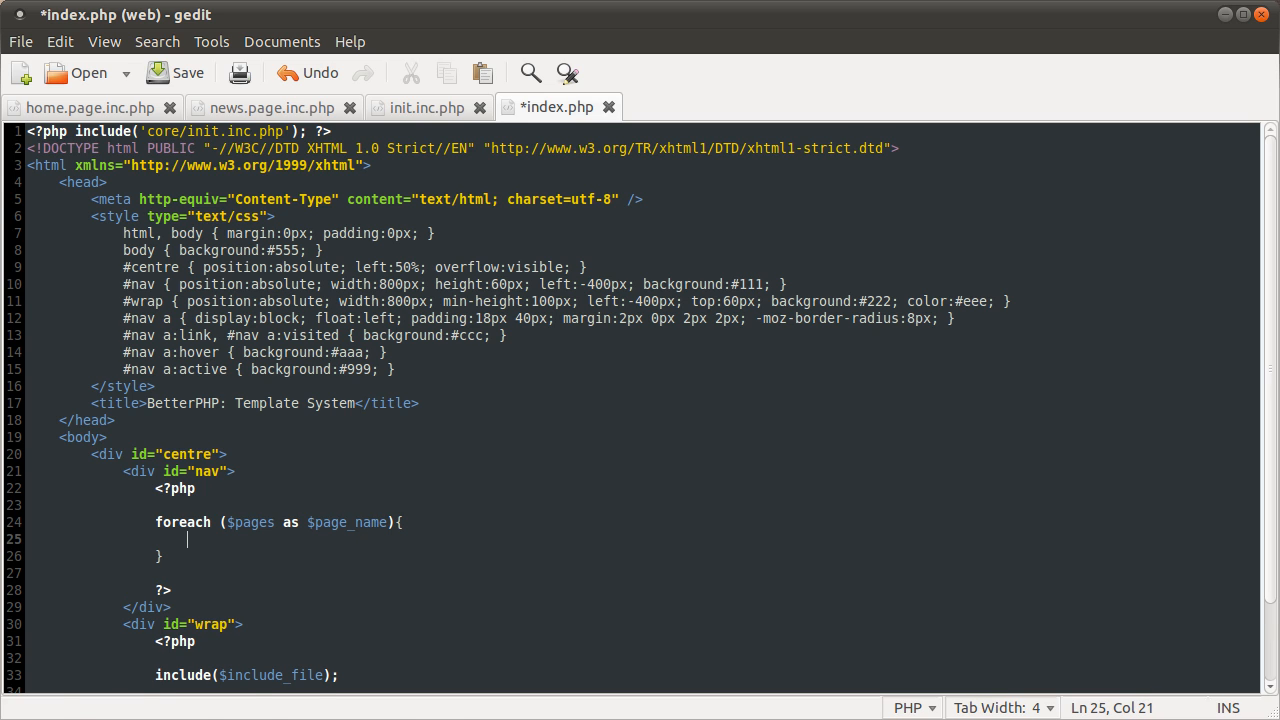
Step: Make the loop body echo an empty '<a href=""></a>' link tag
{"action": "type", "text": "e"}
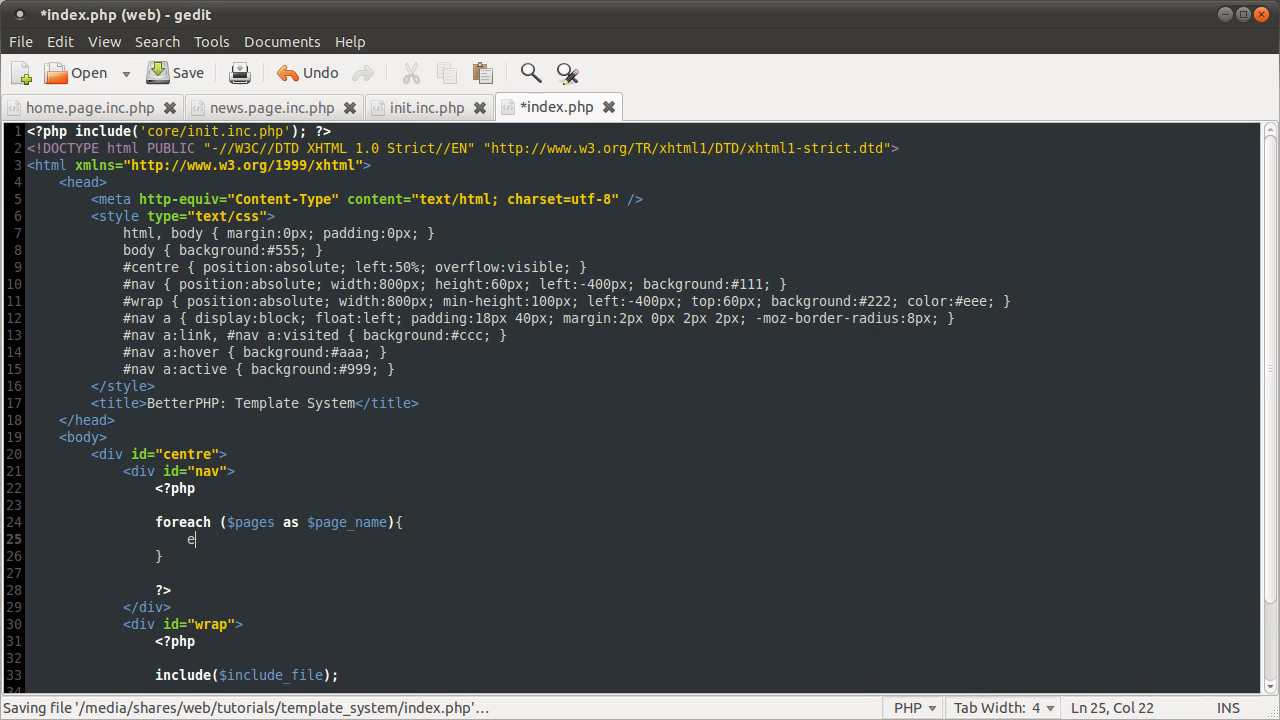
{"action": "type", "text": "cho"}
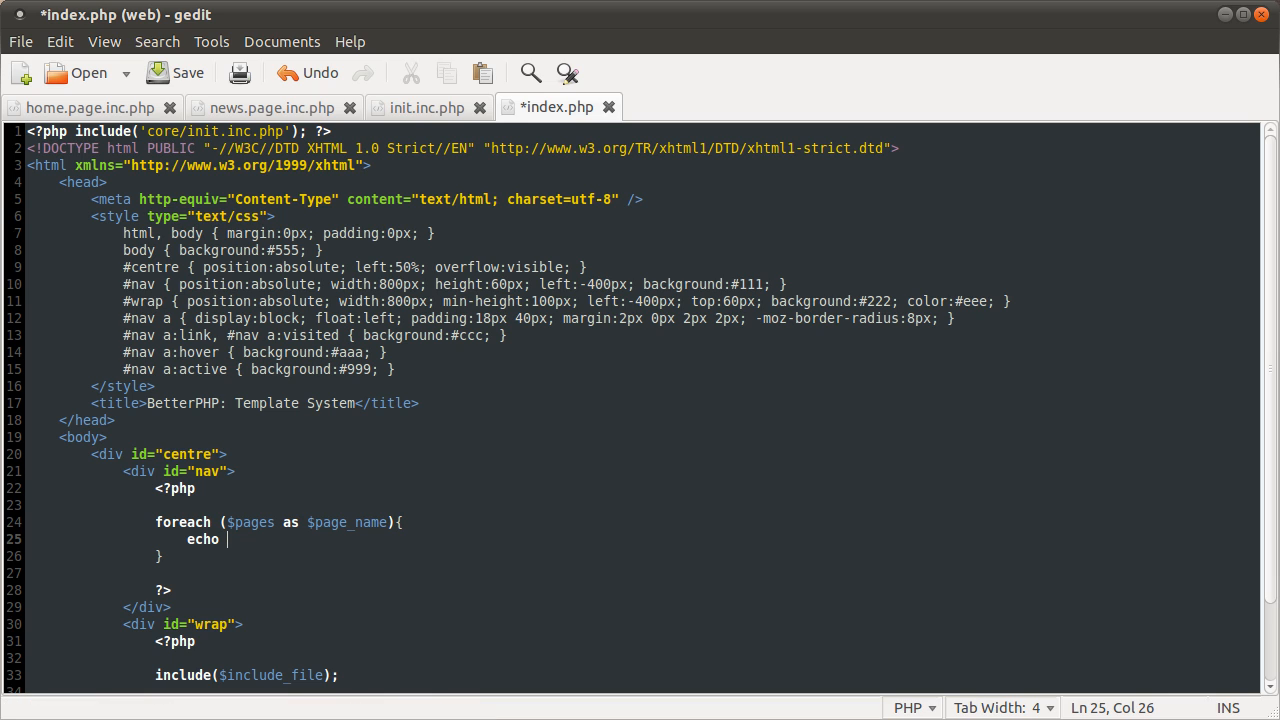
{"action": "type", "text": "''"}
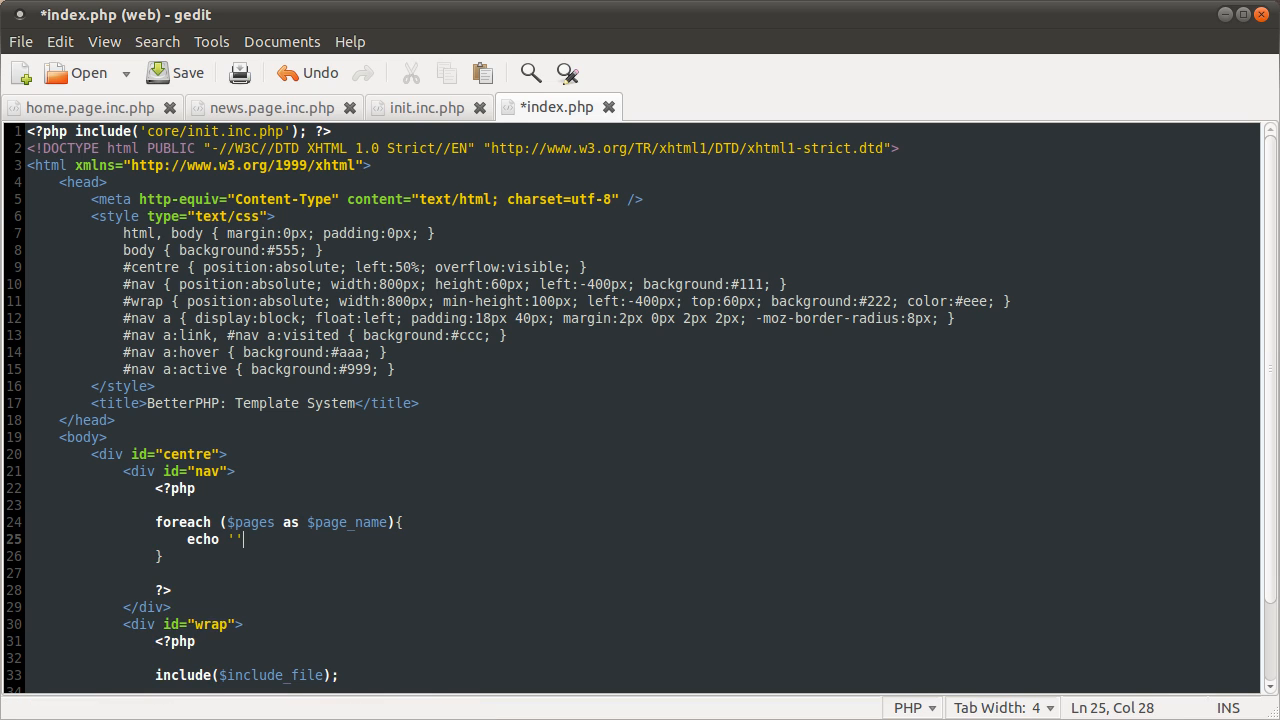
{"action": "type", "text": ";"}
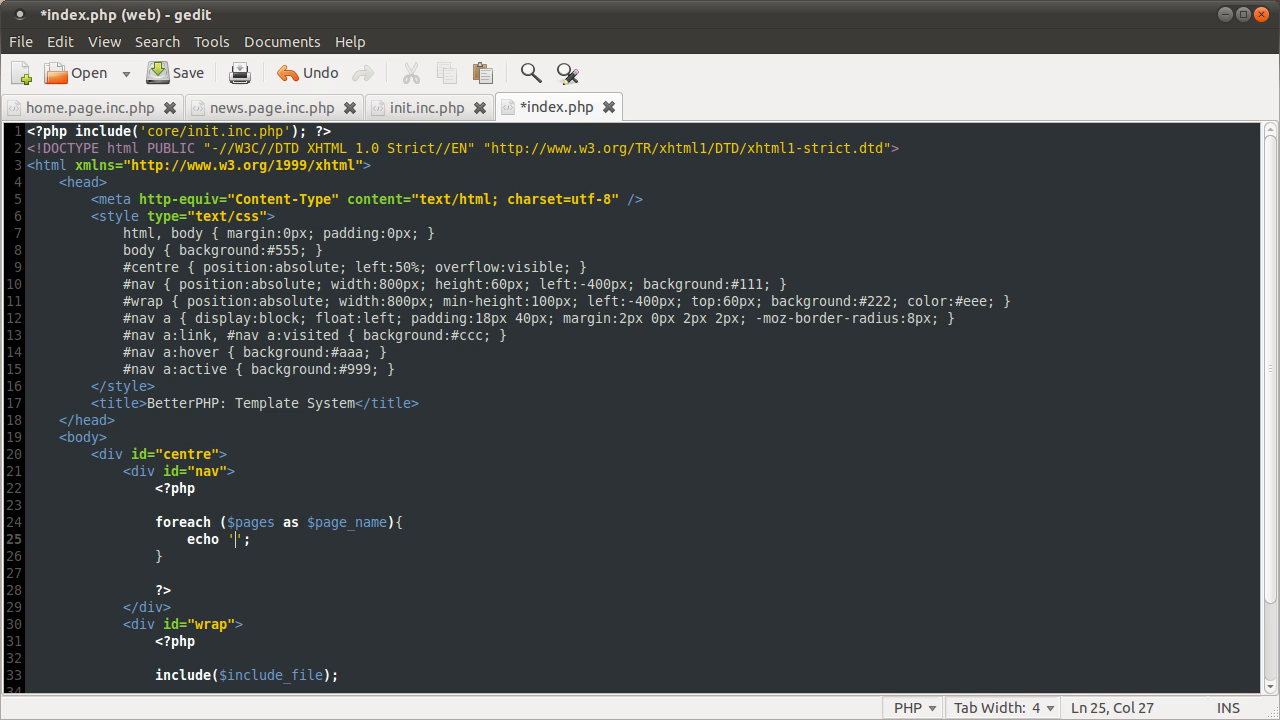
{"action": "type", "text": "<a href="}
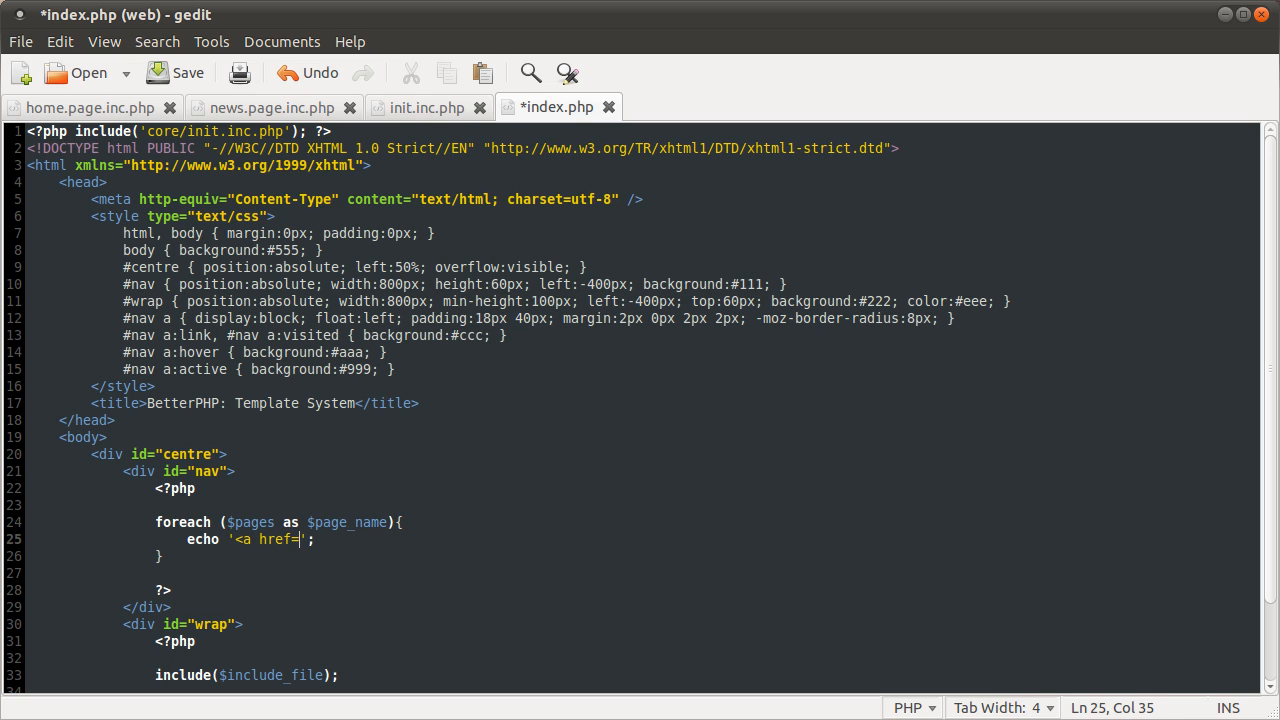
{"action": "type", "text": "\"\"></a>"}
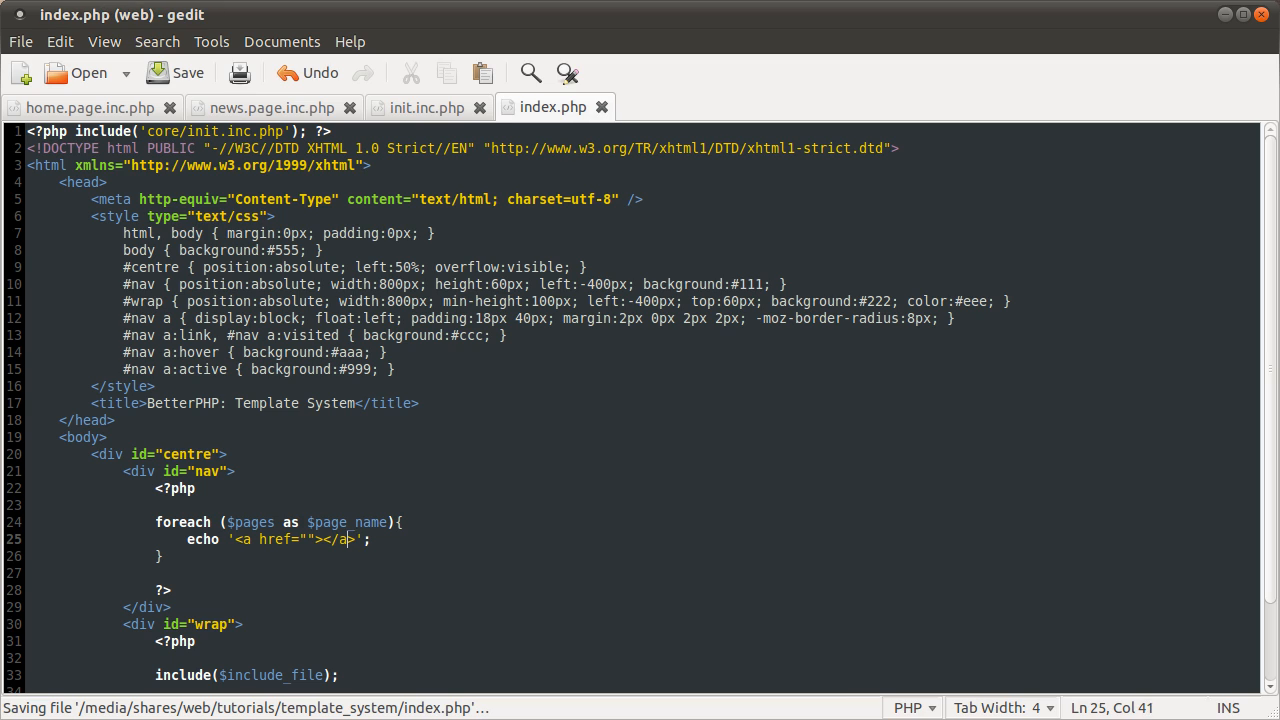
{"action": "key", "text": "Left"}
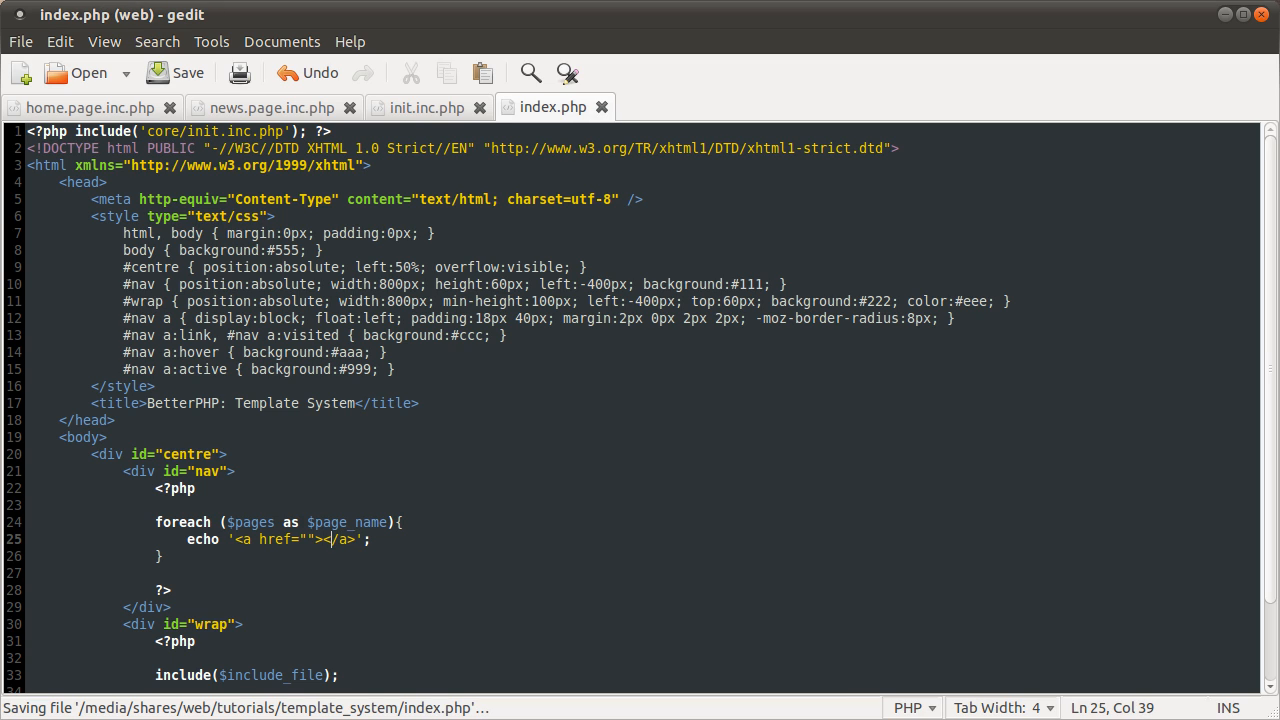
{"action": "left_click", "coordinate": [322, 539]}
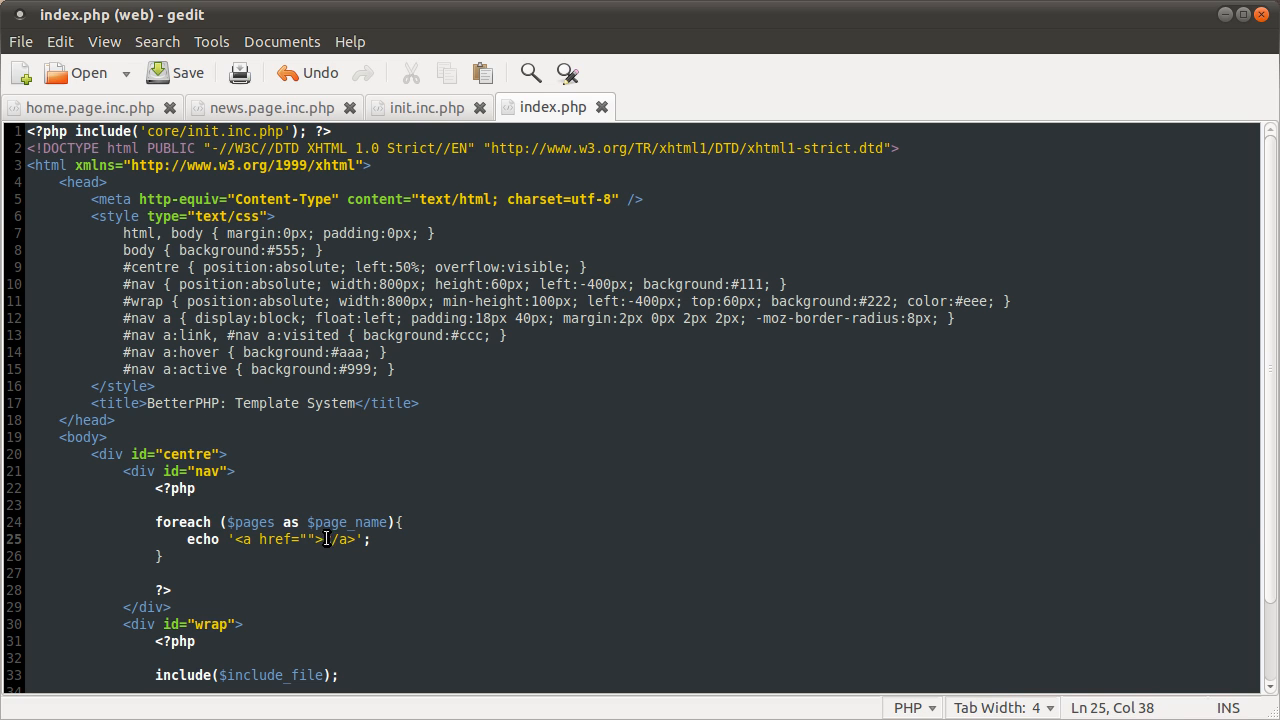
{"action": "double_click", "coordinate": [347, 522]}
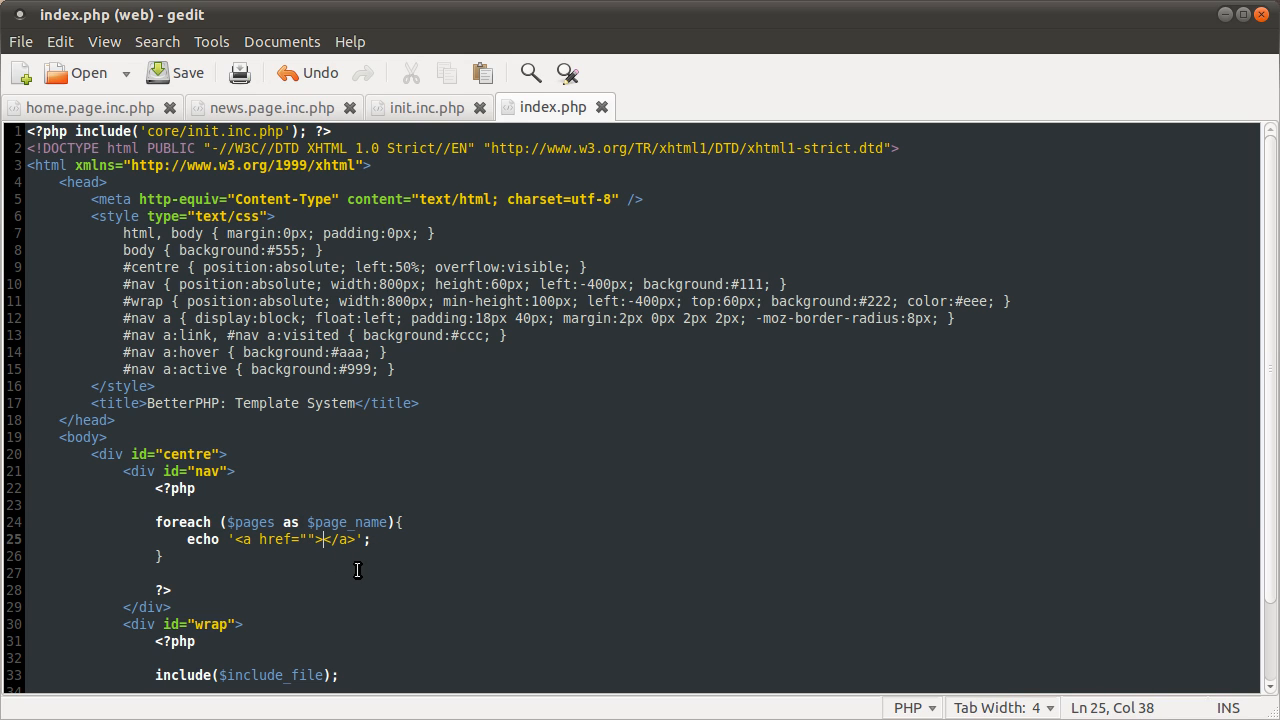
{"action": "mouse_move", "coordinate": [318, 547]}
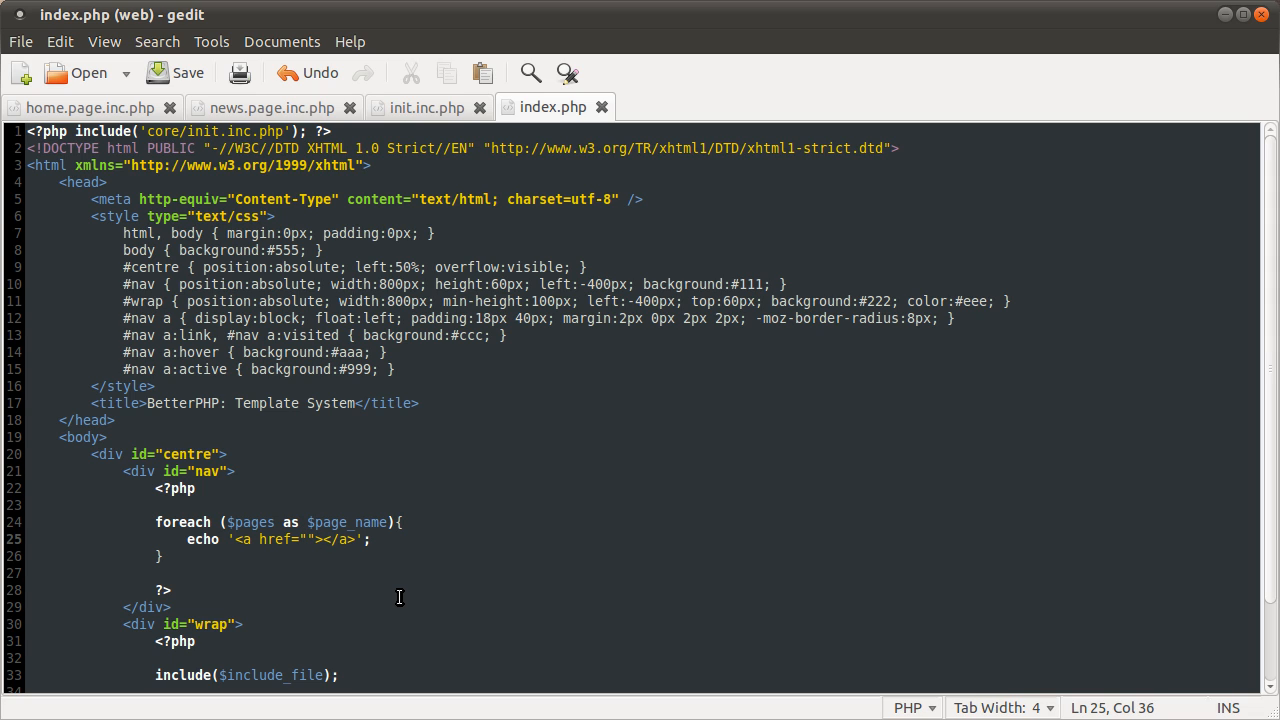
Step: Set the echoed link's href to ?page= followed by the $page variable
{"action": "left_click", "coordinate": [305, 539]}
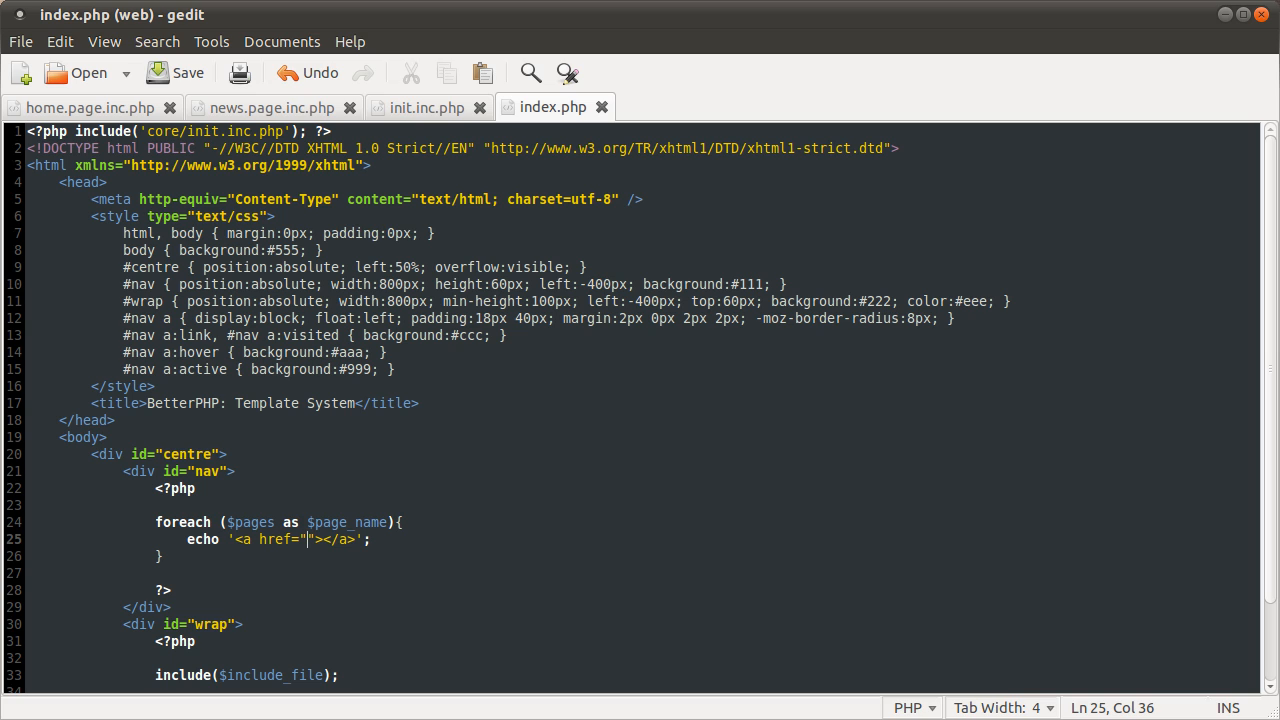
{"action": "type", "text": "?pag"}
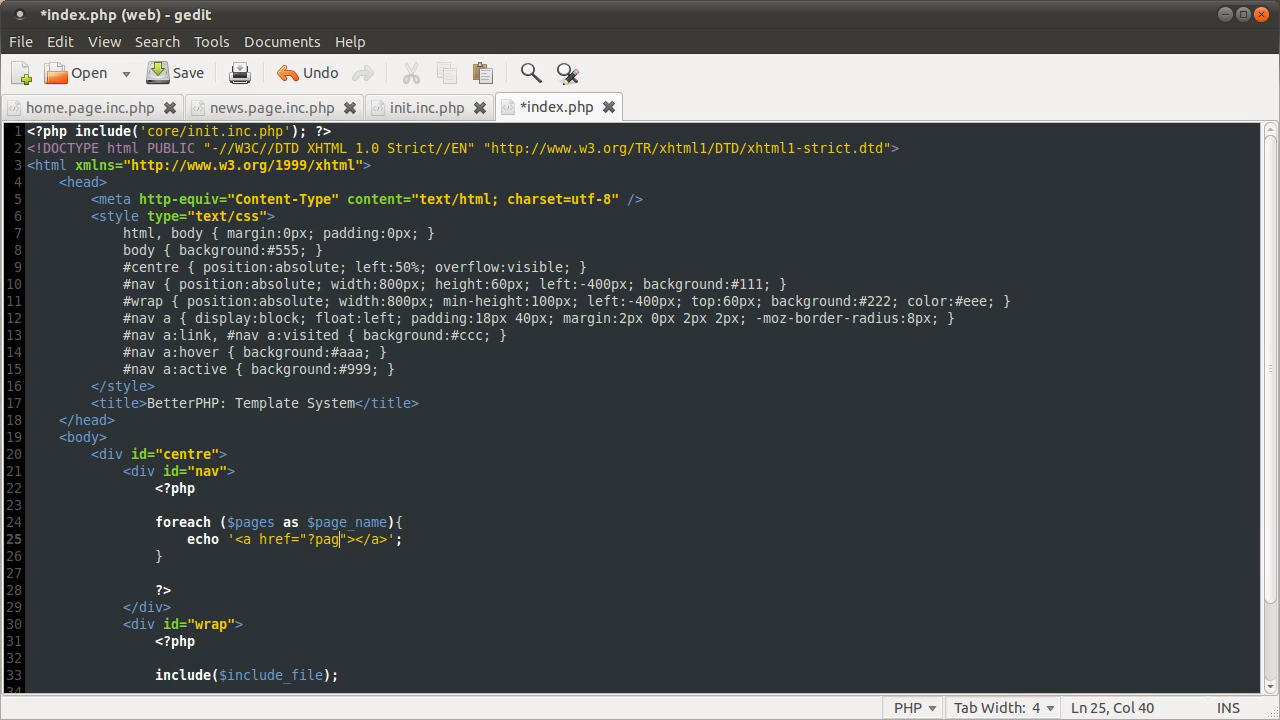
{"action": "type", "text": "e="}
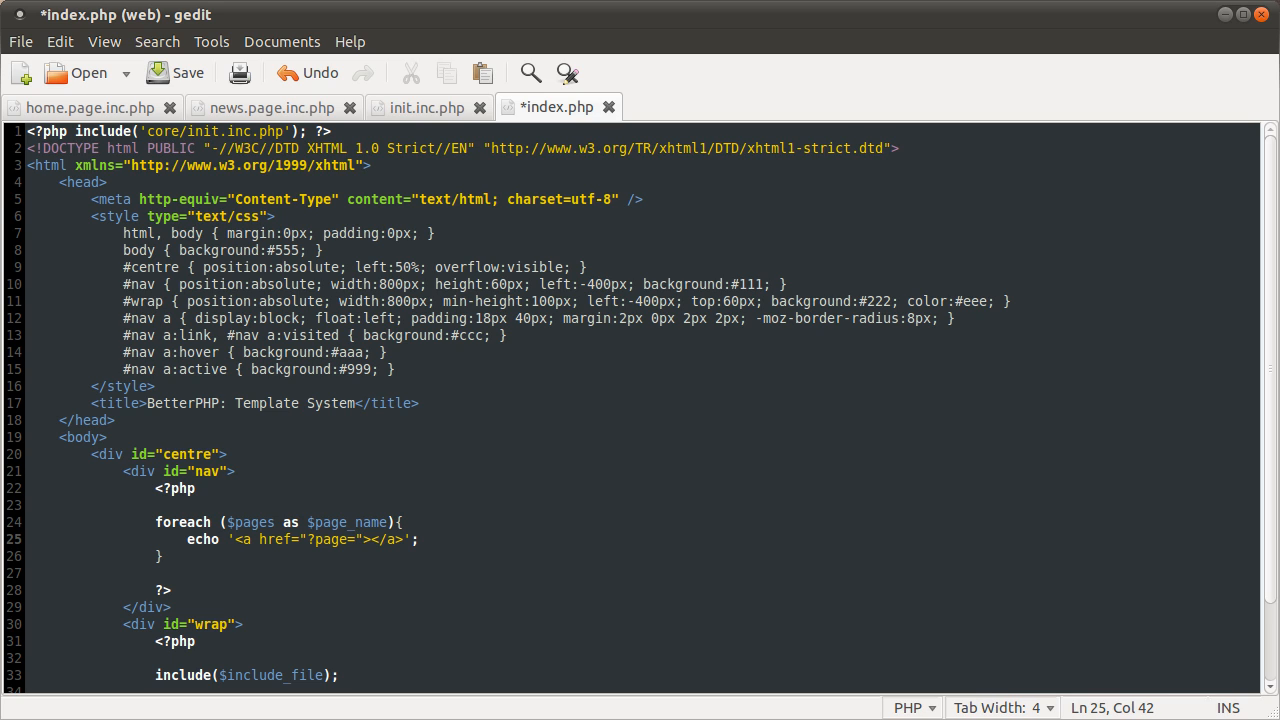
{"action": "type", "text": "{"}
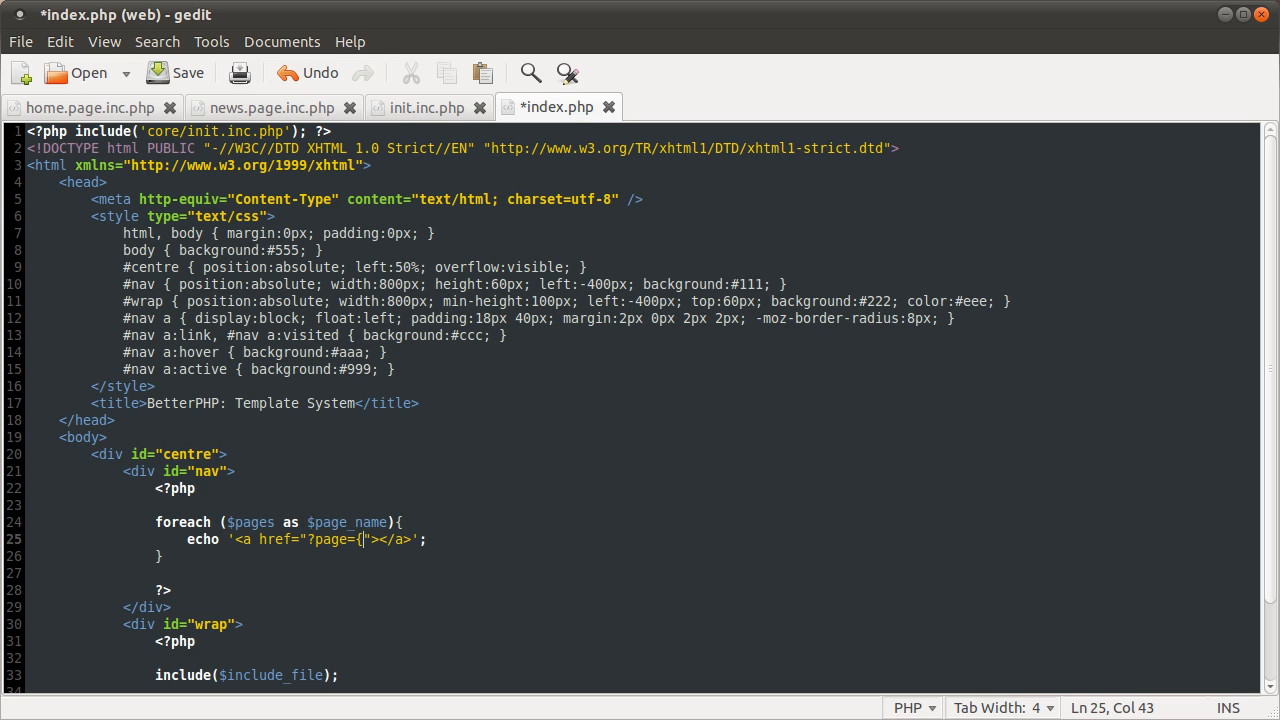
{"action": "type", "text": "$page"}
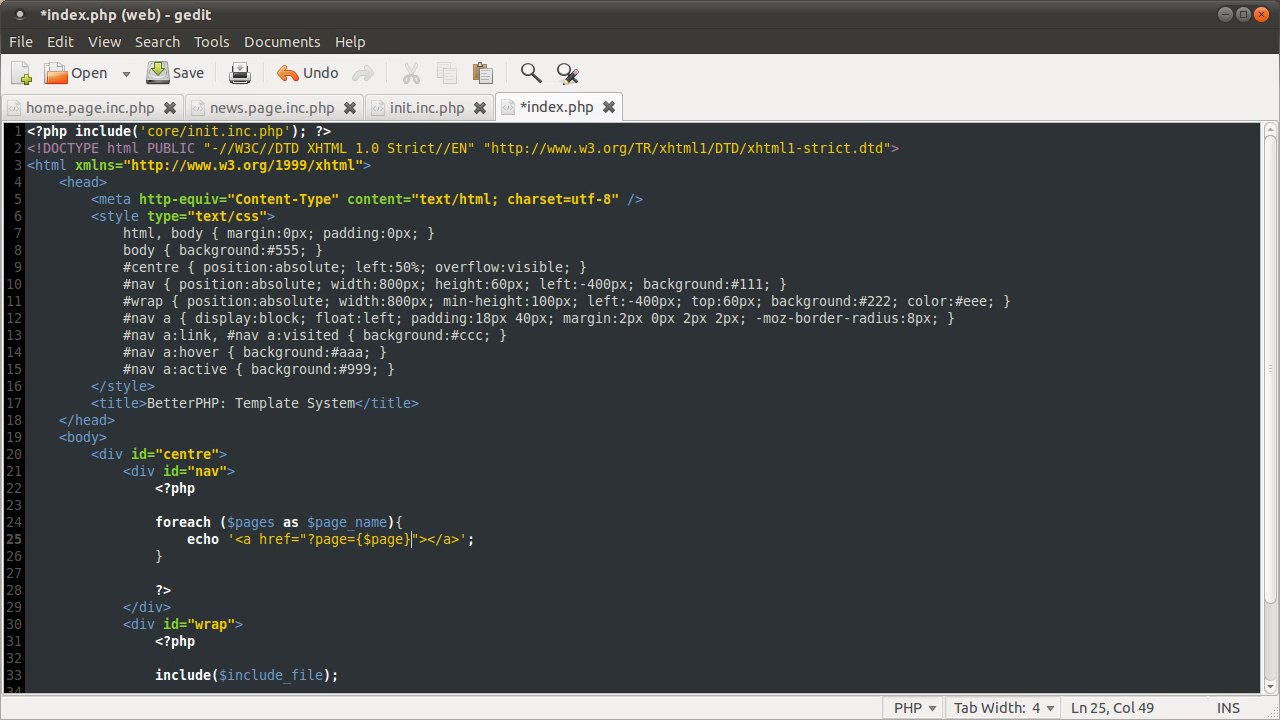
{"action": "left_click", "coordinate": [346, 539]}
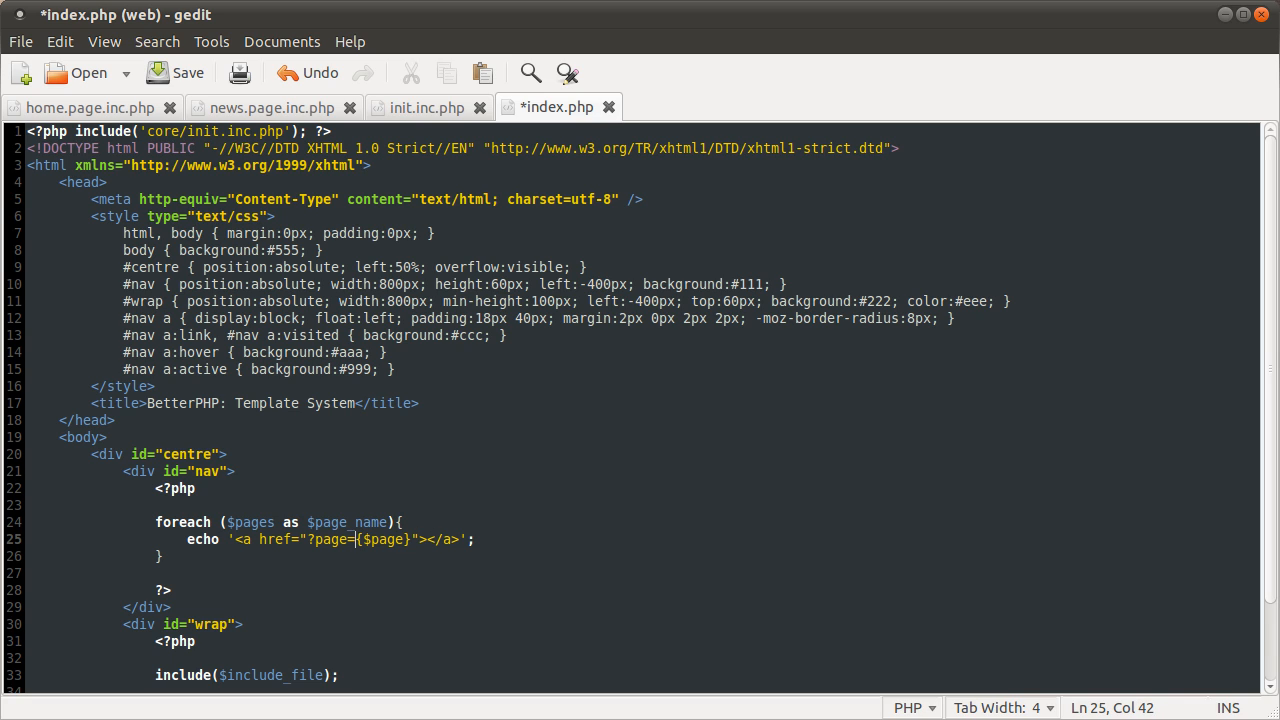
{"action": "type", "text": ","}
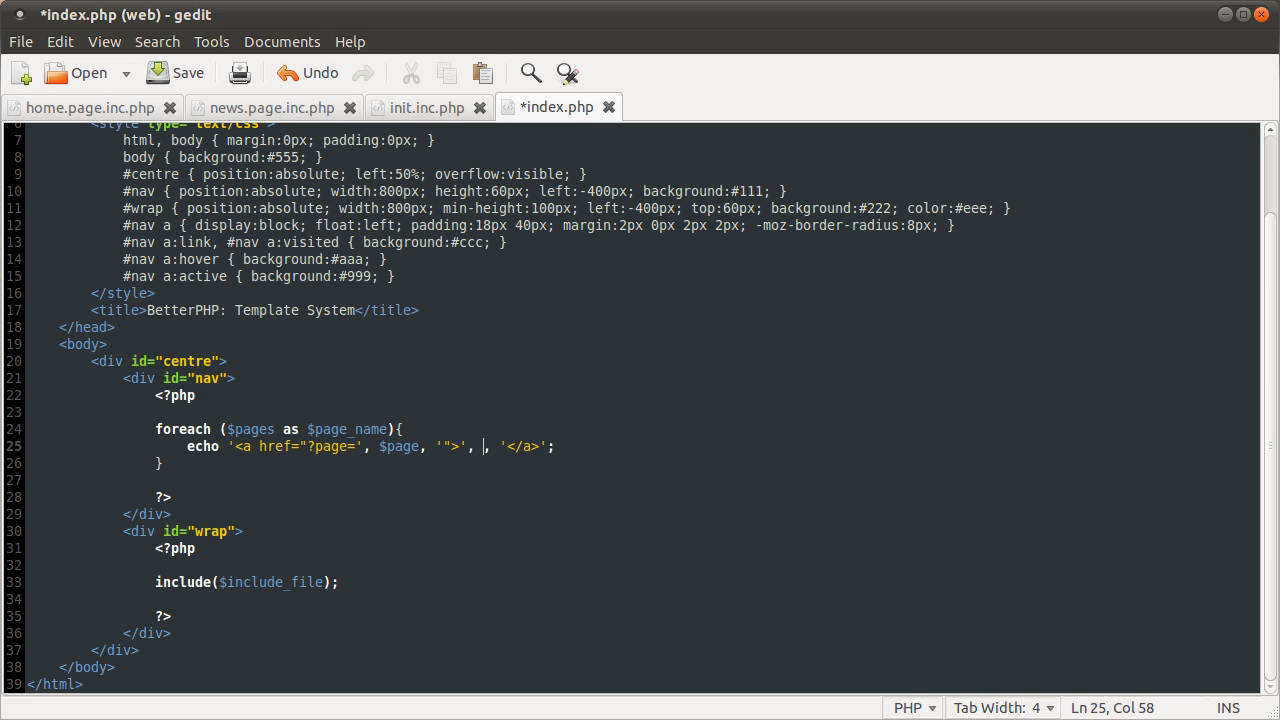
Step: Use ucwords($page_name) as each echoed link's text
{"action": "type", "text": "ucwords"}
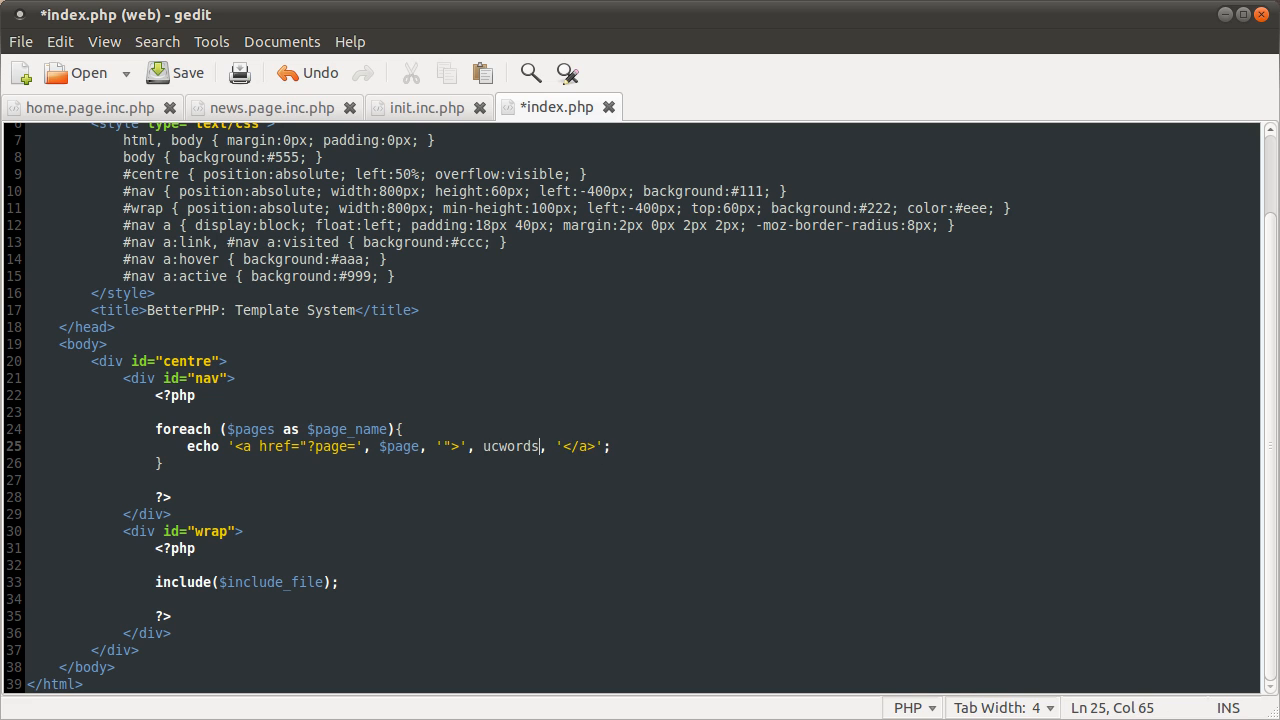
{"action": "type", "text": "($page"}
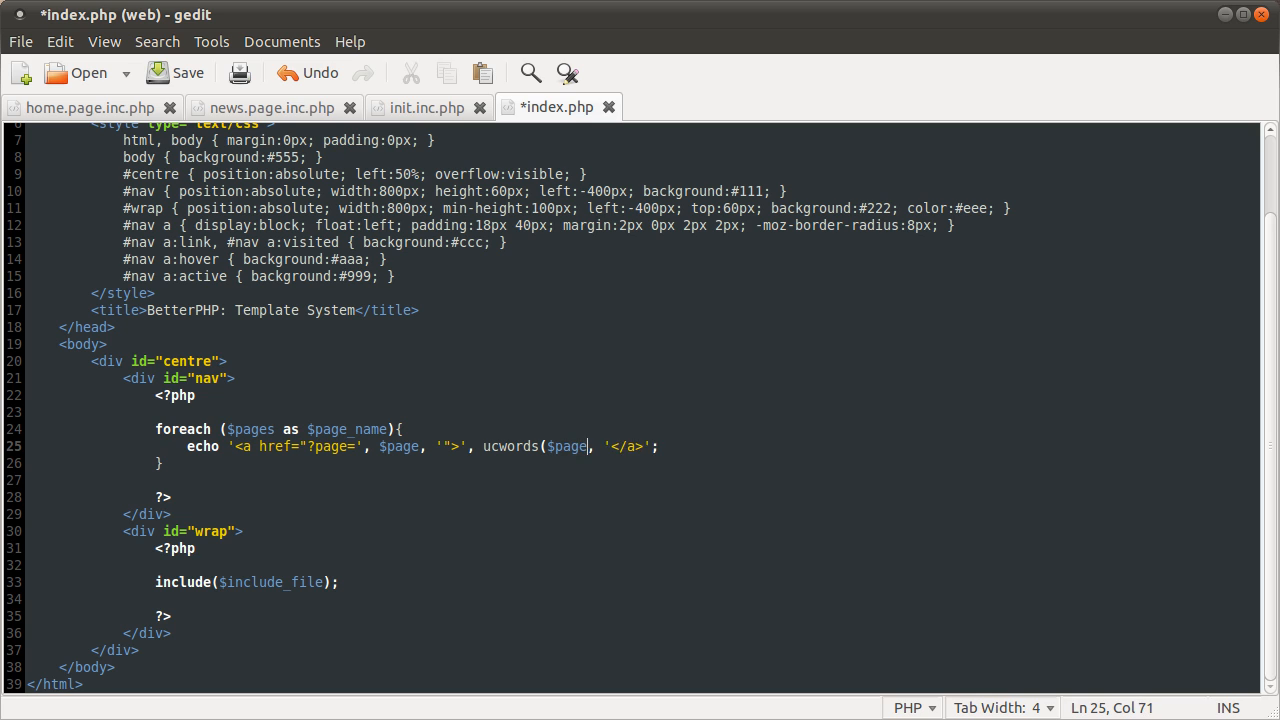
{"action": "type", "text": "_name"}
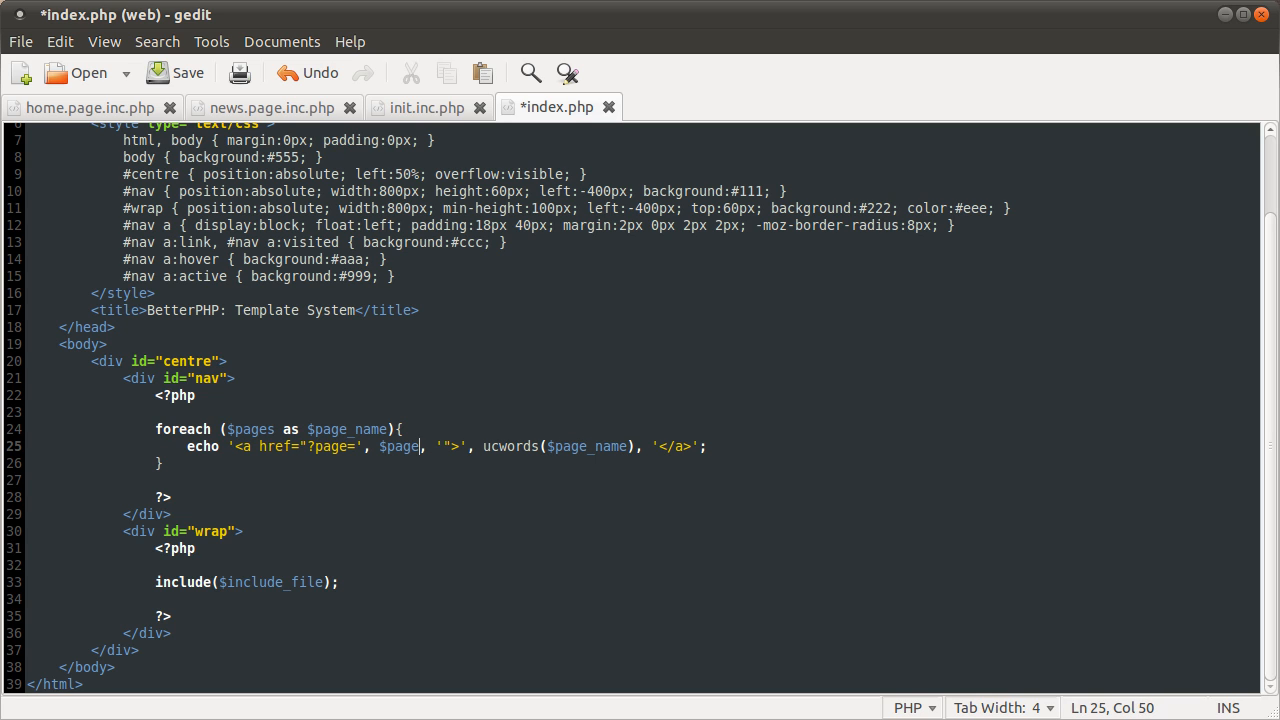
{"action": "type", "text": "_names"}
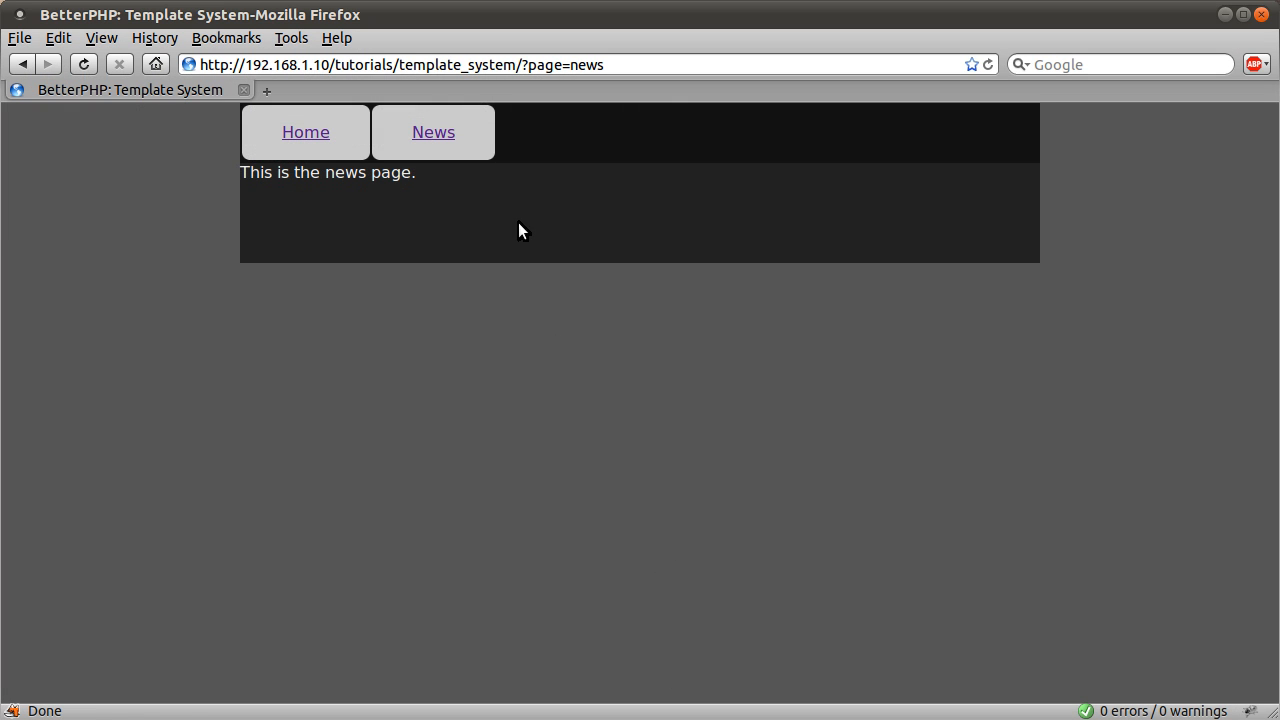
{"action": "mouse_move", "coordinate": [433, 132]}
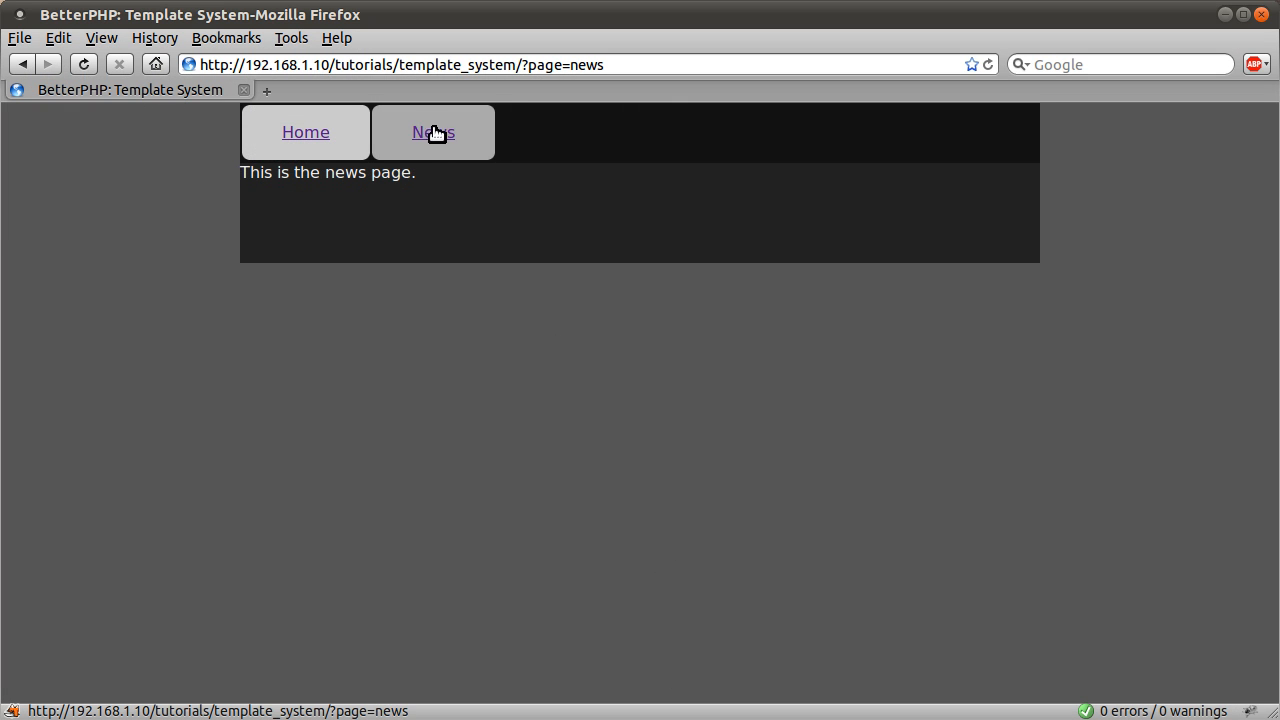
{"action": "mouse_move", "coordinate": [414, 142]}
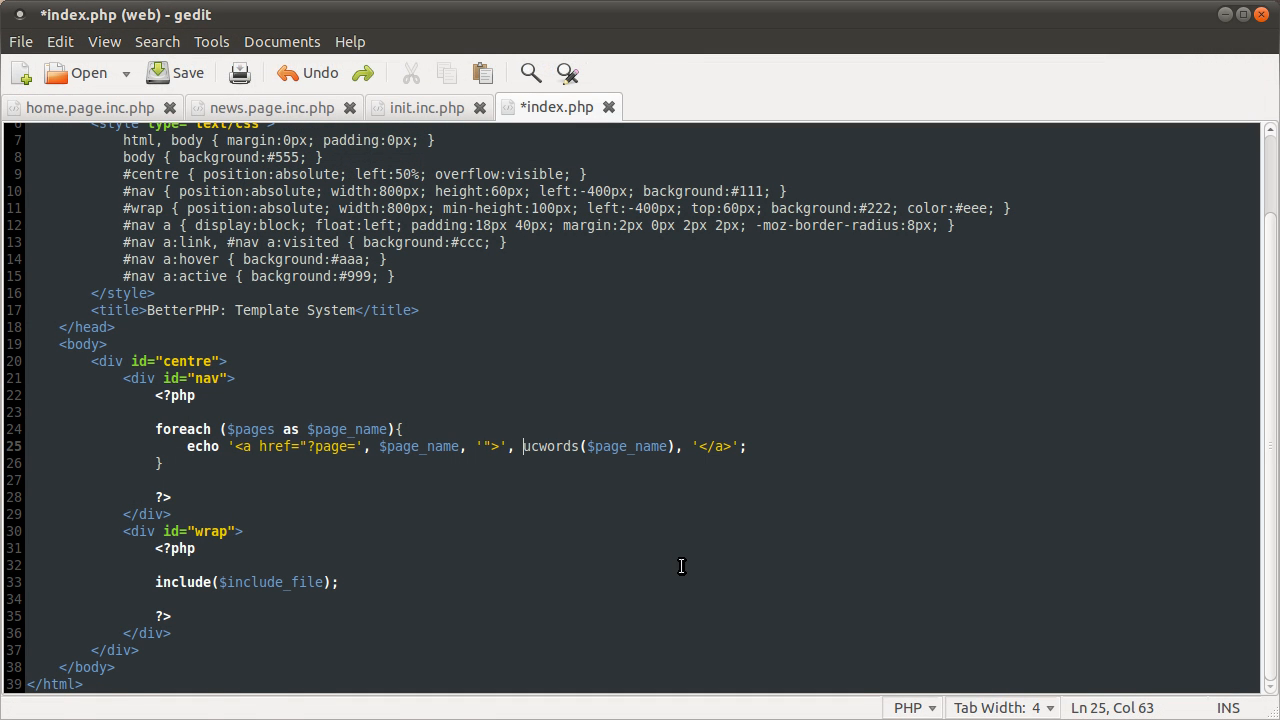
Step: Save index.php and create an empty new.page.inc.php in the pages folder
{"action": "left_click", "coordinate": [175, 72]}
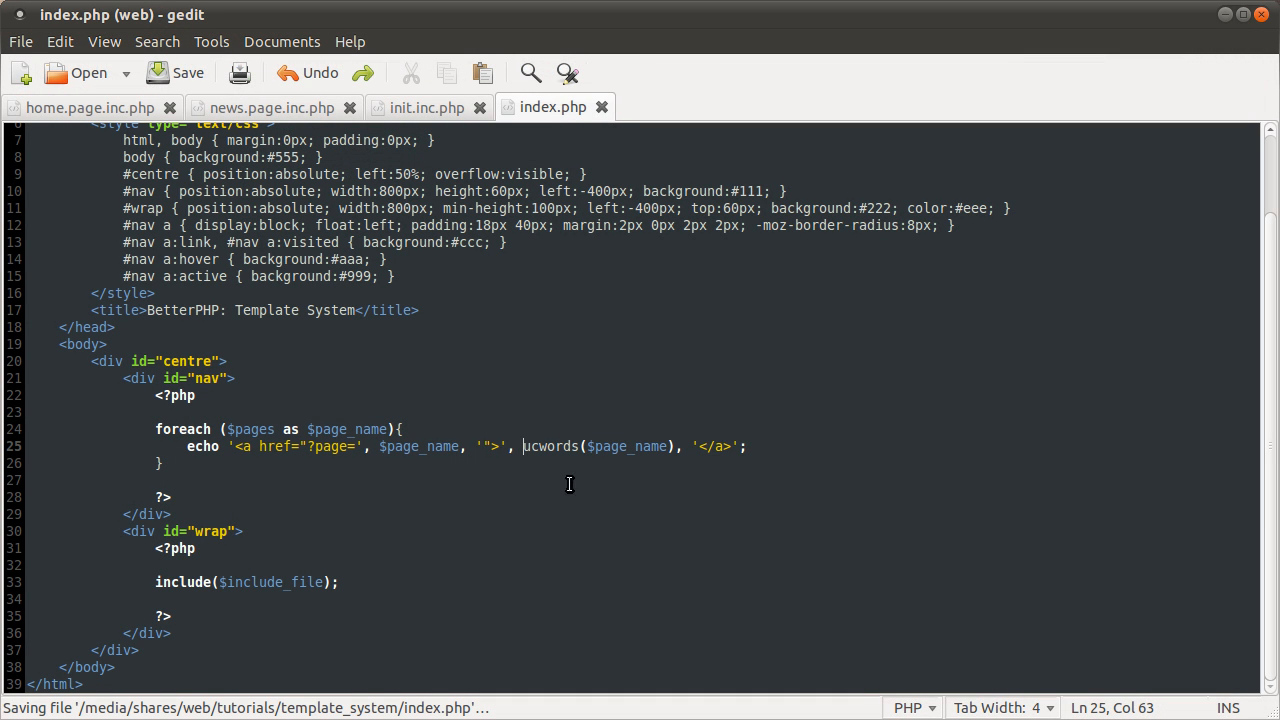
{"action": "mouse_move", "coordinate": [595, 523]}
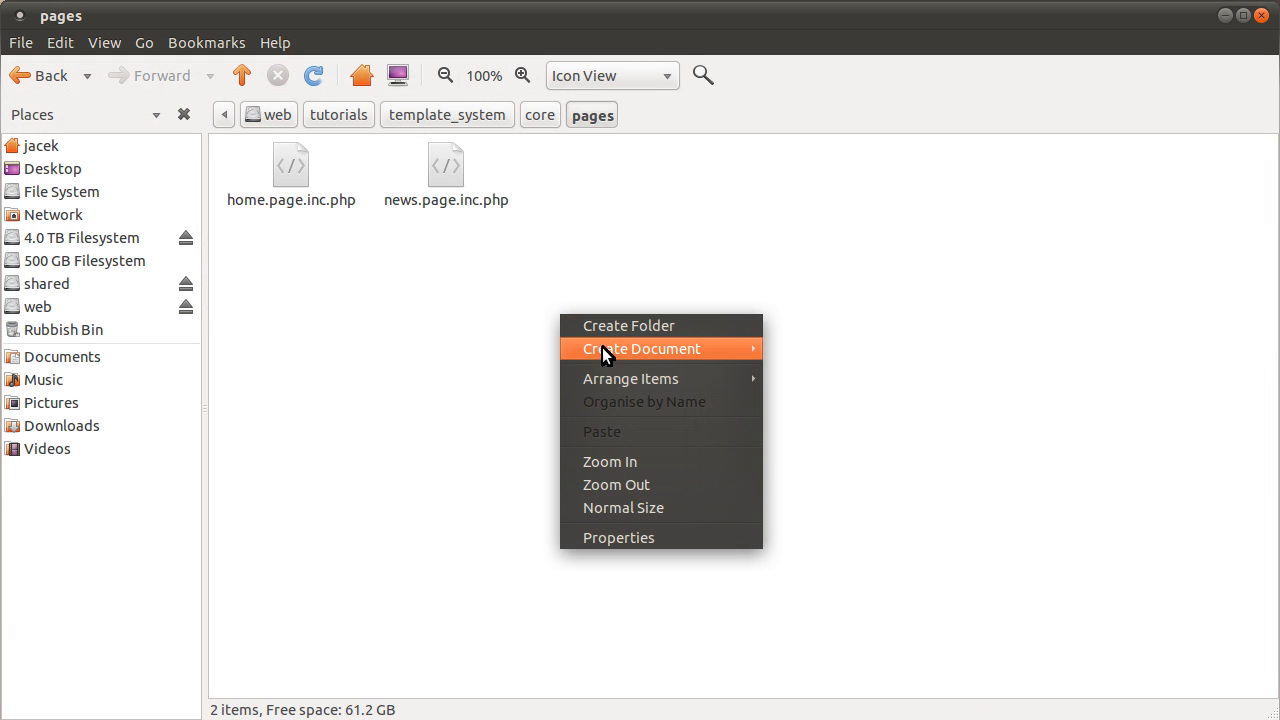
{"action": "left_click", "coordinate": [642, 348]}
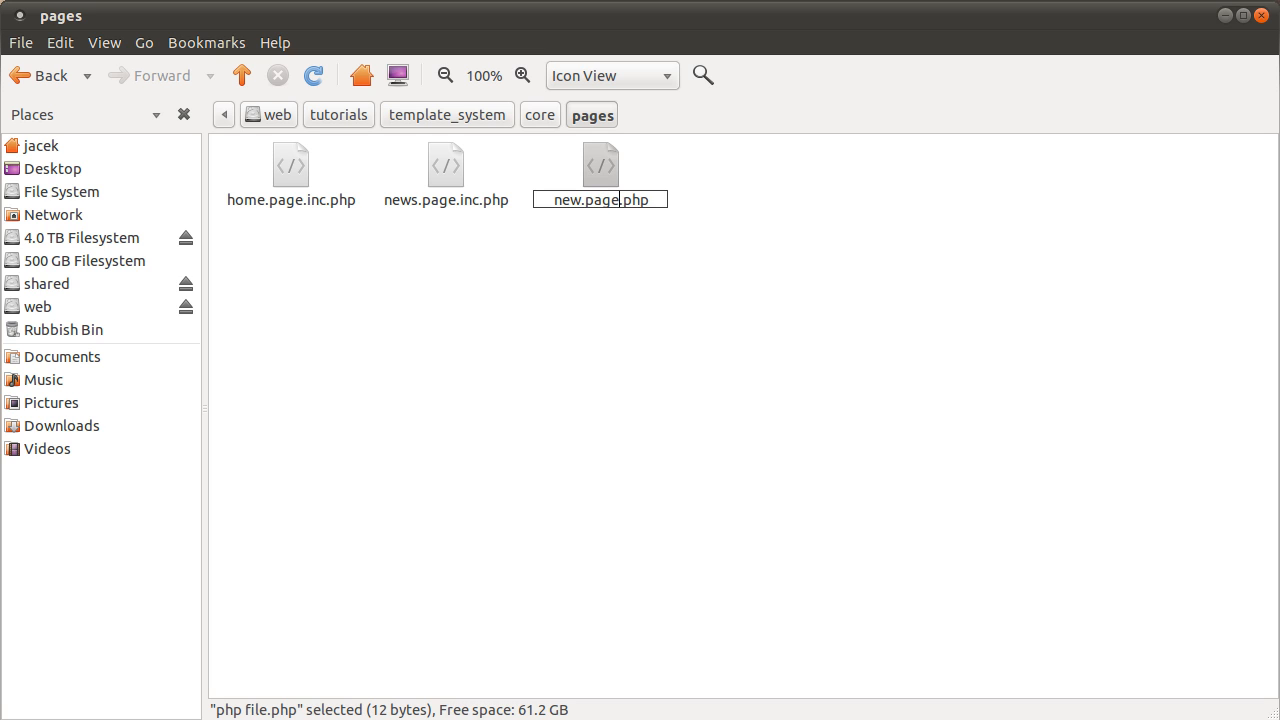
{"action": "key", "text": "Return"}
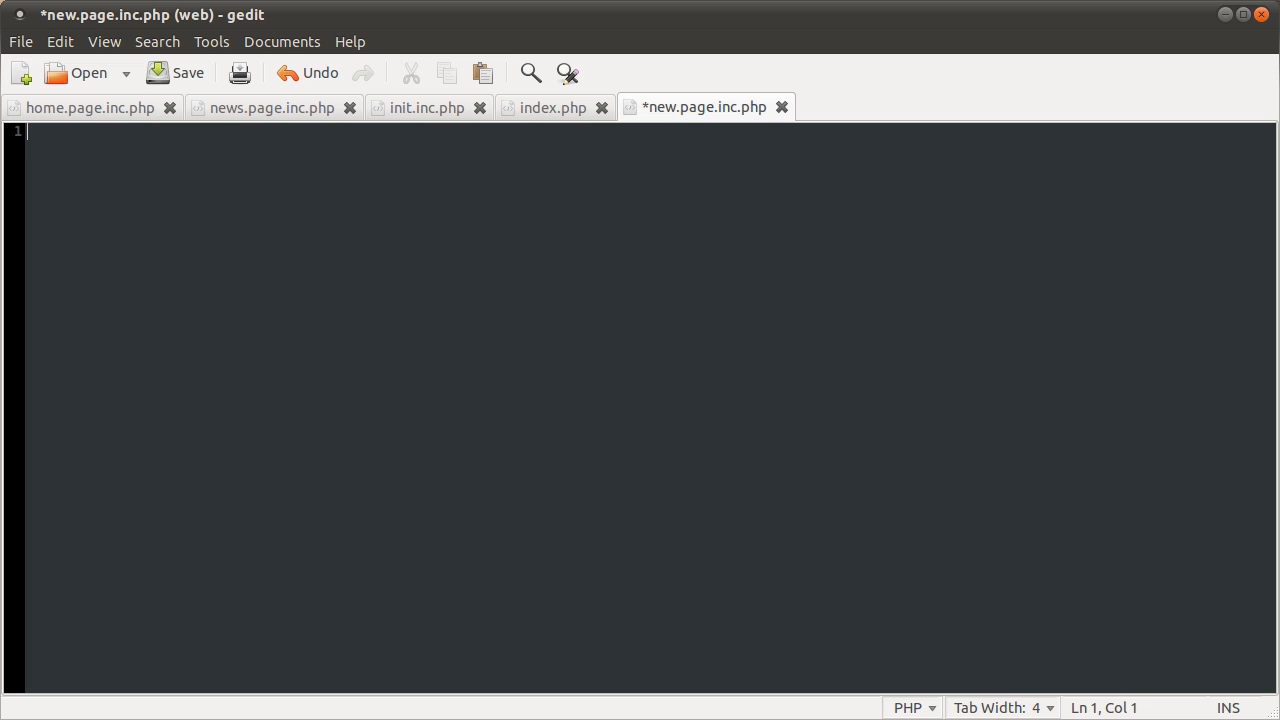
Step: Type 'This is a new page.' into new.page.inc.php and check it through the New link
{"action": "type", "text": "This i"}
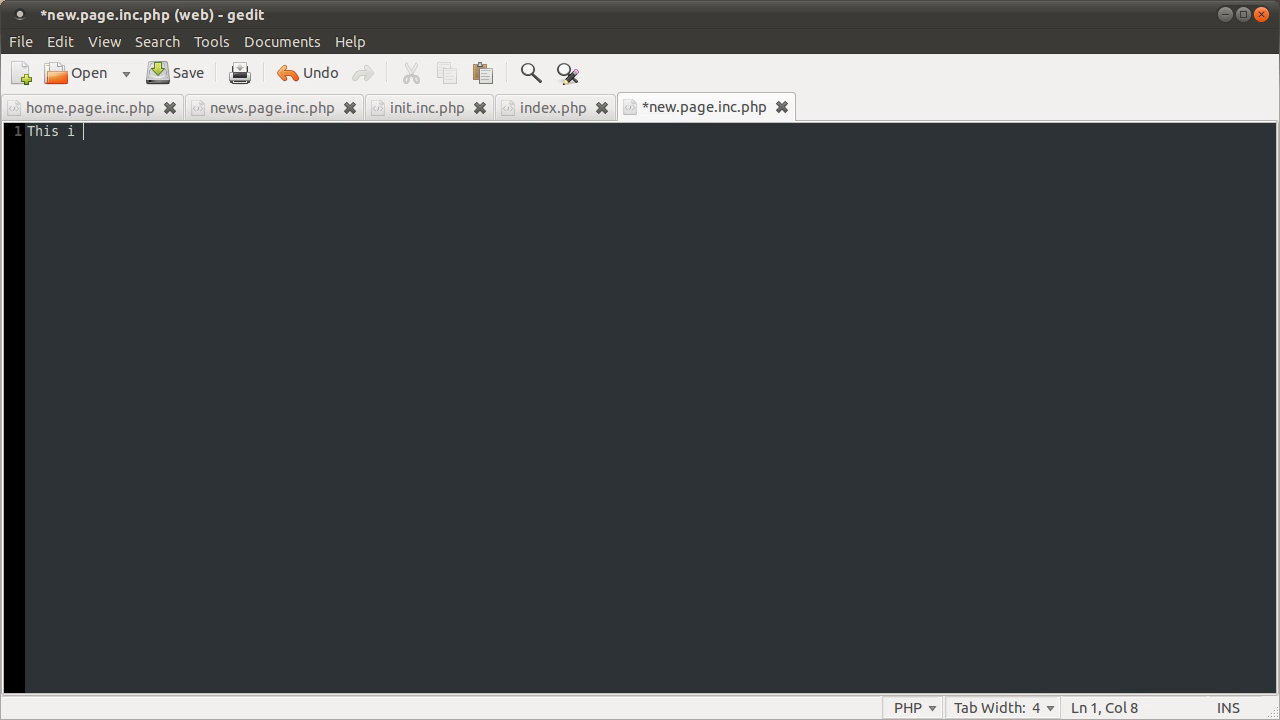
{"action": "type", "text": "s a new pa"}
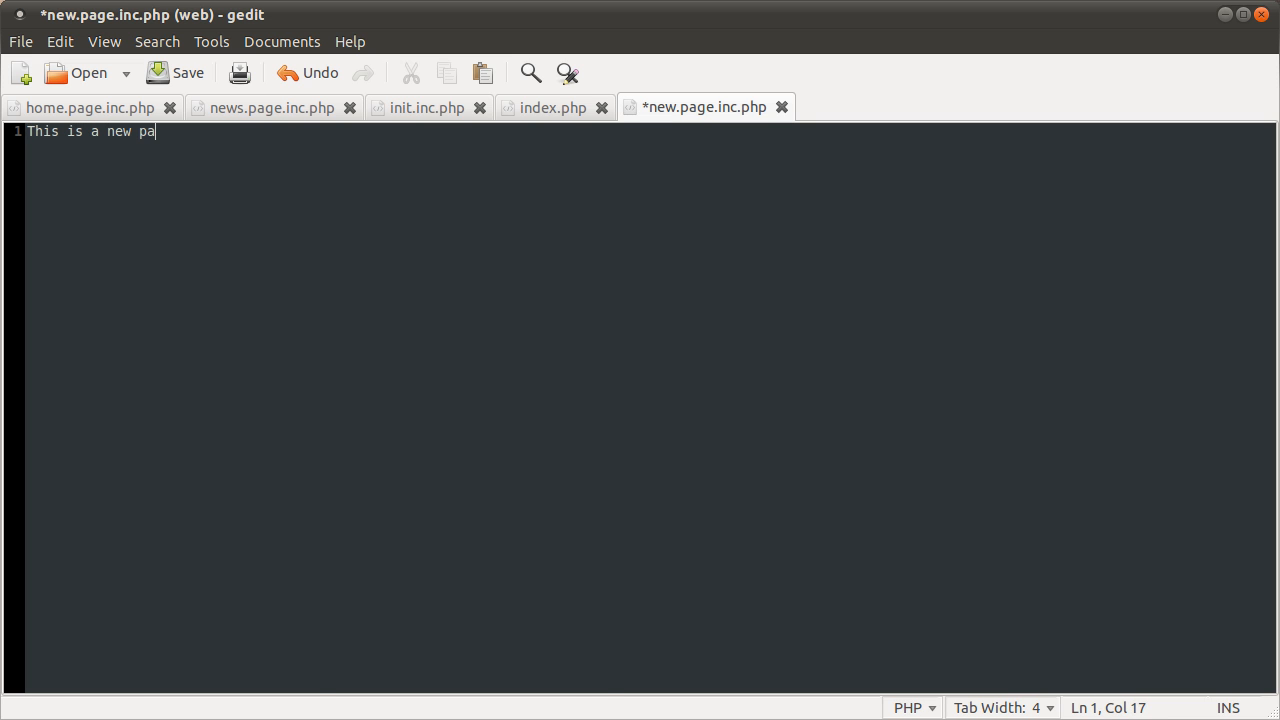
{"action": "left_click", "coordinate": [175, 72]}
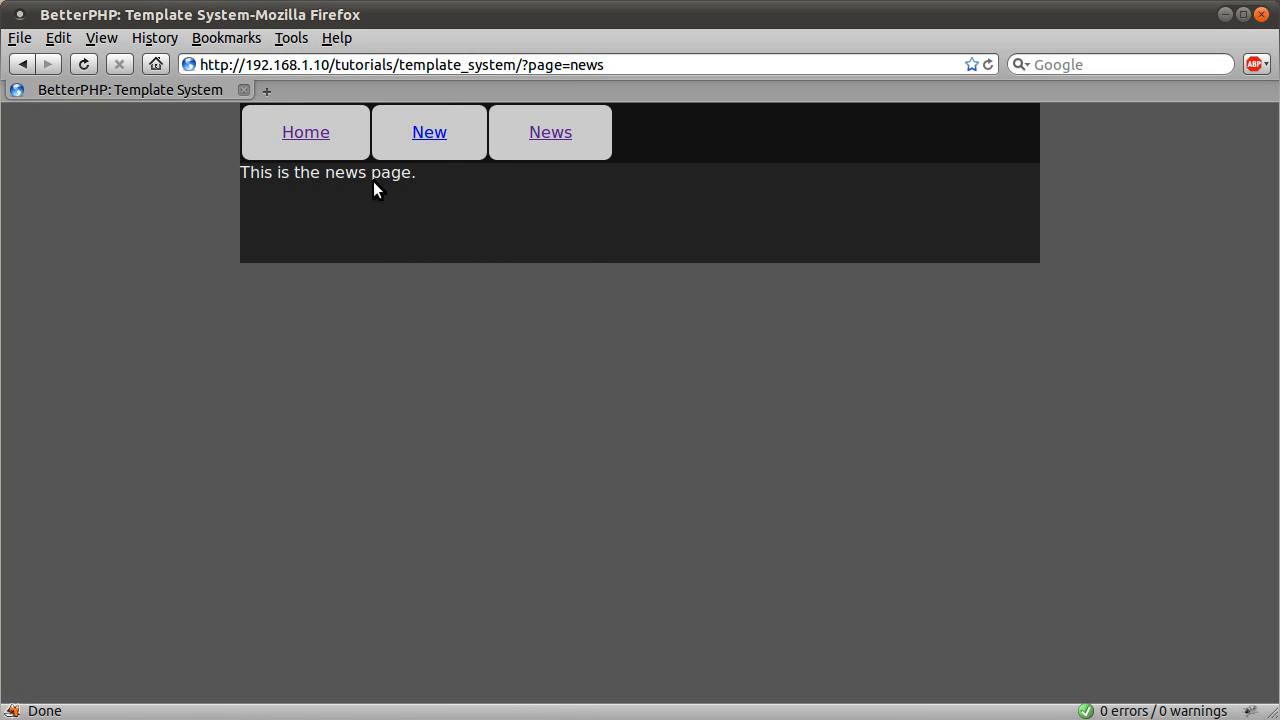
{"action": "mouse_move", "coordinate": [449, 173]}
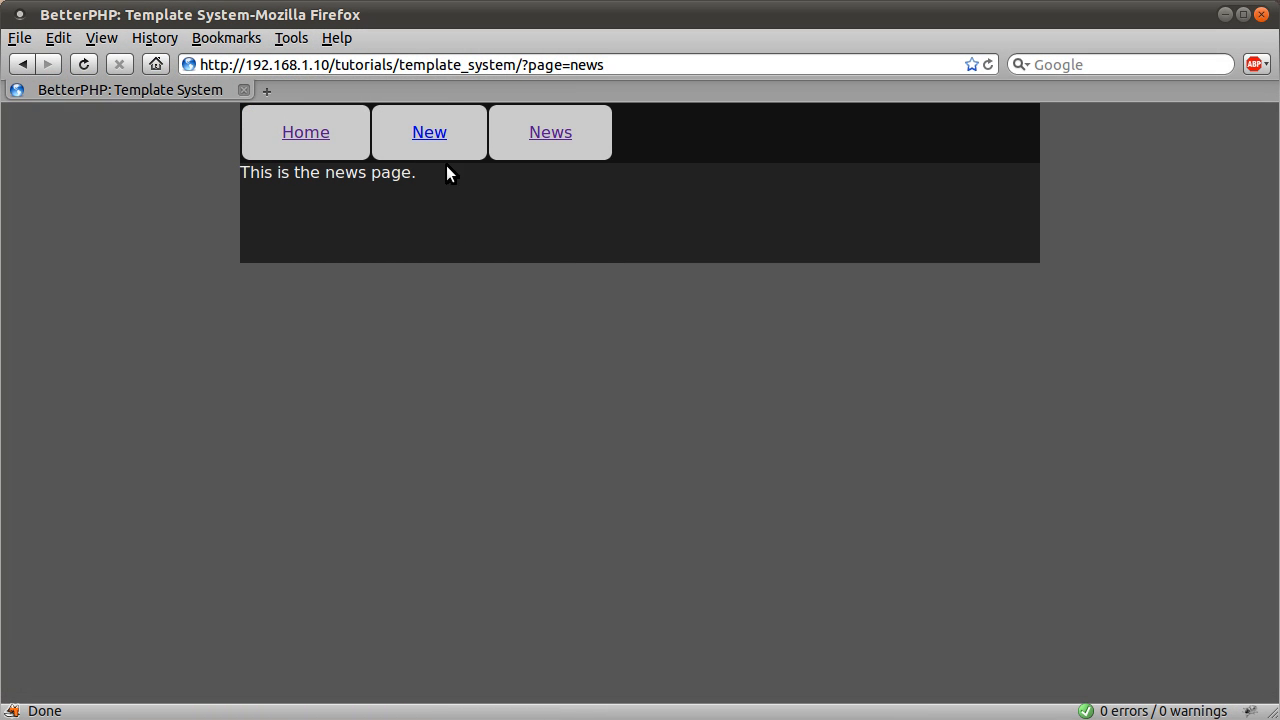
{"action": "mouse_move", "coordinate": [558, 242]}
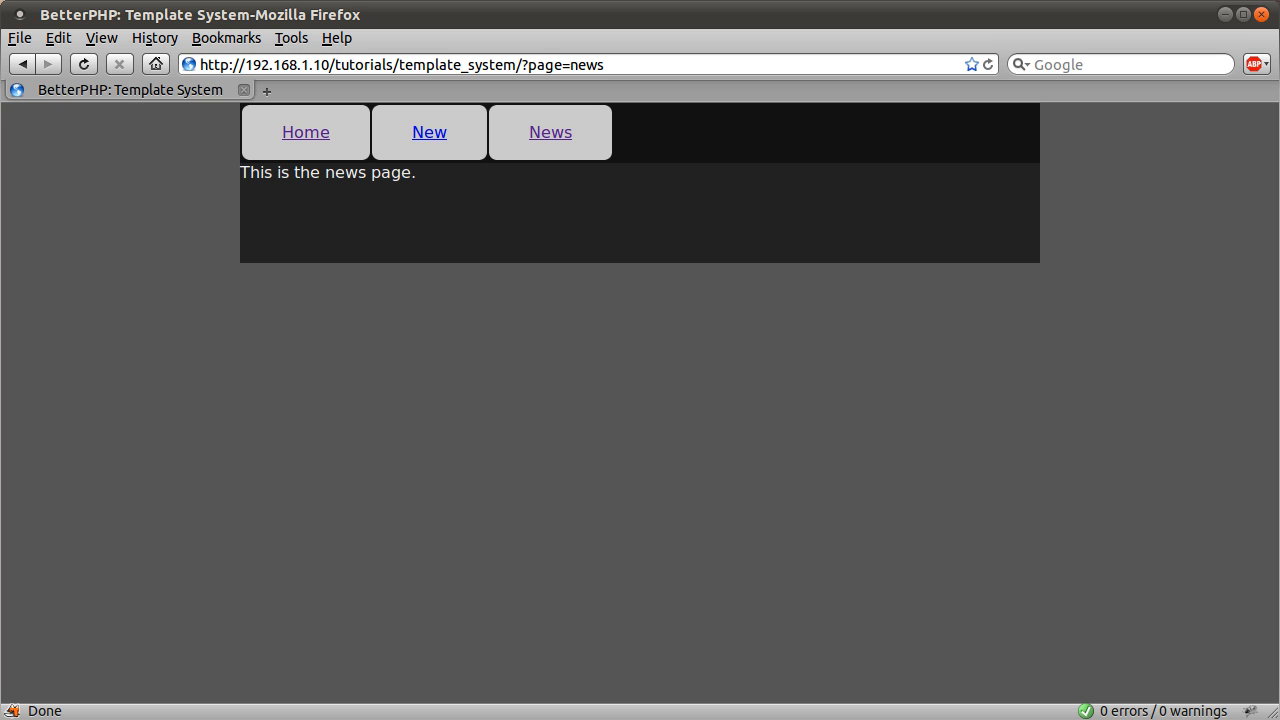
{"action": "mouse_move", "coordinate": [558, 247]}
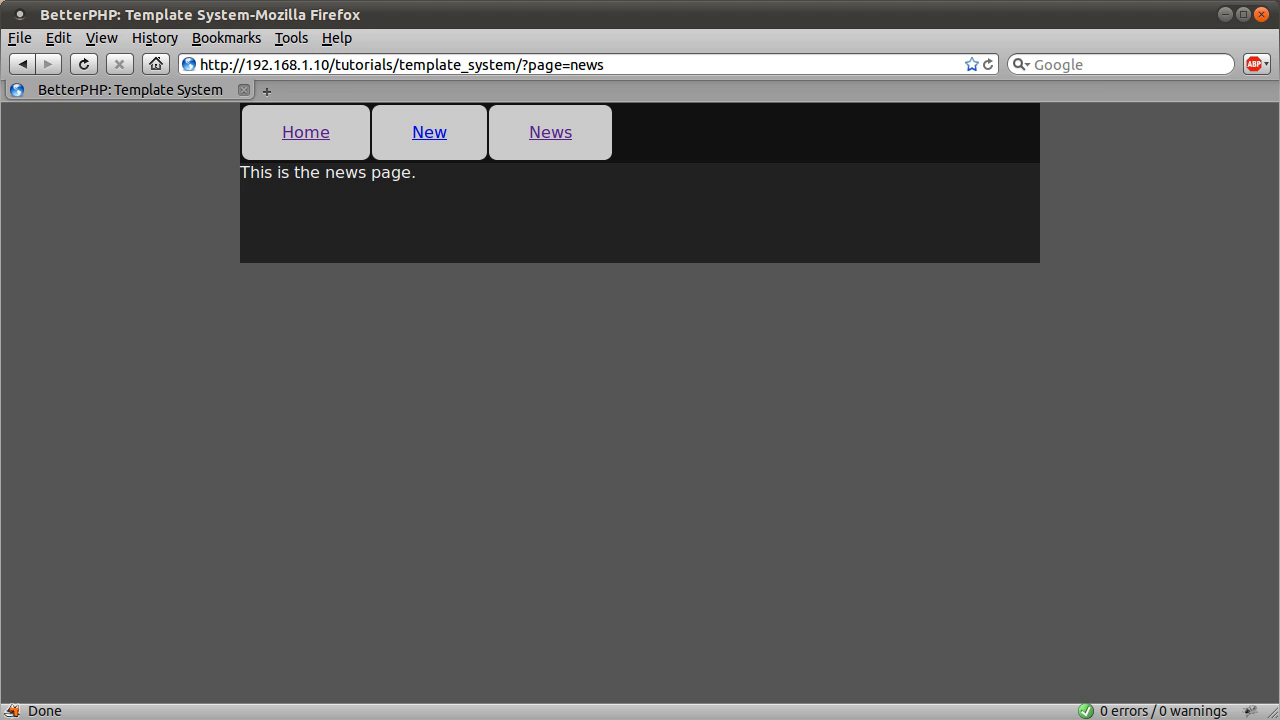
{"action": "mouse_move", "coordinate": [520, 230]}
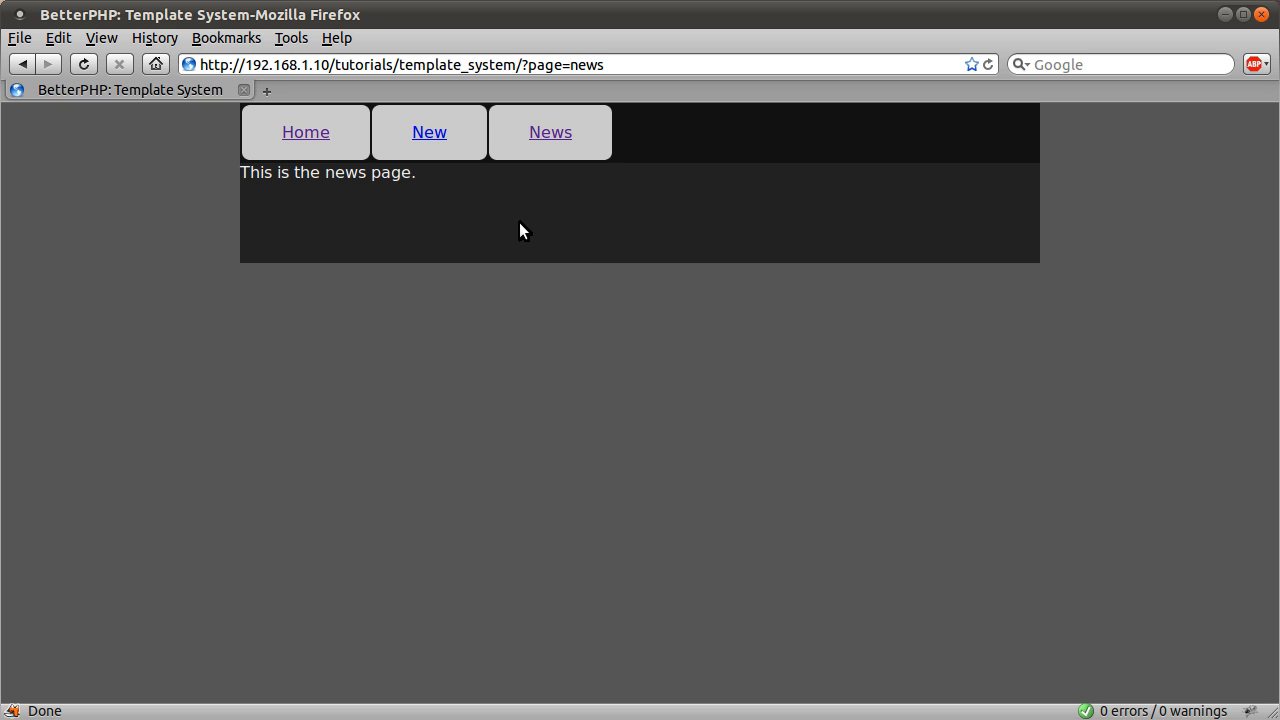
{"action": "mouse_move", "coordinate": [429, 145]}
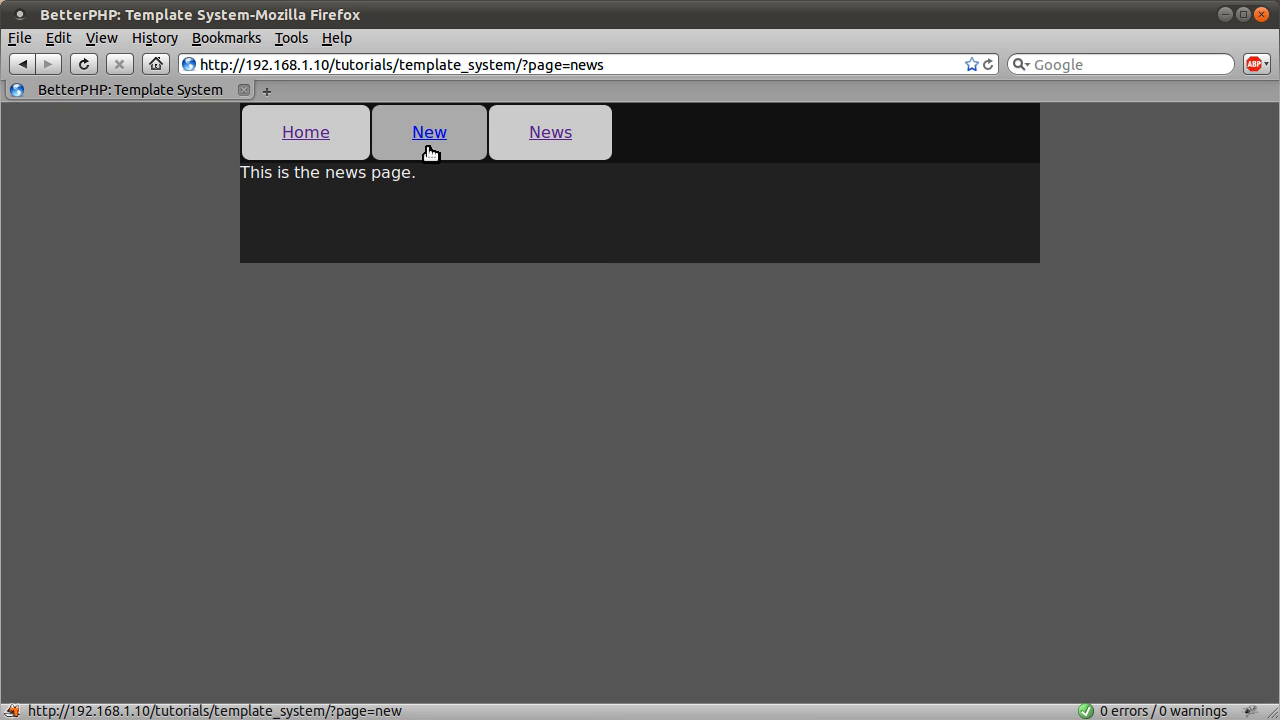
{"action": "left_click", "coordinate": [429, 132]}
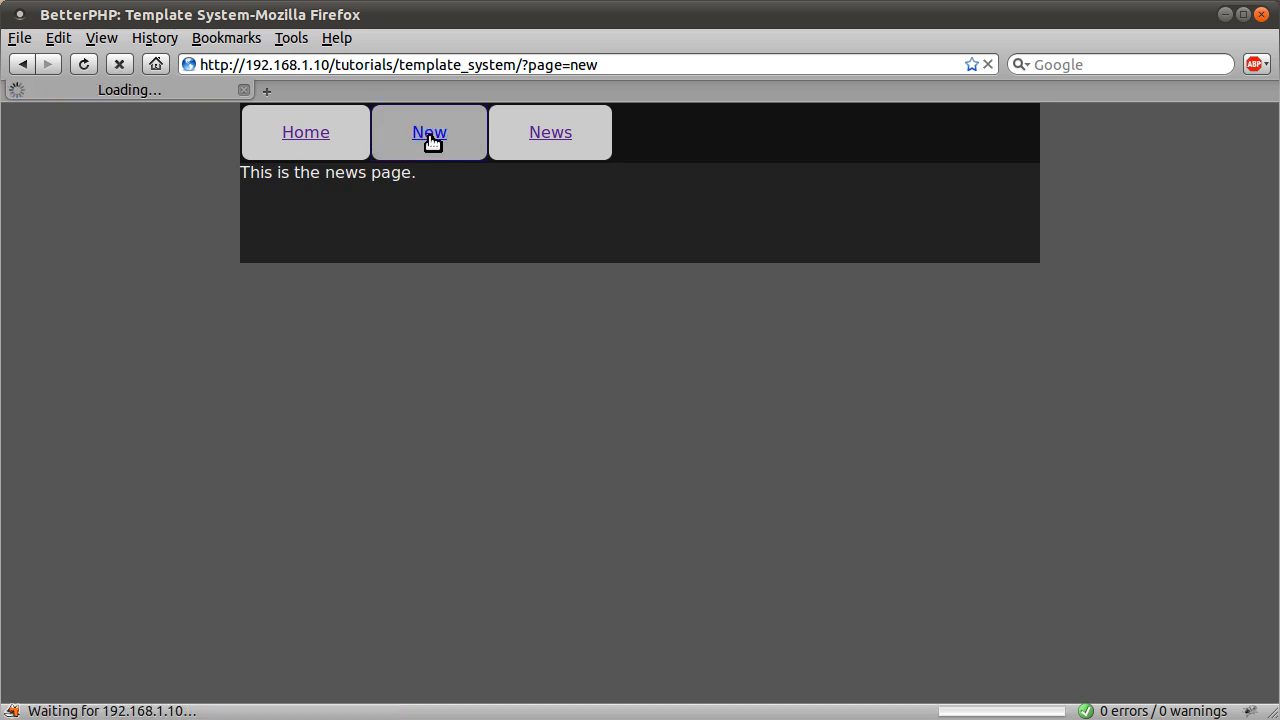
{"action": "left_click", "coordinate": [429, 132]}
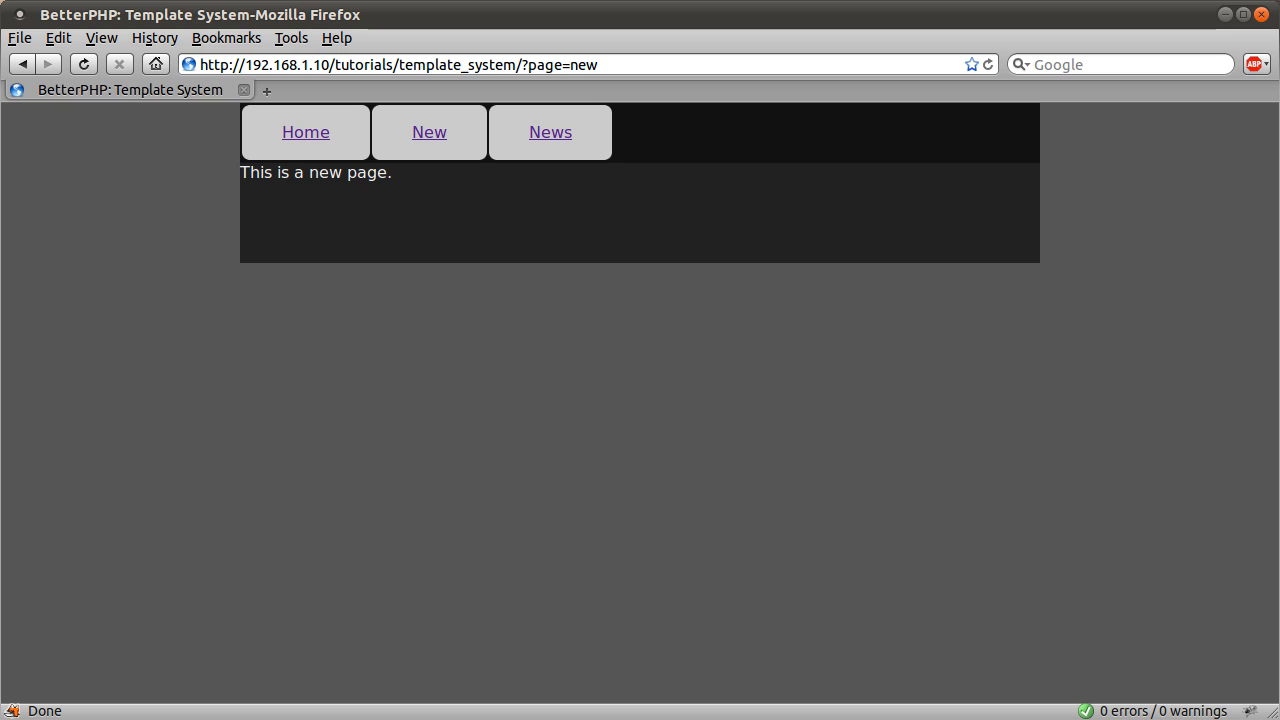
{"action": "mouse_move", "coordinate": [756, 575]}
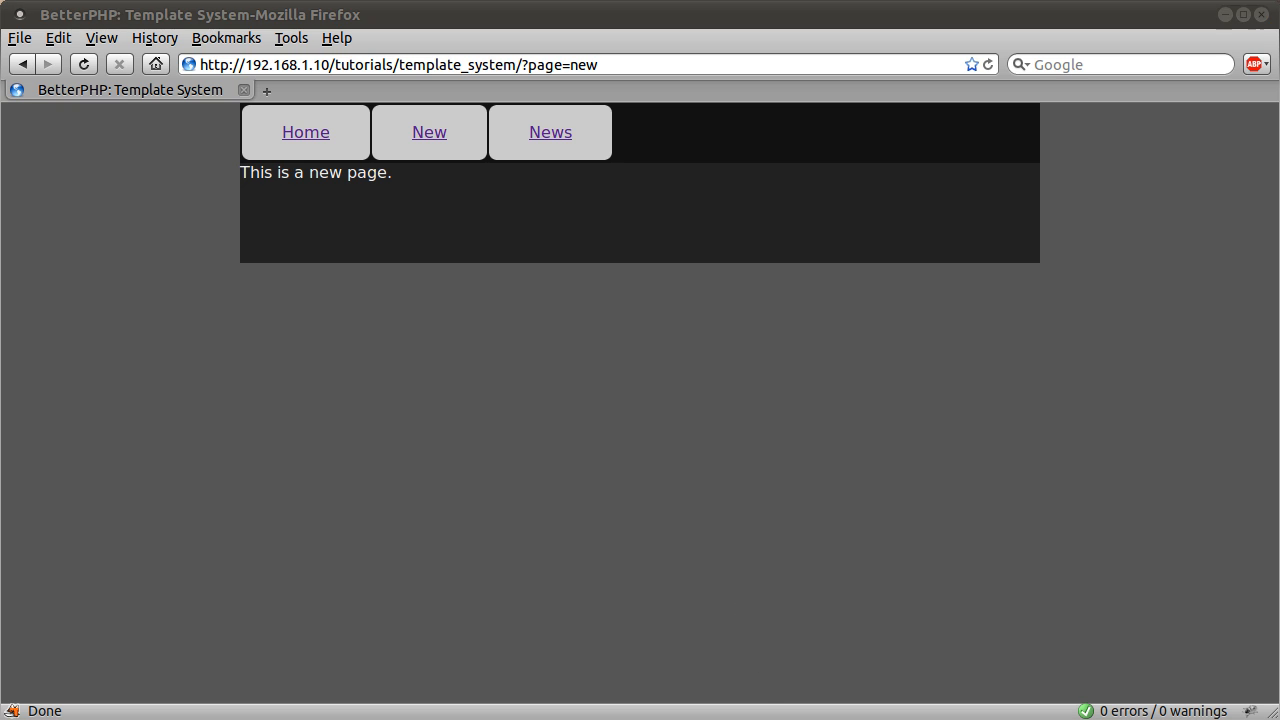
{"action": "mouse_move", "coordinate": [602, 389]}
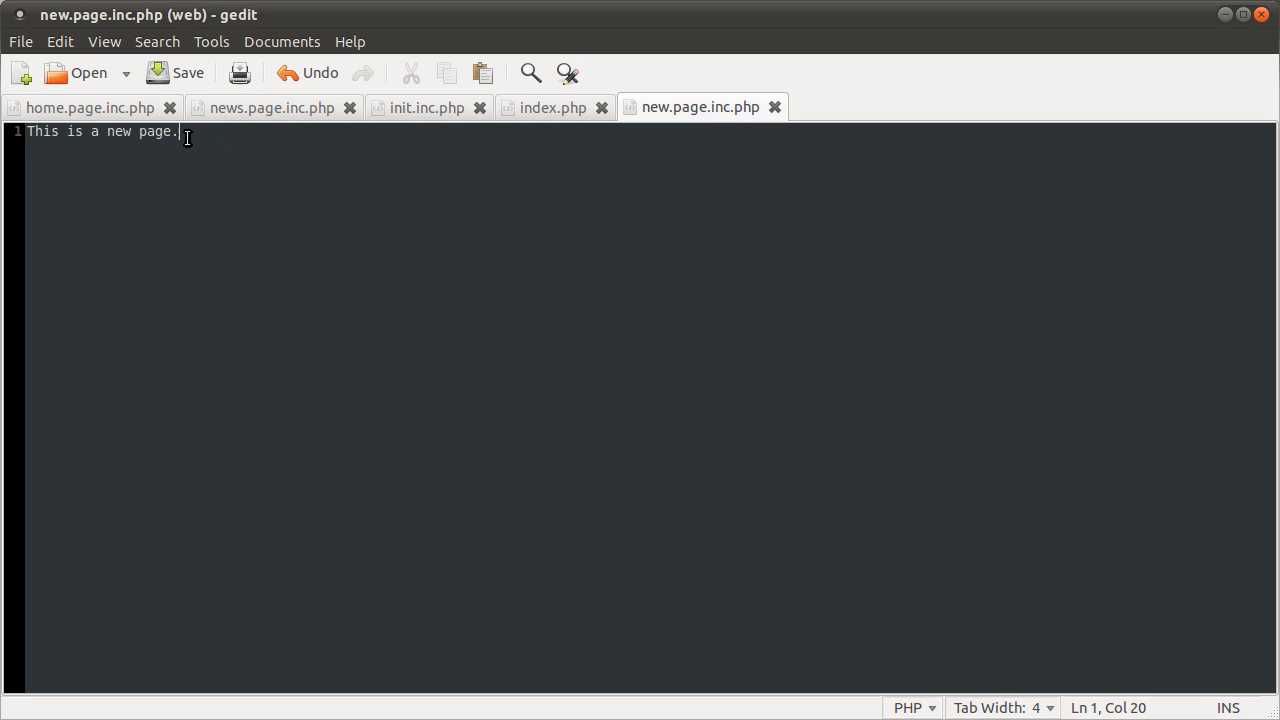
{"action": "mouse_move", "coordinate": [457, 339]}
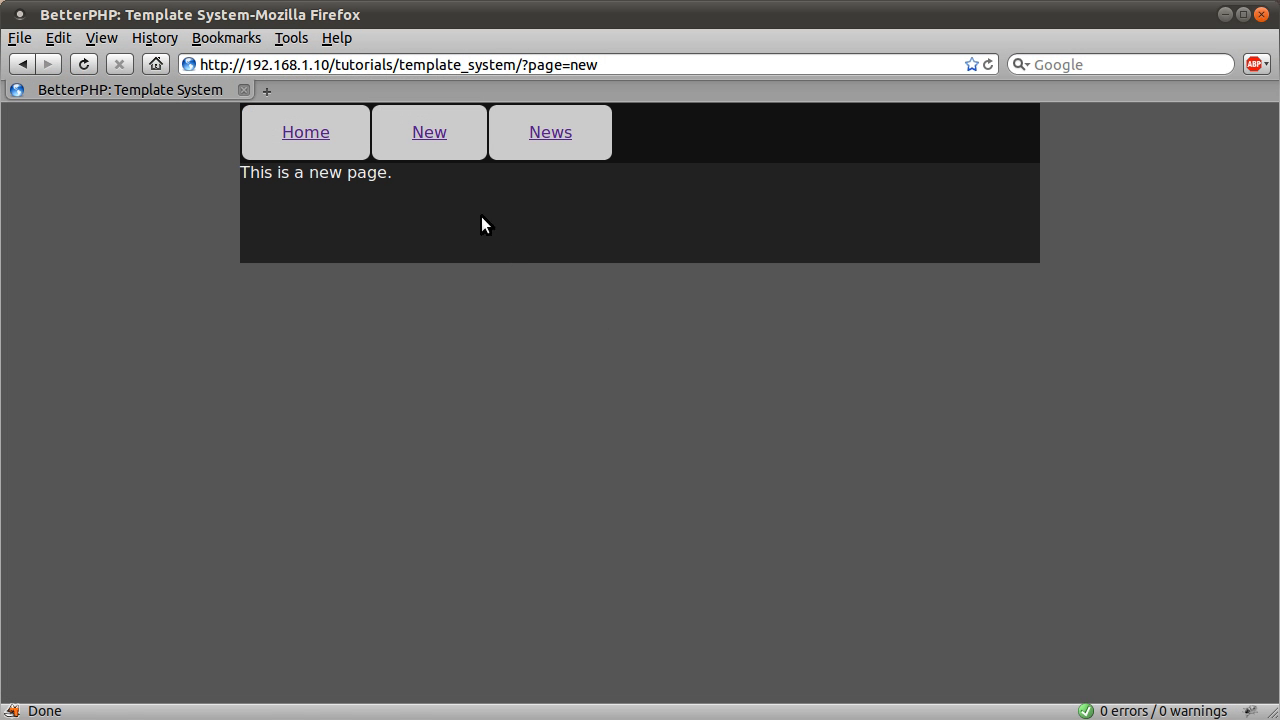
Step: Visit Home and News, append getk=7 to the news address, then try the /home path
{"action": "left_click", "coordinate": [305, 131]}
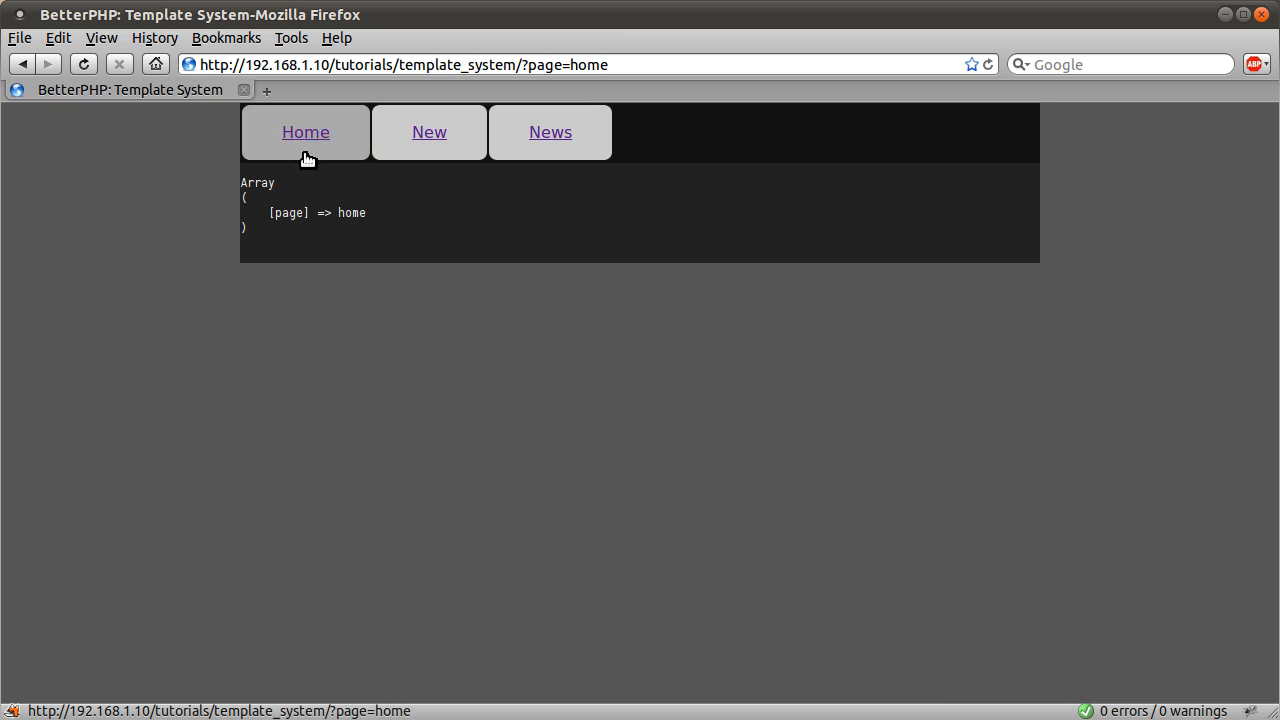
{"action": "mouse_move", "coordinate": [918, 665]}
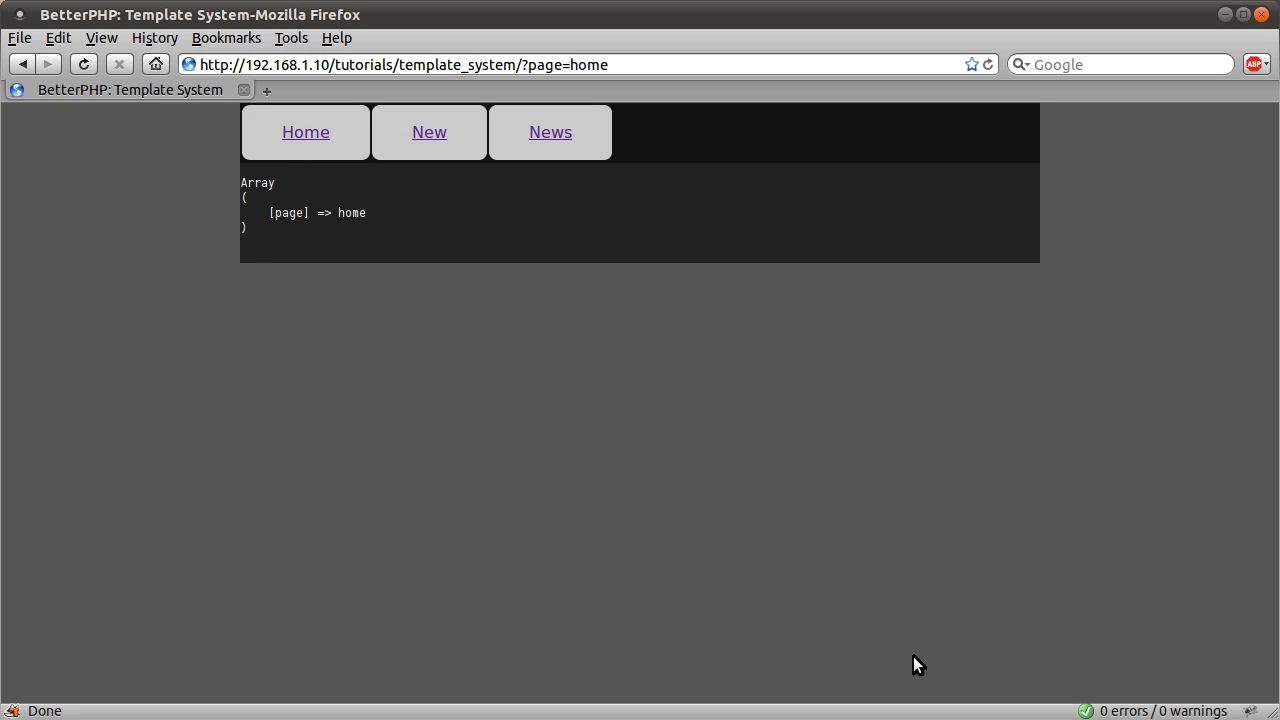
{"action": "left_click", "coordinate": [550, 132]}
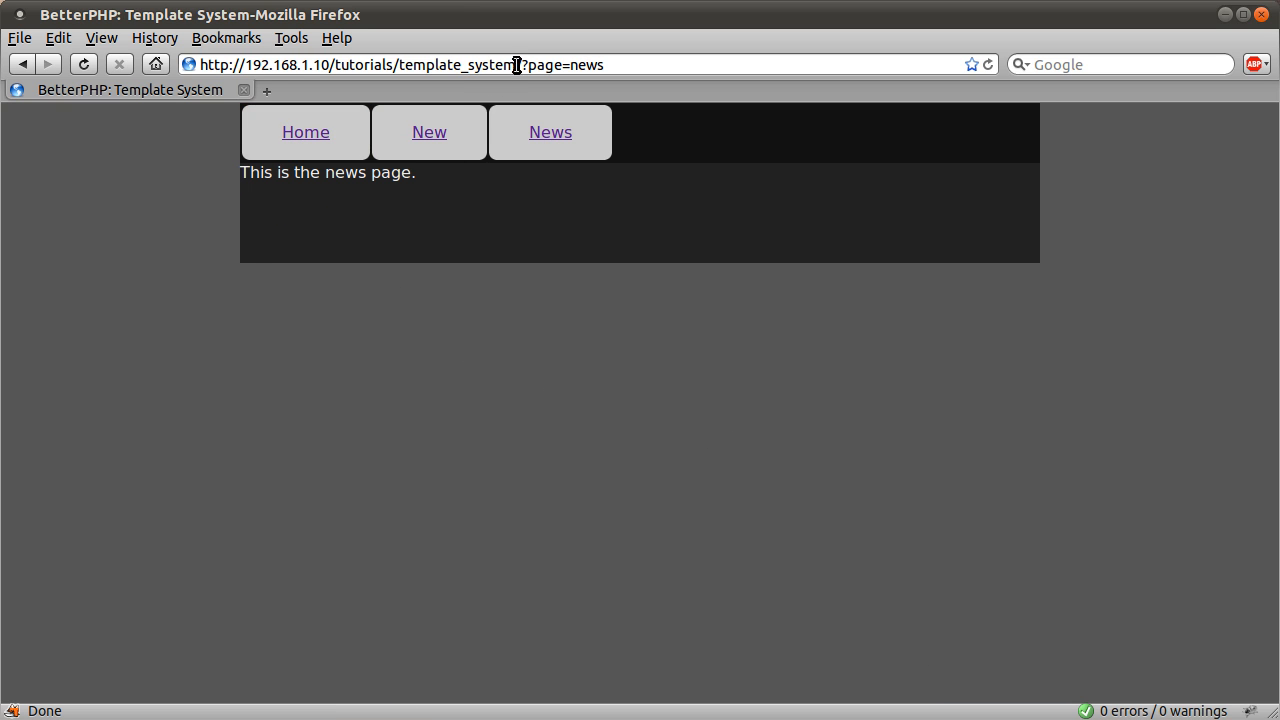
{"action": "left_click", "coordinate": [516, 64]}
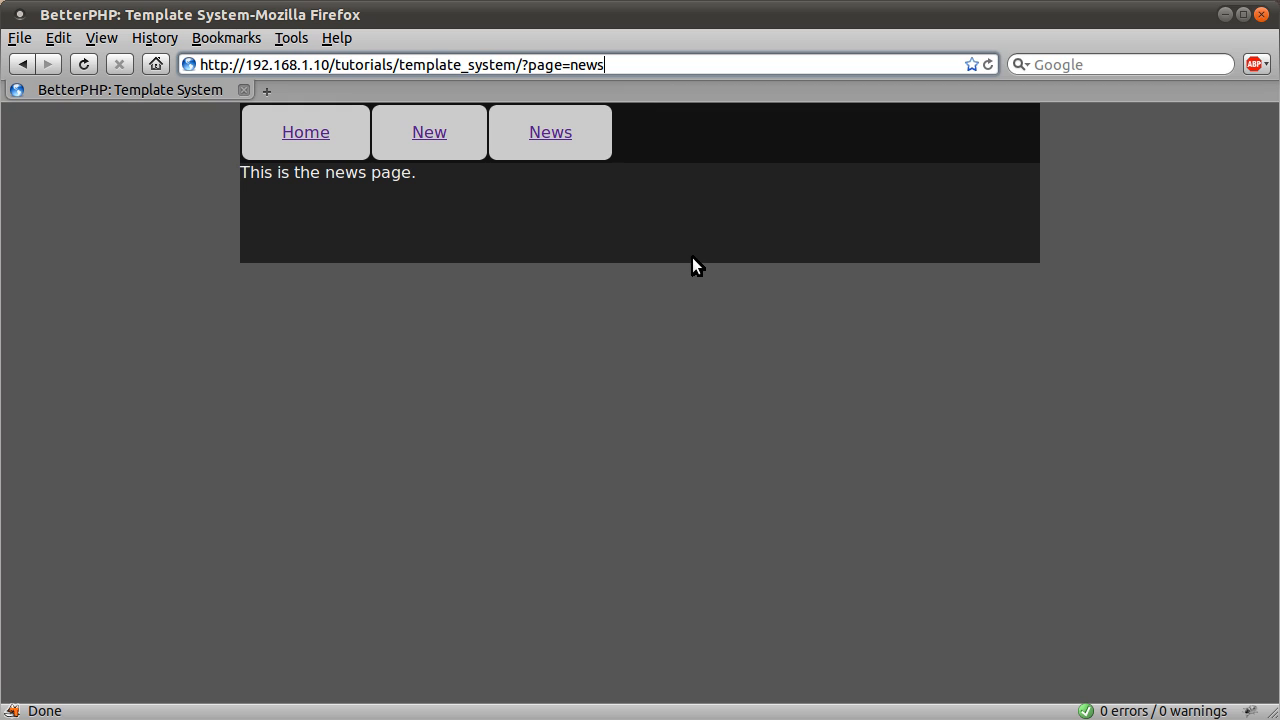
{"action": "mouse_move", "coordinate": [803, 455]}
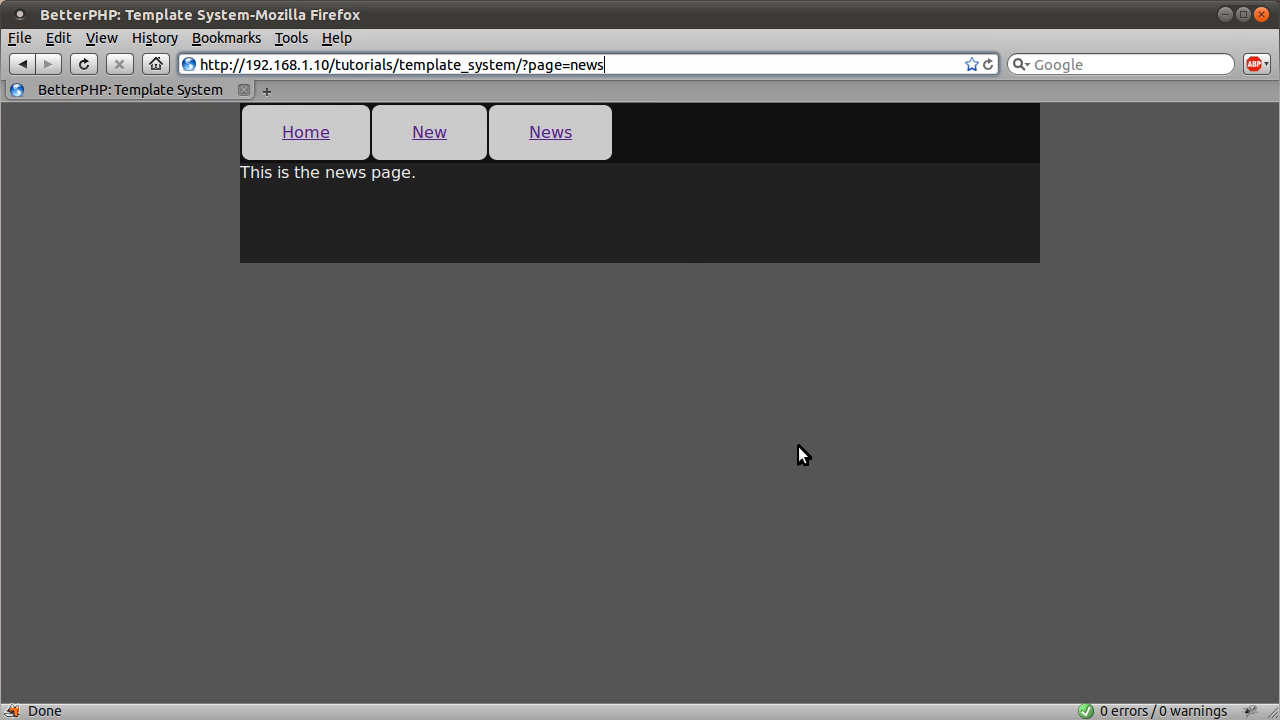
{"action": "mouse_move", "coordinate": [802, 452]}
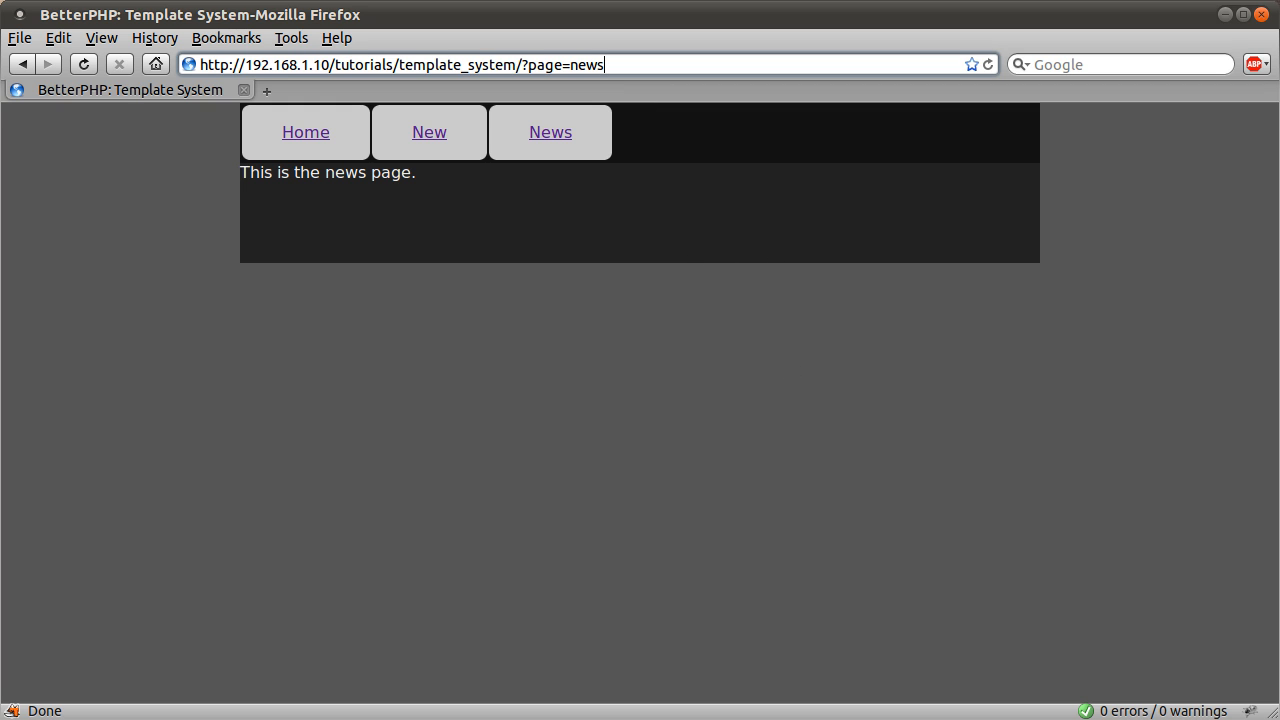
{"action": "mouse_move", "coordinate": [798, 462]}
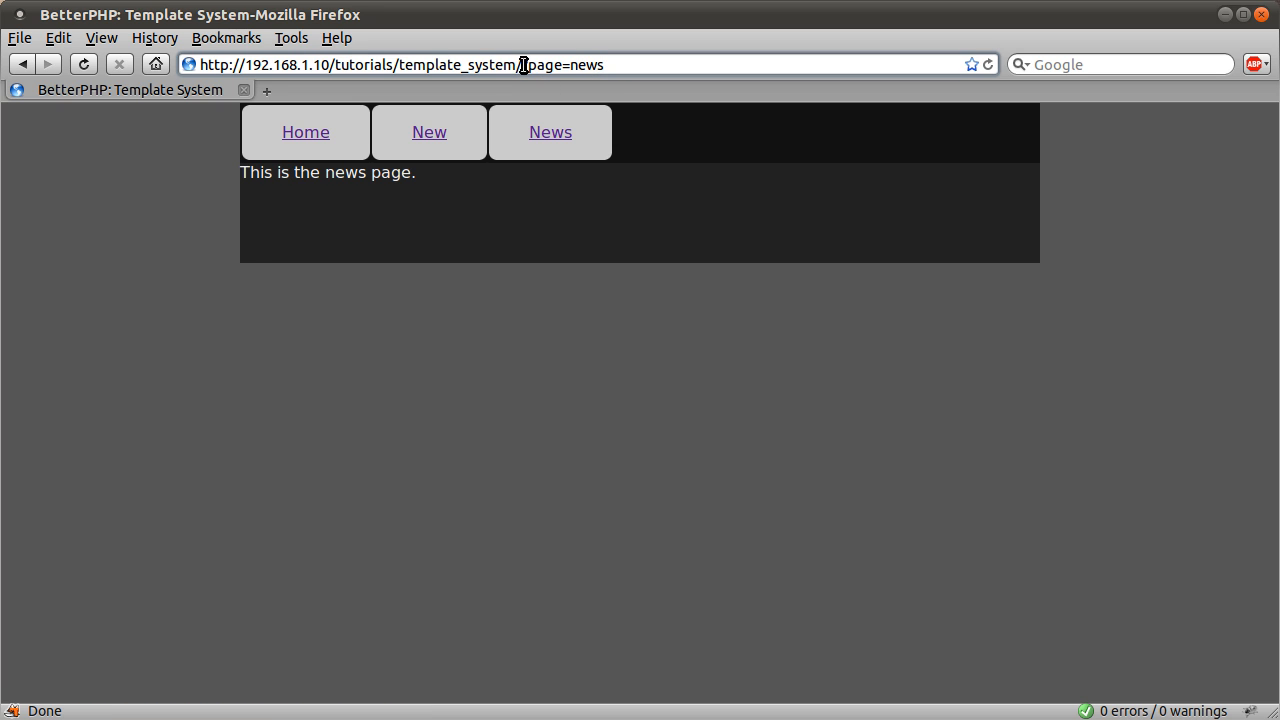
{"action": "double_click", "coordinate": [544, 64]}
{"action": "type", "text": "?"}
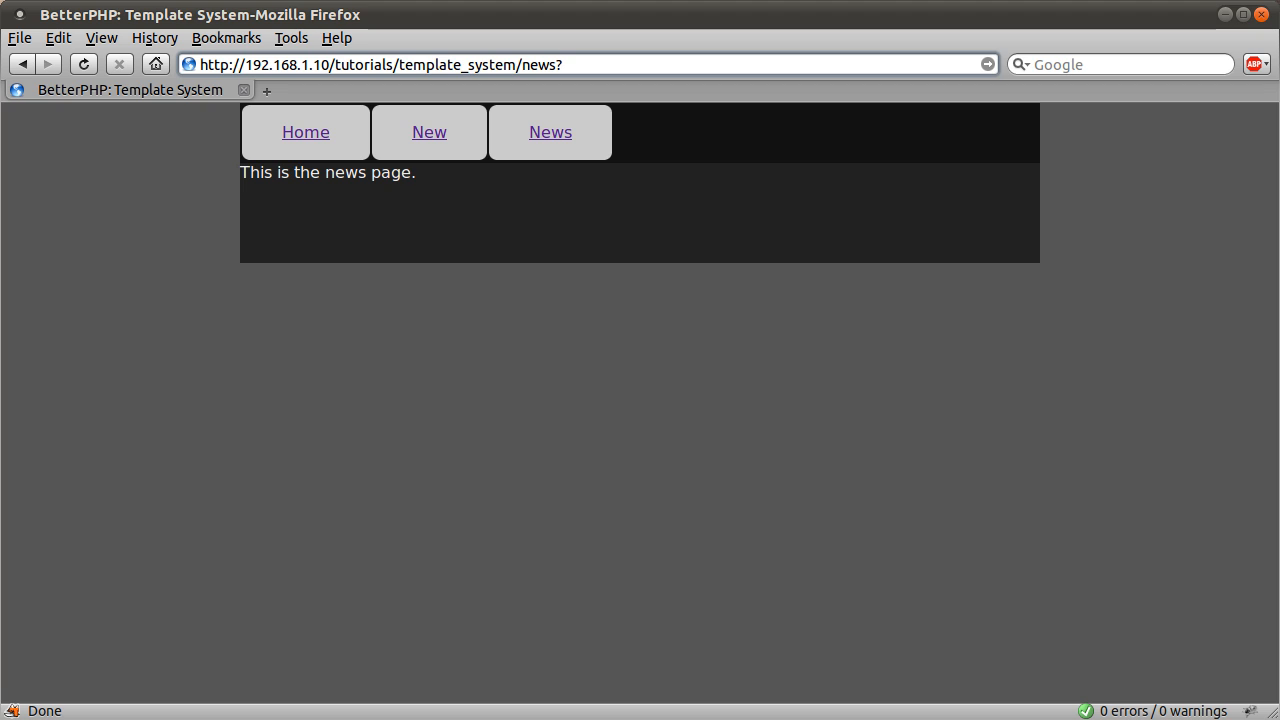
{"action": "type", "text": "getk"}
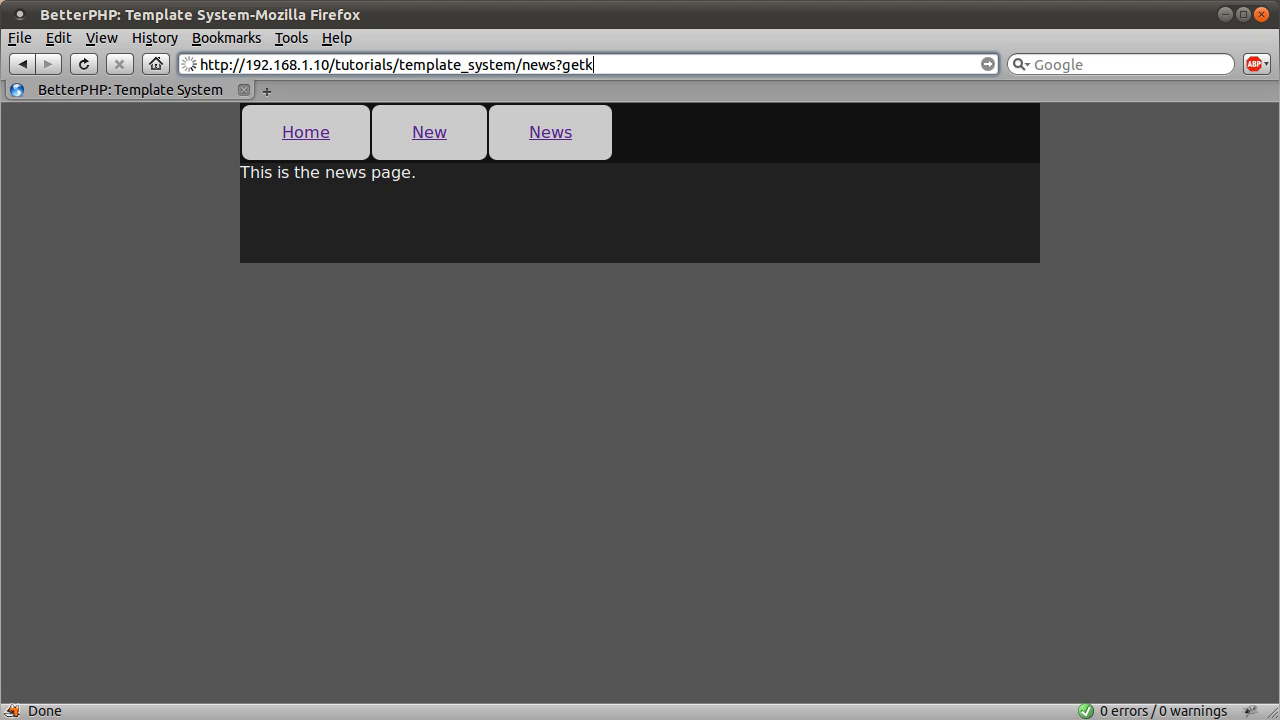
{"action": "type", "text": "=7"}
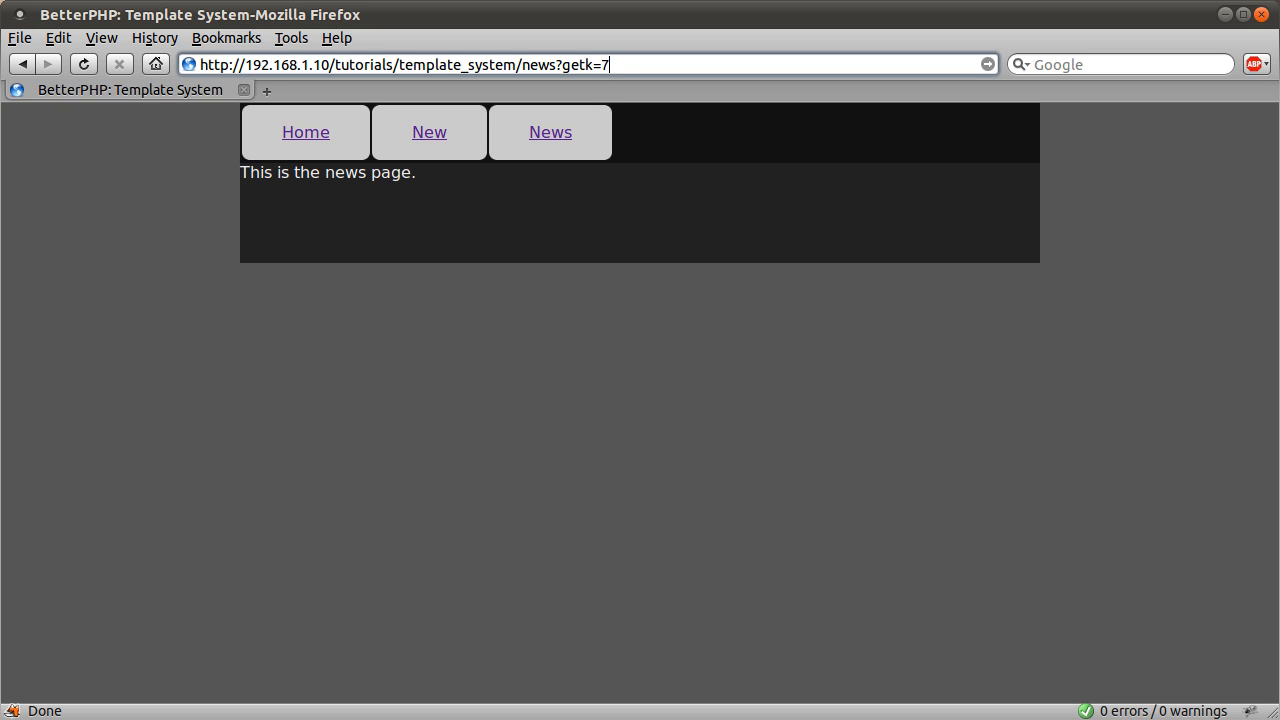
{"action": "mouse_move", "coordinate": [1268, 237]}
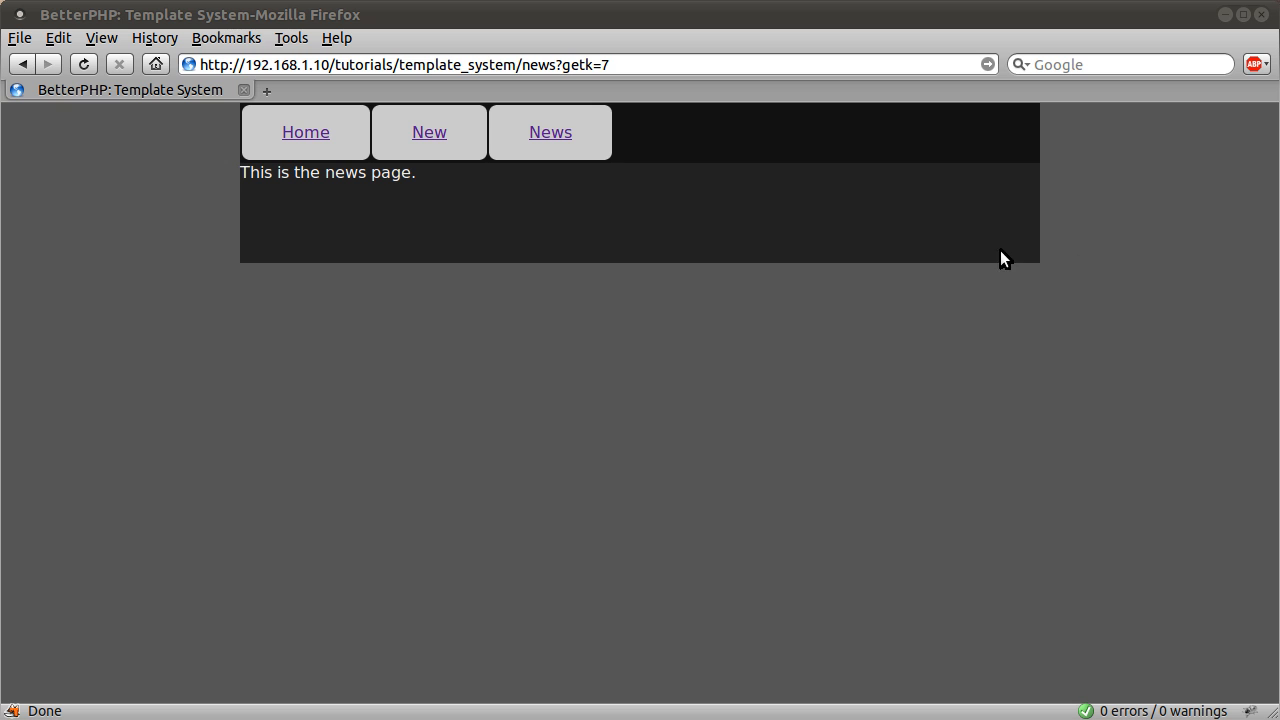
{"action": "mouse_move", "coordinate": [694, 7]}
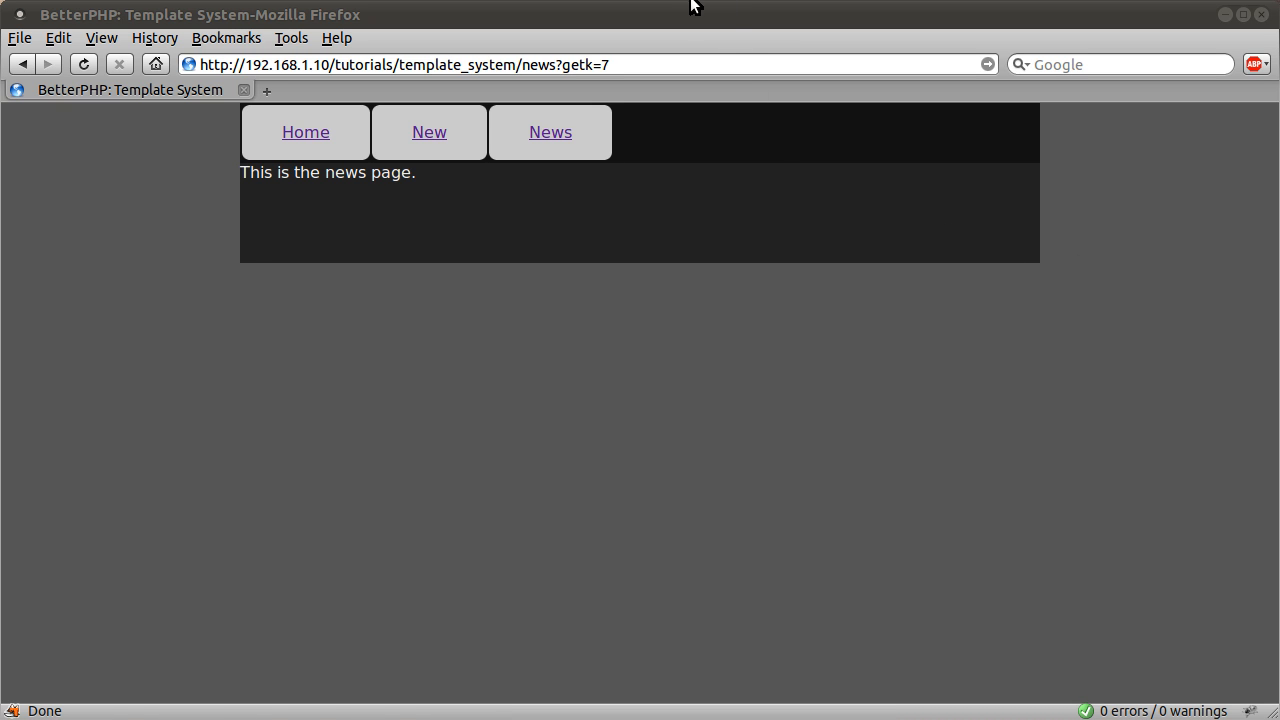
{"action": "mouse_move", "coordinate": [562, 94]}
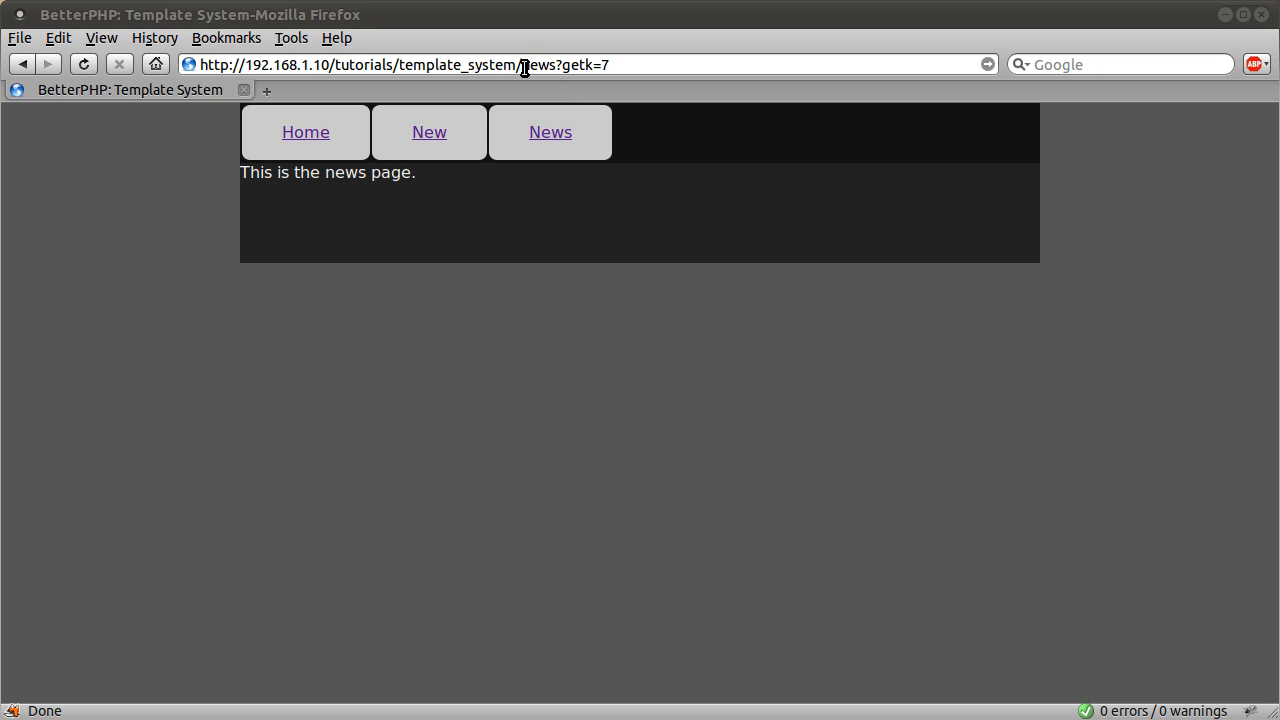
{"action": "left_click", "coordinate": [305, 131]}
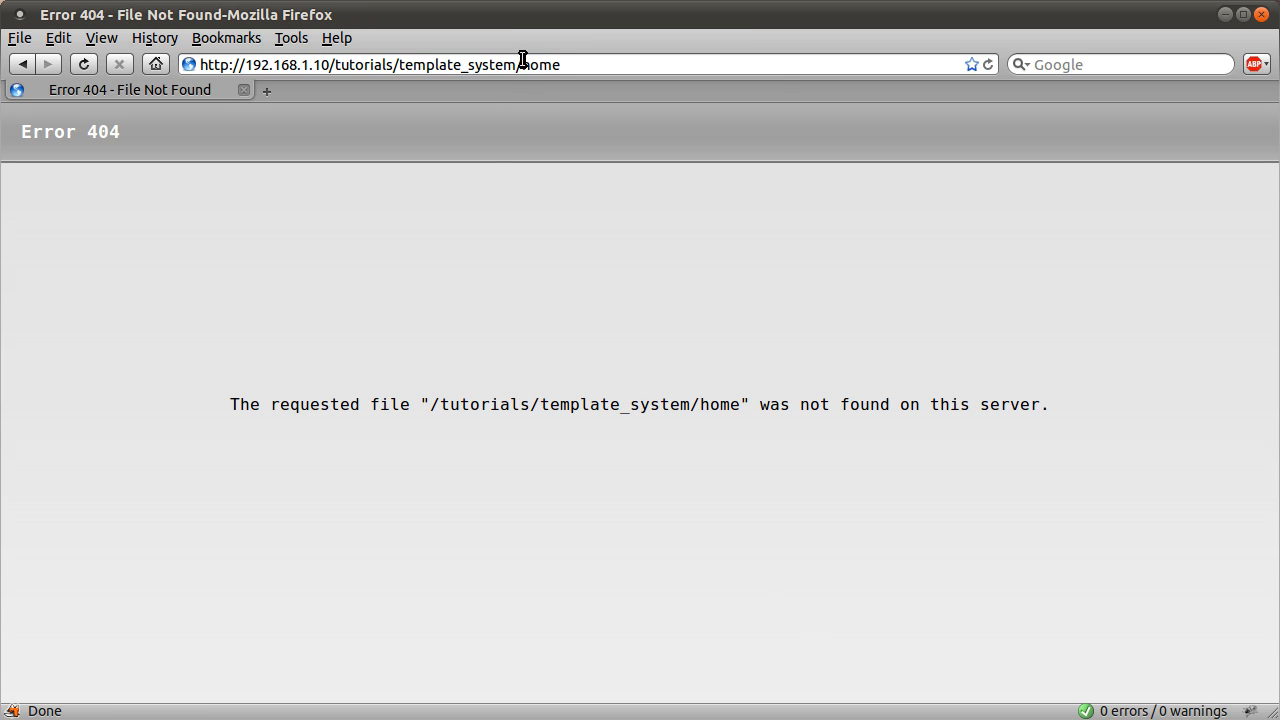
{"action": "double_click", "coordinate": [541, 64]}
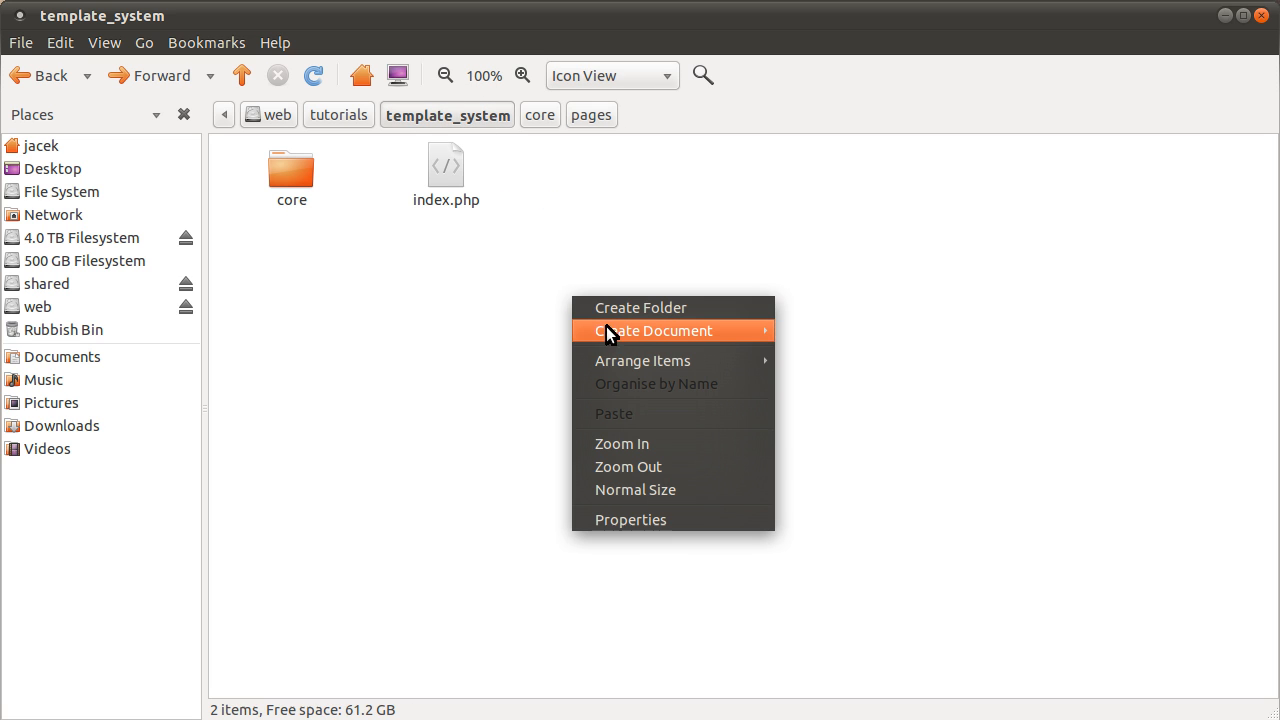
Step: Make an empty document in template_system, name it .htaccess, and open it in gedit
{"action": "left_click", "coordinate": [654, 330]}
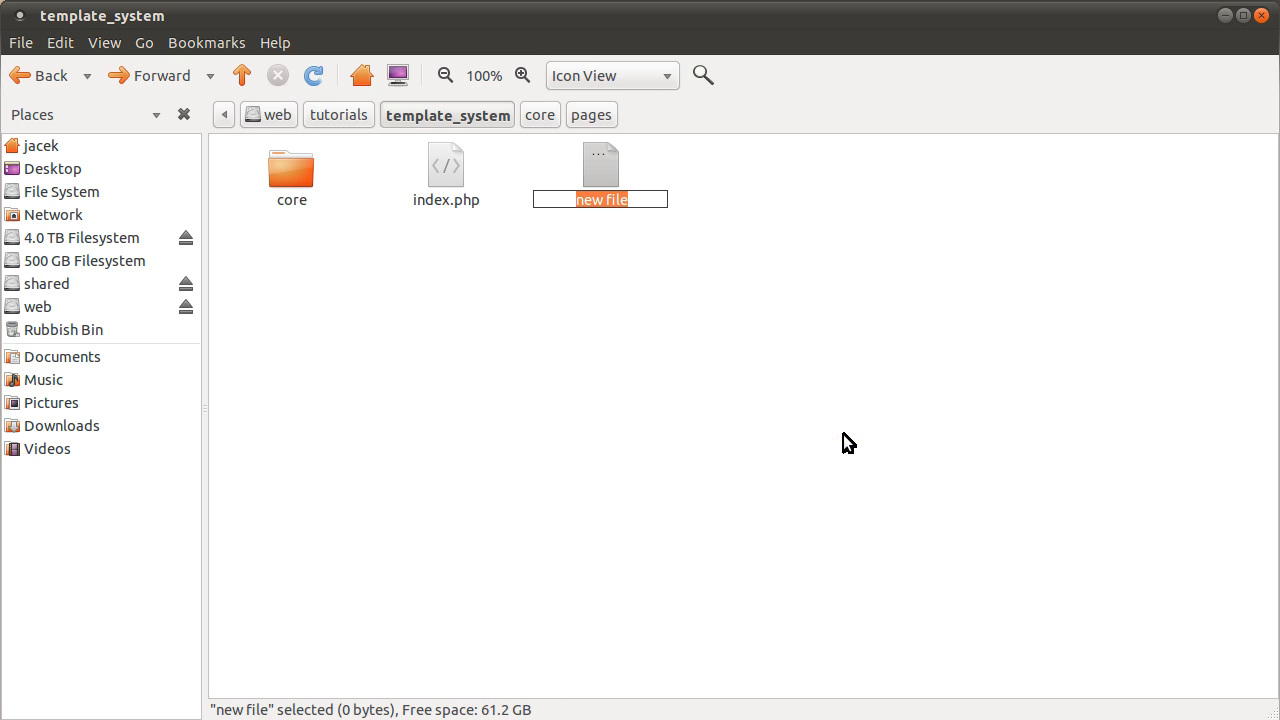
{"action": "type", "text": ".htaccess"}
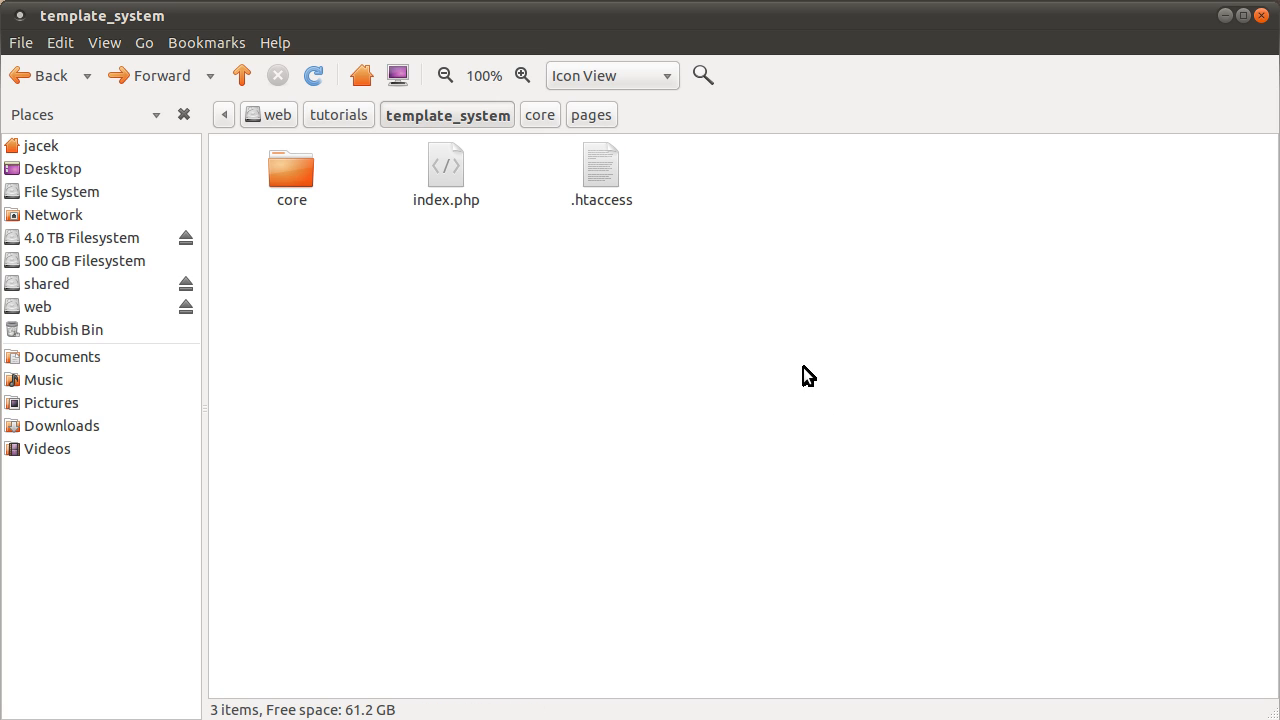
{"action": "left_click", "coordinate": [601, 165]}
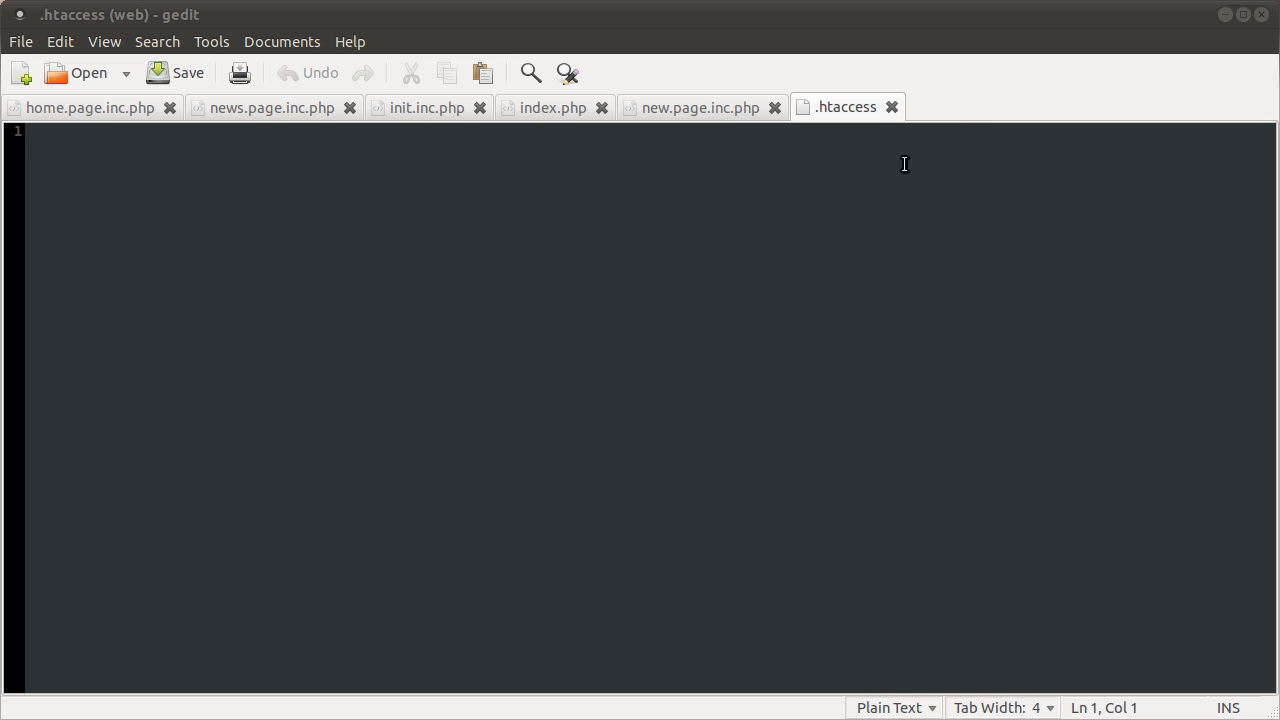
{"action": "mouse_move", "coordinate": [1101, 264]}
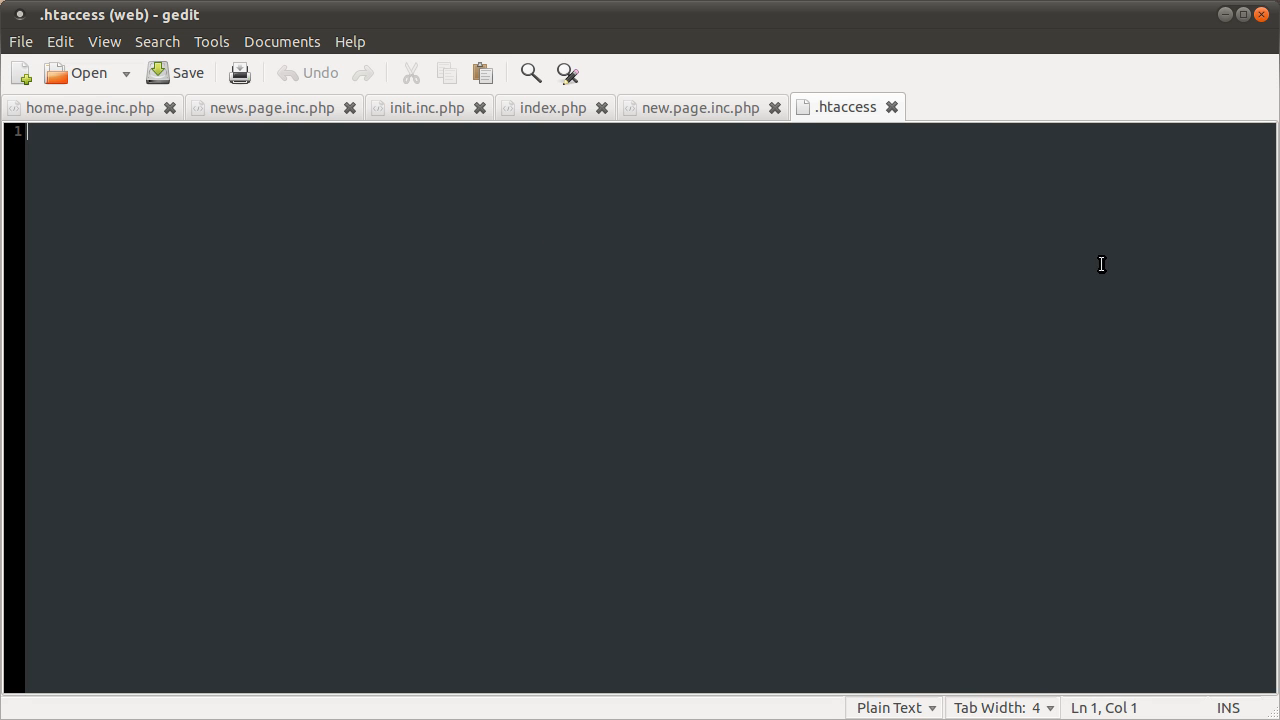
{"action": "mouse_move", "coordinate": [581, 259]}
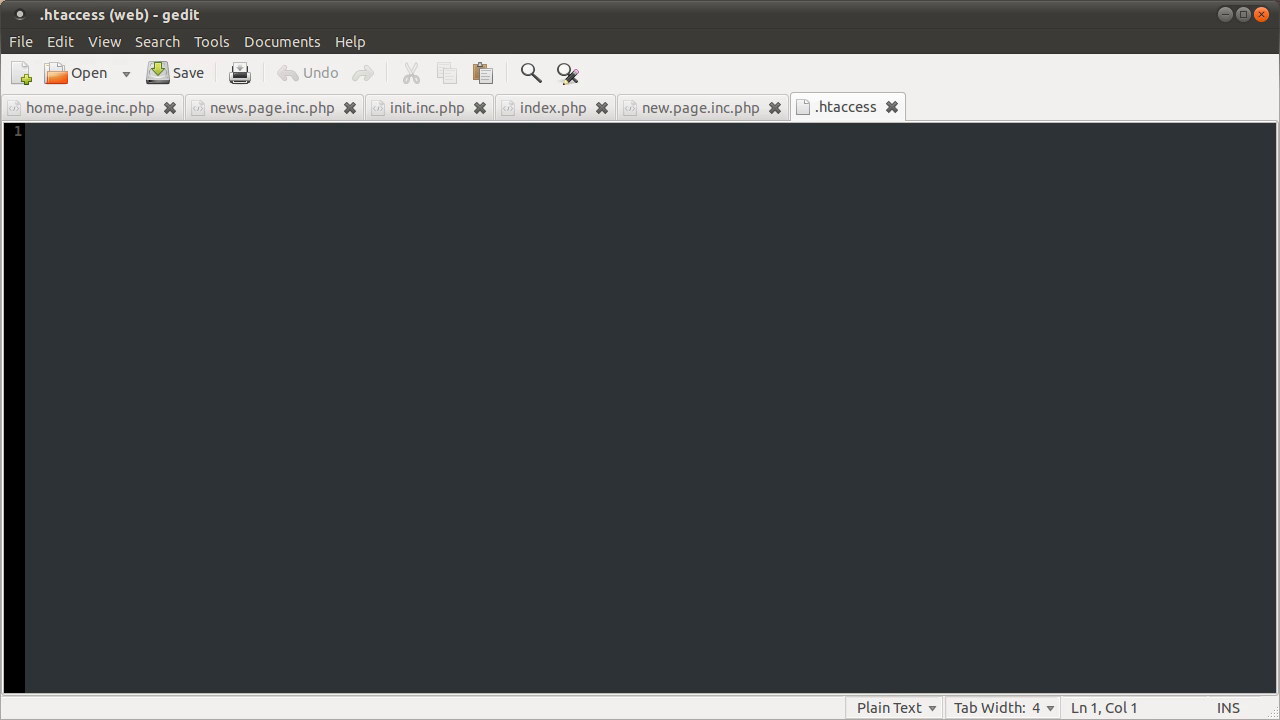
Step: Add the 'RewriteEngine On' directive to .htaccess
{"action": "type", "text": "Re"}
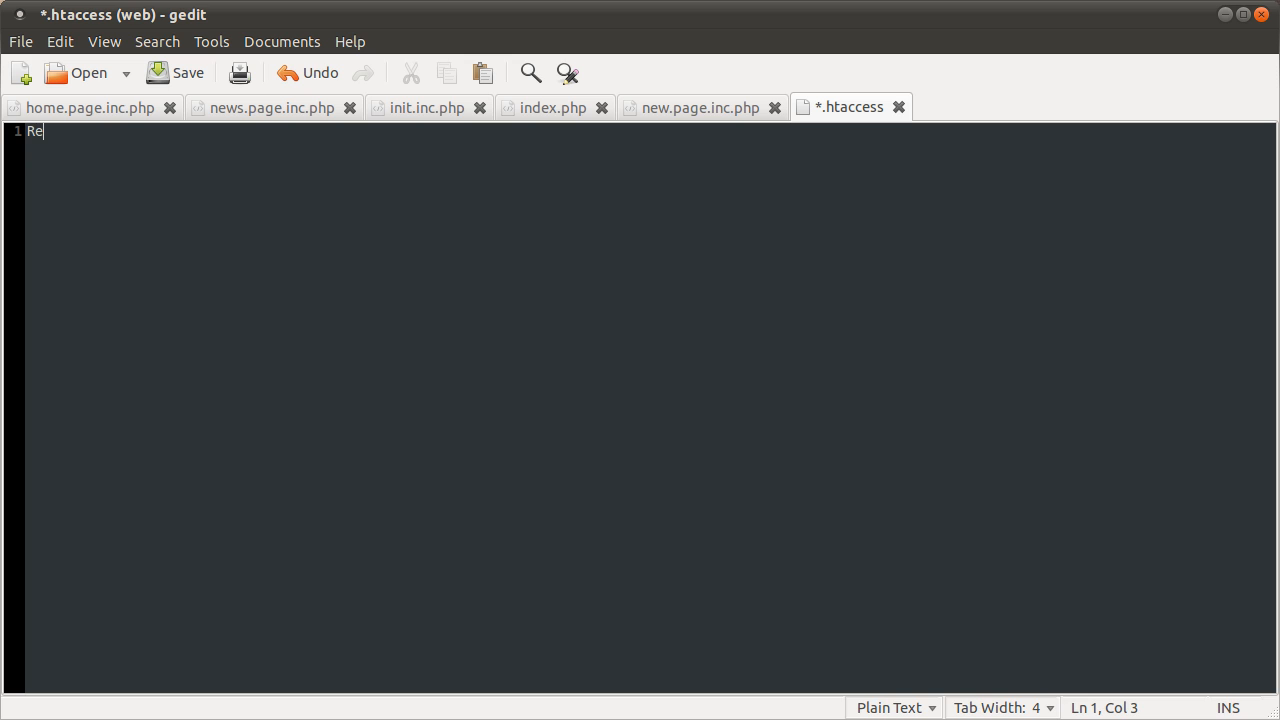
{"action": "type", "text": "wrti"}
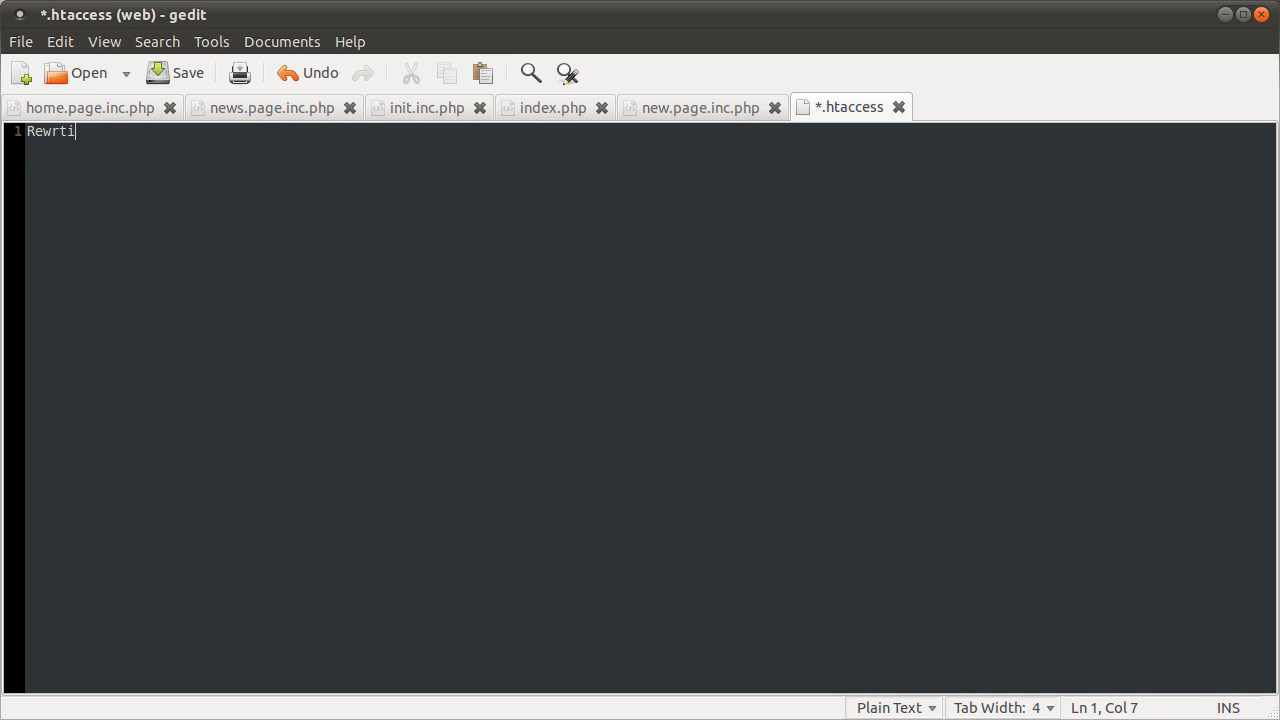
{"action": "key", "text": "BackSpace"}
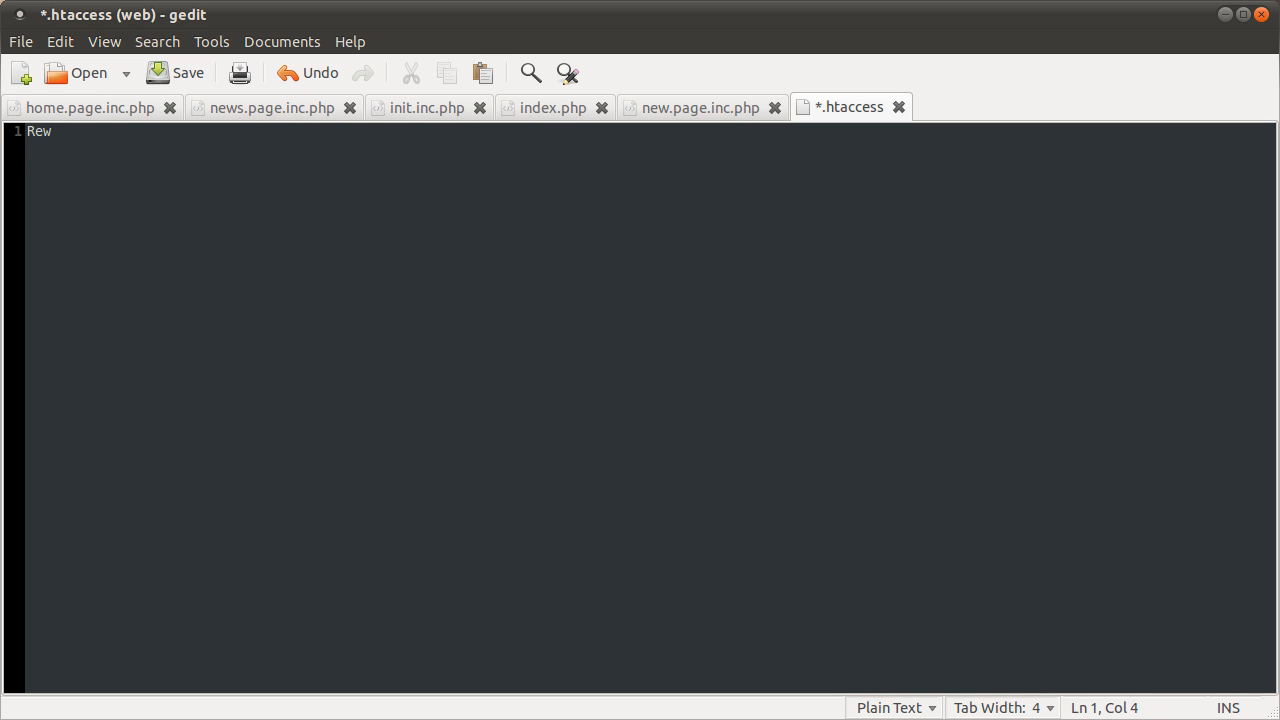
{"action": "type", "text": "ri"}
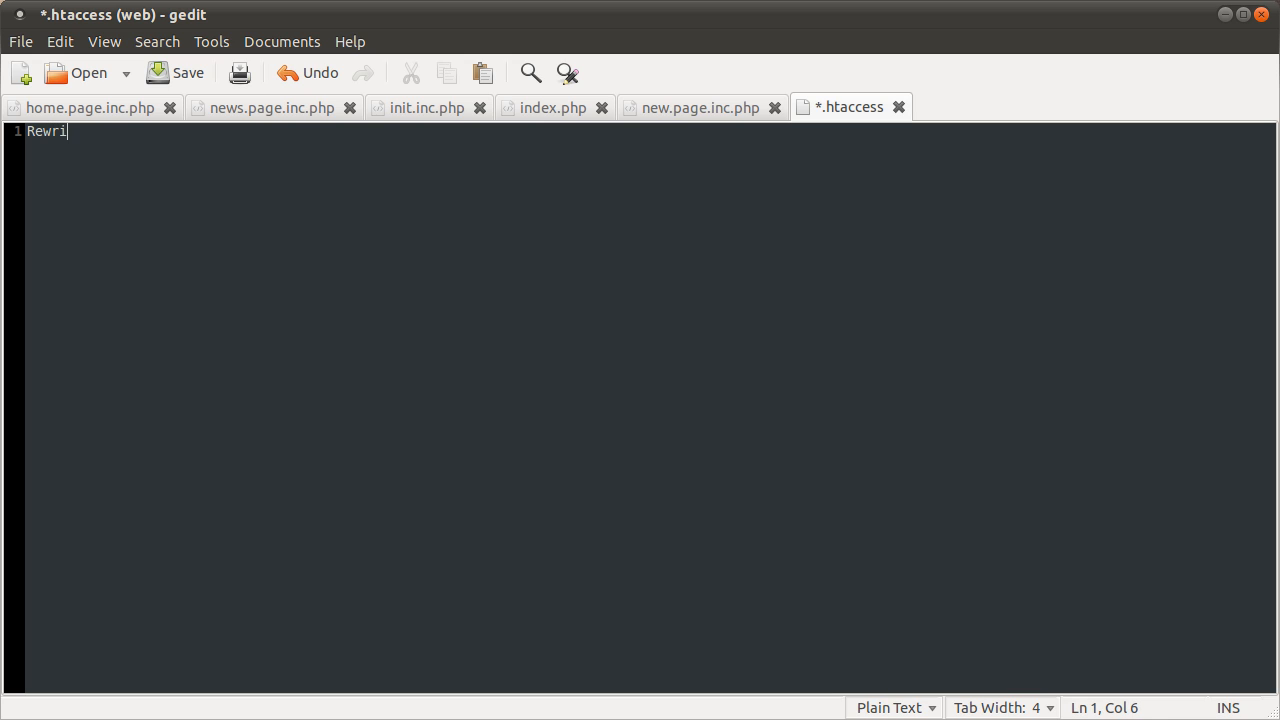
{"action": "type", "text": "teEngine"}
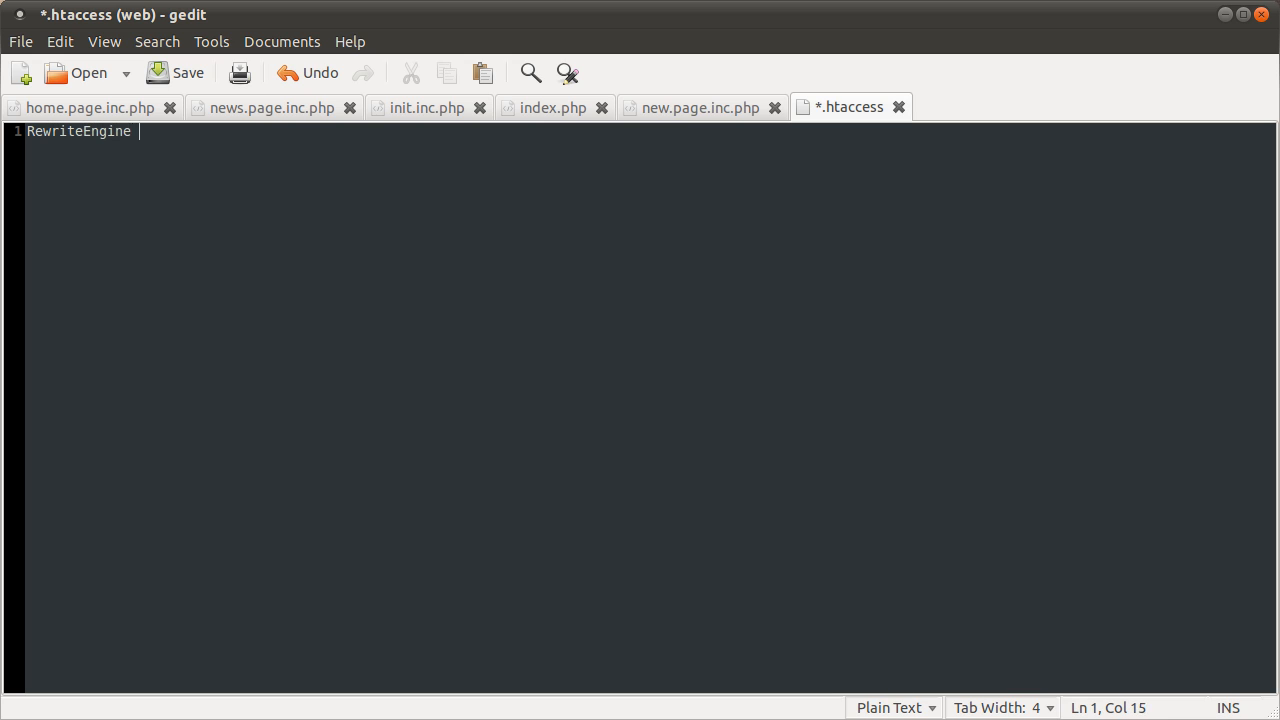
{"action": "key", "text": "Return"}
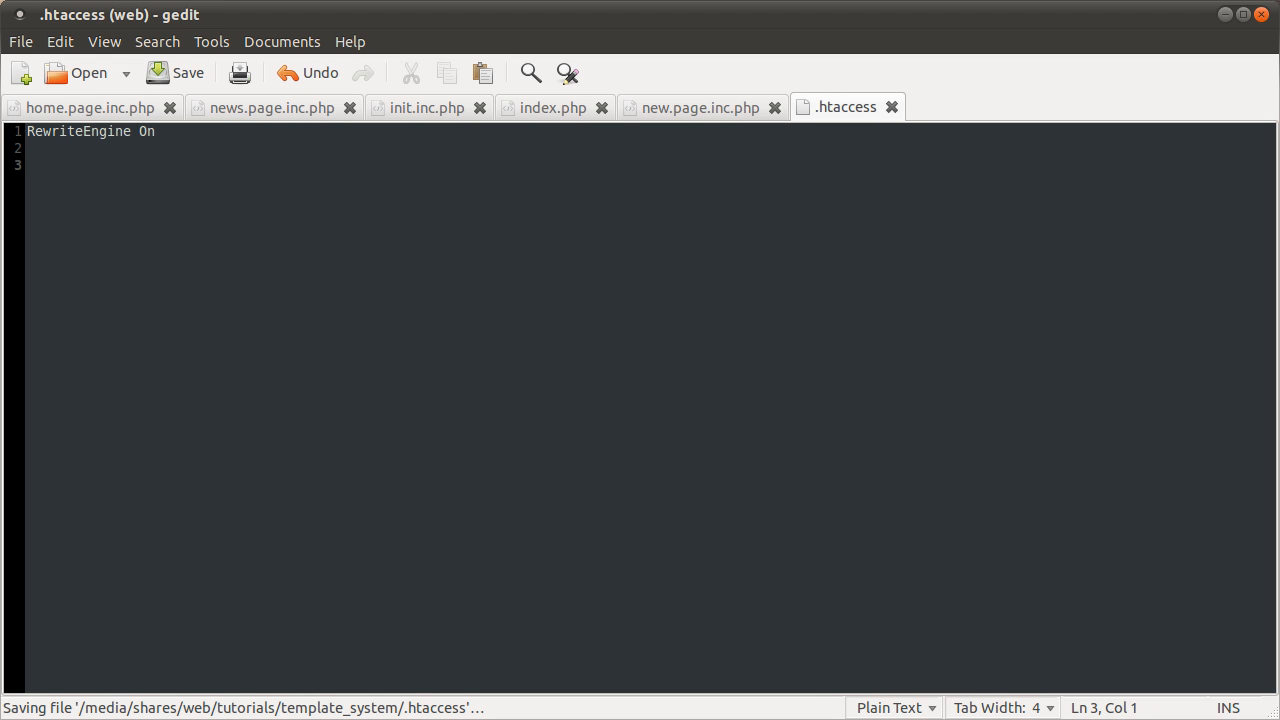
Step: Begin a RewriteRule with the pattern ^([a-zA-Z_]+)/?$
{"action": "type", "text": "Rewrite"}
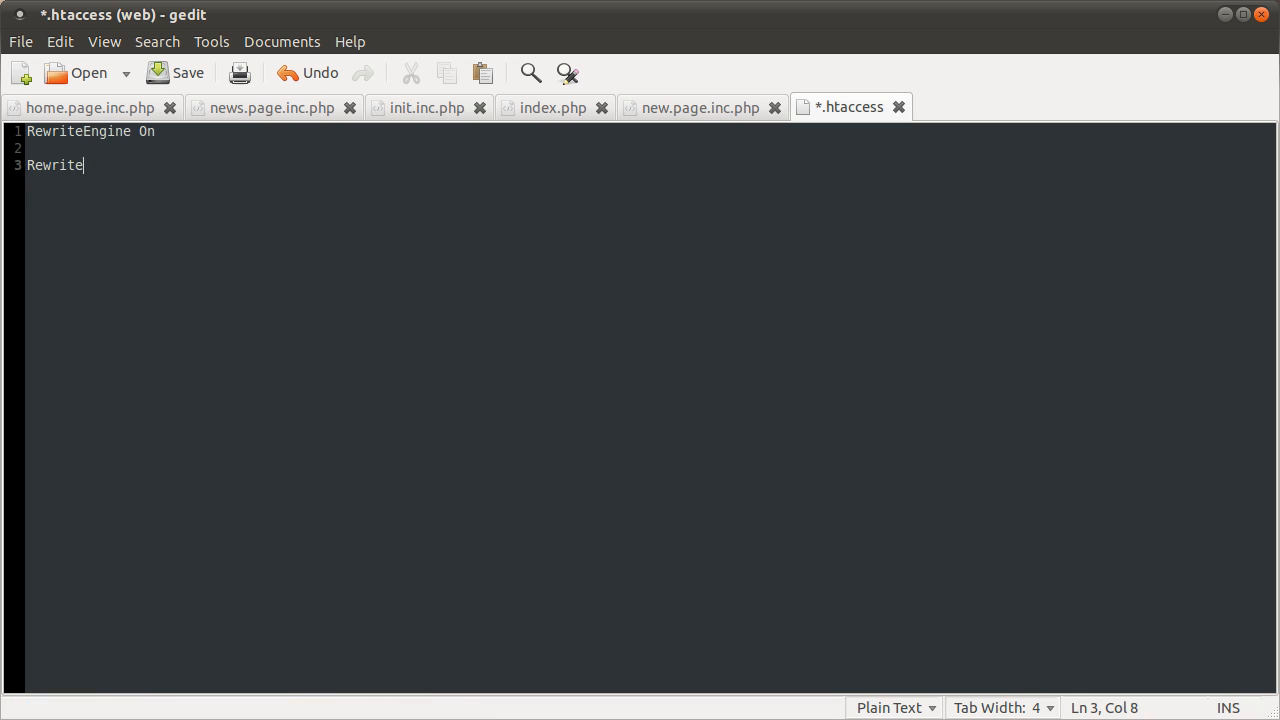
{"action": "type", "text": "Rule"}
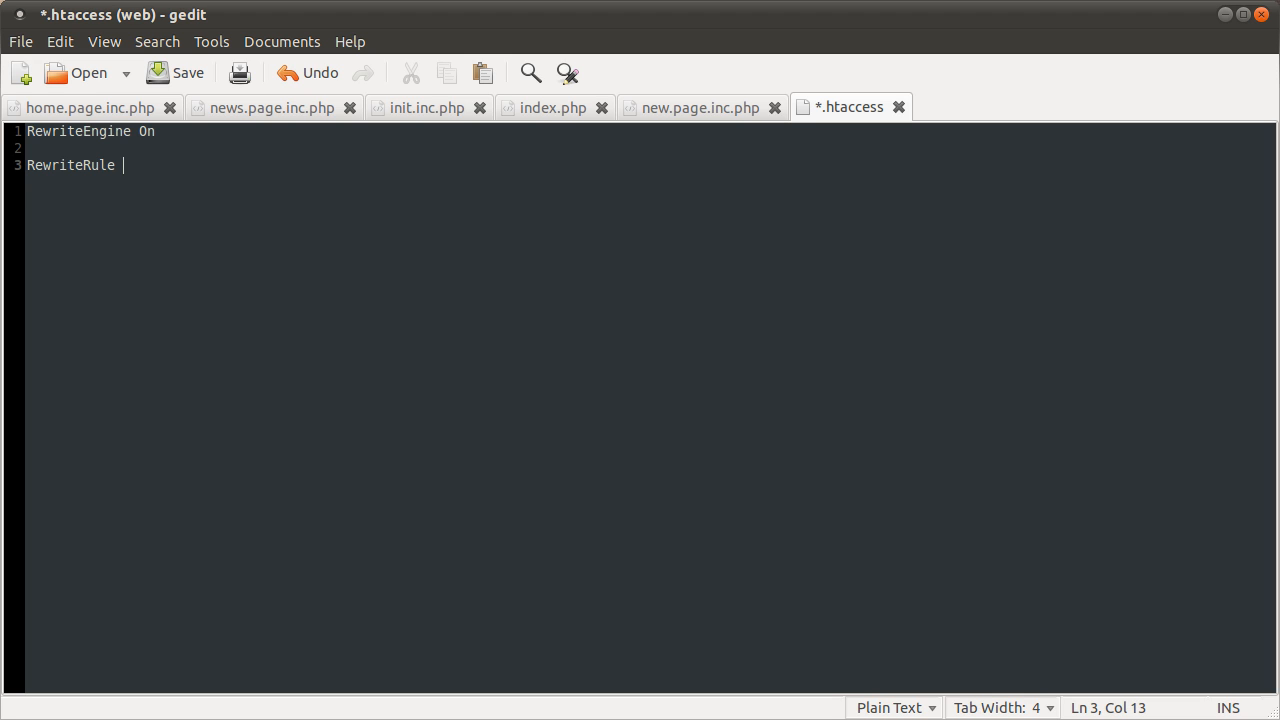
{"action": "type", "text": "^"}
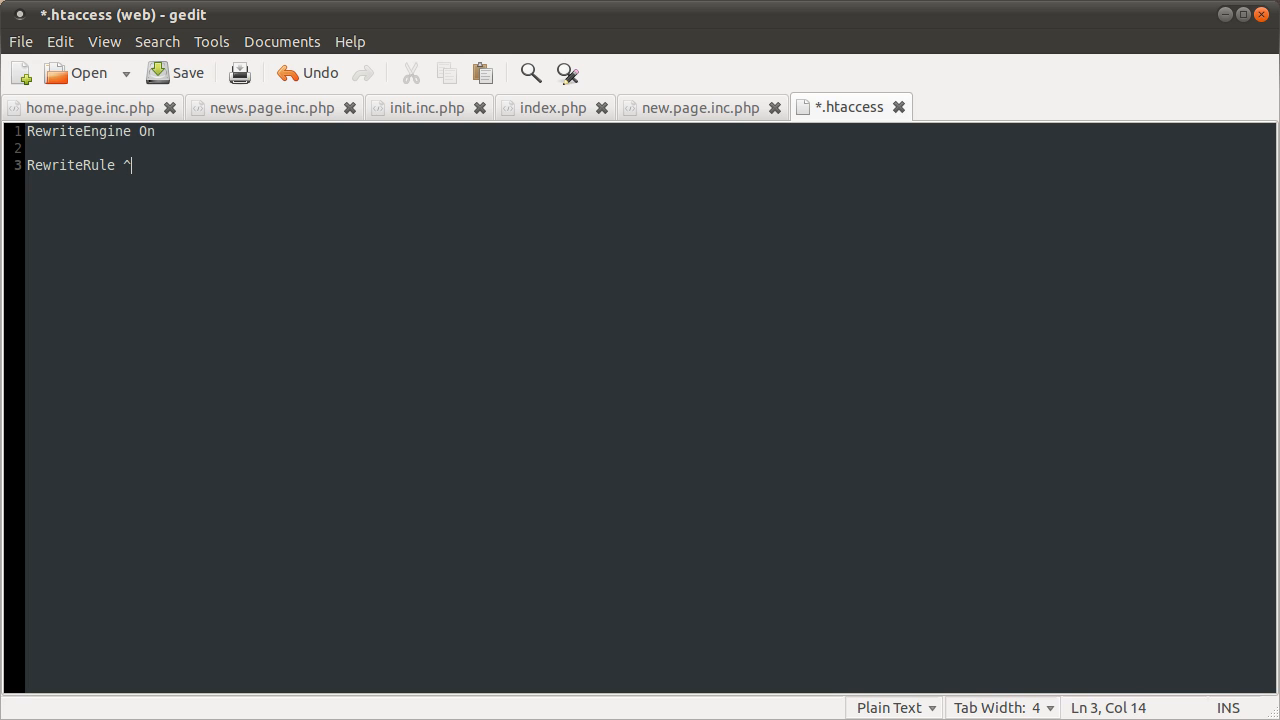
{"action": "type", "text": "$"}
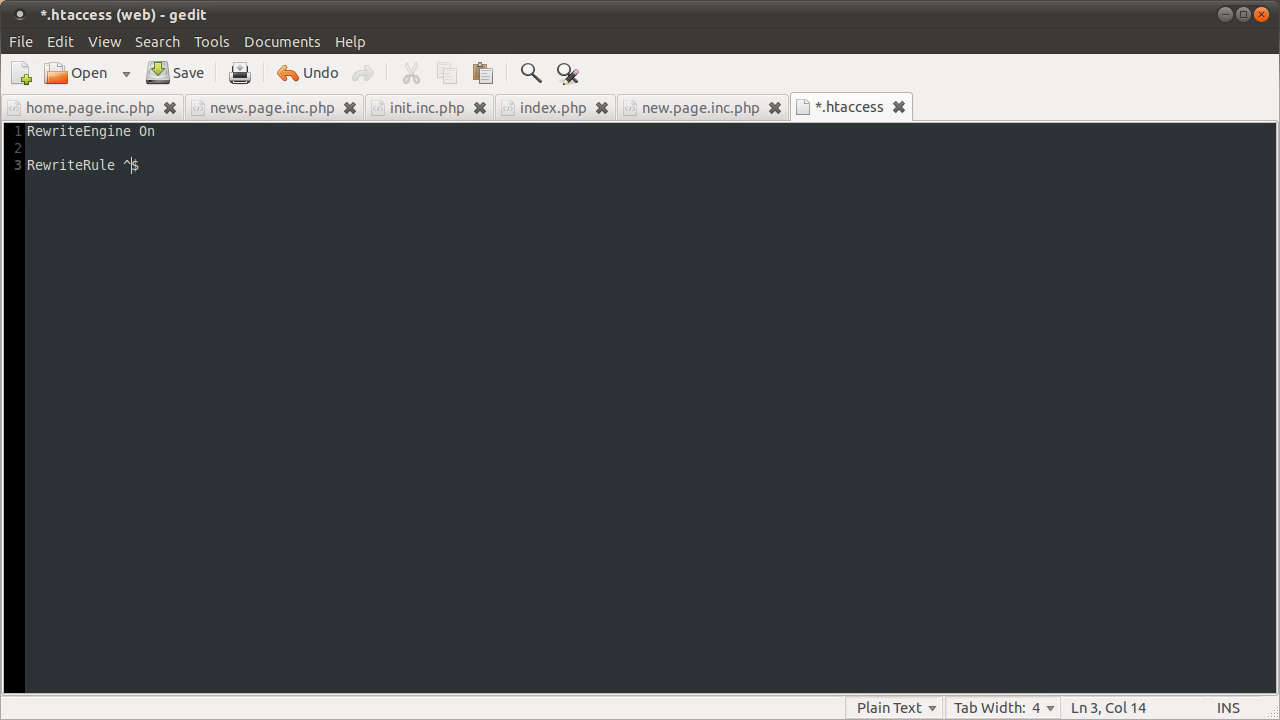
{"action": "type", "text": "()"}
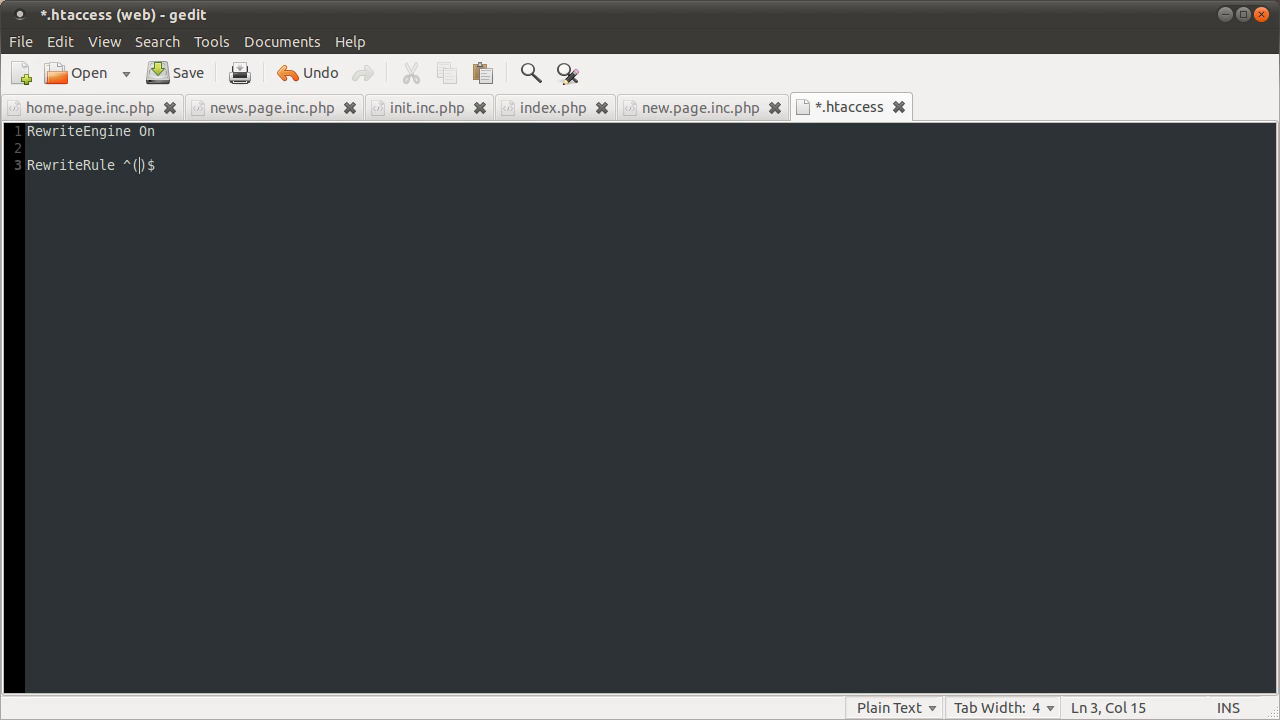
{"action": "type", "text": "["}
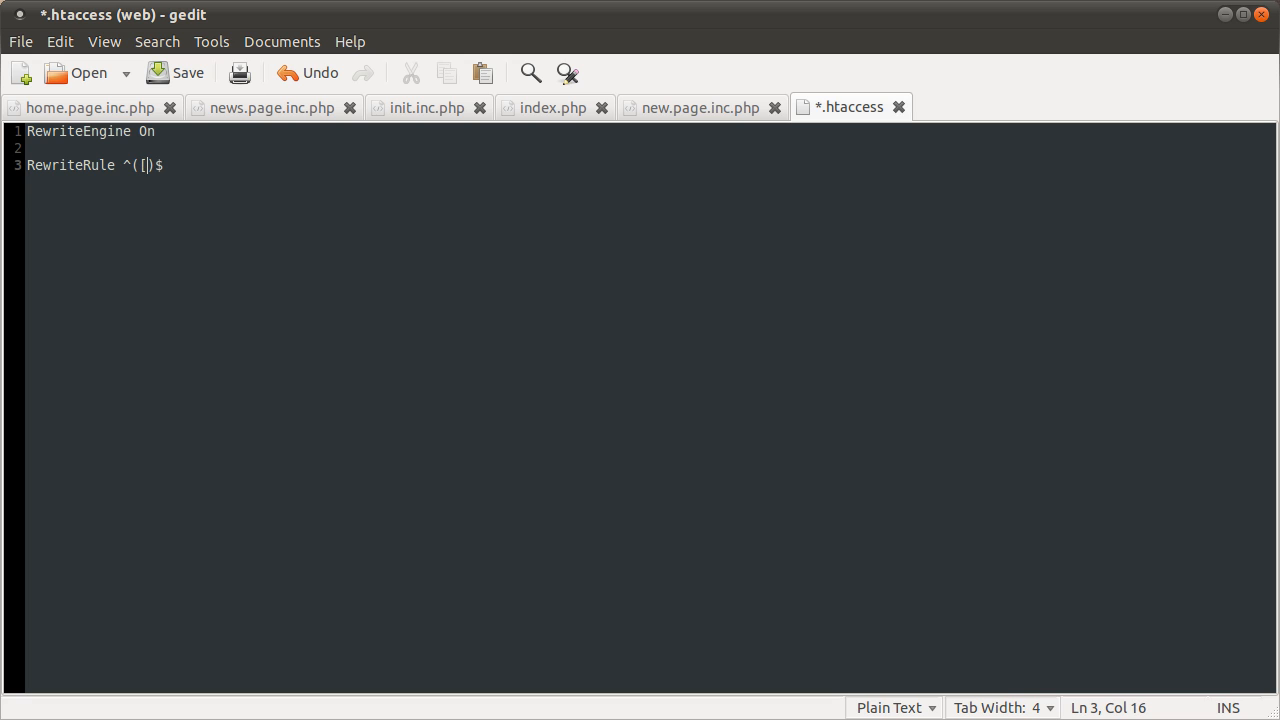
{"action": "type", "text": "a-"}
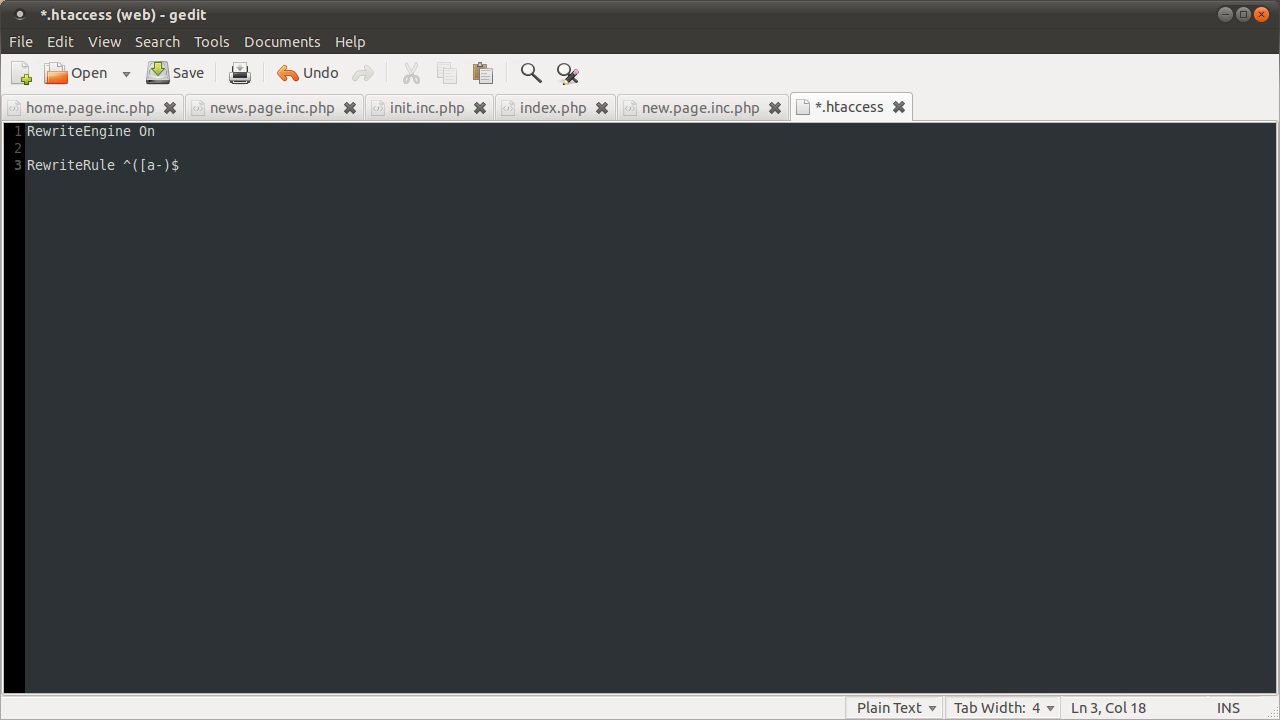
{"action": "type", "text": "A-|"}
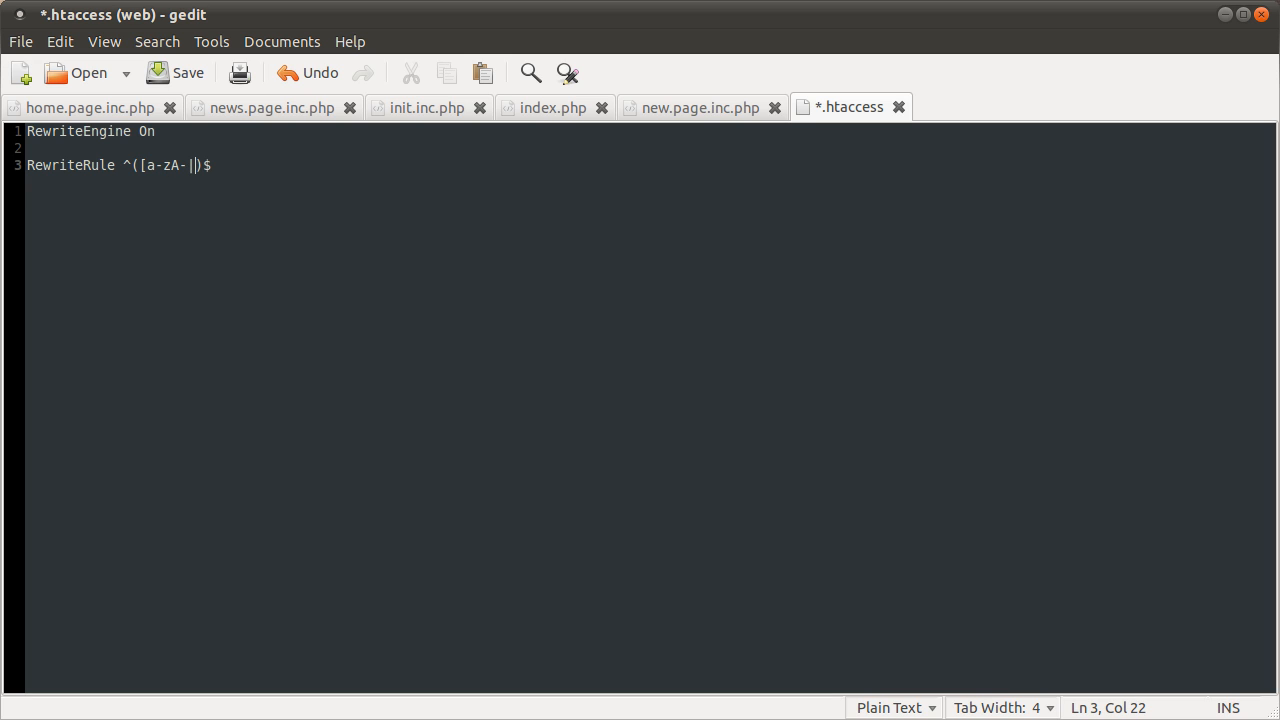
{"action": "type", "text": "Z_"}
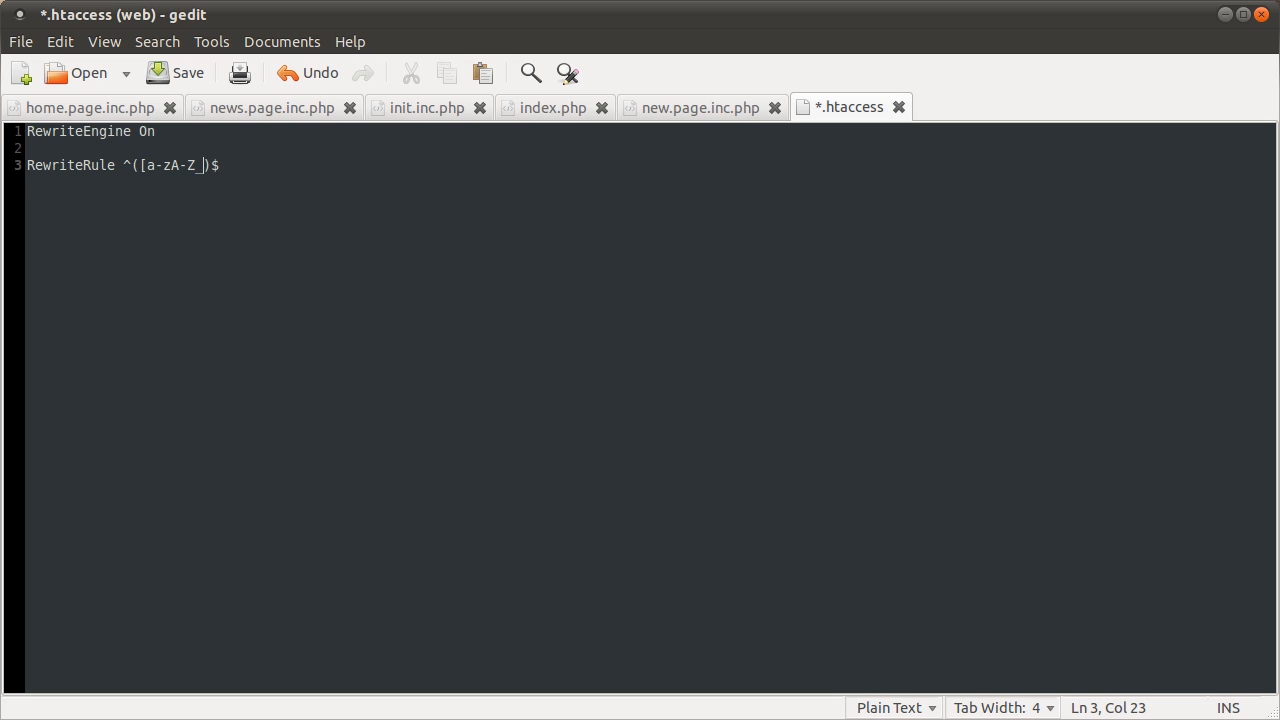
{"action": "type", "text": "]"}
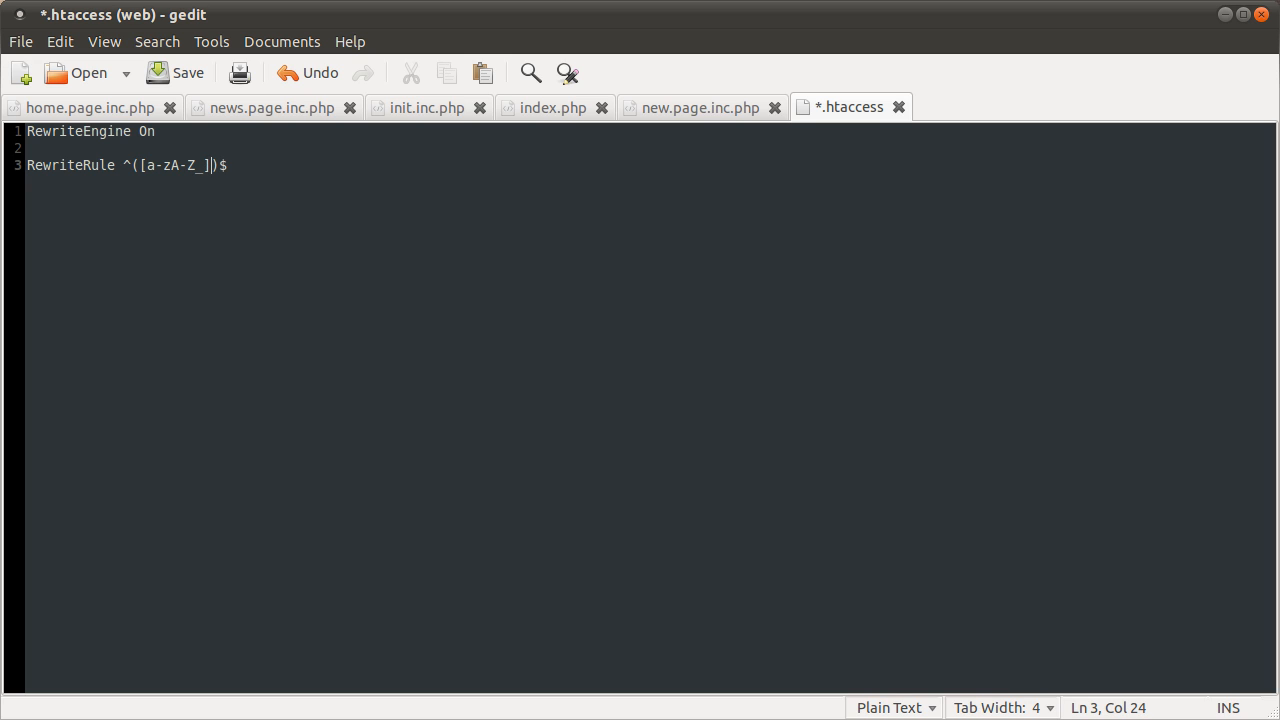
{"action": "type", "text": "+"}
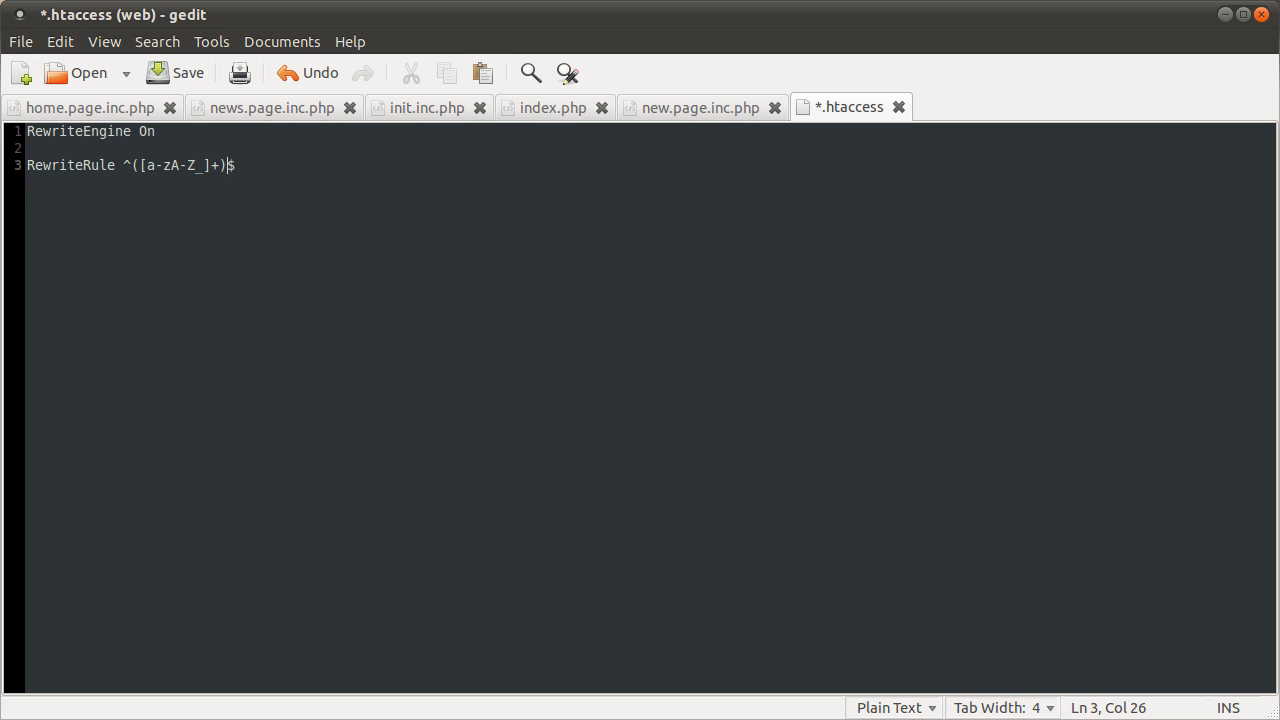
{"action": "type", "text": "/?"}
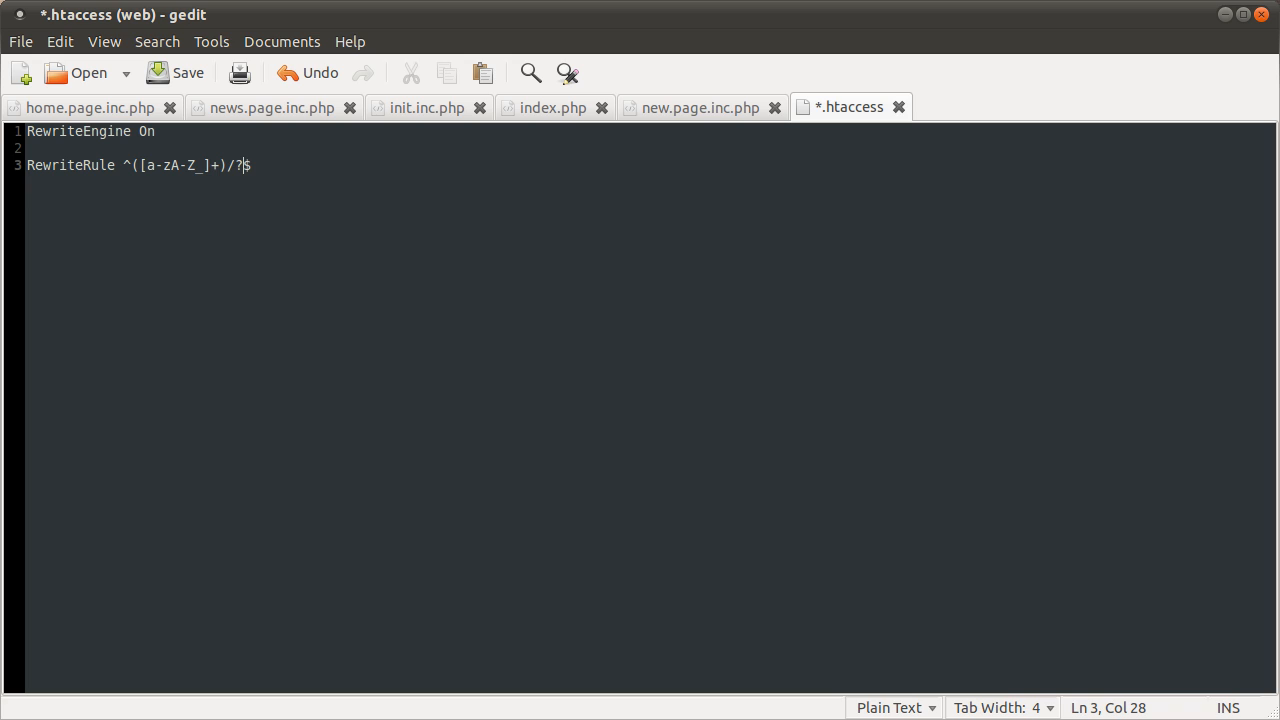
{"action": "type", "text": "$"}
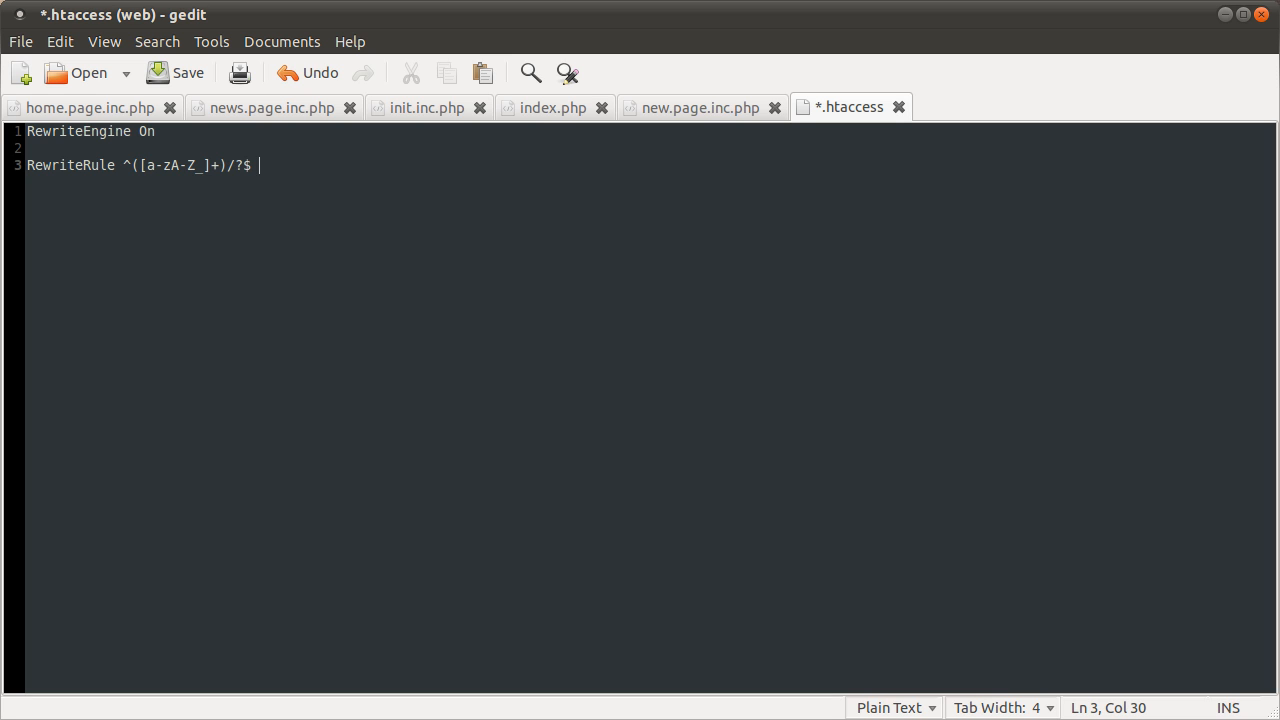
Step: Finish the rule with target index.php?page=$1 and the [QSA] flag
{"action": "type", "text": "index.php?"}
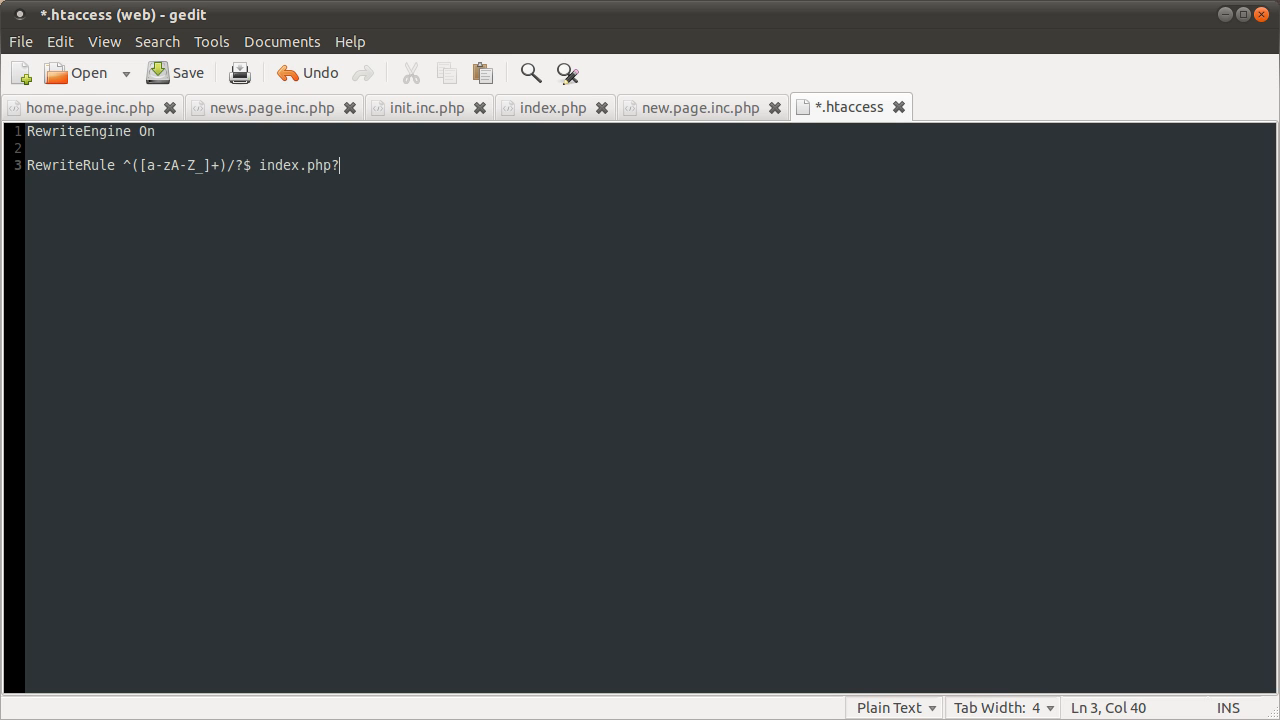
{"action": "type", "text": "page="}
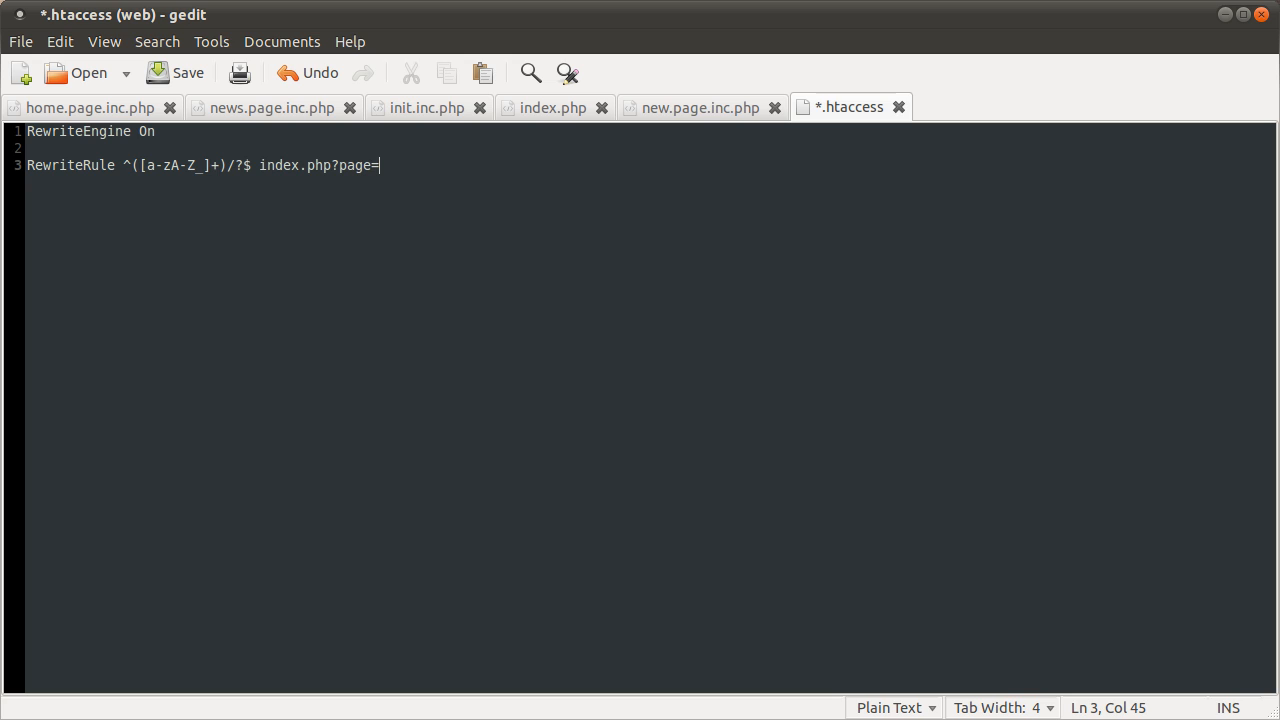
{"action": "type", "text": "$1"}
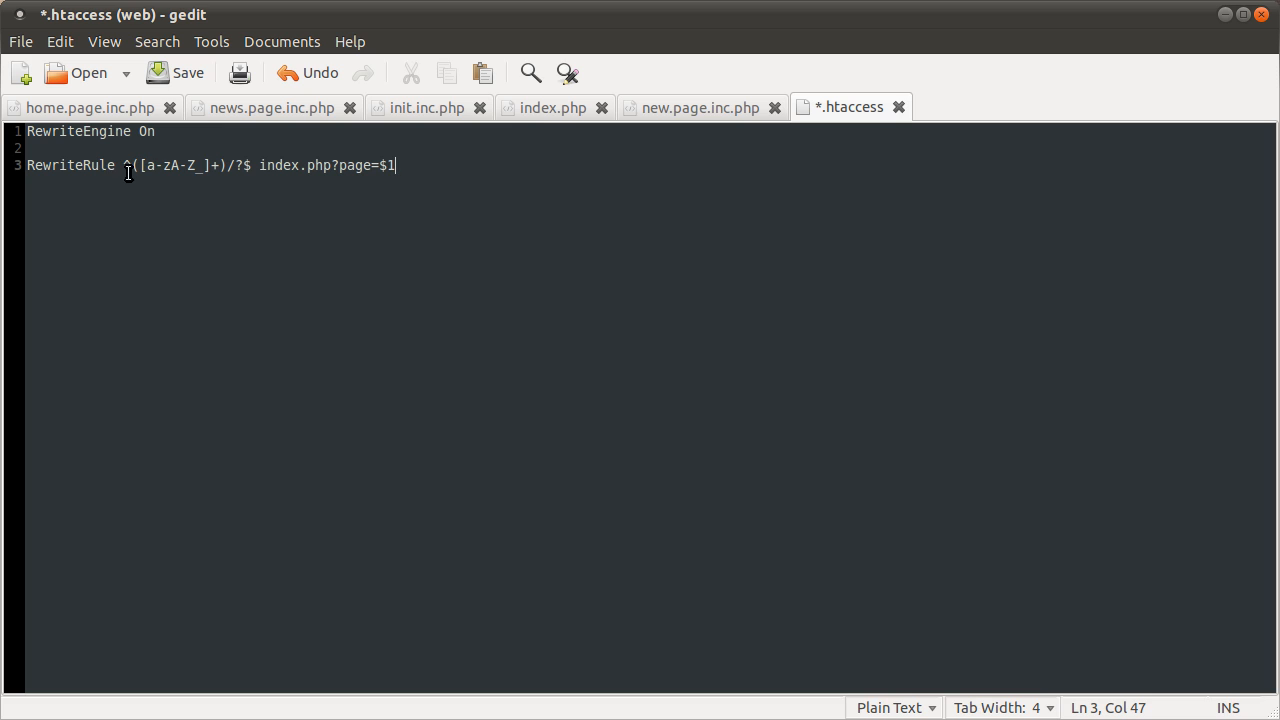
{"action": "mouse_move", "coordinate": [325, 172]}
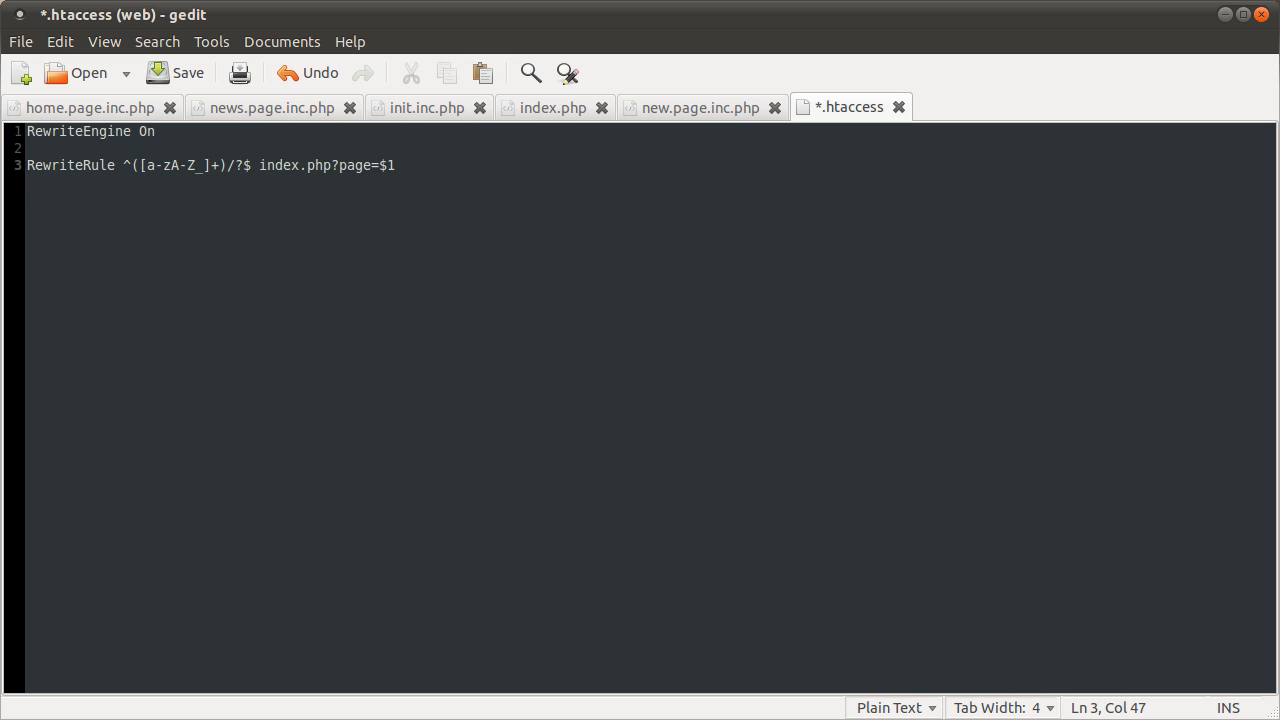
{"action": "type", "text": "[]"}
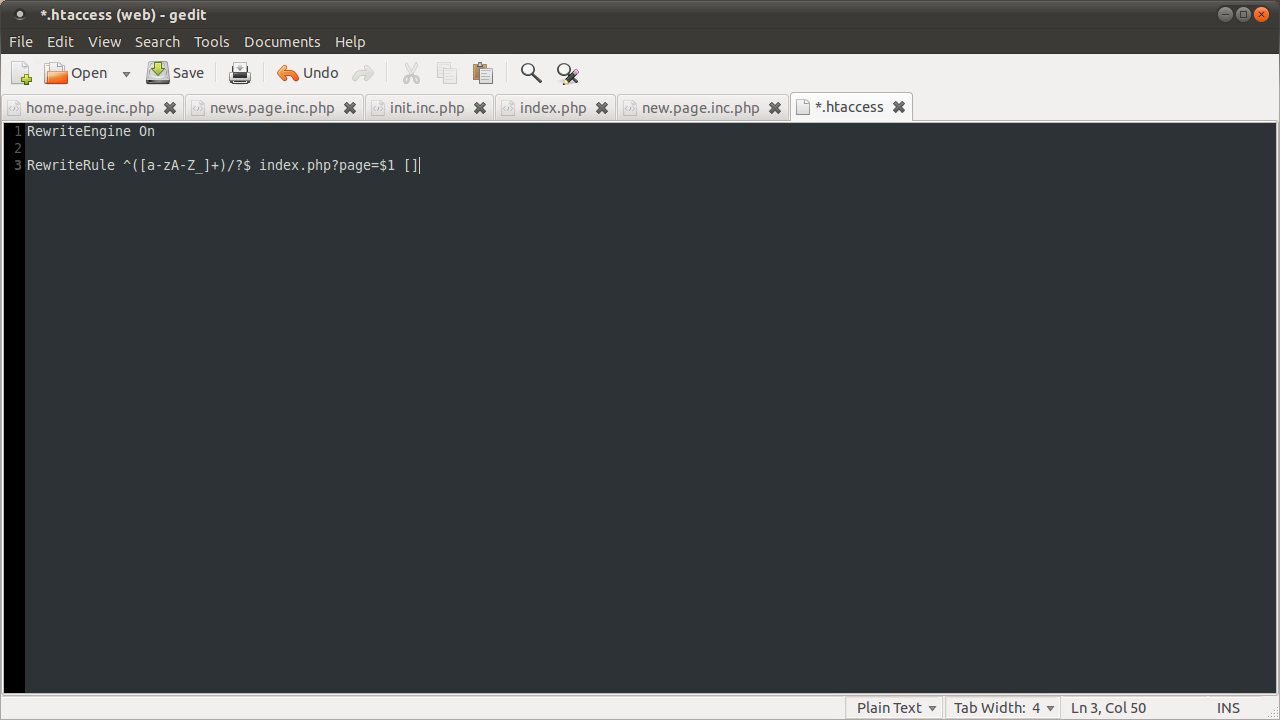
{"action": "type", "text": "QSA"}
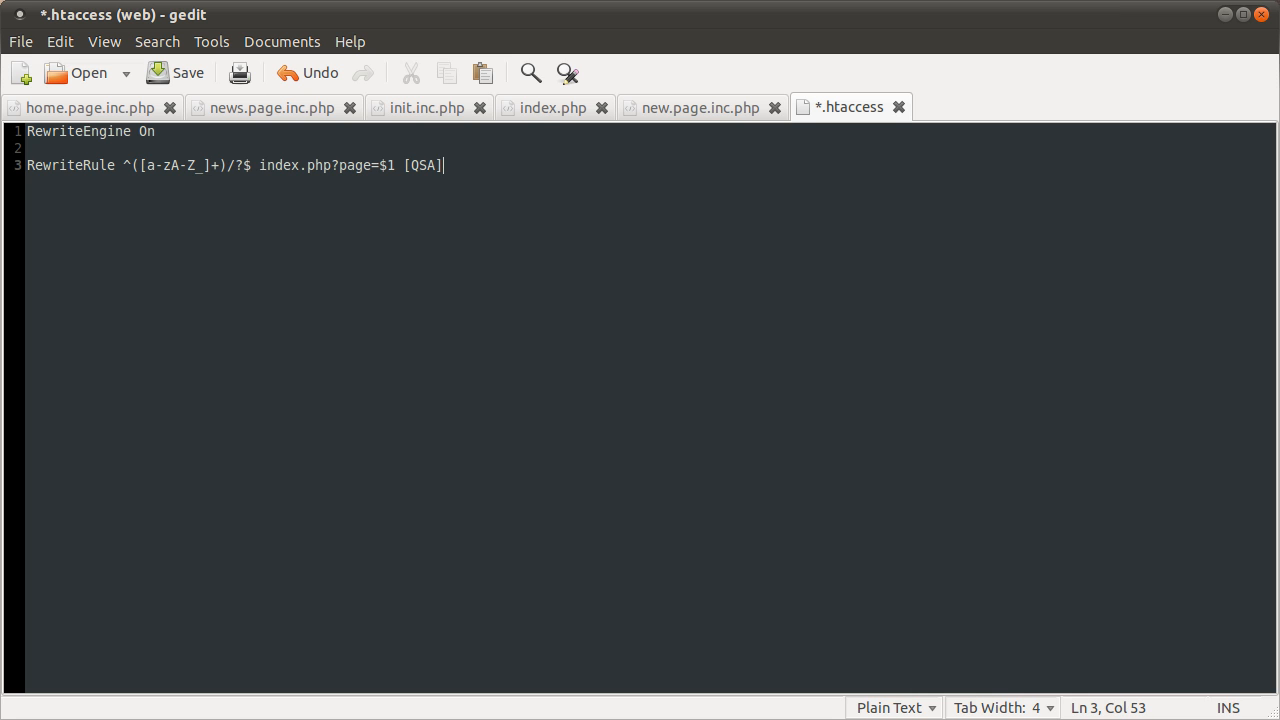
{"action": "left_click", "coordinate": [187, 72]}
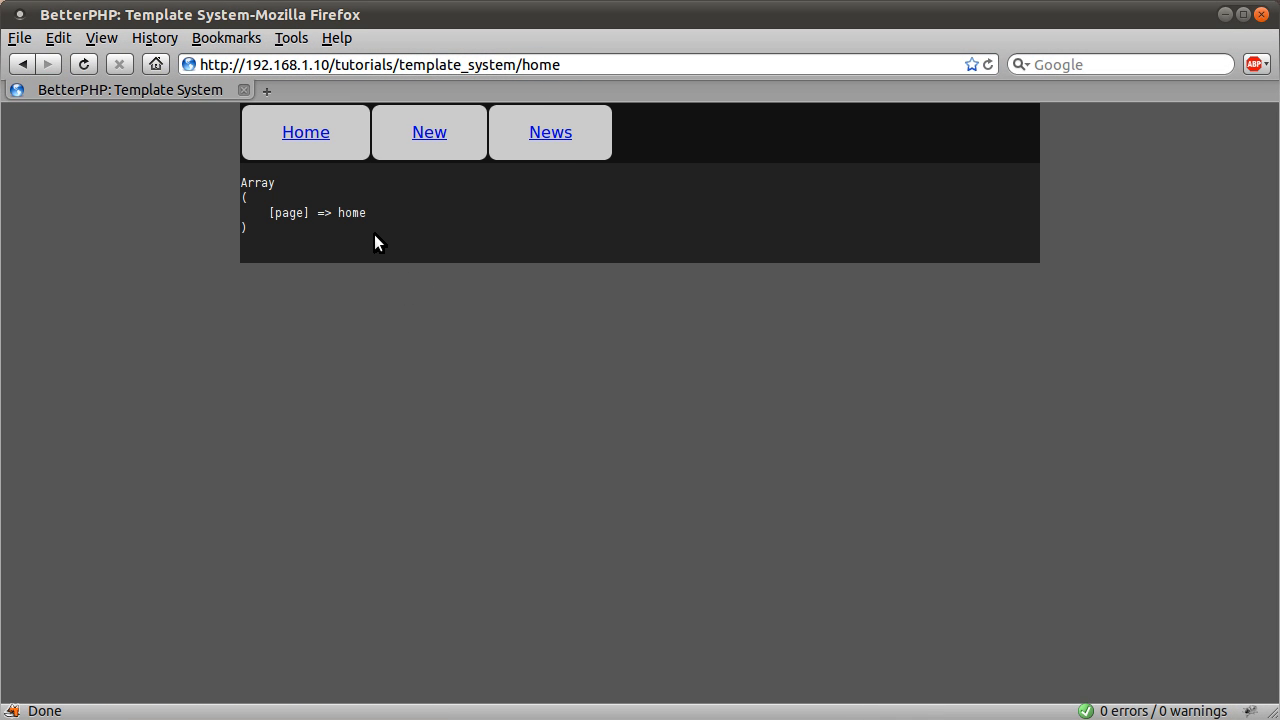
{"action": "mouse_move", "coordinate": [510, 291]}
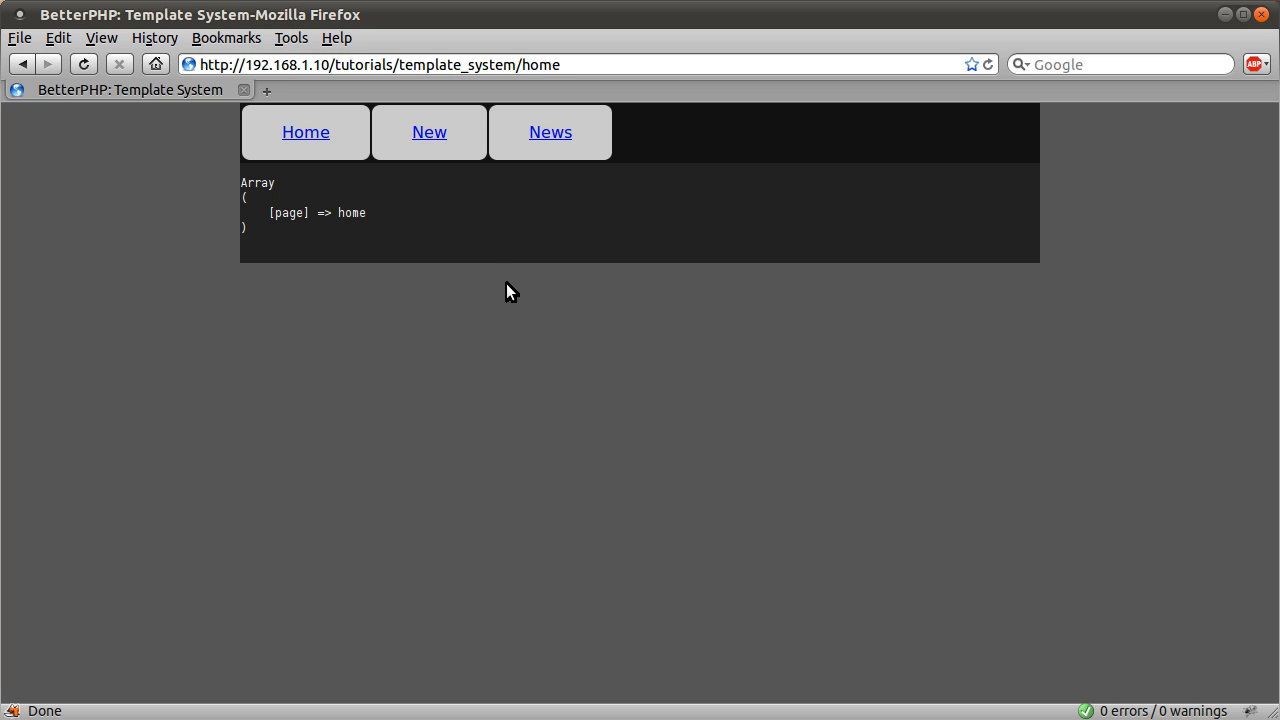
{"action": "mouse_move", "coordinate": [651, 245]}
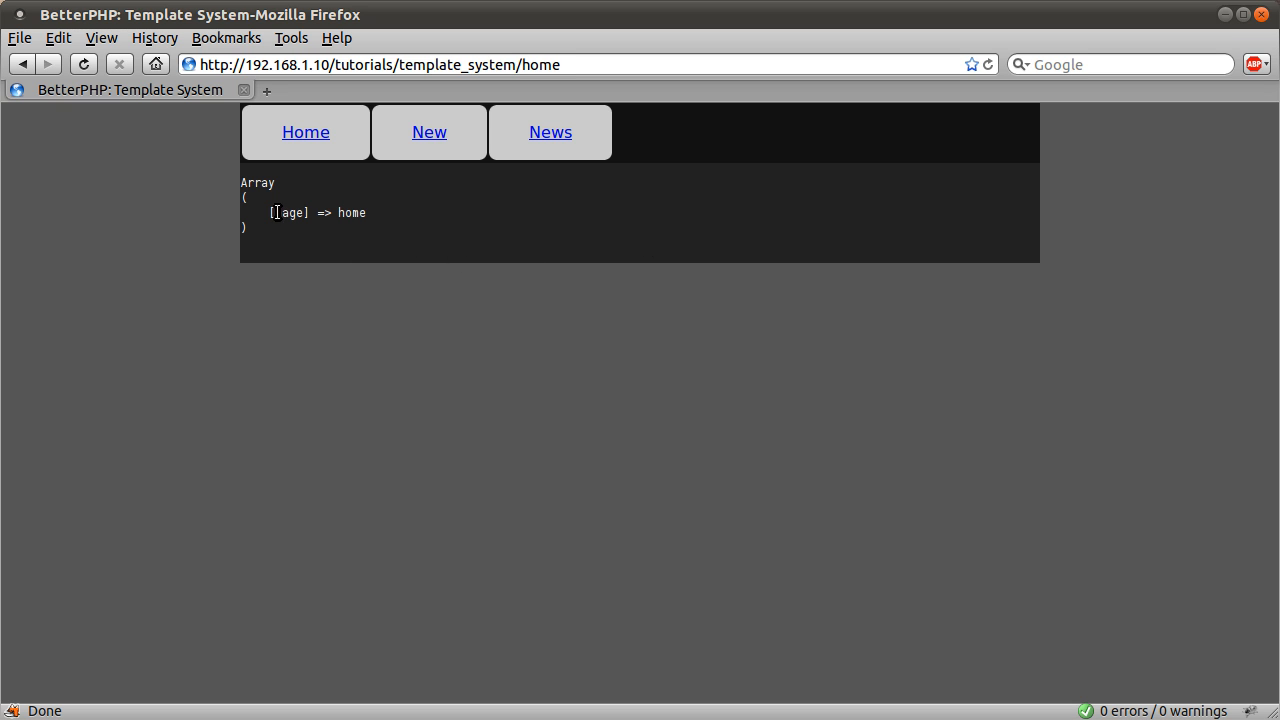
Step: Select 'home' in the page => home output, then return to the .htaccess file
{"action": "double_click", "coordinate": [351, 212]}
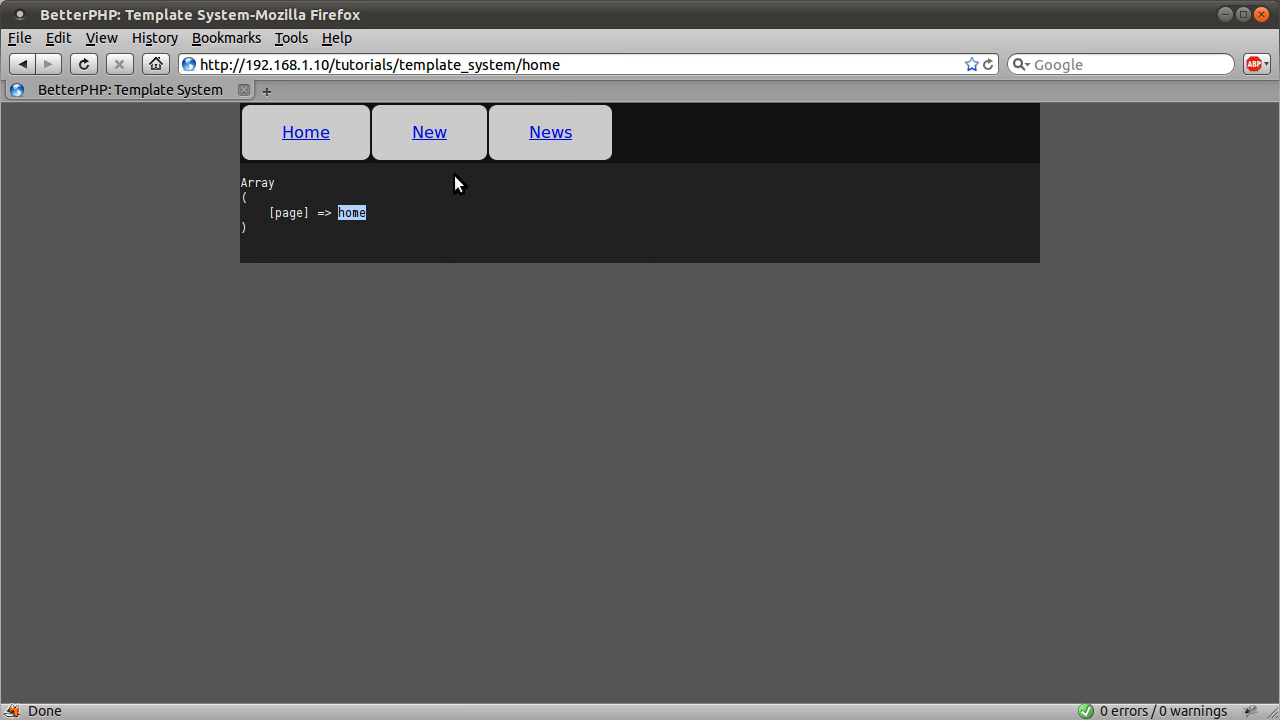
{"action": "left_click", "coordinate": [428, 131]}
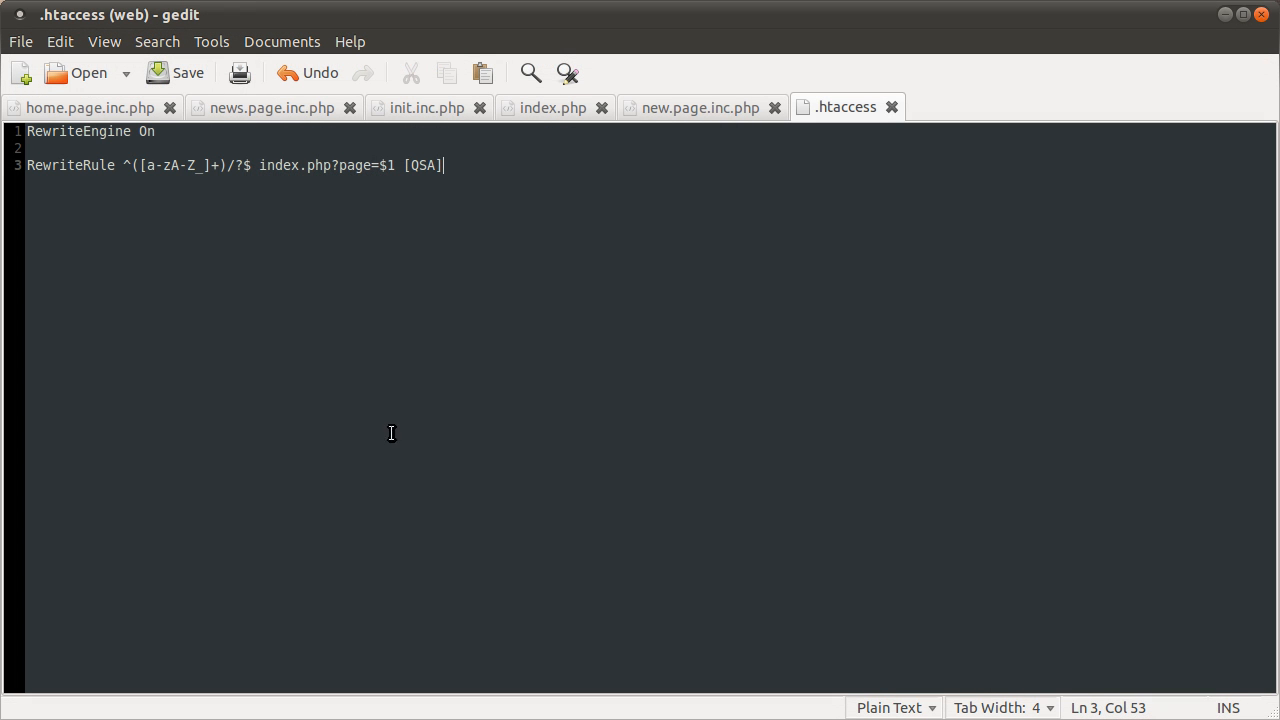
Step: Delete '?page=' from the nav link href in index.php and review init.inc.php
{"action": "left_click", "coordinate": [553, 107]}
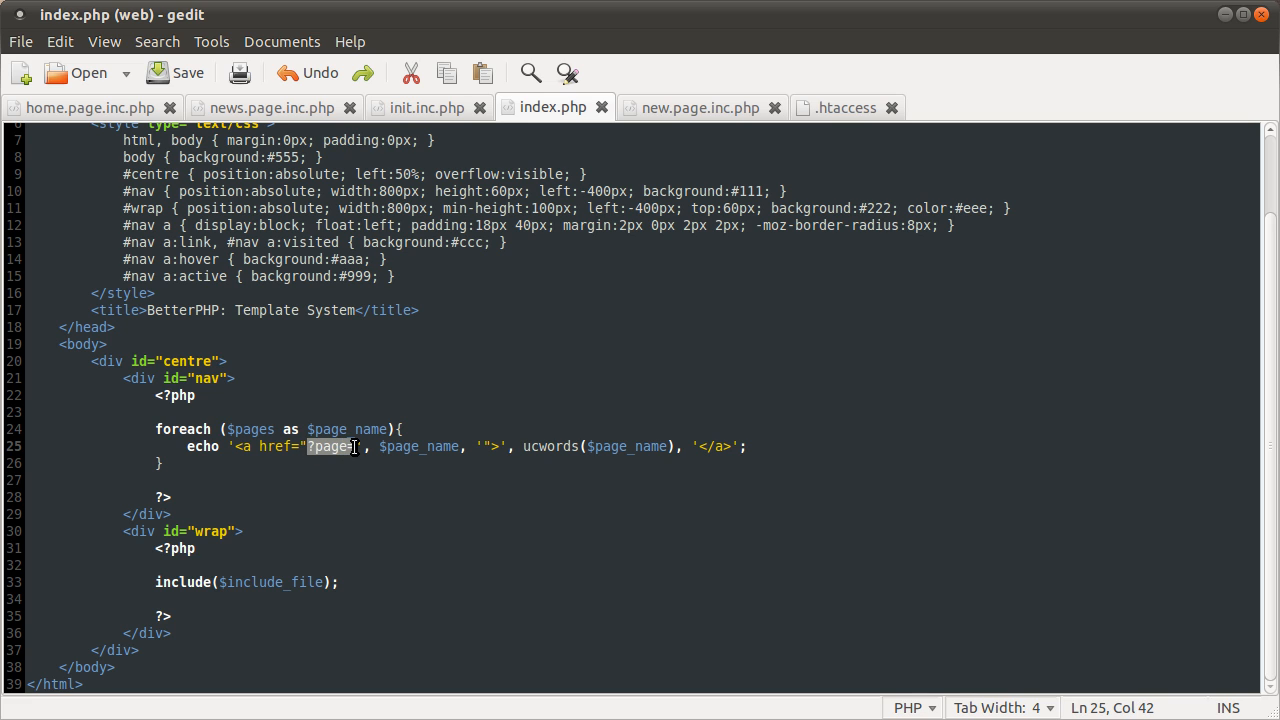
{"action": "left_click", "coordinate": [163, 463]}
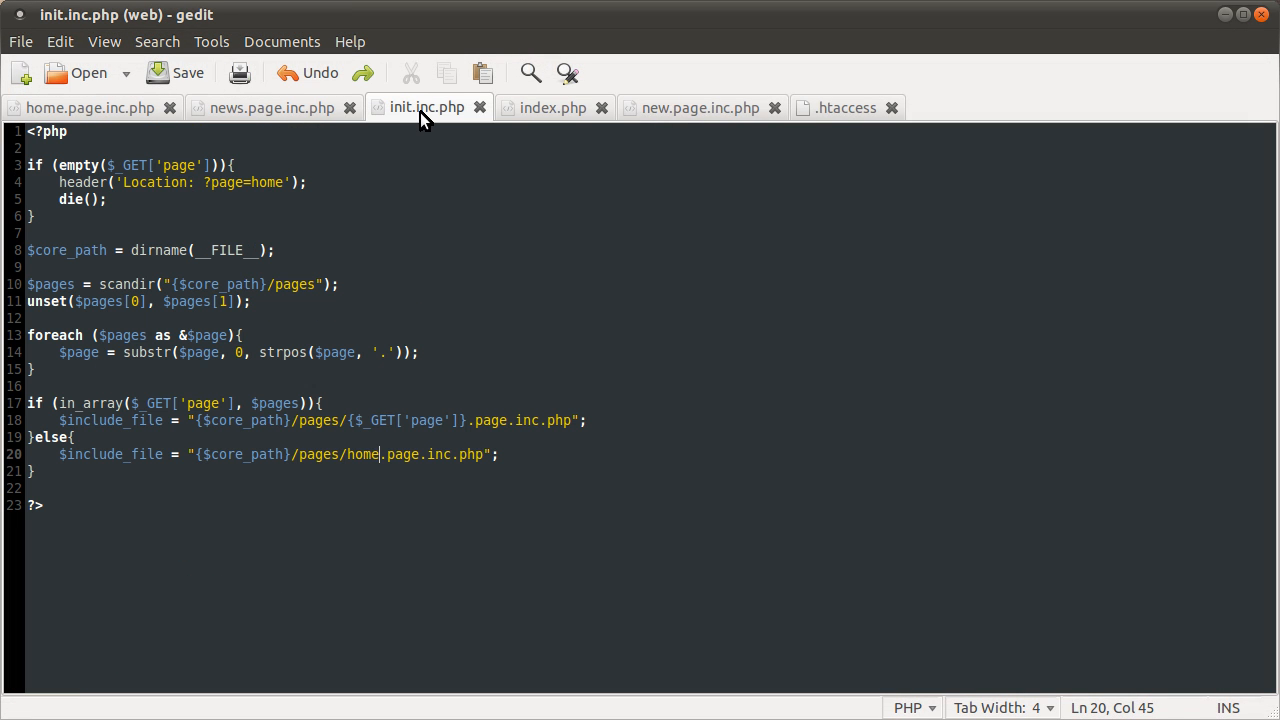
{"action": "double_click", "coordinate": [222, 182]}
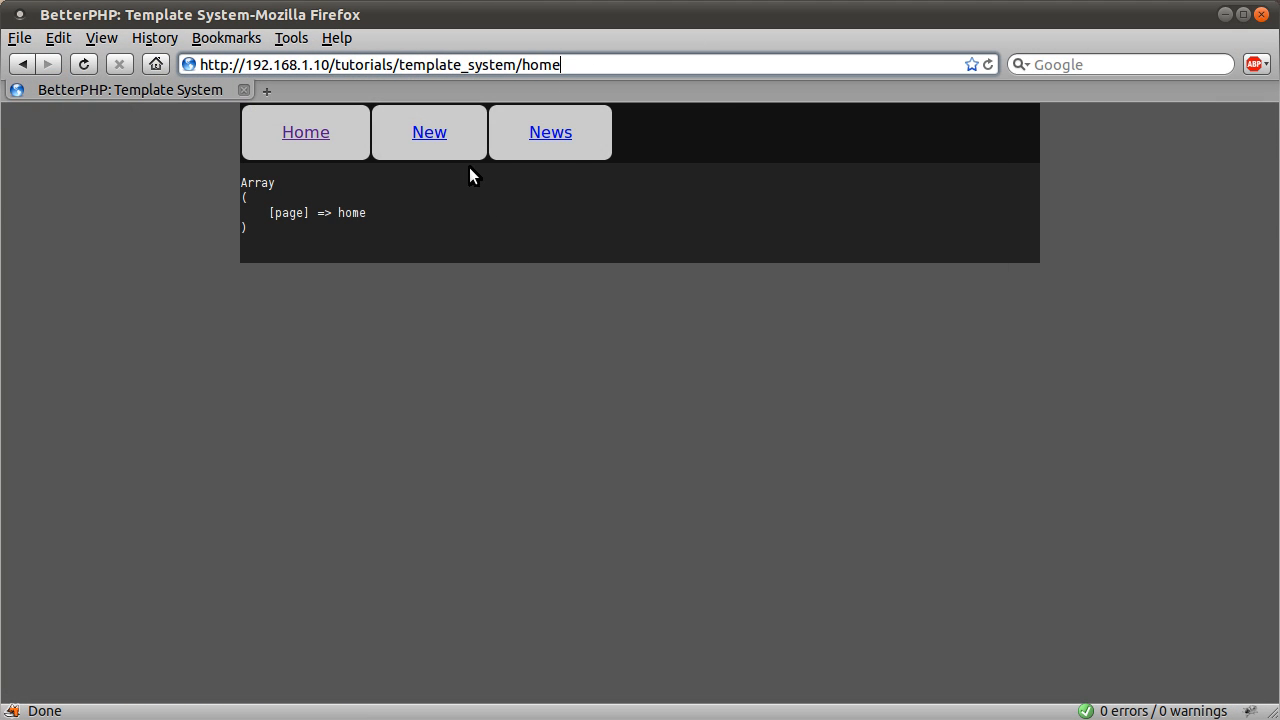
{"action": "mouse_move", "coordinate": [550, 132]}
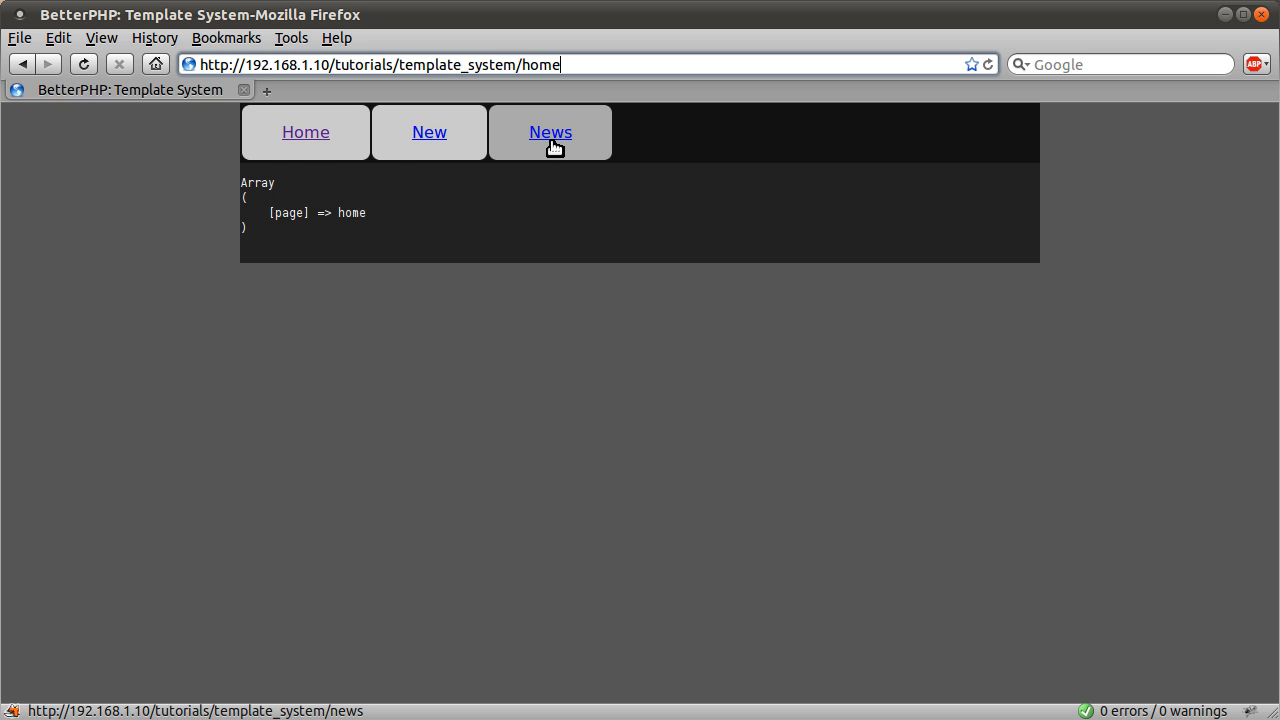
Step: Test the News, New and Home clean links, then append 'dd' to the address for a 404
{"action": "left_click", "coordinate": [550, 132]}
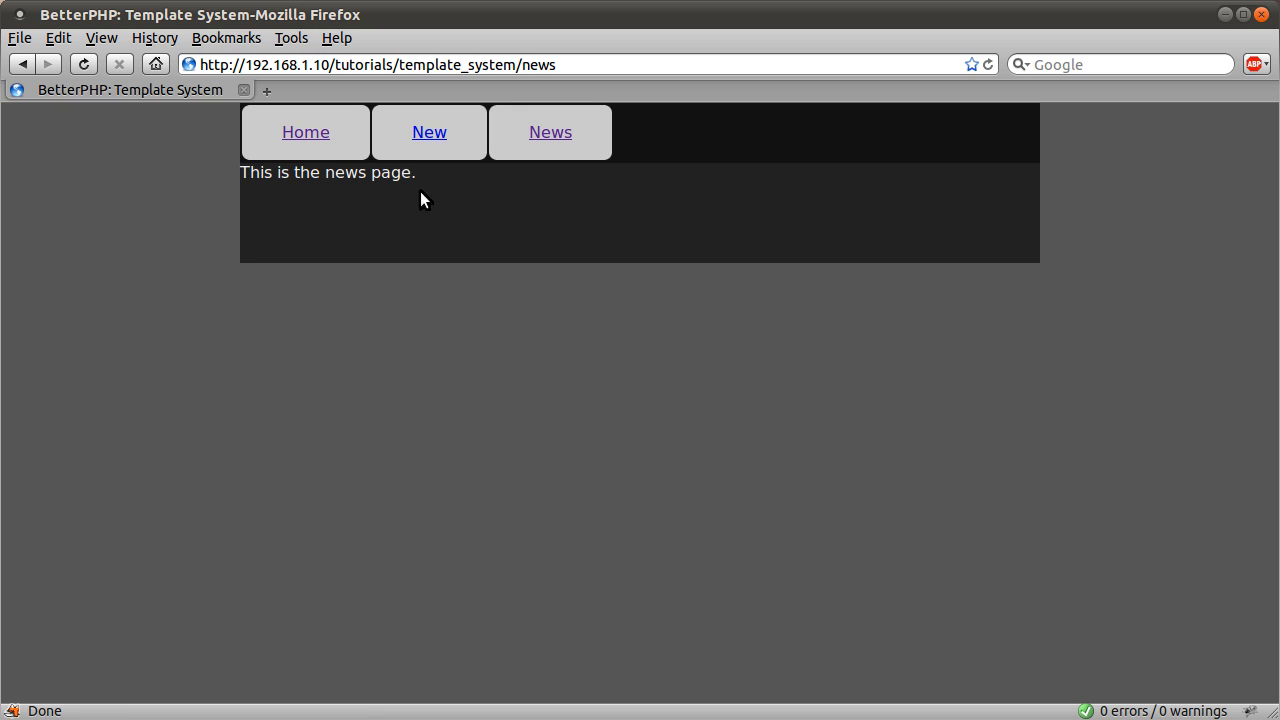
{"action": "left_click", "coordinate": [428, 131]}
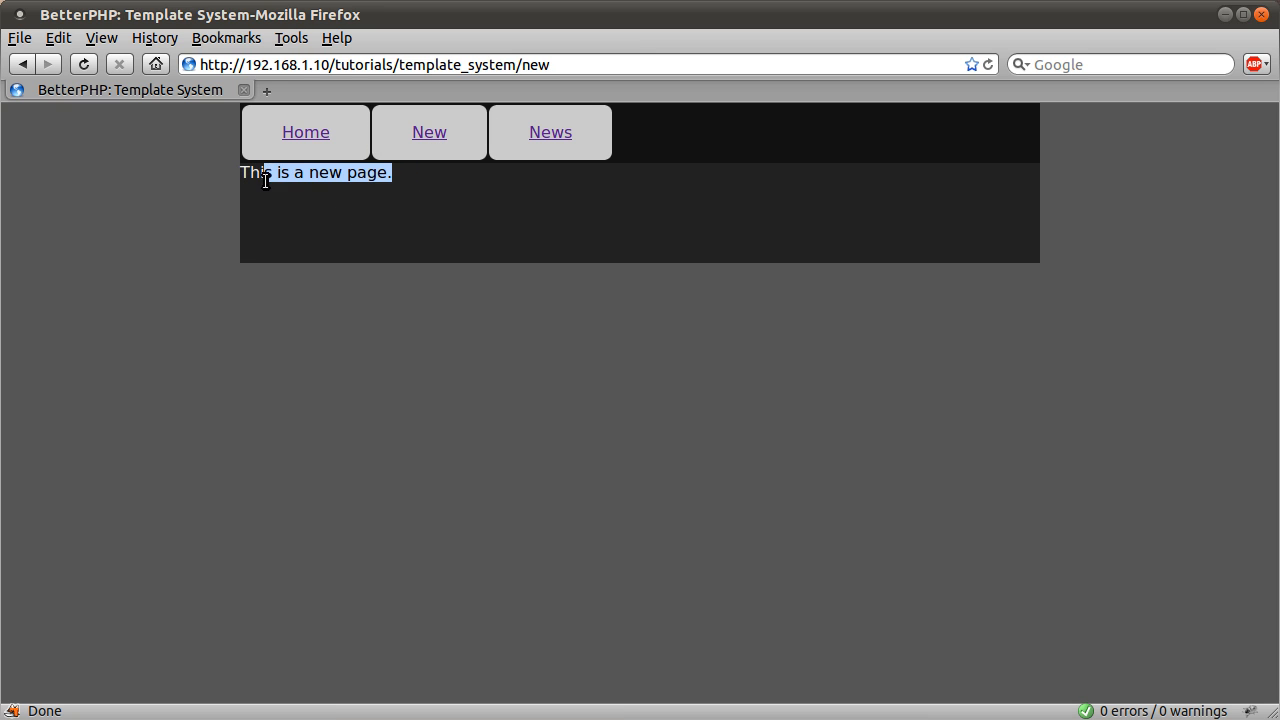
{"action": "left_click", "coordinate": [305, 131]}
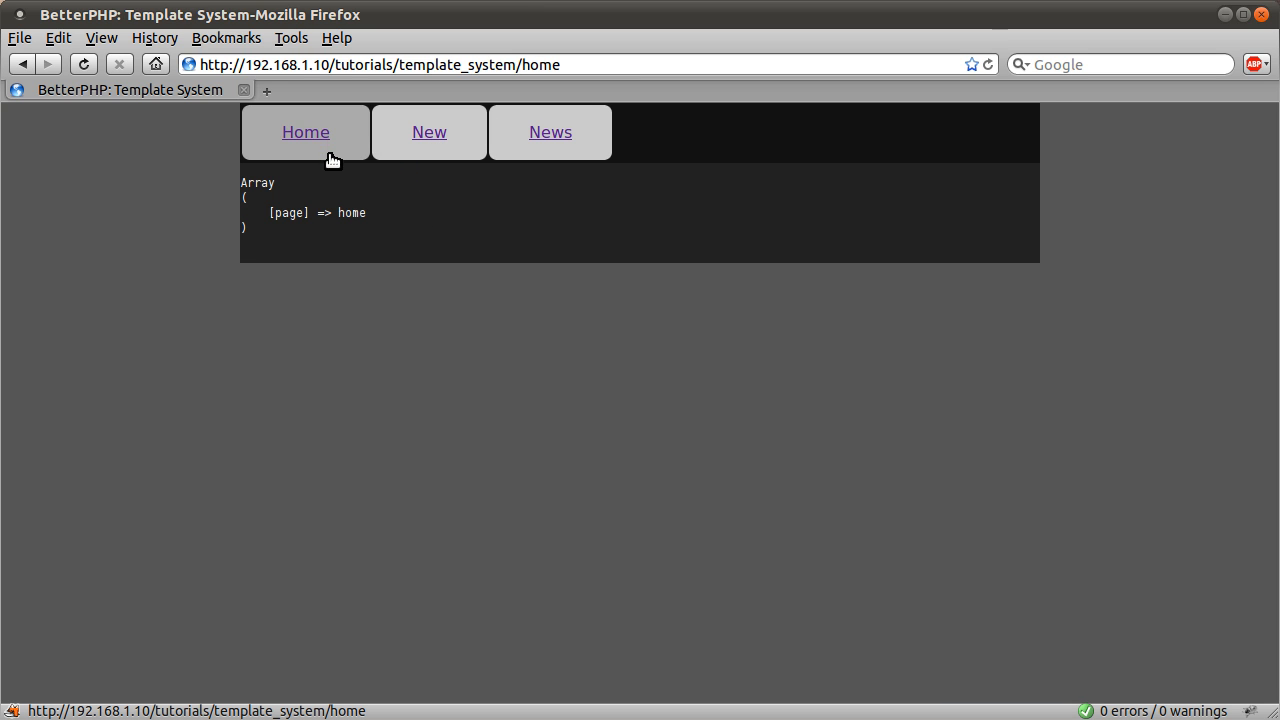
{"action": "mouse_move", "coordinate": [420, 243]}
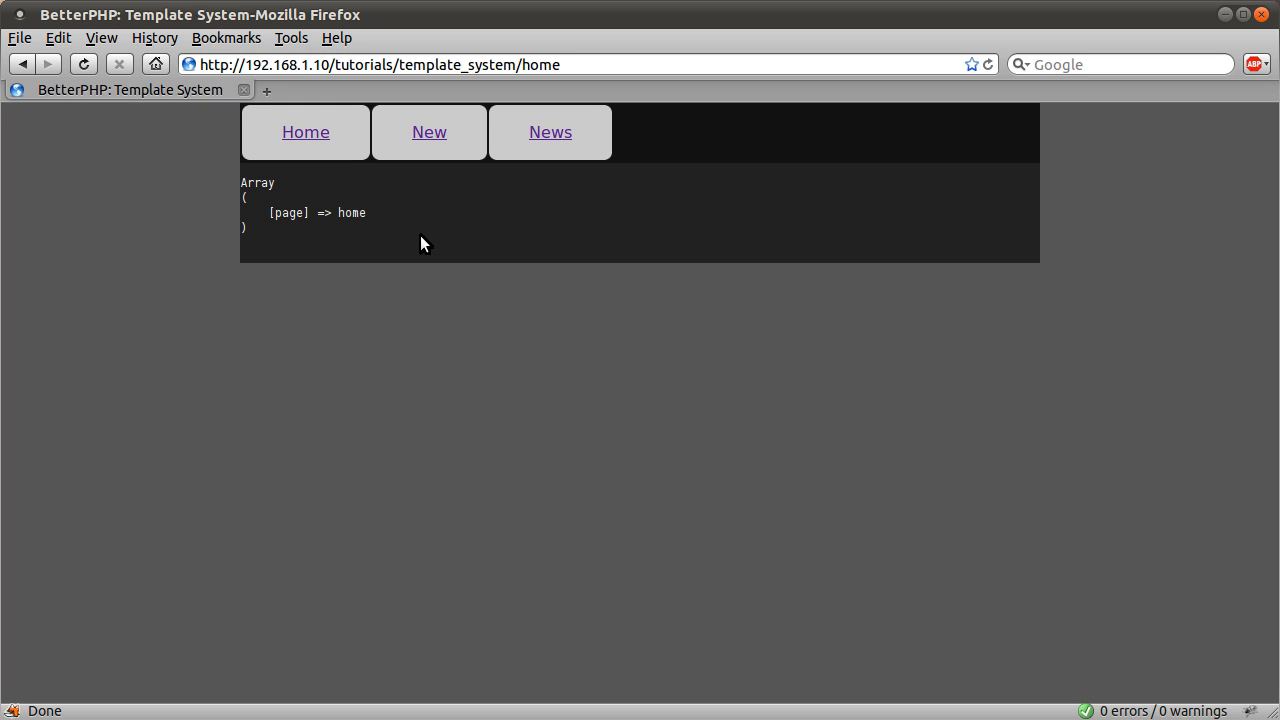
{"action": "mouse_move", "coordinate": [340, 251]}
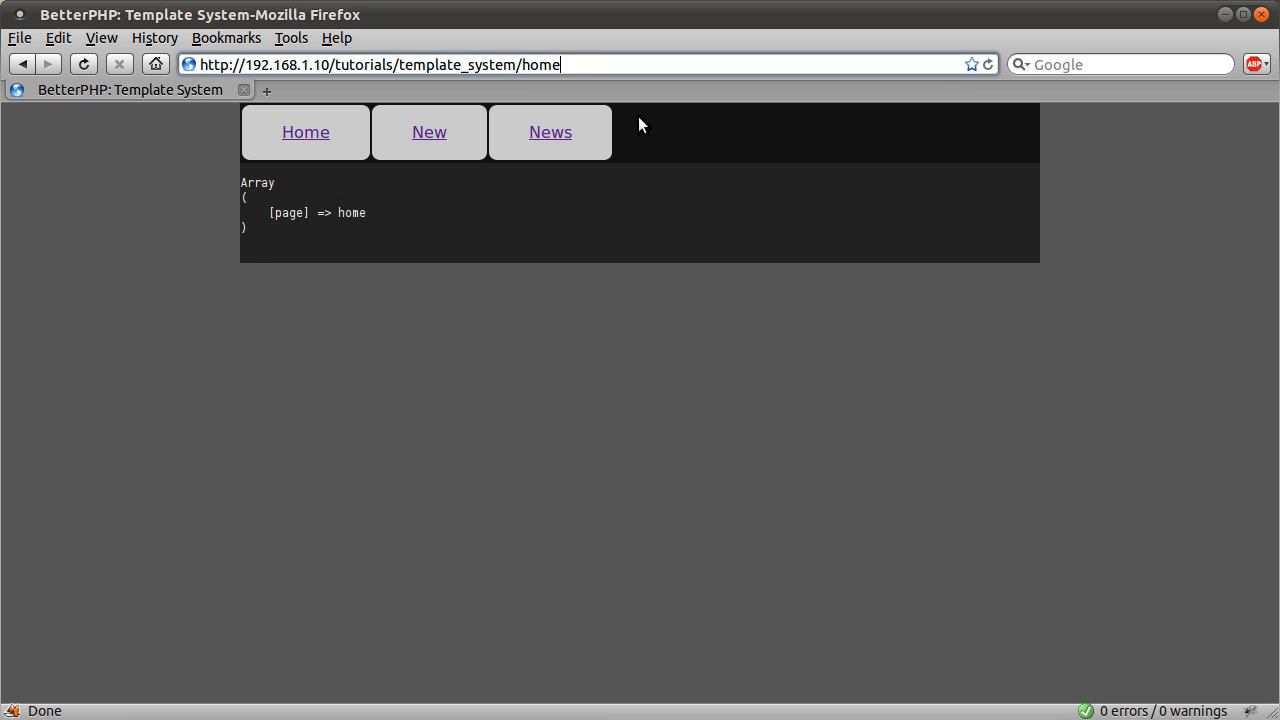
{"action": "mouse_move", "coordinate": [603, 178]}
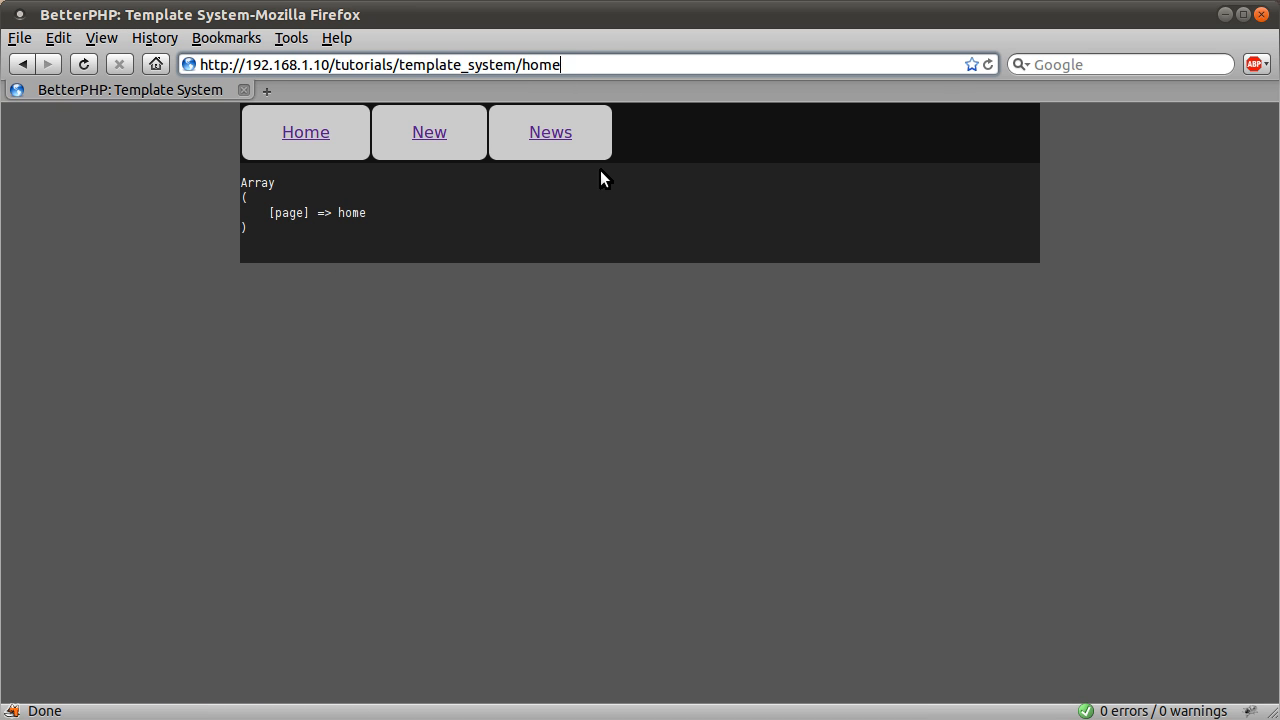
{"action": "type", "text": "dd"}
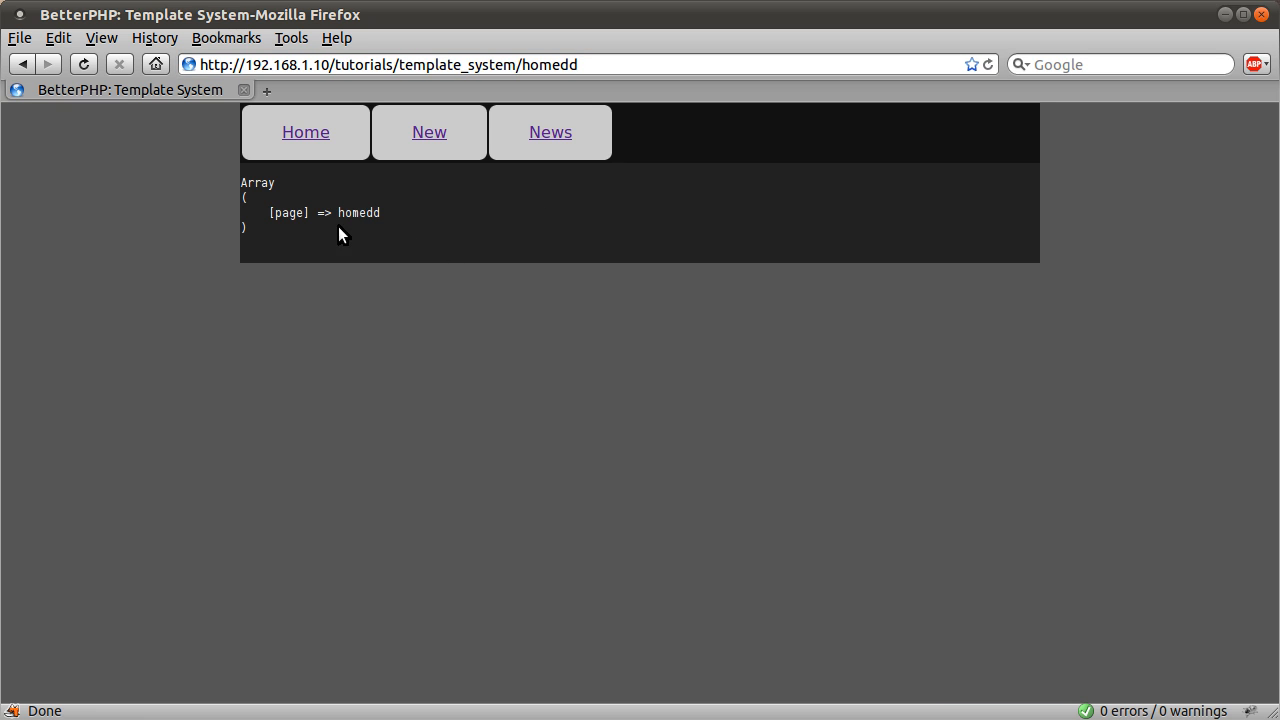
{"action": "double_click", "coordinate": [357, 212]}
{"action": "type", "text": "_m5"}
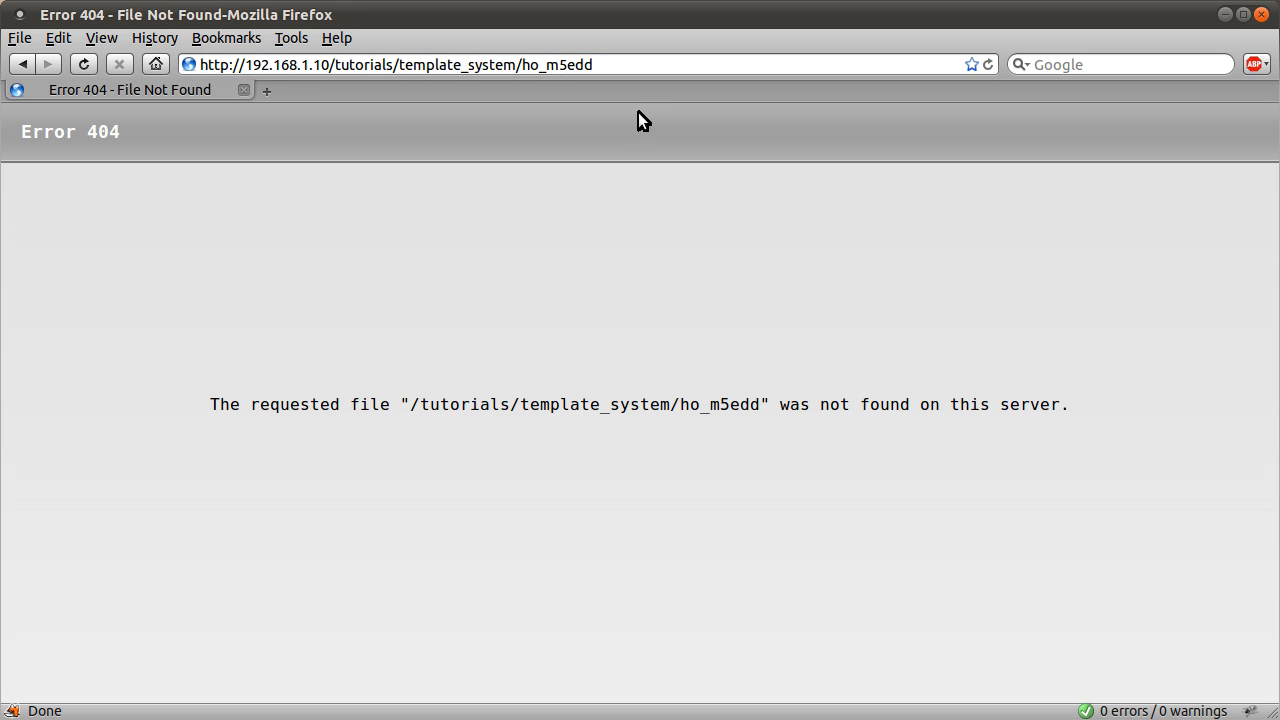
{"action": "mouse_move", "coordinate": [657, 328]}
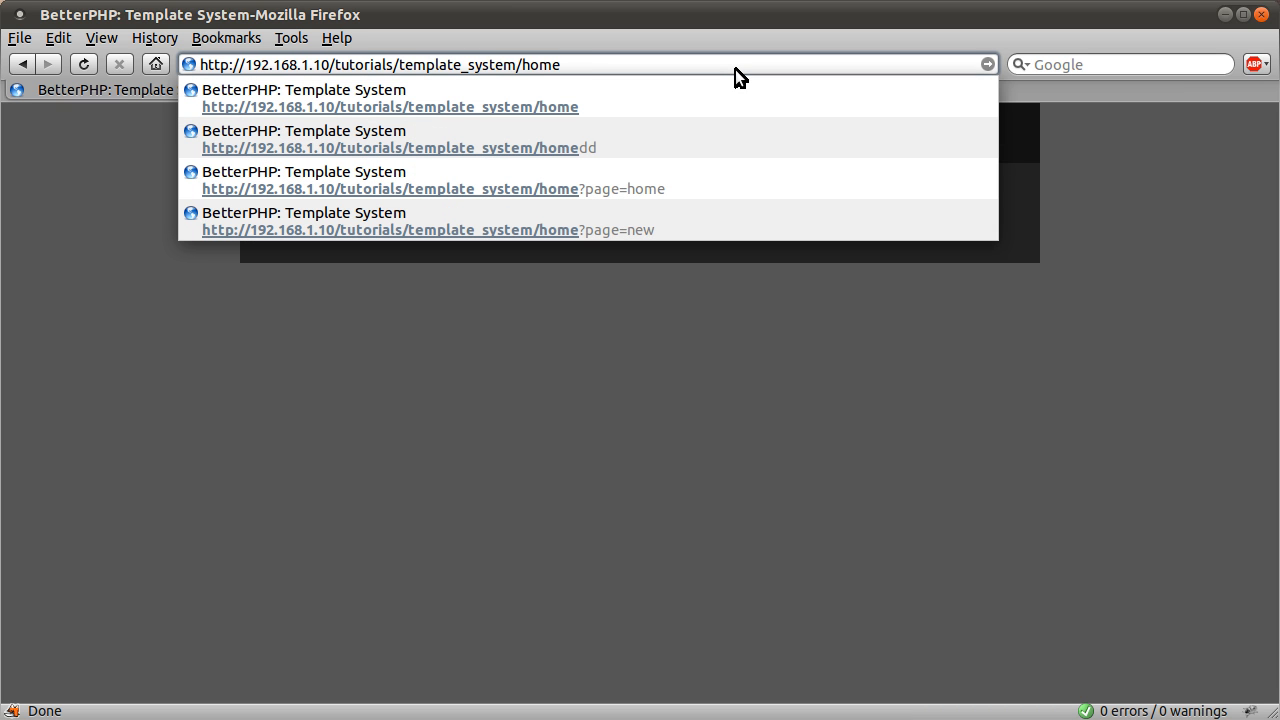
Step: Load /home?var=val so the output lists both page => home and var => val
{"action": "type", "text": "?"}
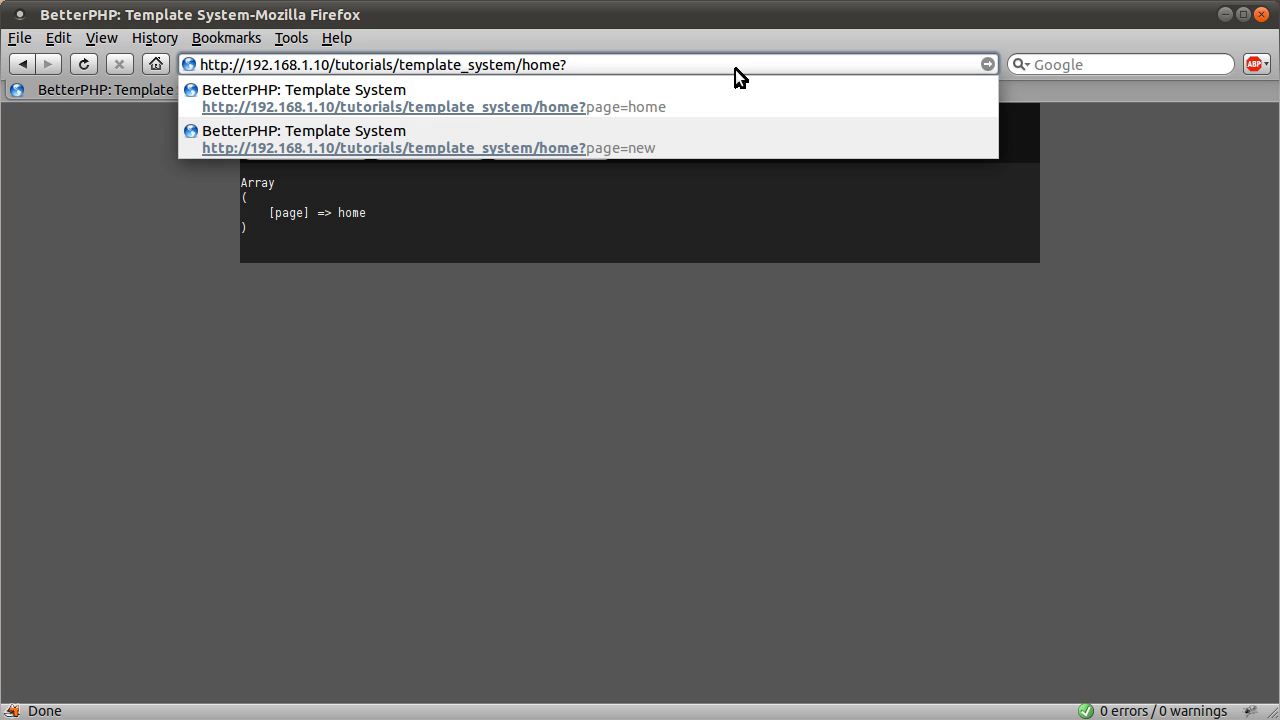
{"action": "type", "text": "var"}
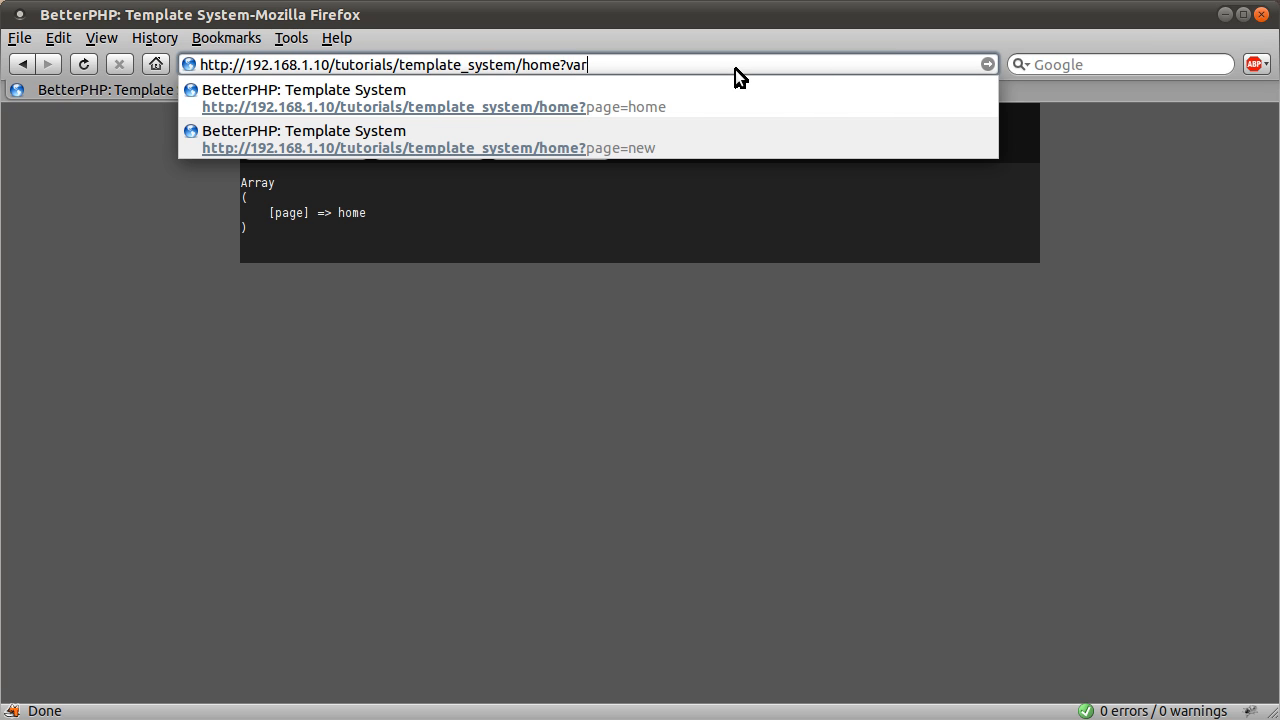
{"action": "type", "text": "=val"}
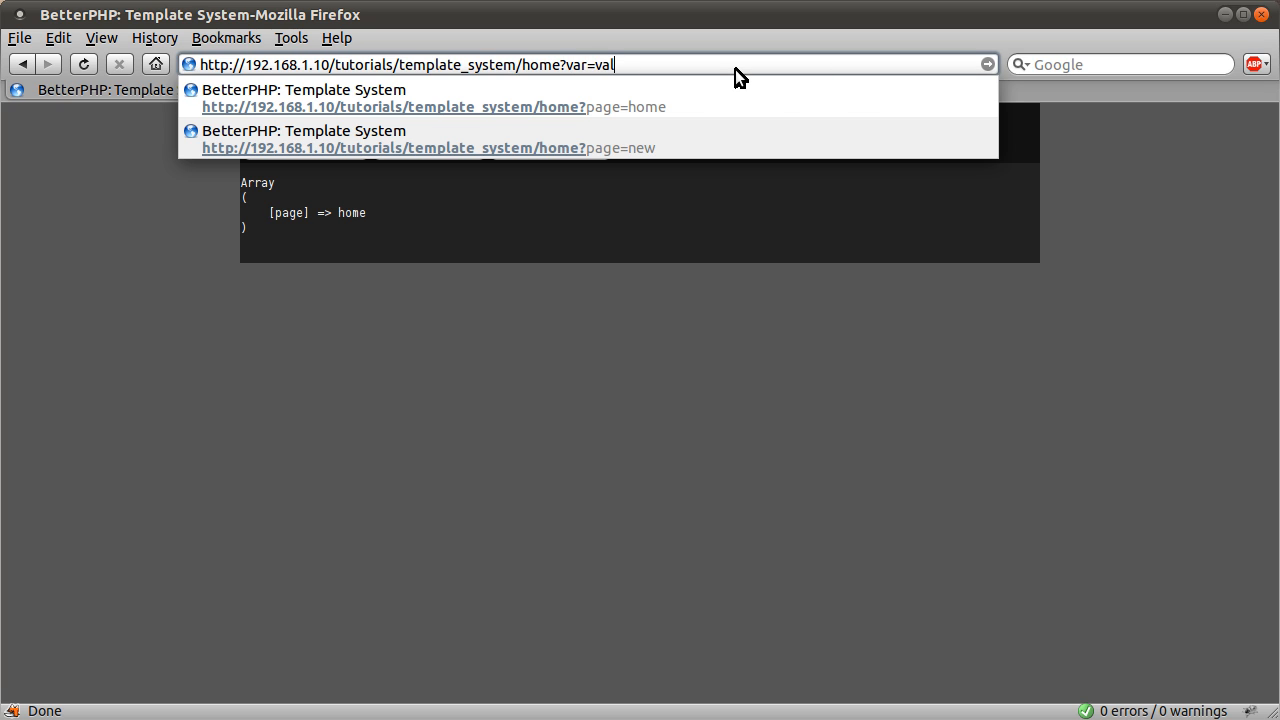
{"action": "key", "text": "Return"}
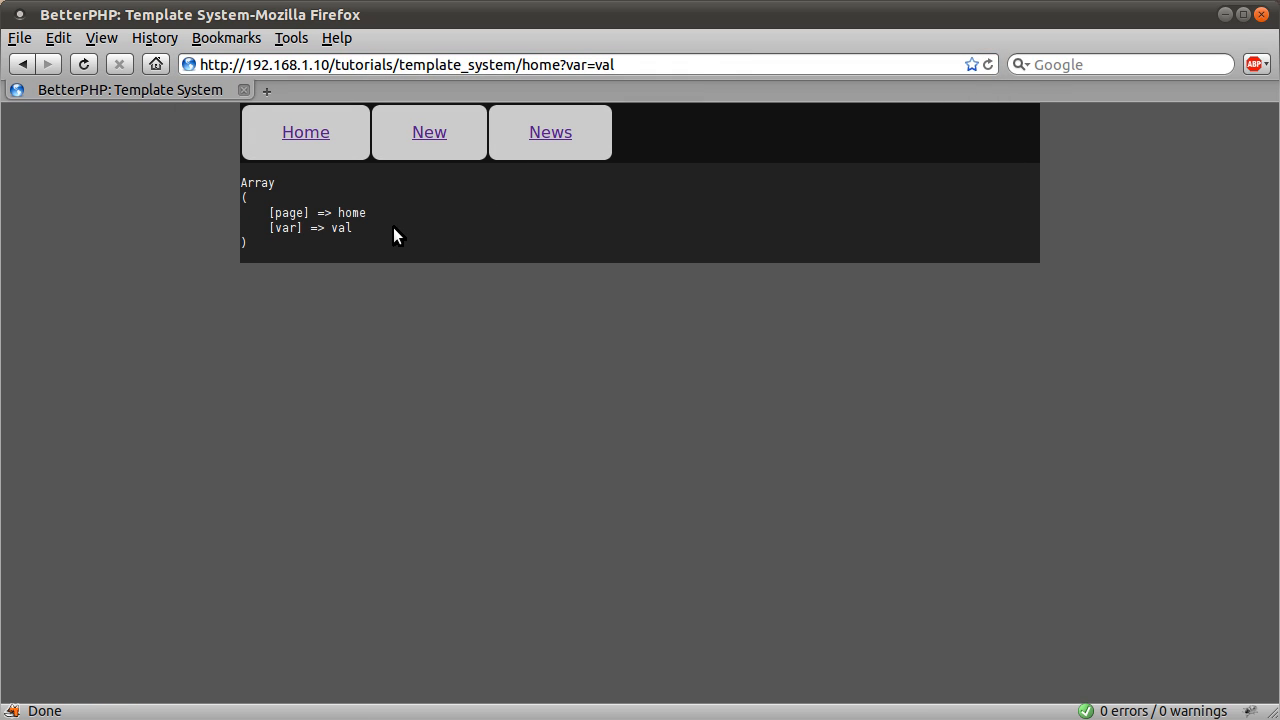
{"action": "mouse_move", "coordinate": [353, 242]}
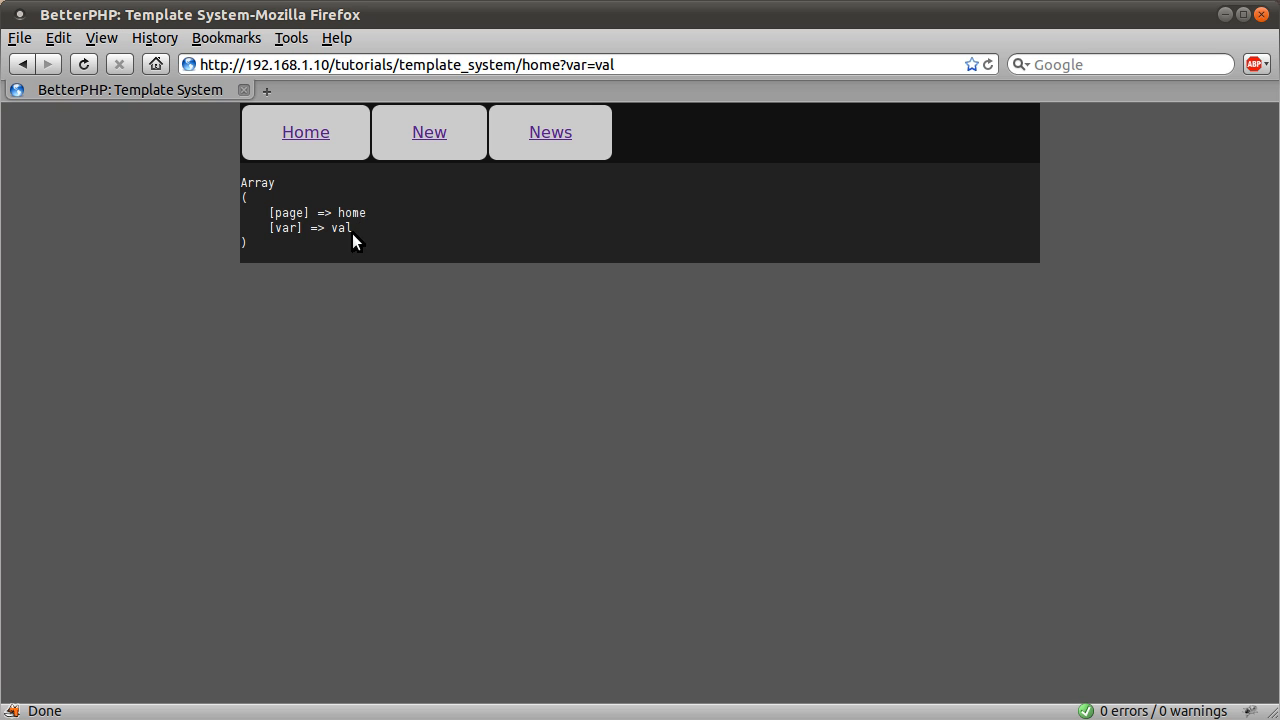
{"action": "mouse_move", "coordinate": [288, 228]}
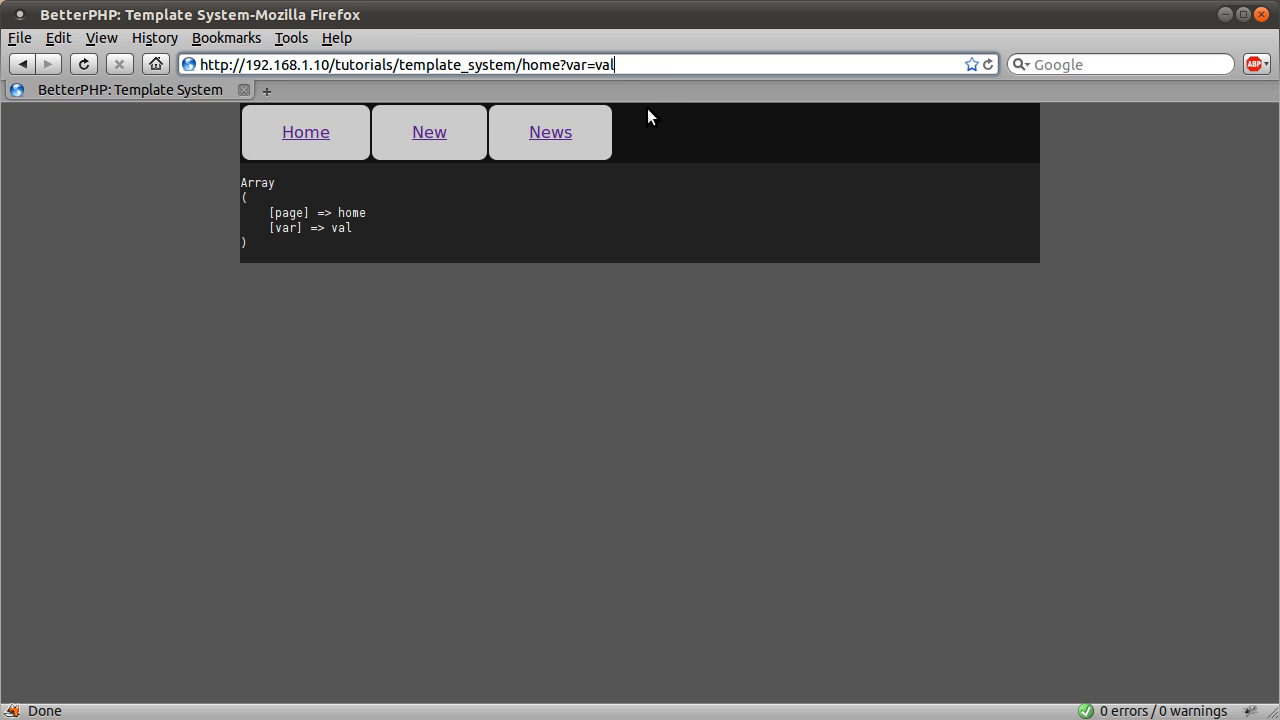
{"action": "mouse_move", "coordinate": [590, 85]}
{"action": "type", "text": "/"}
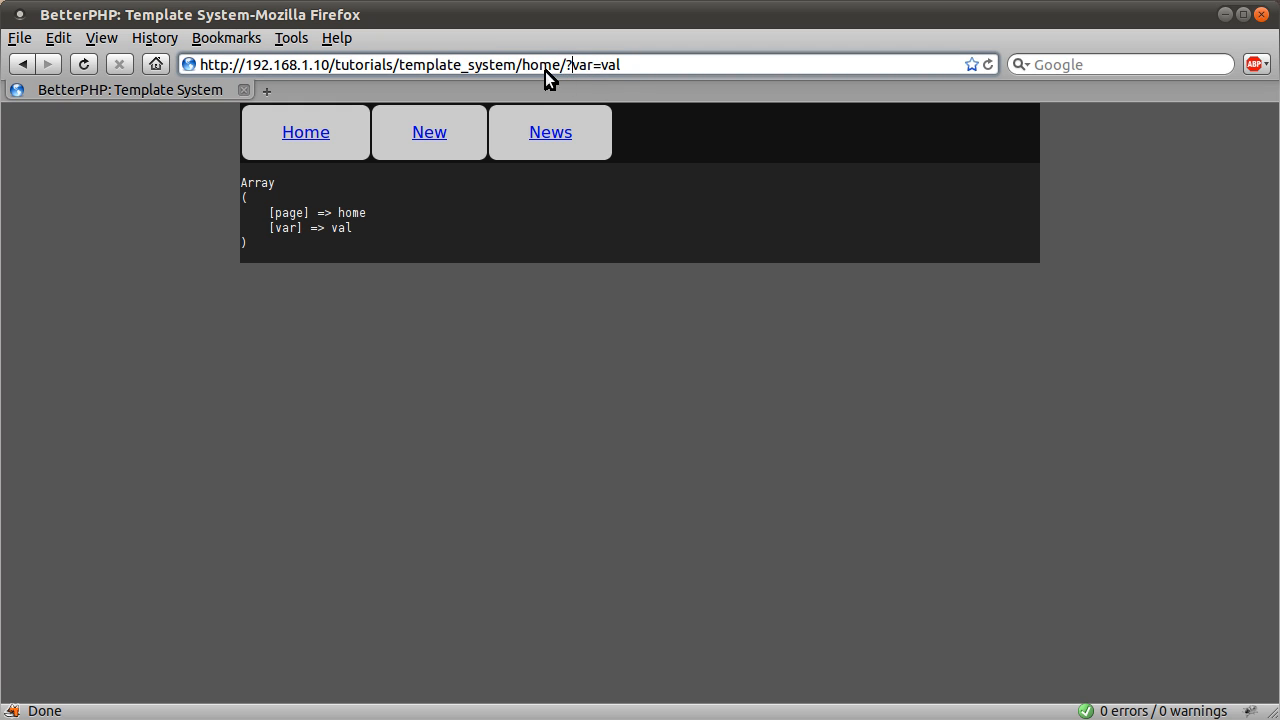
{"action": "mouse_move", "coordinate": [588, 94]}
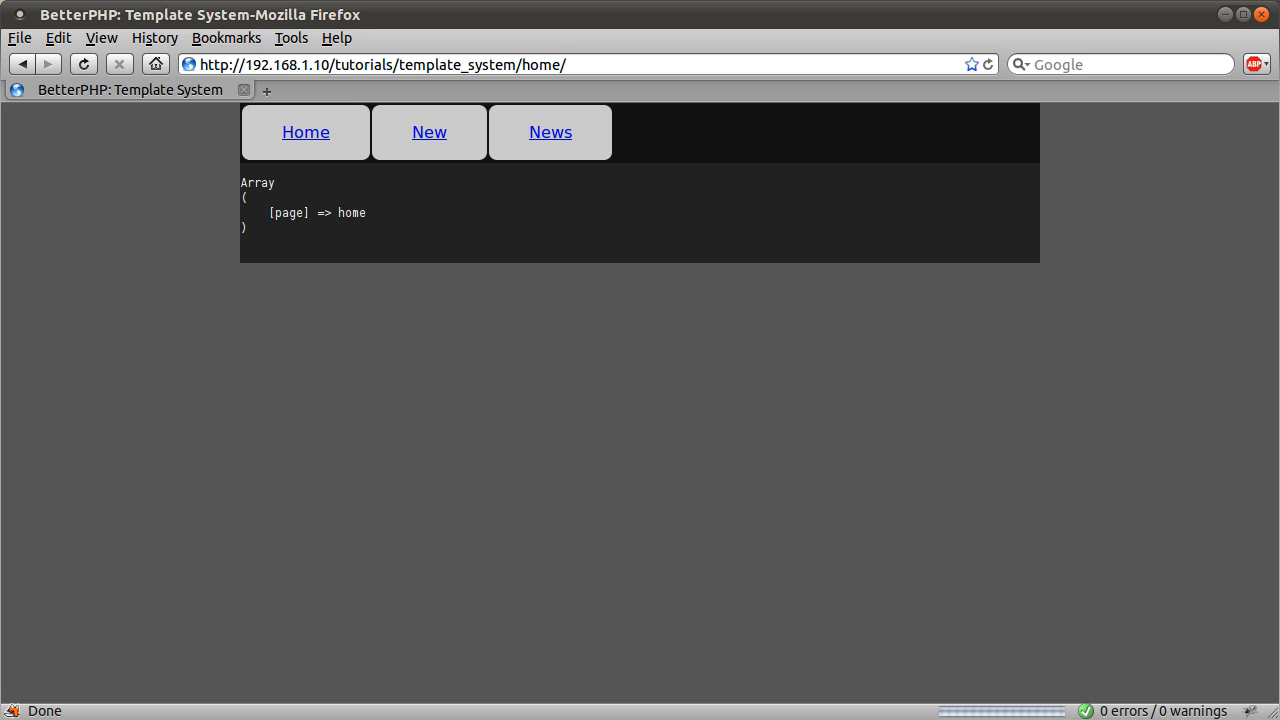
{"action": "mouse_move", "coordinate": [550, 131]}
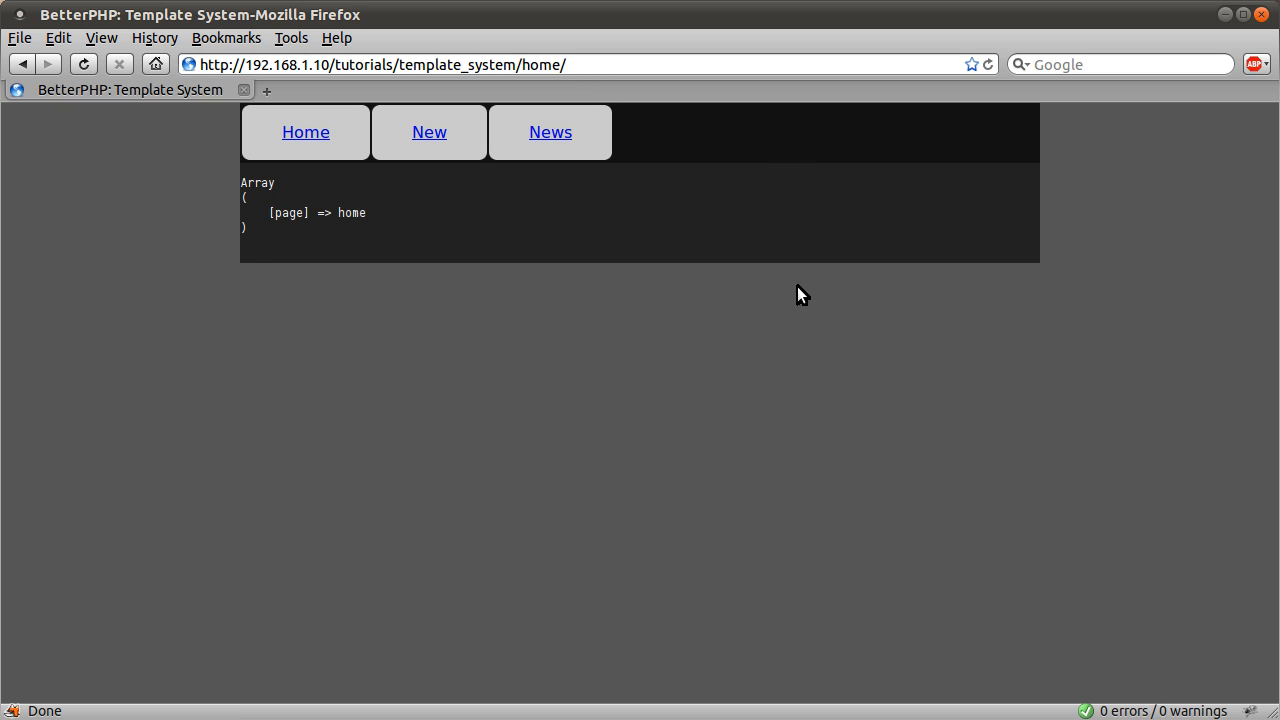
{"action": "mouse_move", "coordinate": [670, 273]}
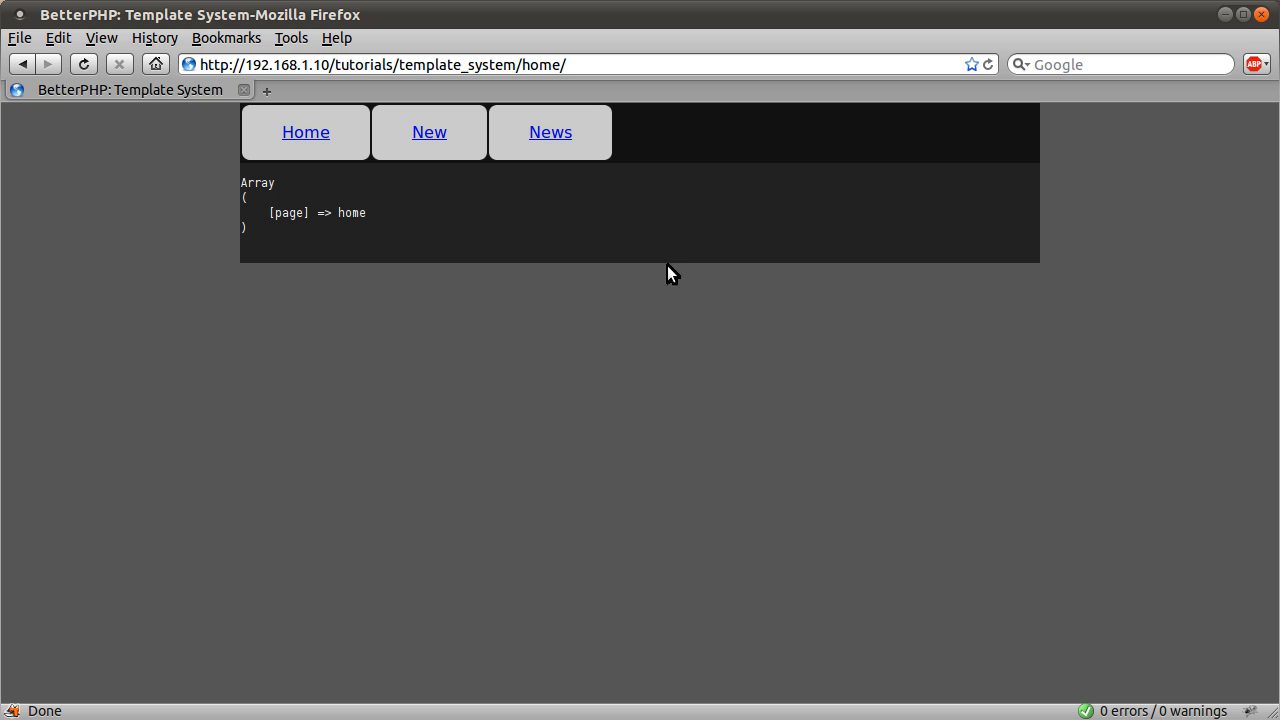
{"action": "mouse_move", "coordinate": [659, 214]}
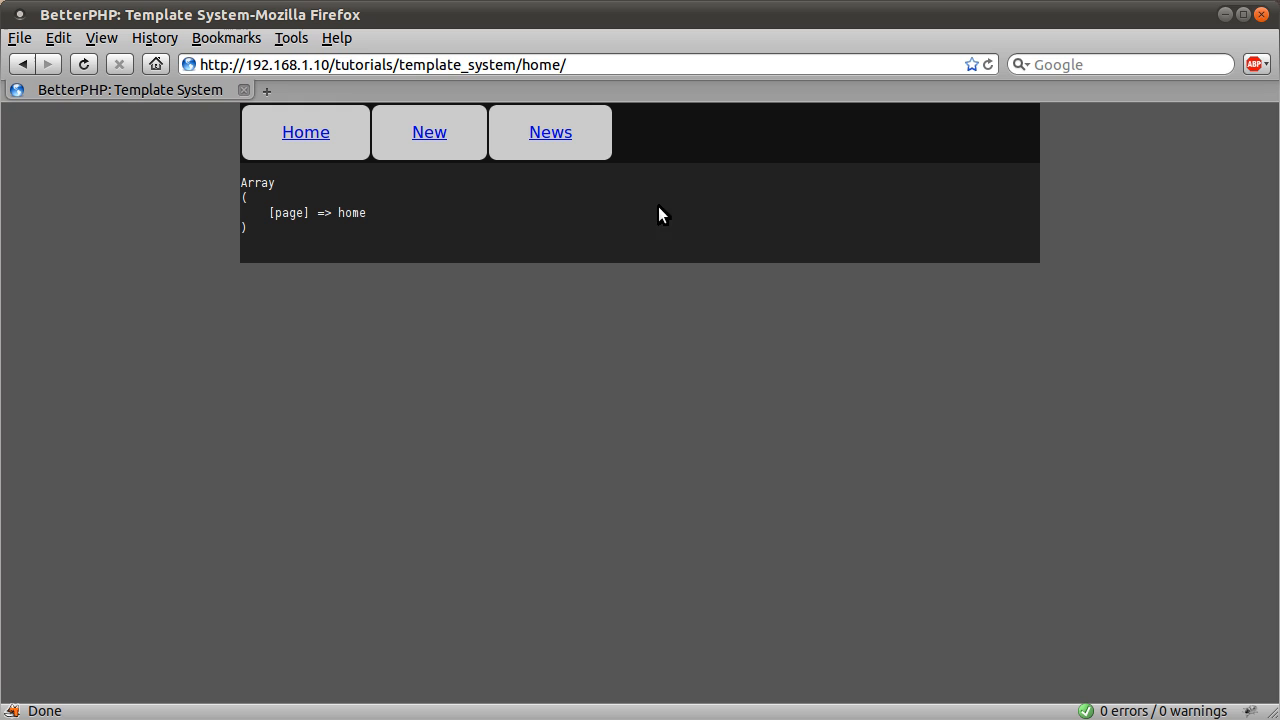
{"action": "mouse_move", "coordinate": [665, 191]}
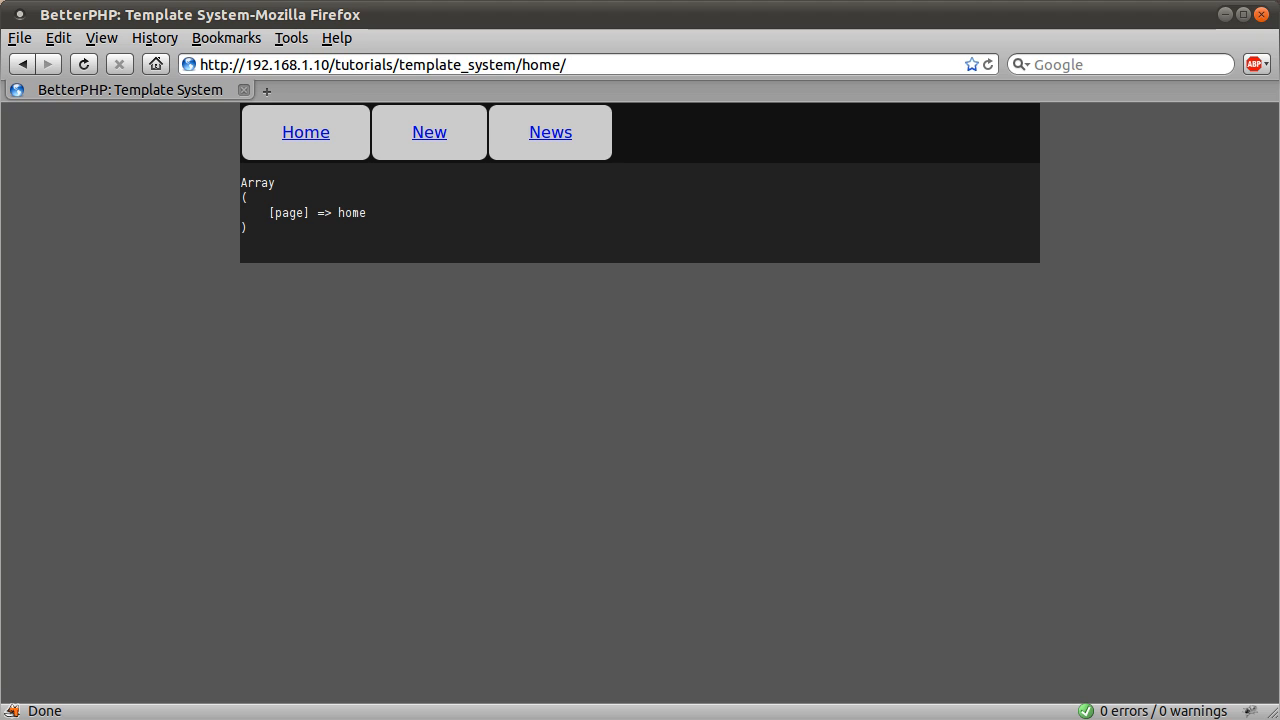
{"action": "mouse_move", "coordinate": [797, 95]}
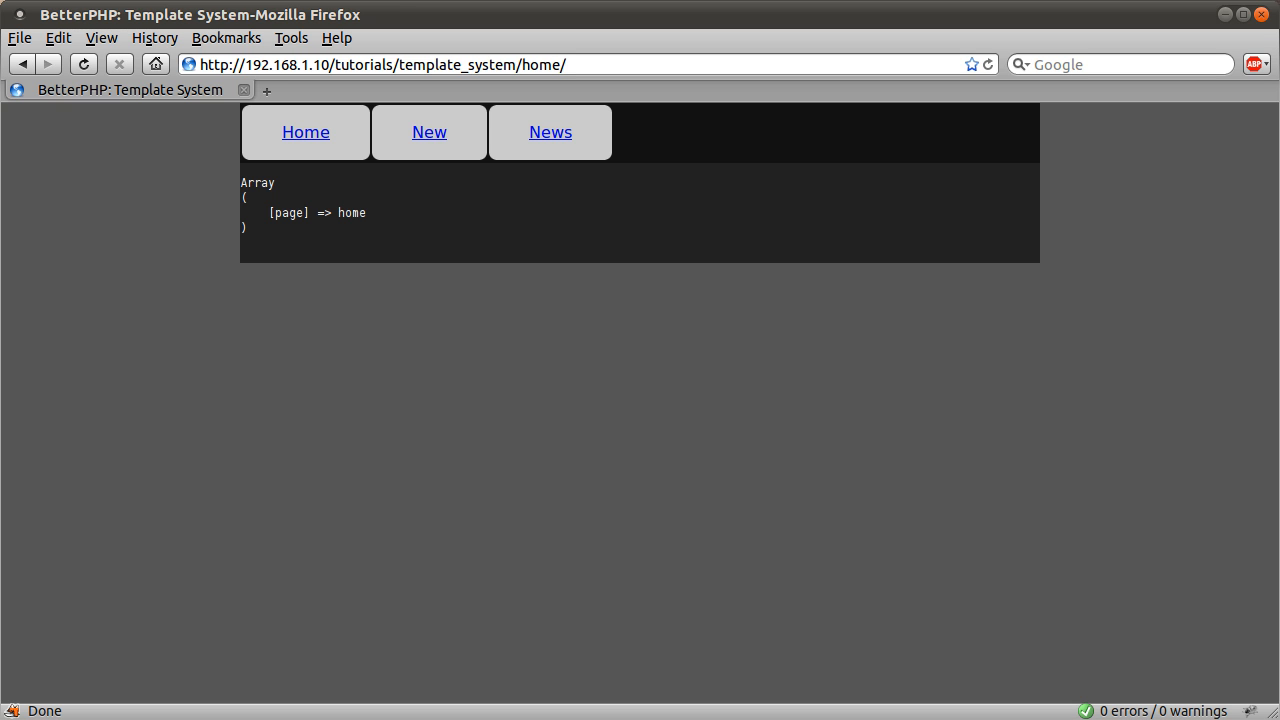
{"action": "mouse_move", "coordinate": [795, 96]}
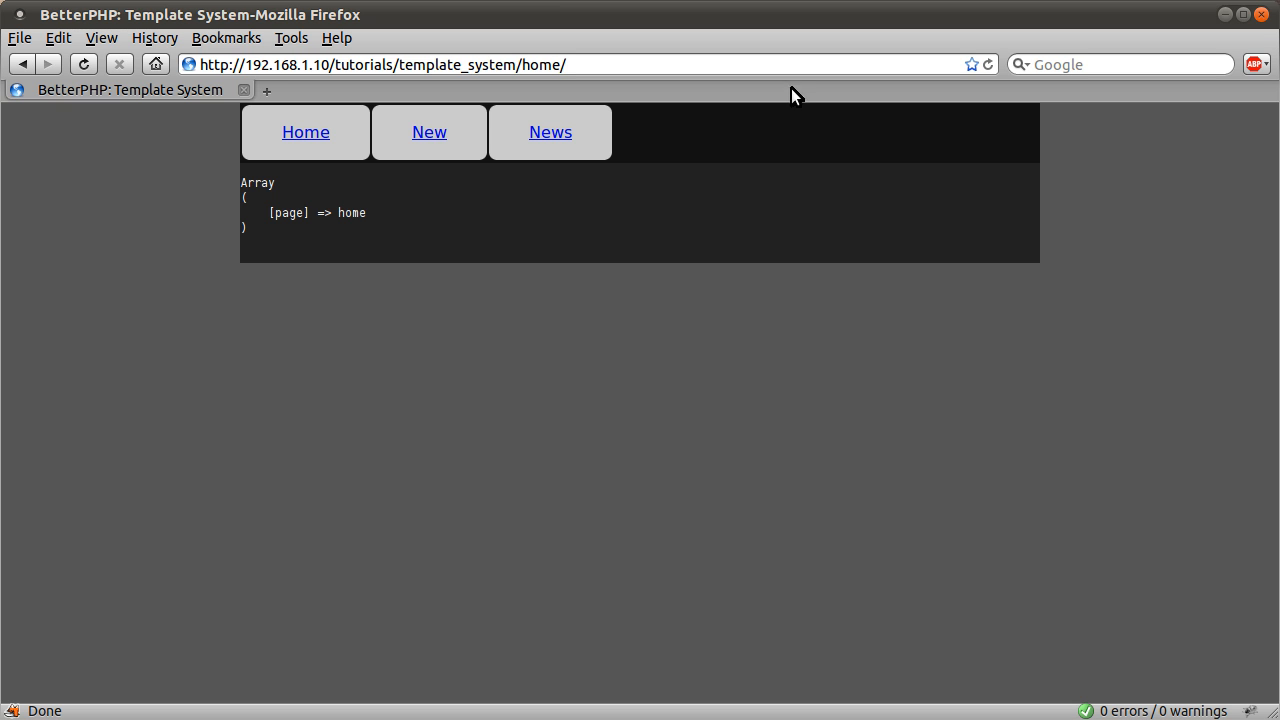